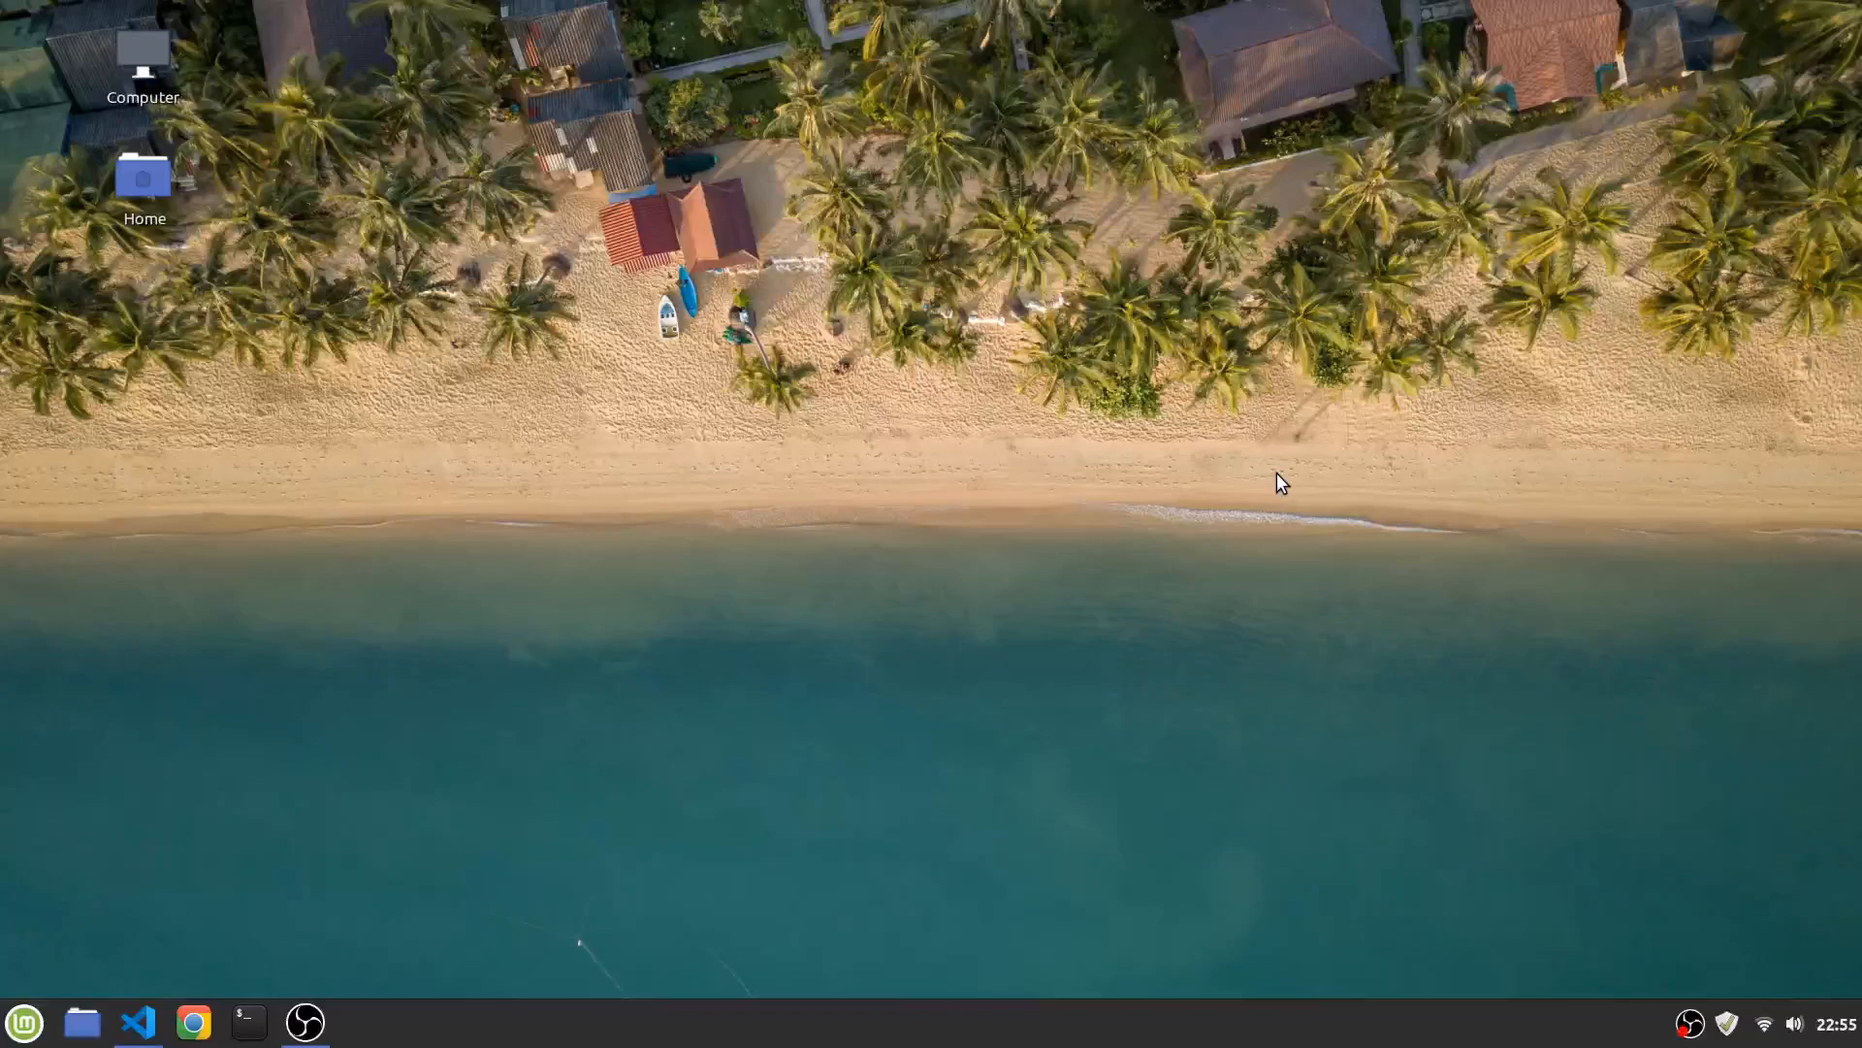
mouse_move(709, 630)
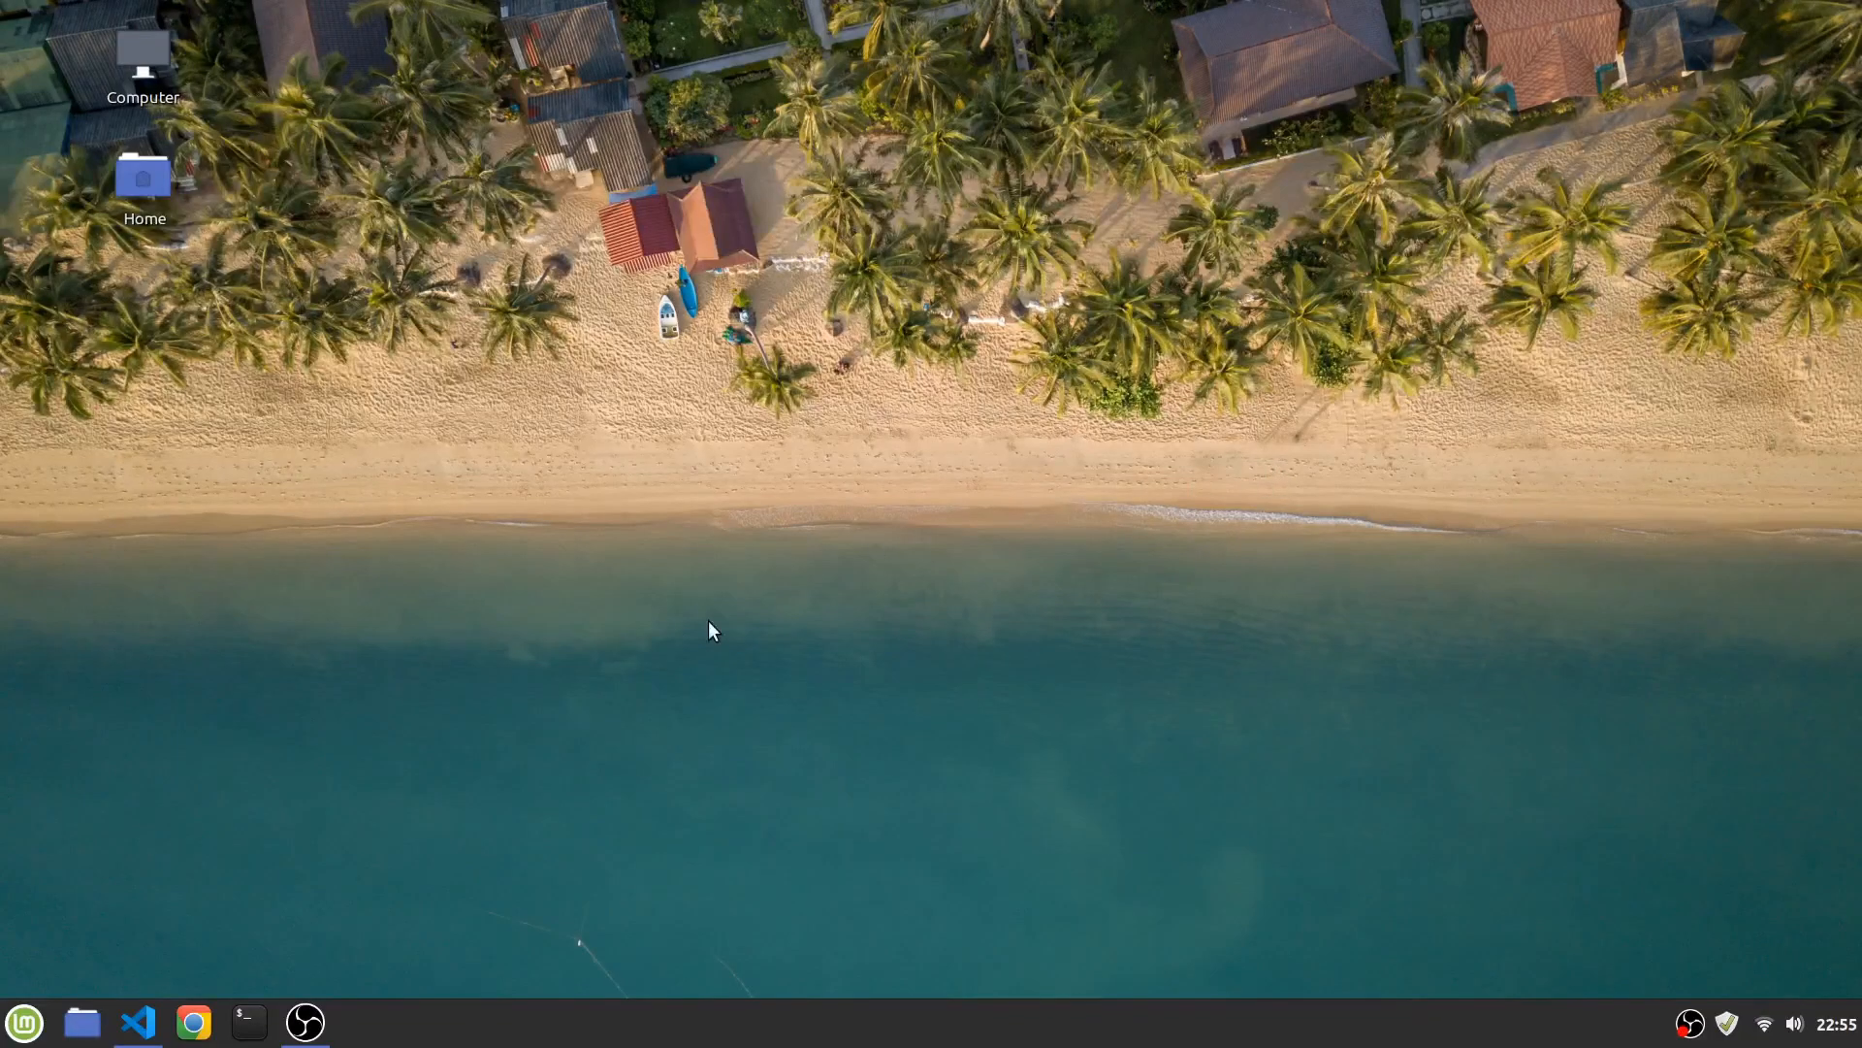
In a terminal, create a goreddit folder inside code and move into it
left_click(247, 1021)
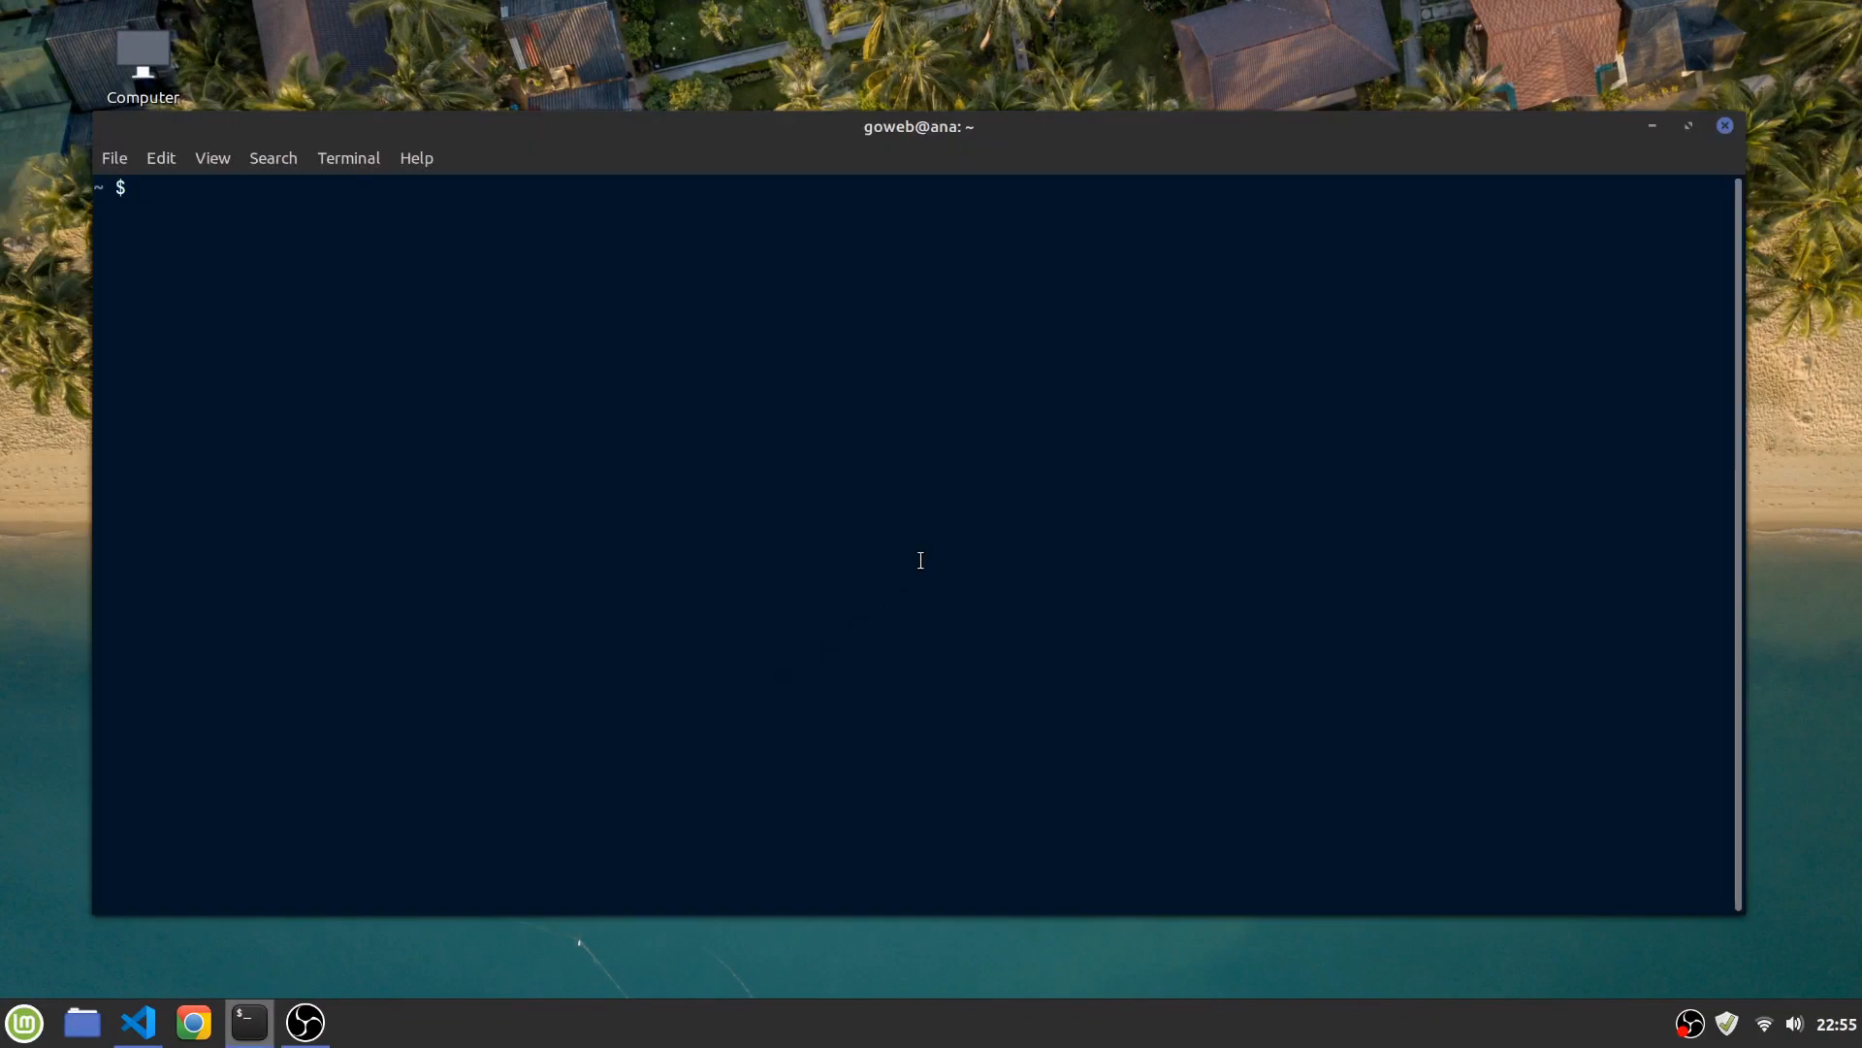
type("cd code/")
type("mkdir goreddi")
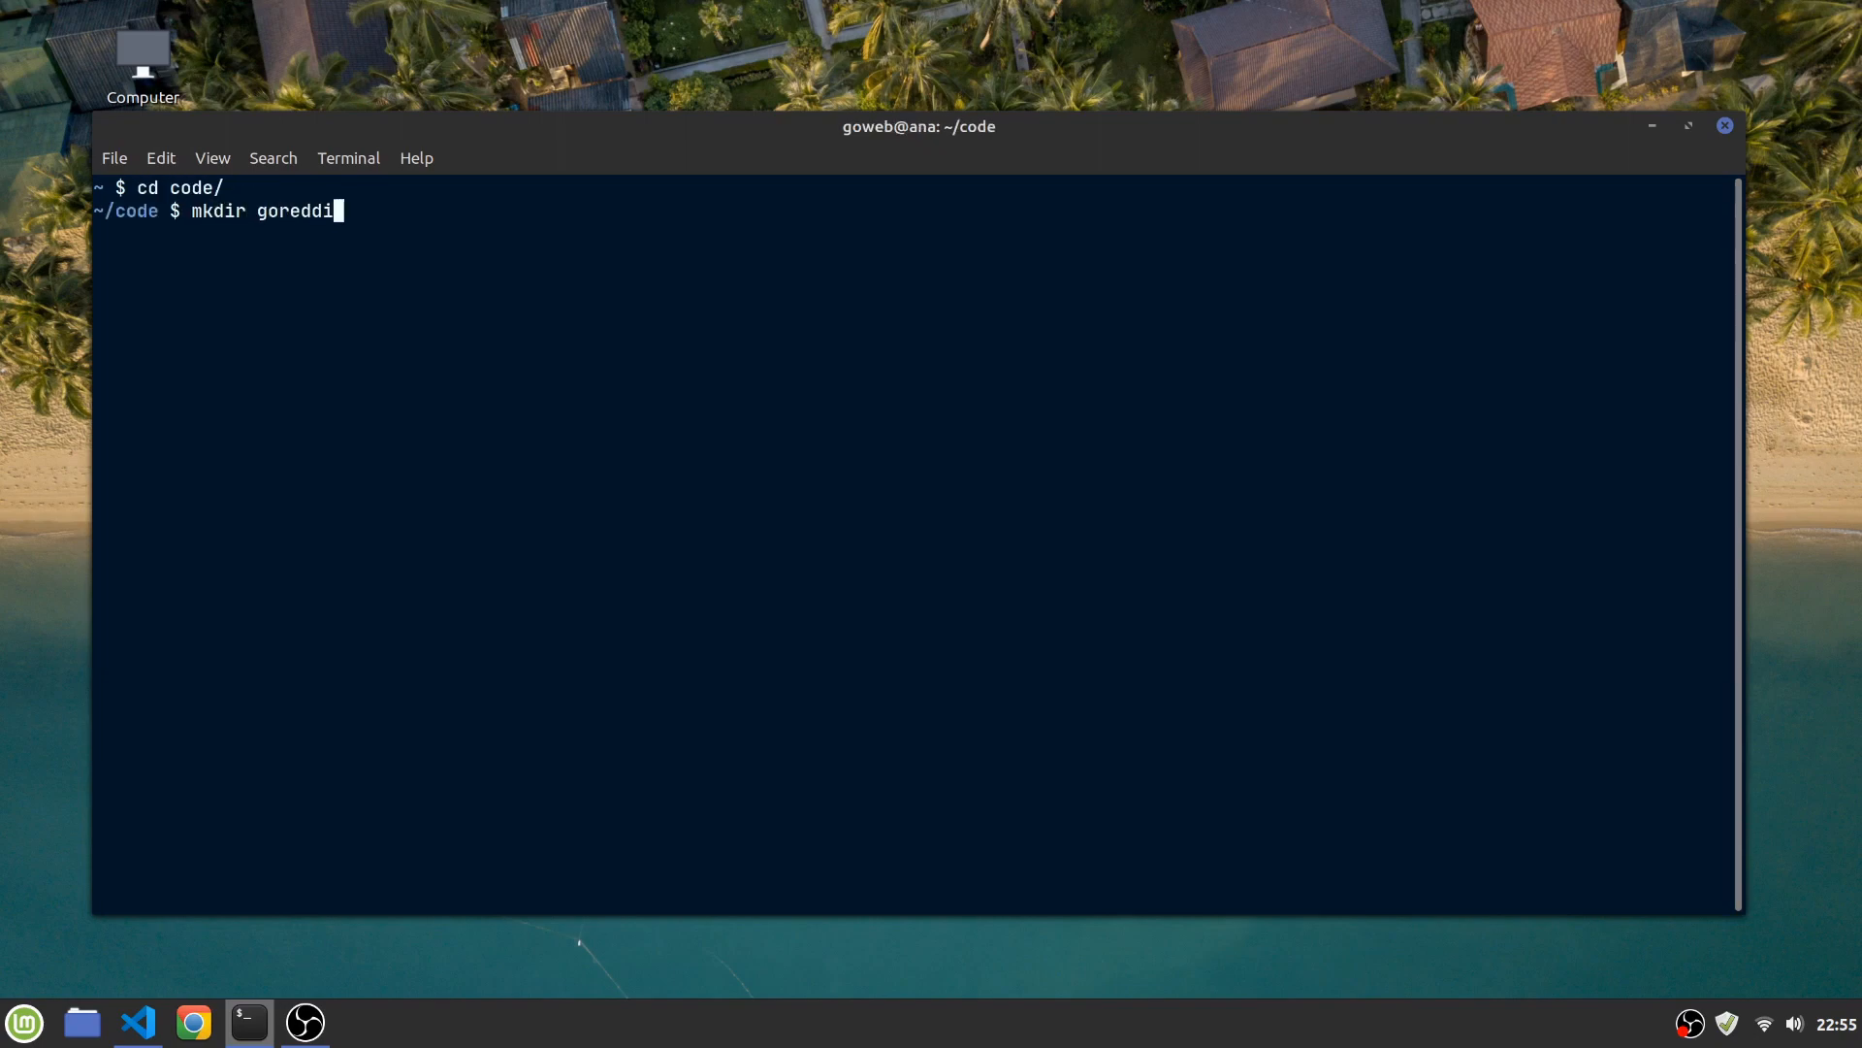
key("Return")
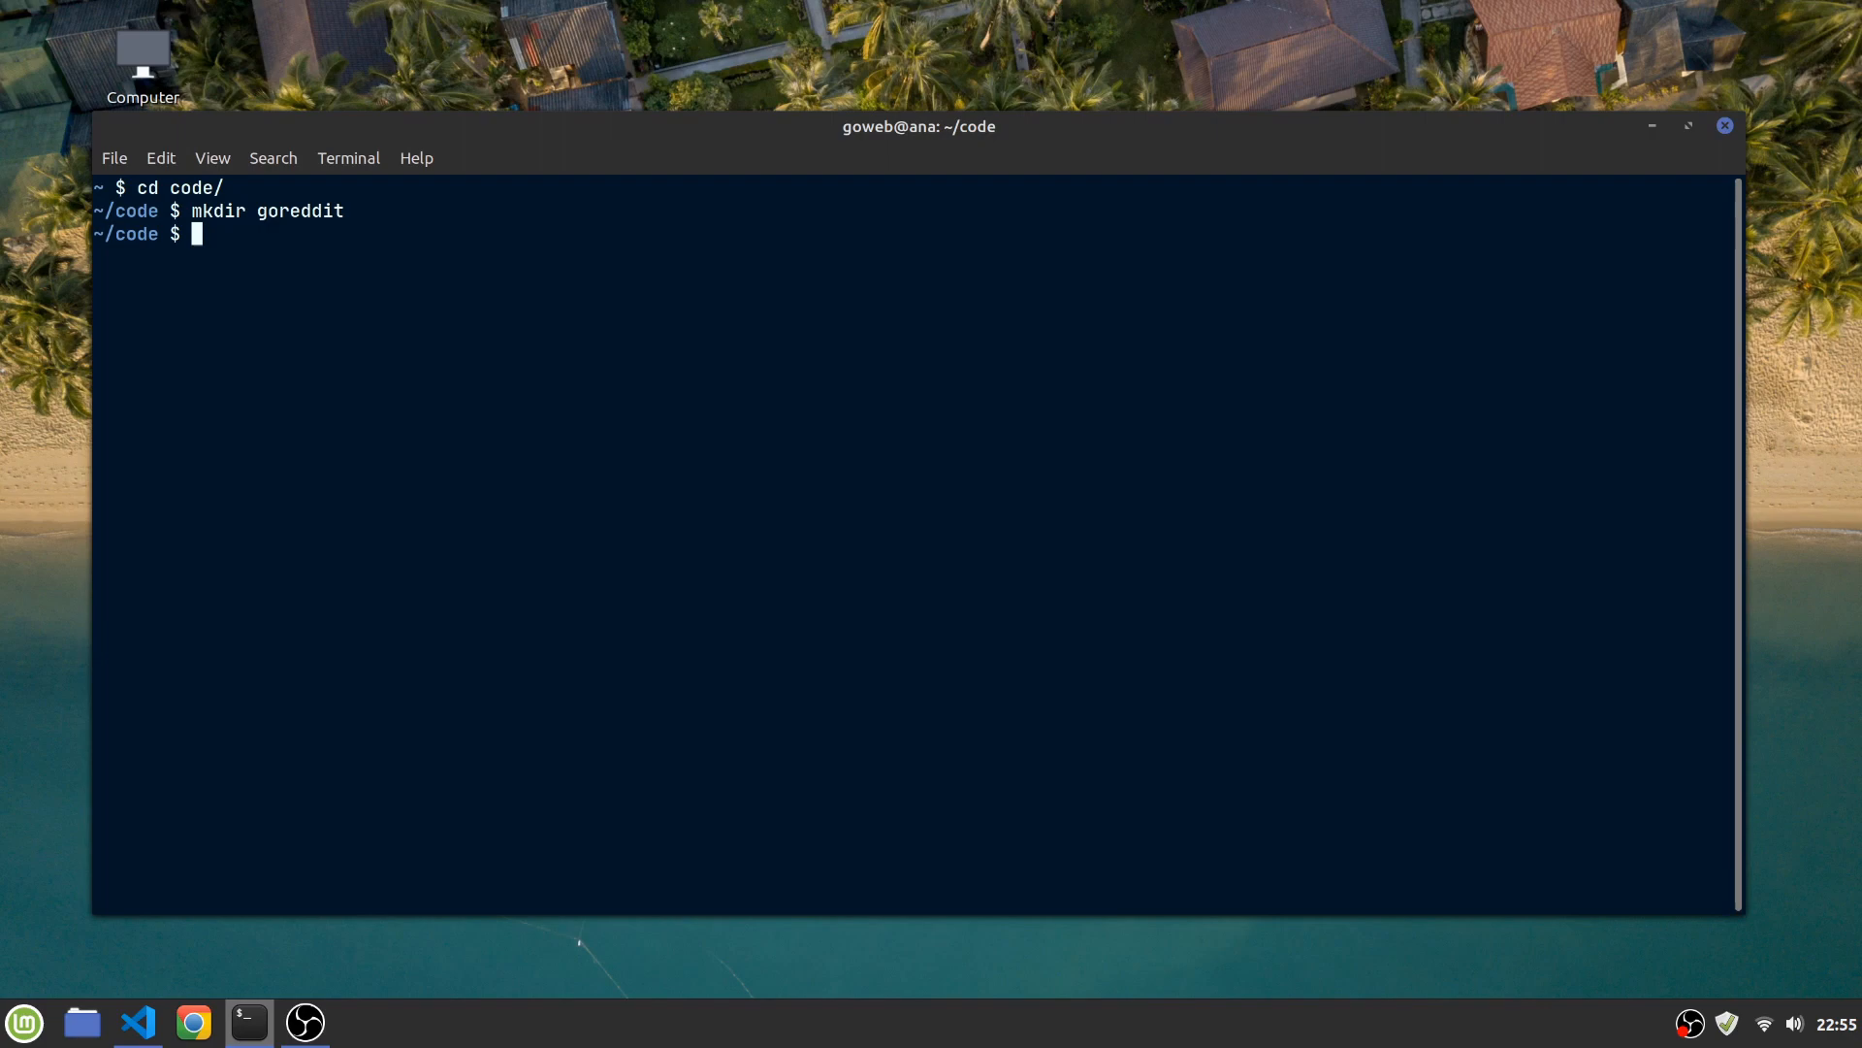
type("cd goreddit")
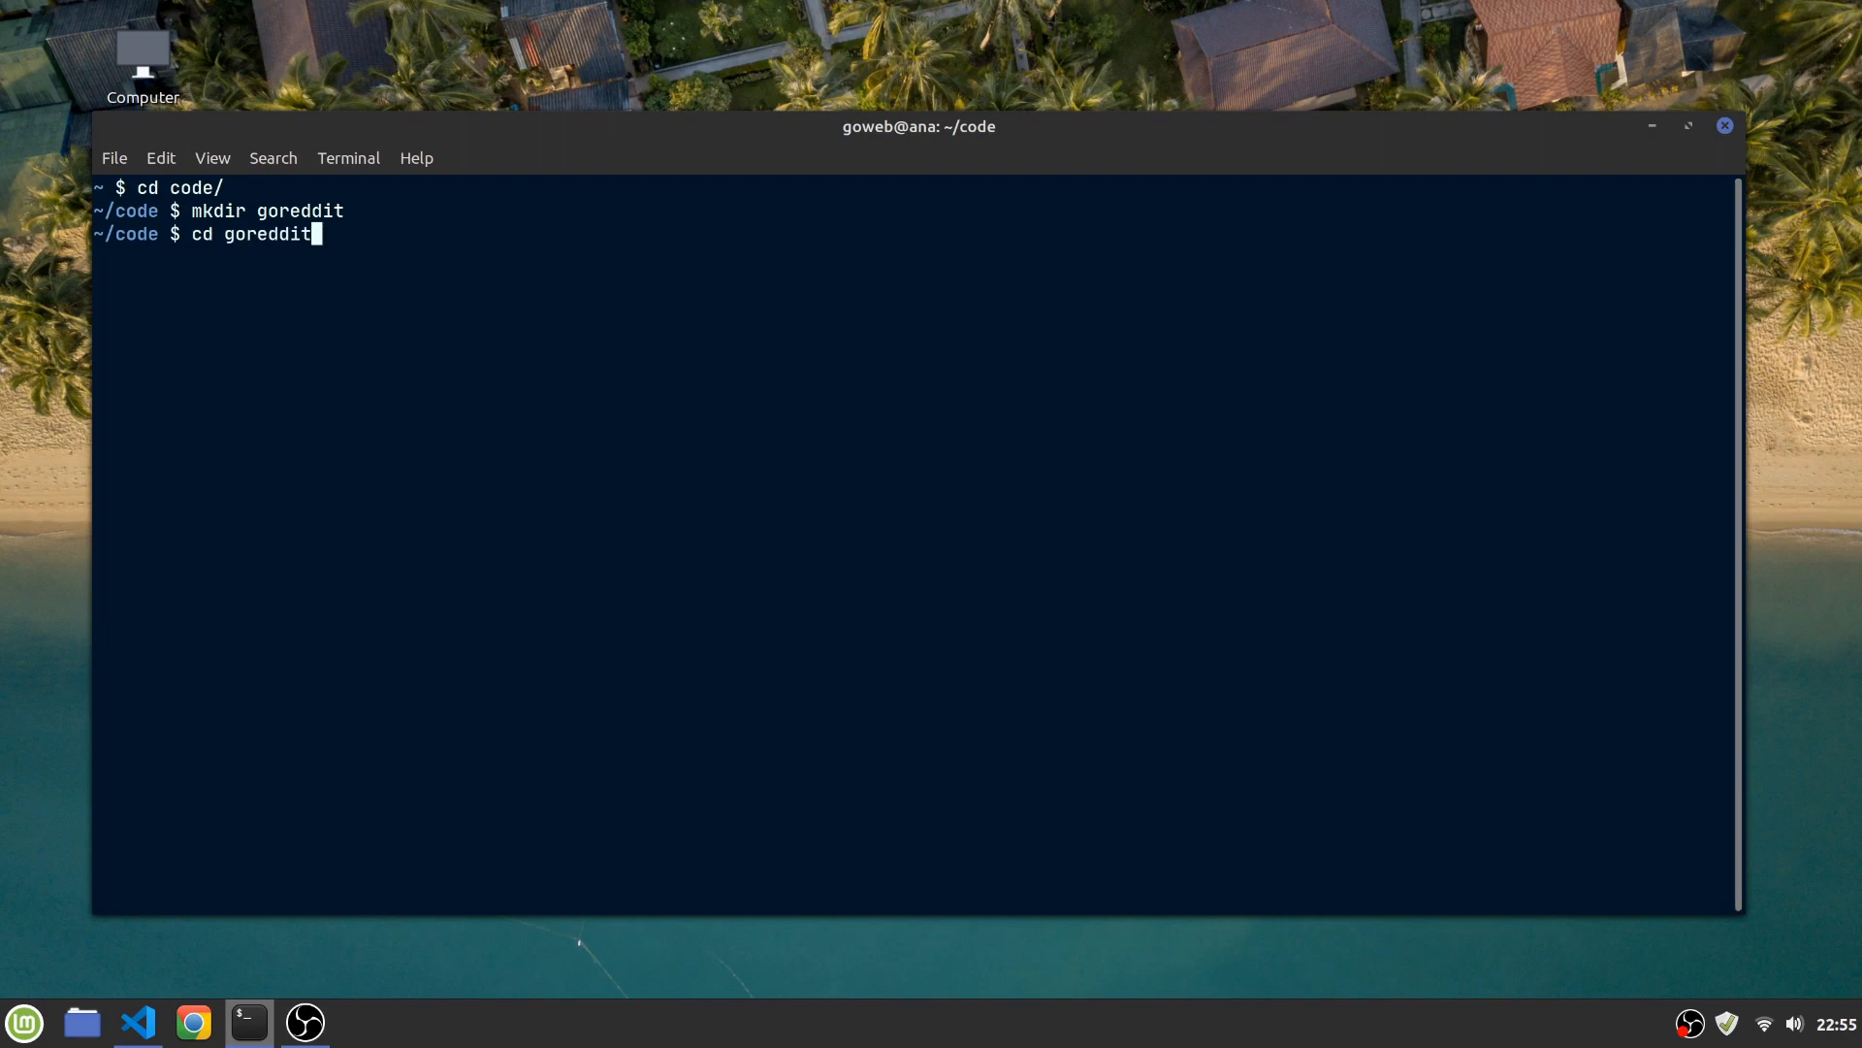
key("Return")
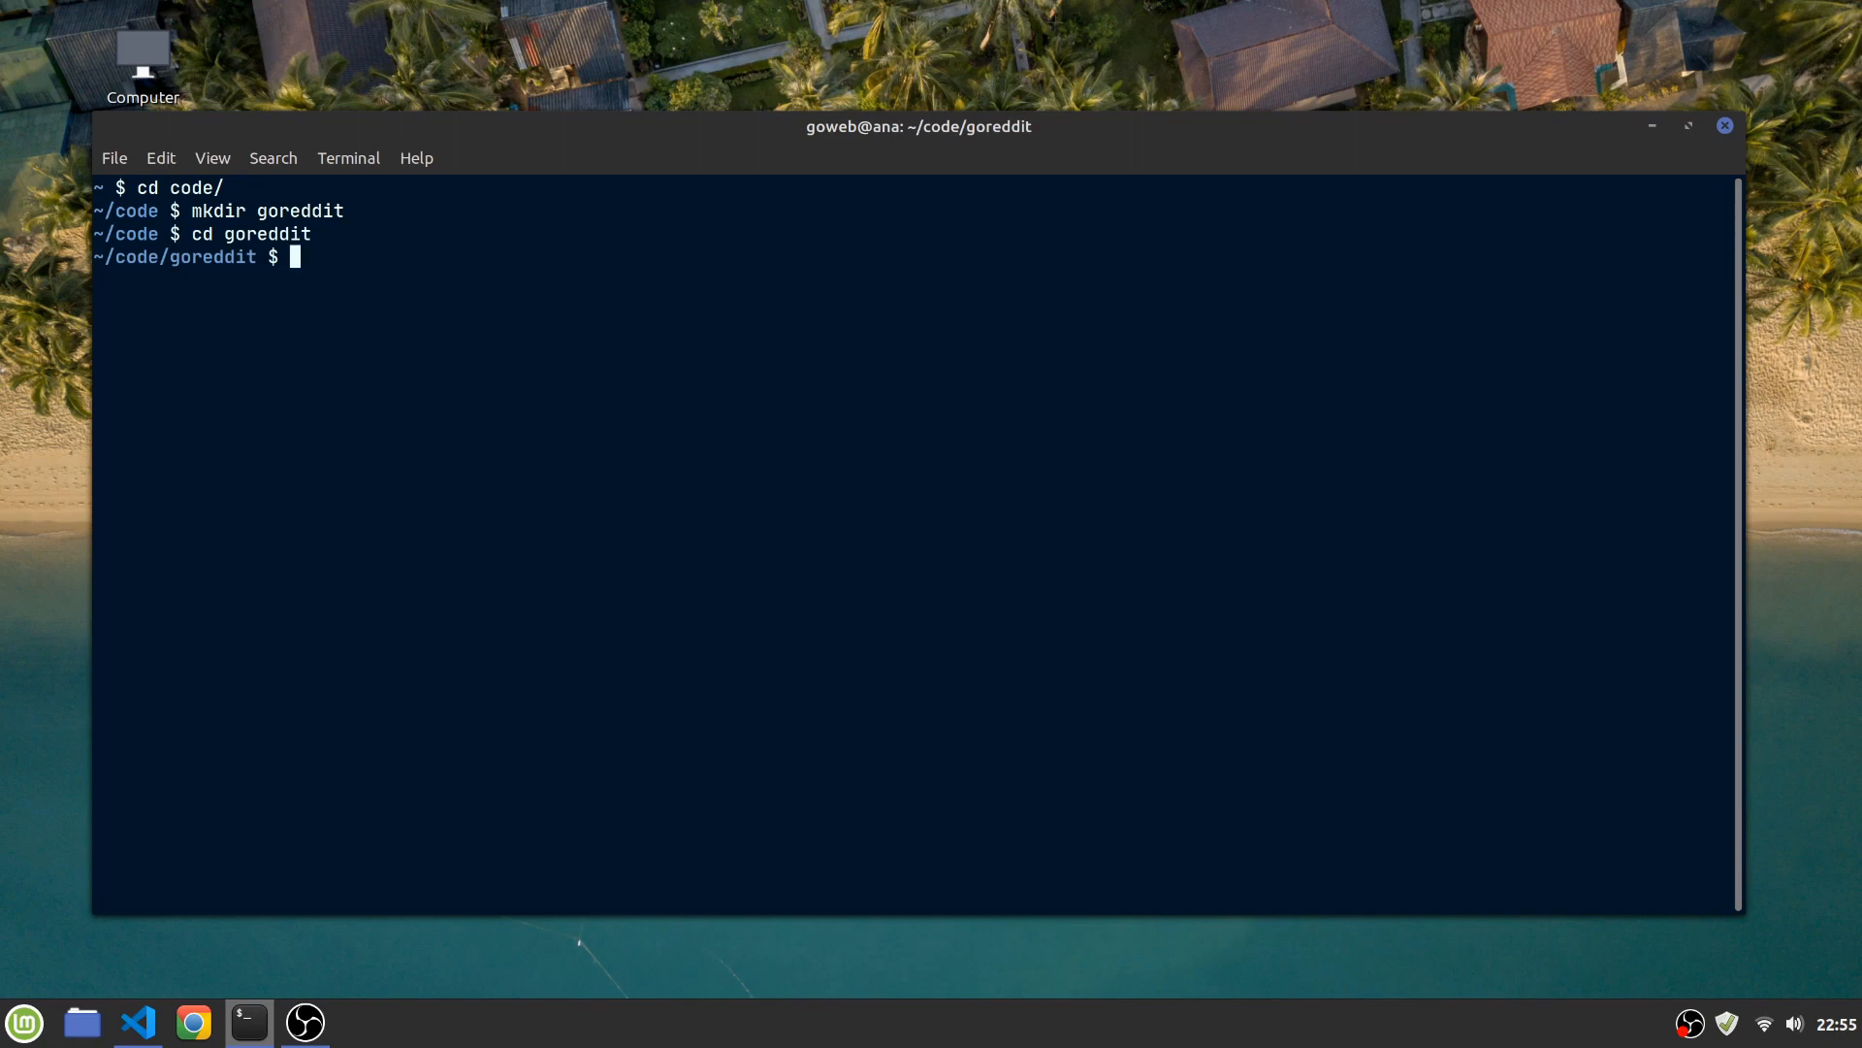
Initialise the Go module github.com/gowebexamples/goreddit
type("go mod init")
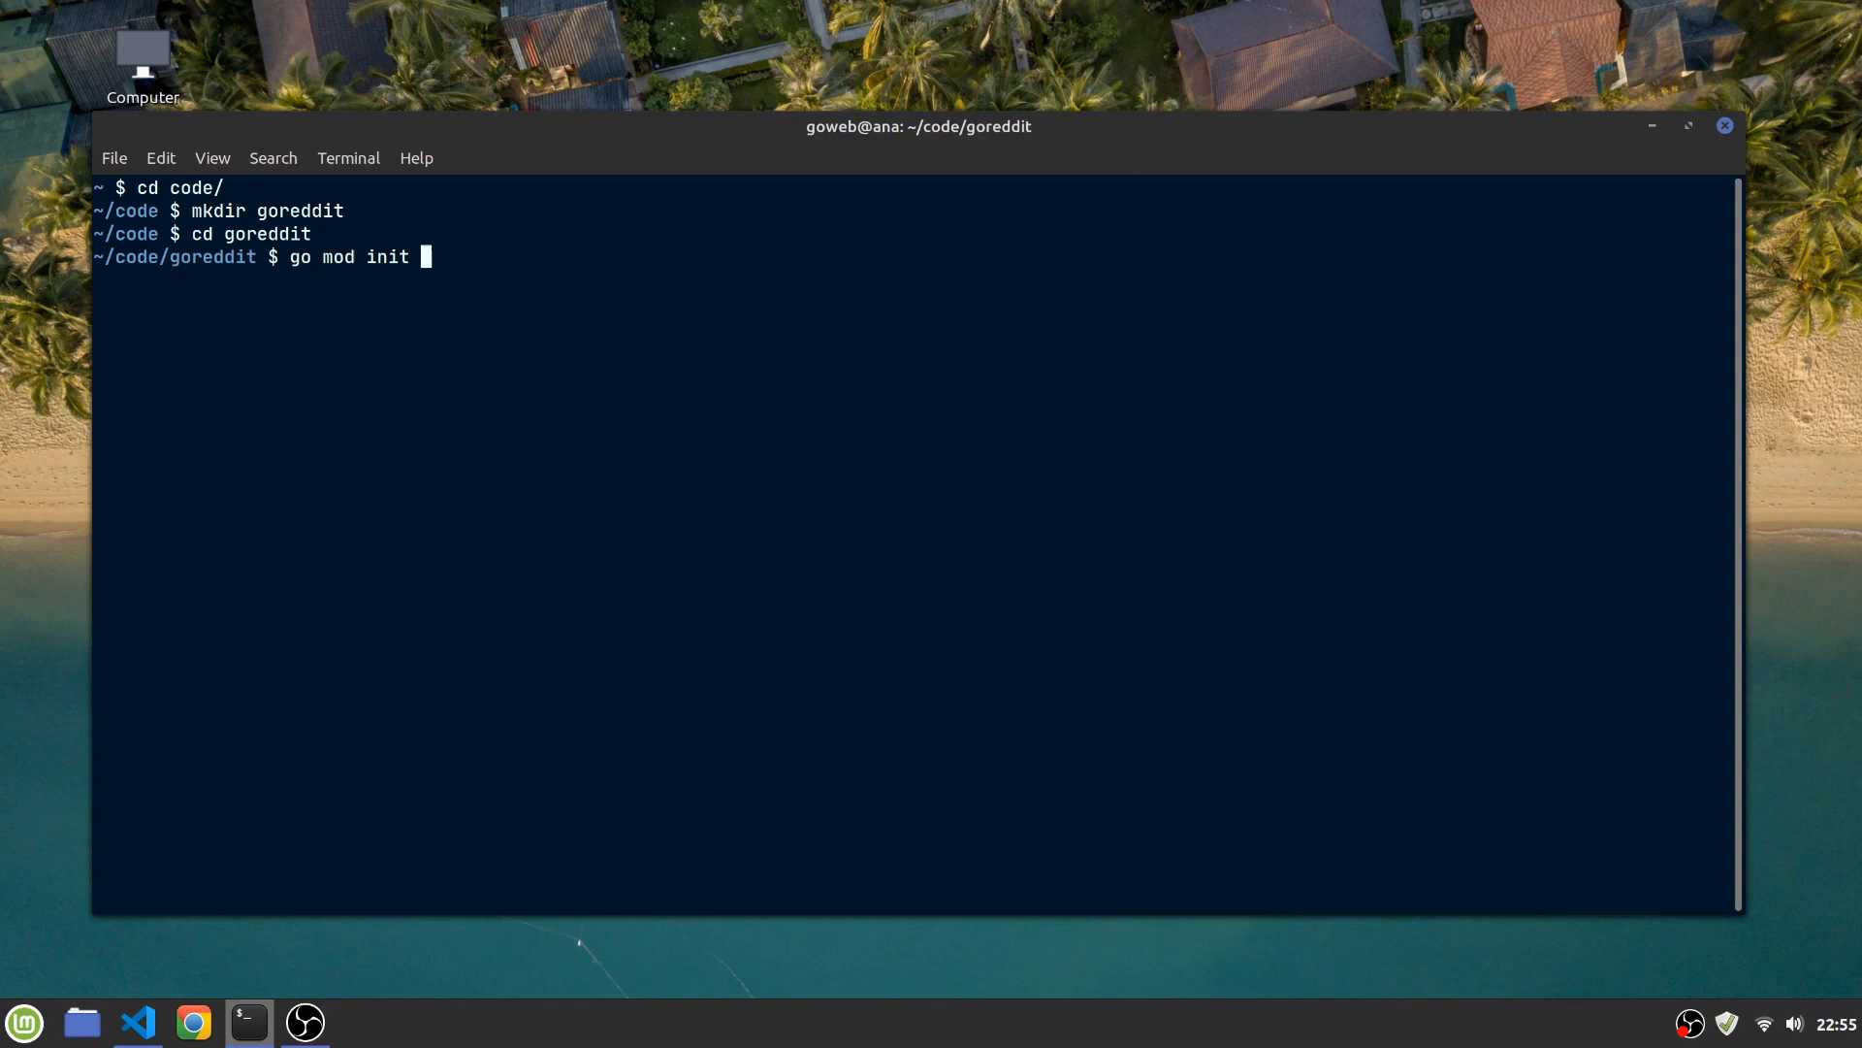
type("github.com/")
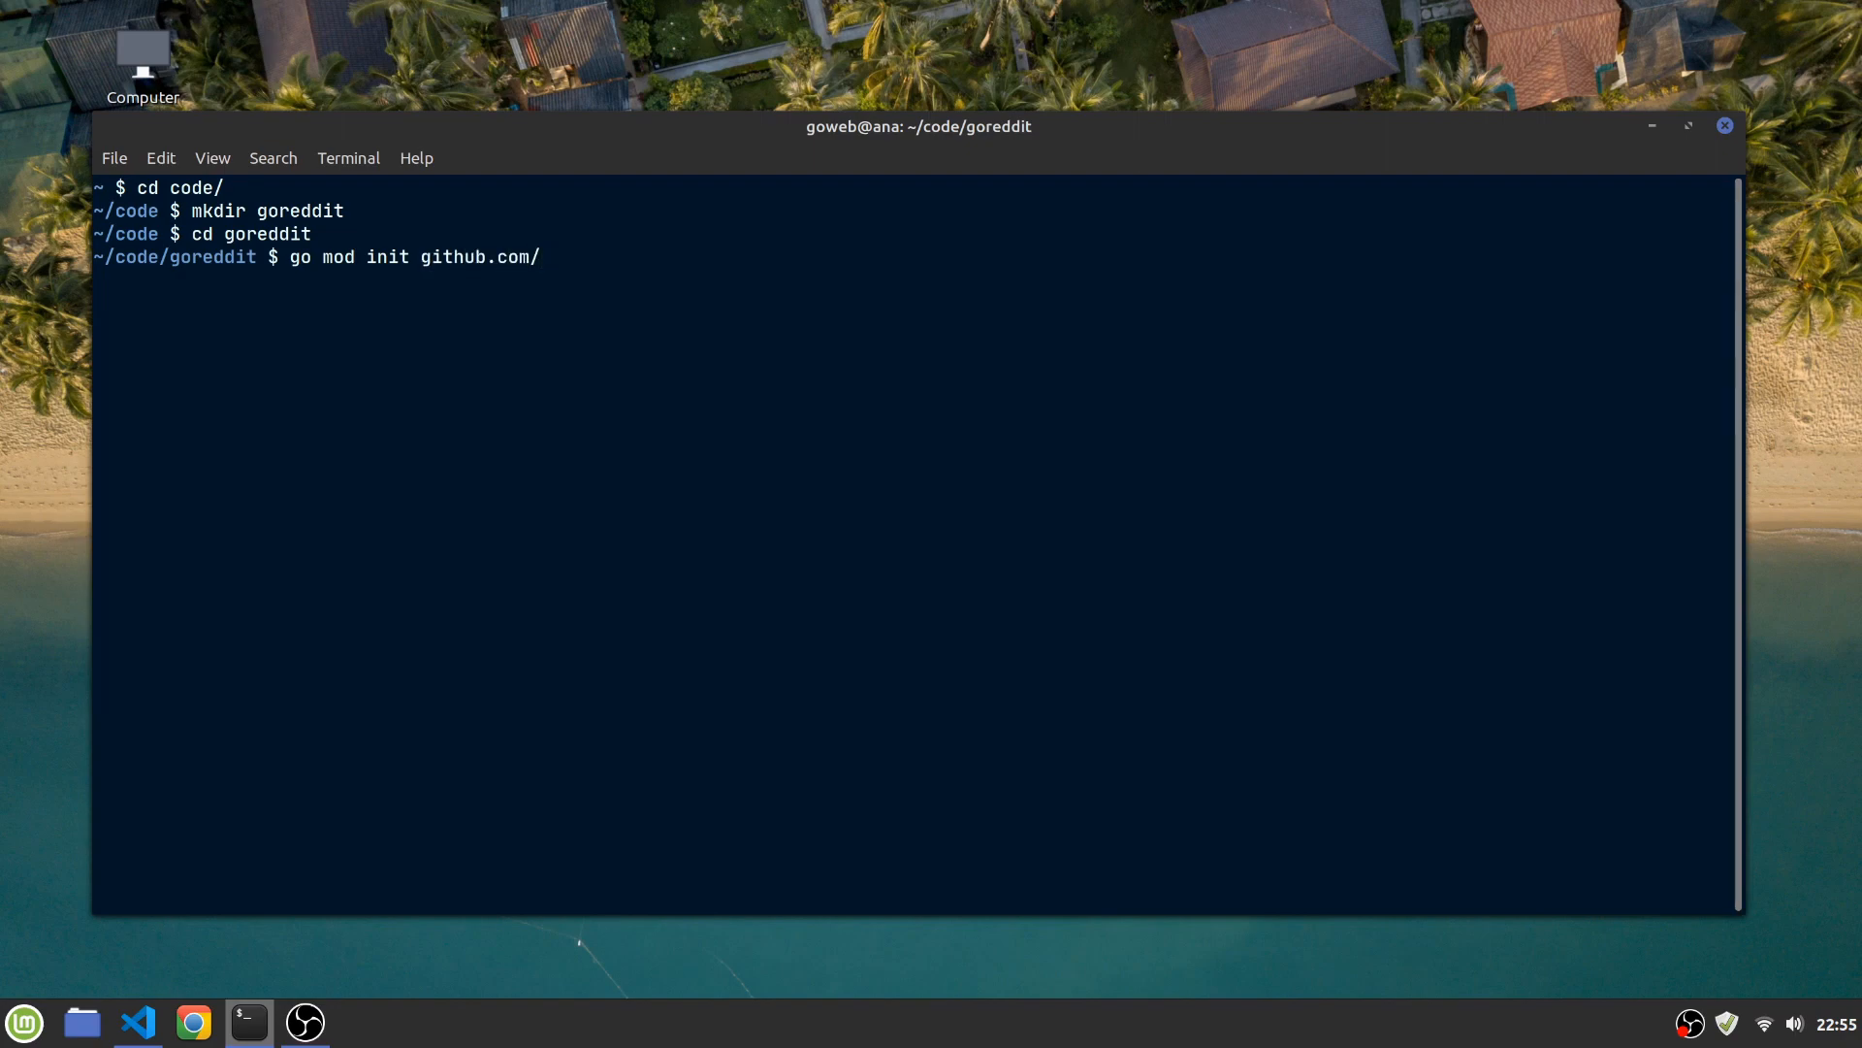
type("gowebexample")
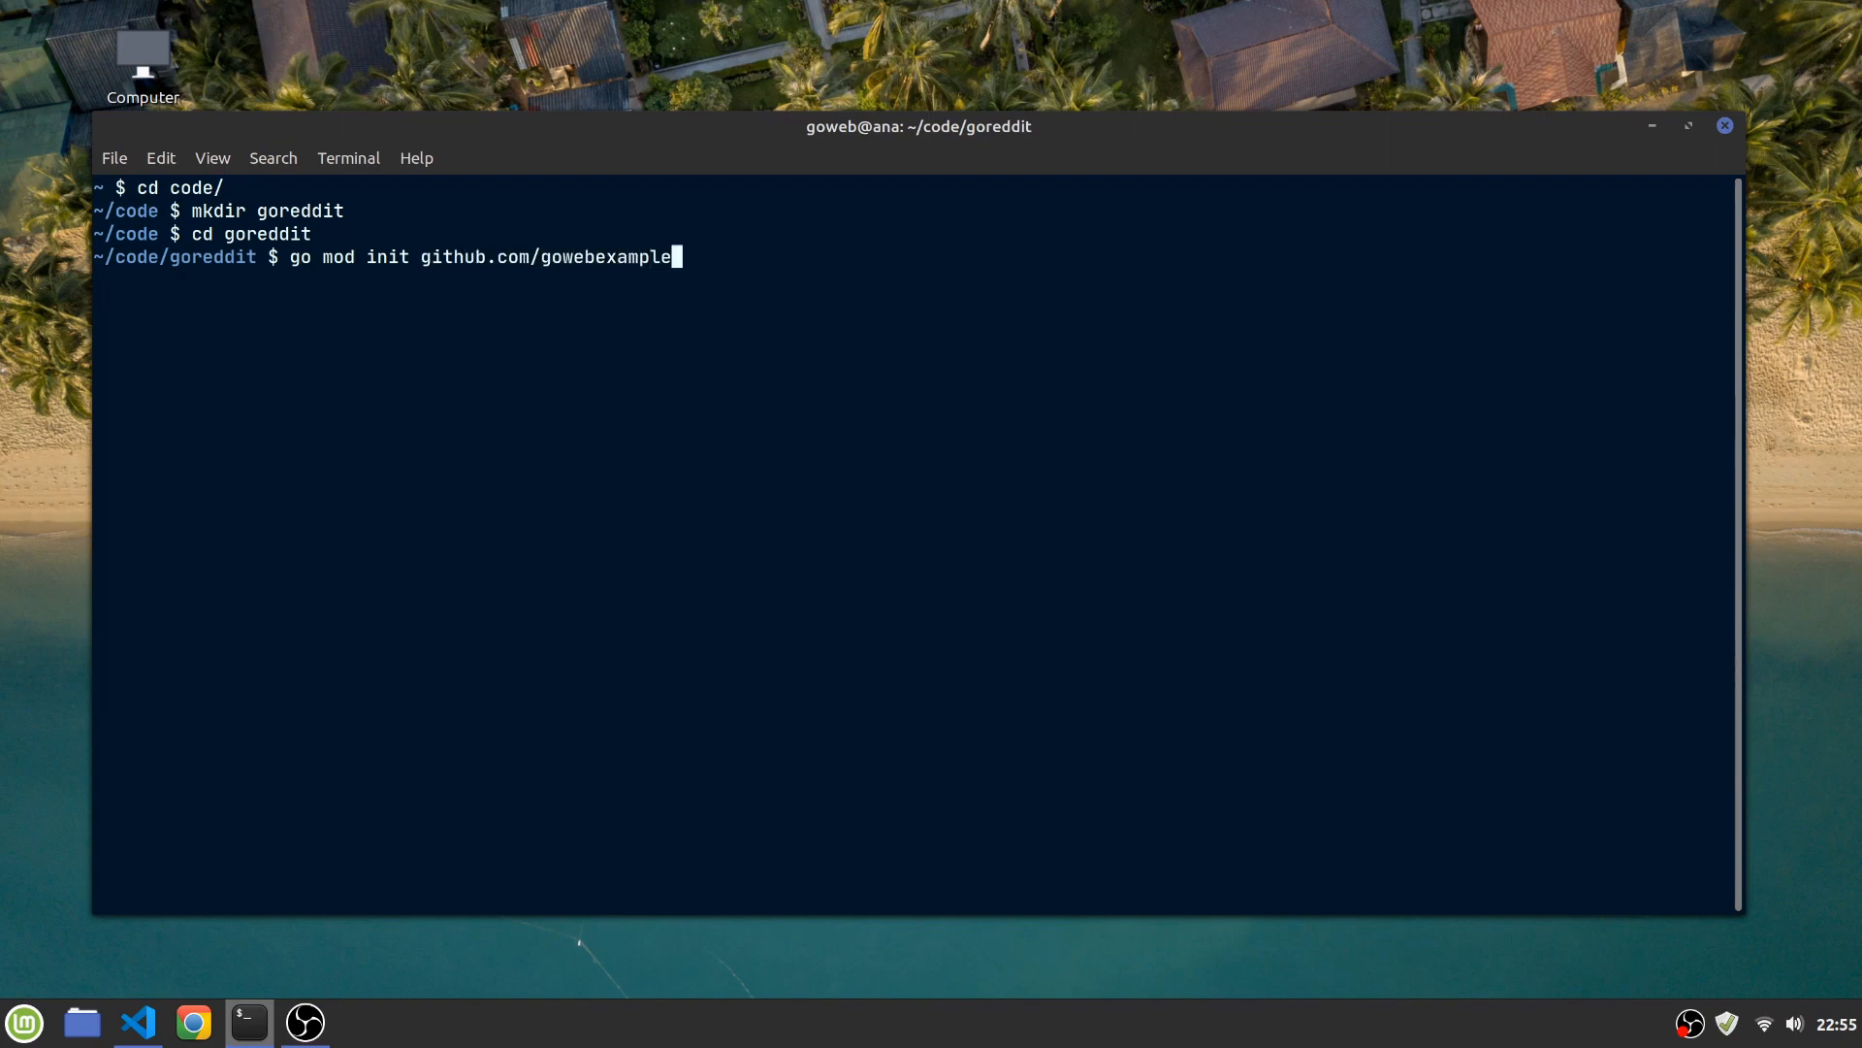
key("Return")
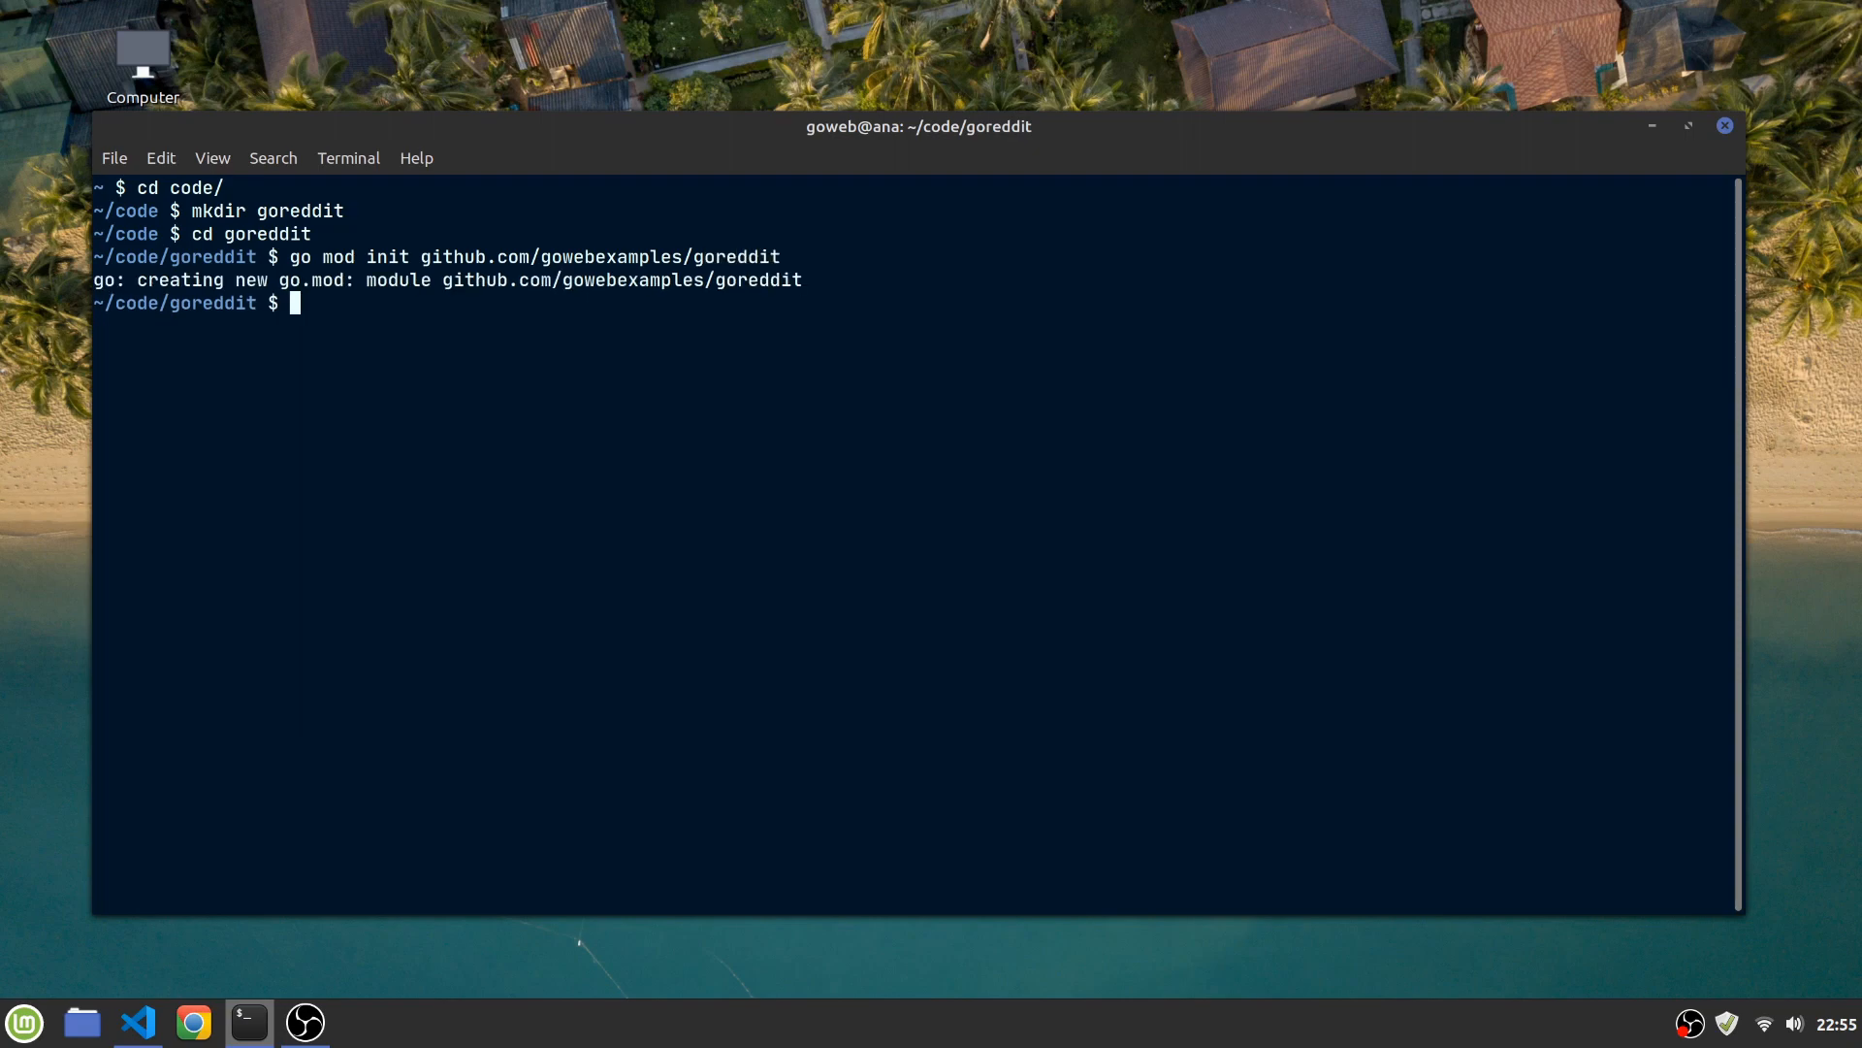
type("code")
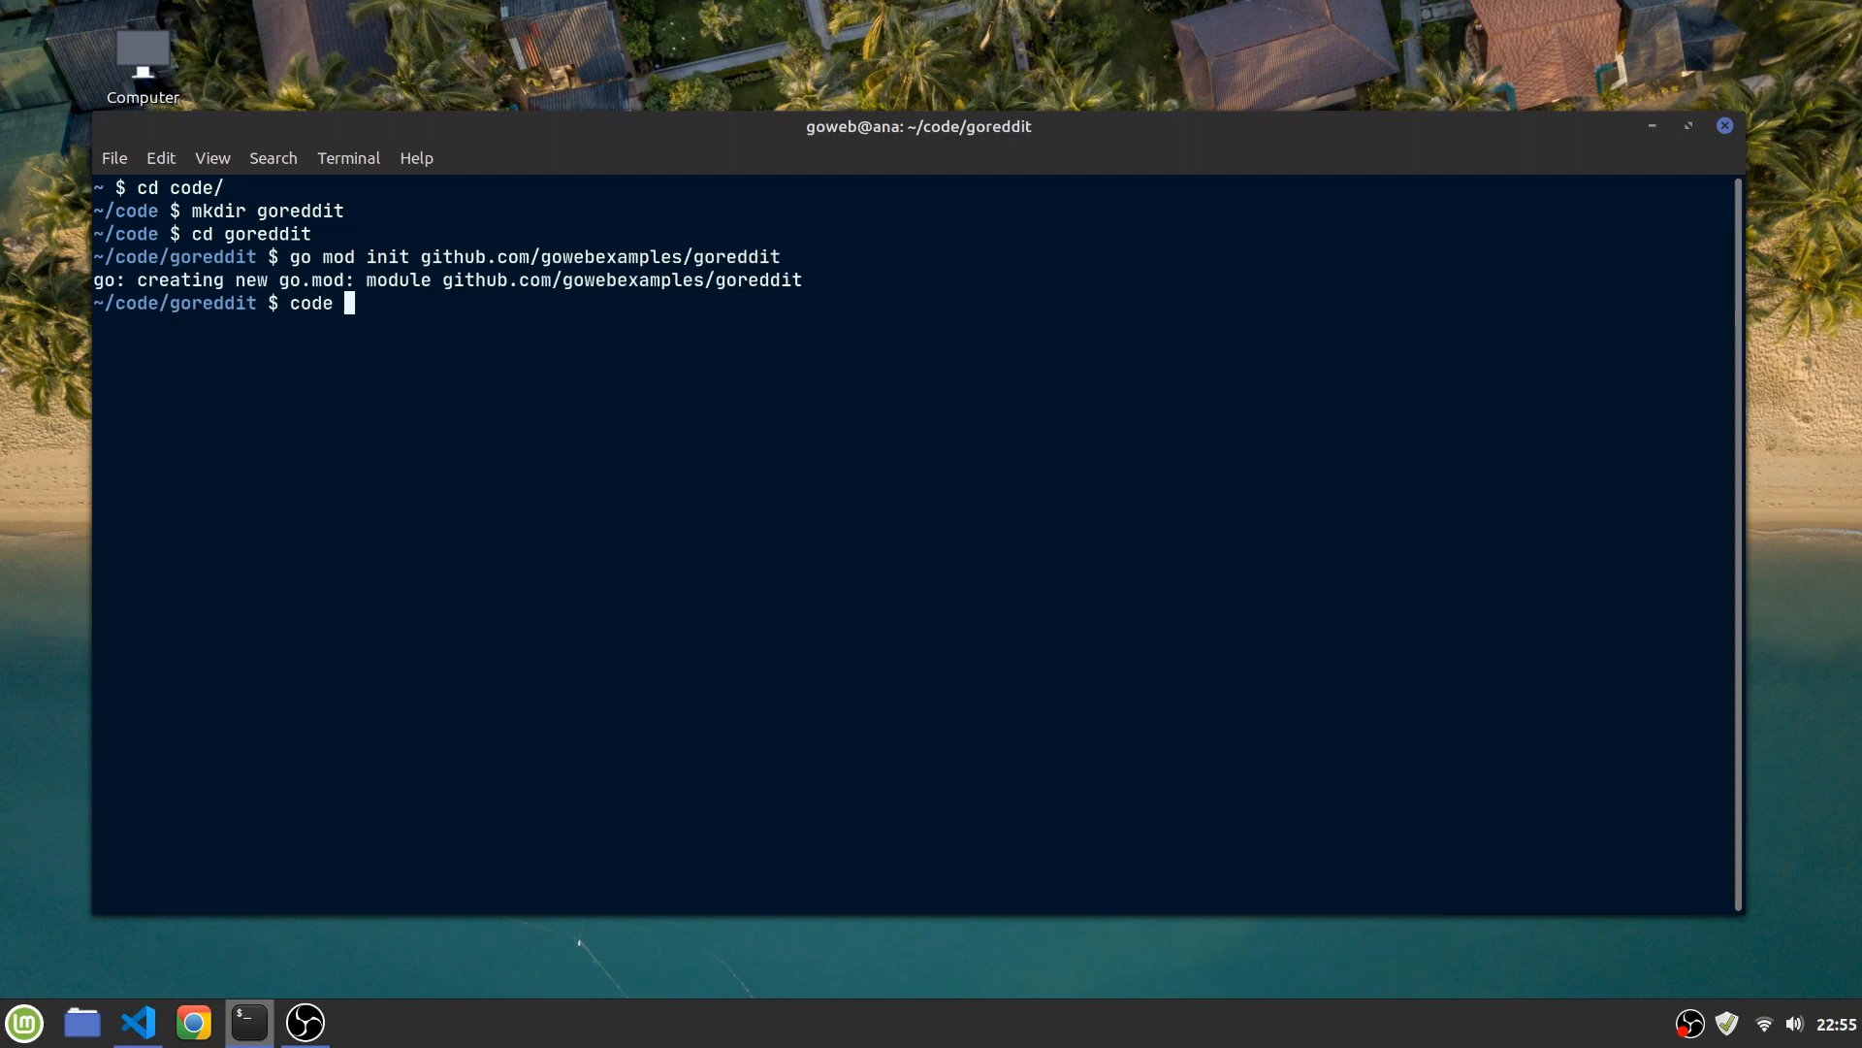
Open goreddit in VS Code, add goreddit.go with package goreddit, and show the terminal
key("Return")
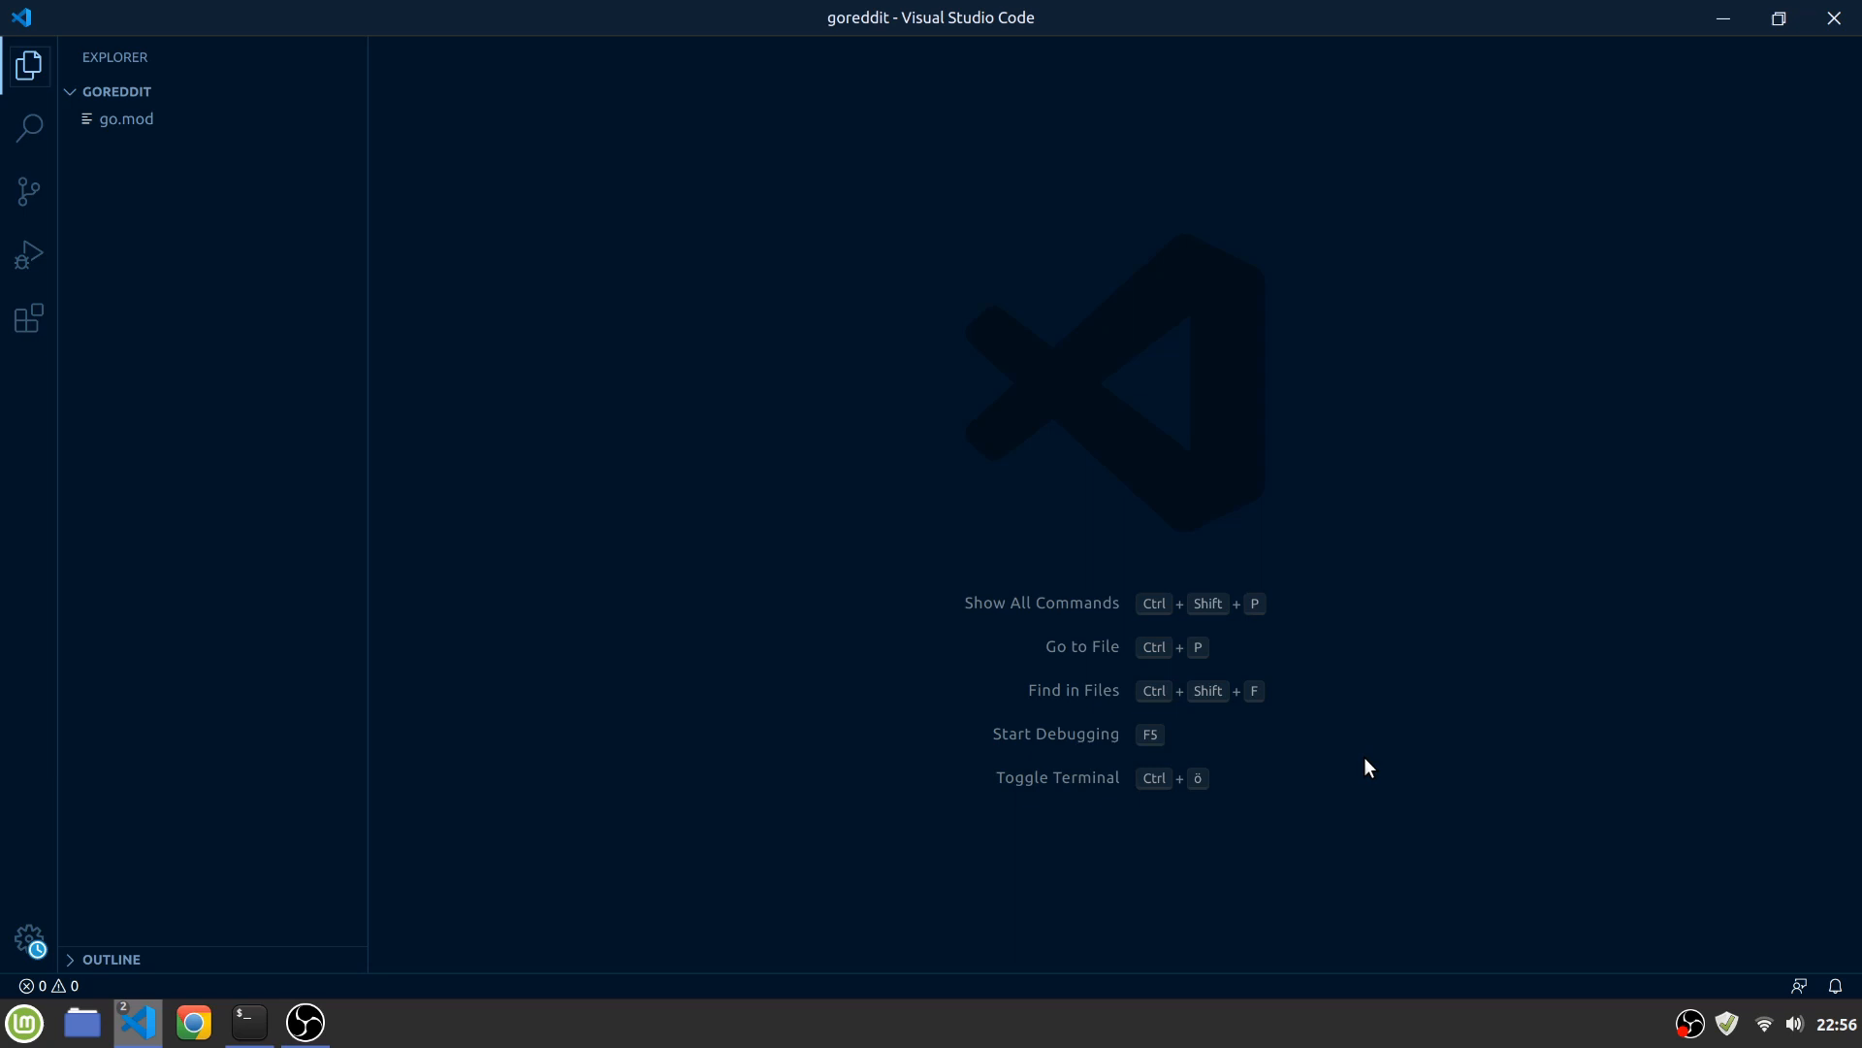
mouse_move(290, 118)
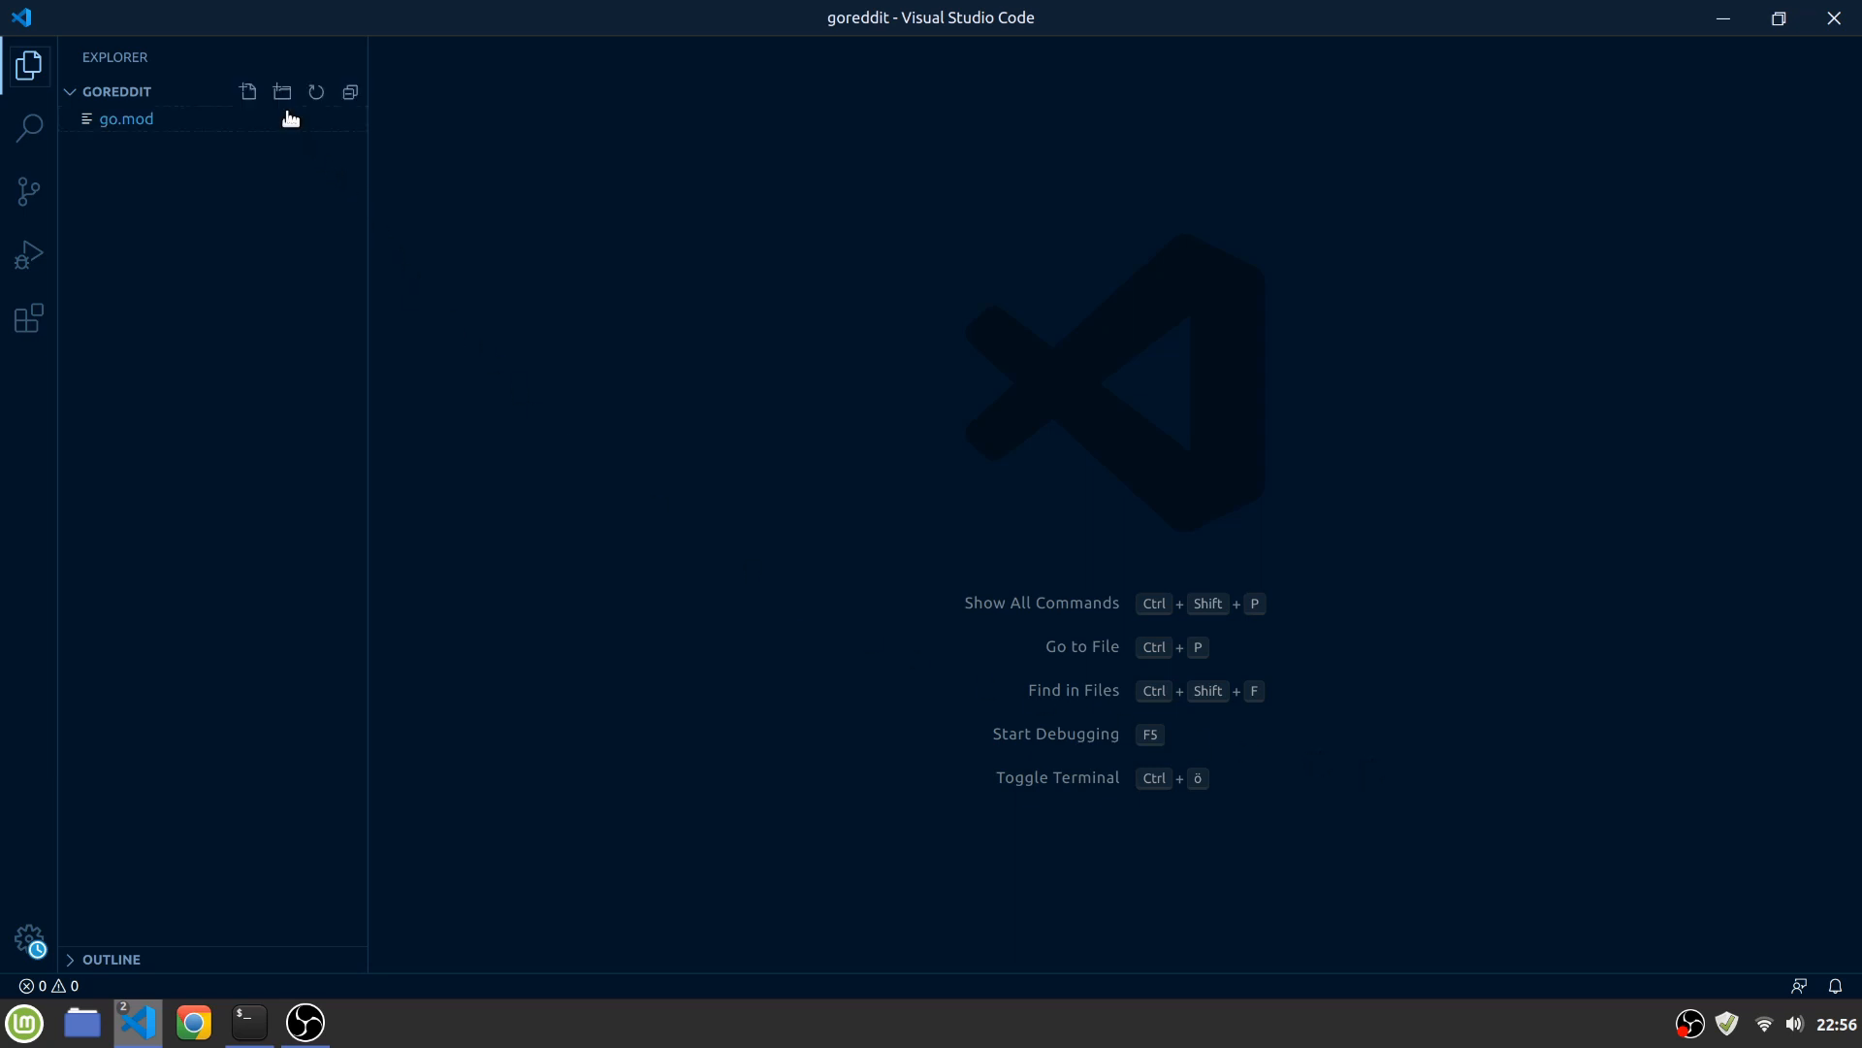
left_click(250, 91)
type("goreddit.go")
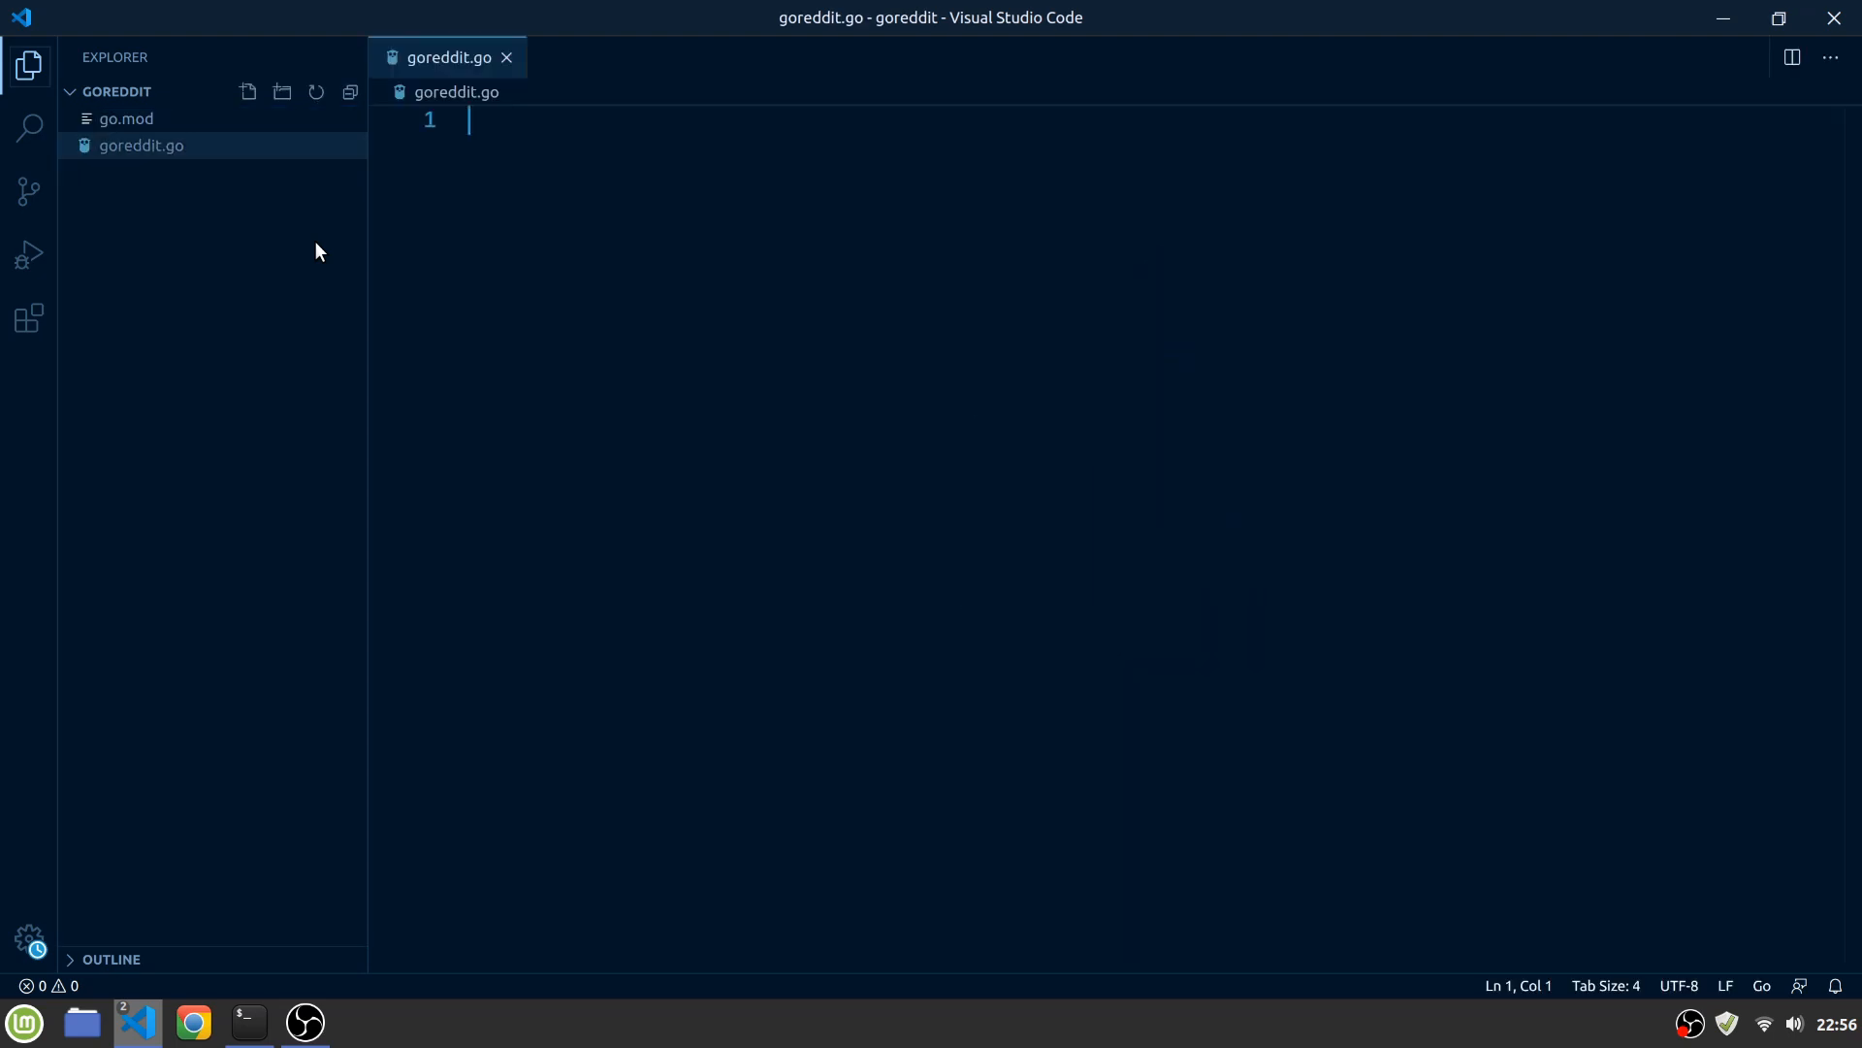
type("package goreddit")
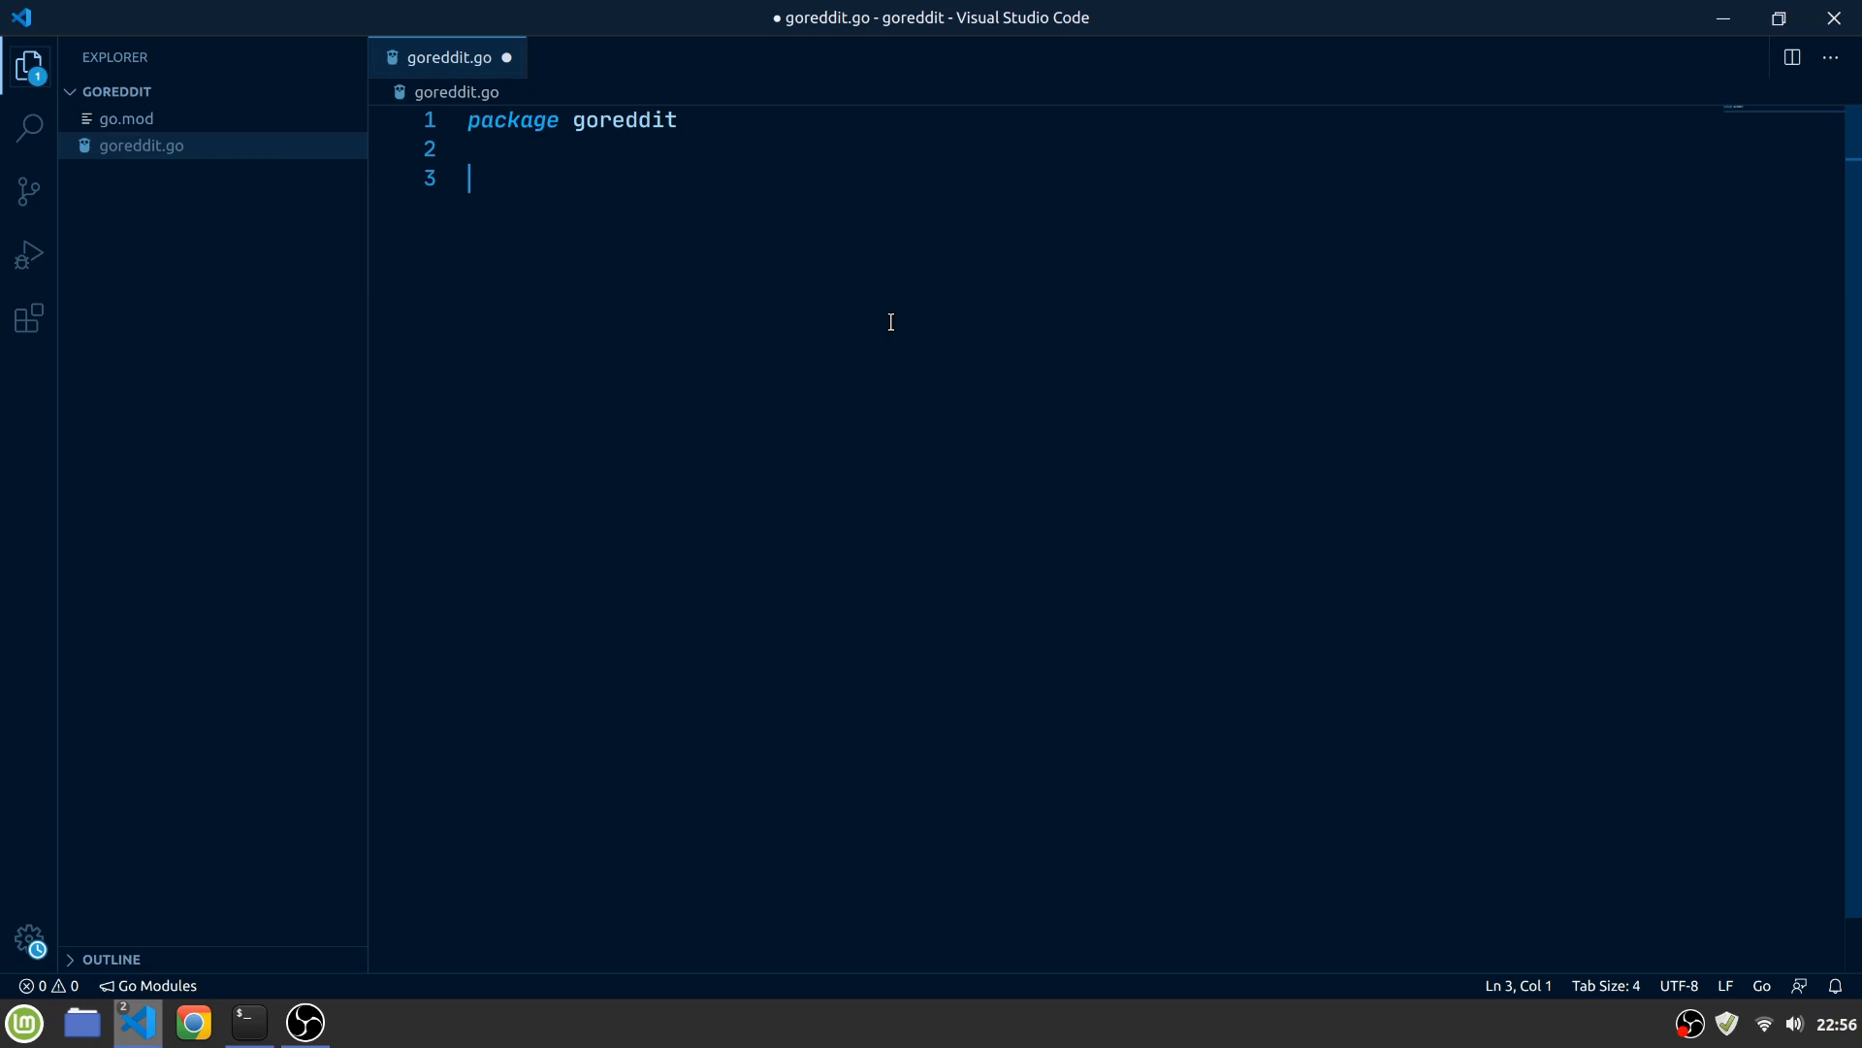
key("ctrl+`")
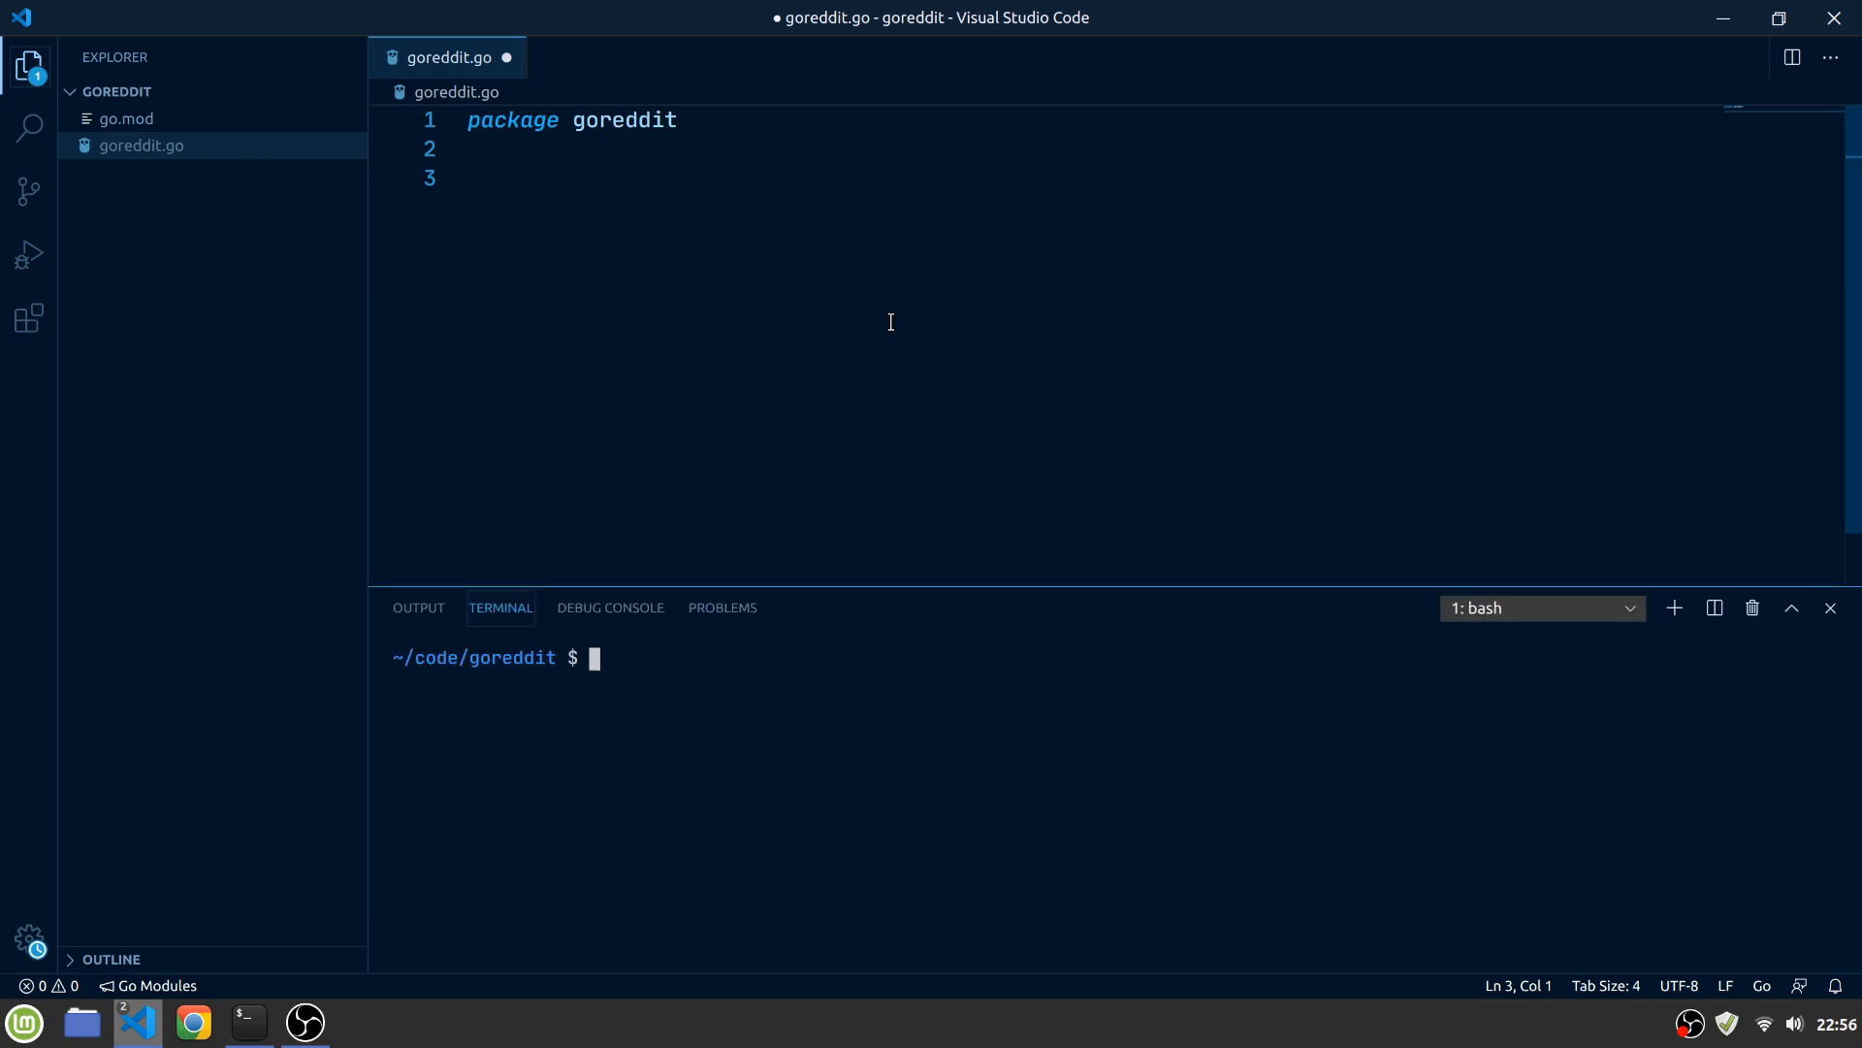
Run go get github.com/google/uuid in the integrated terminal
type("go get gith")
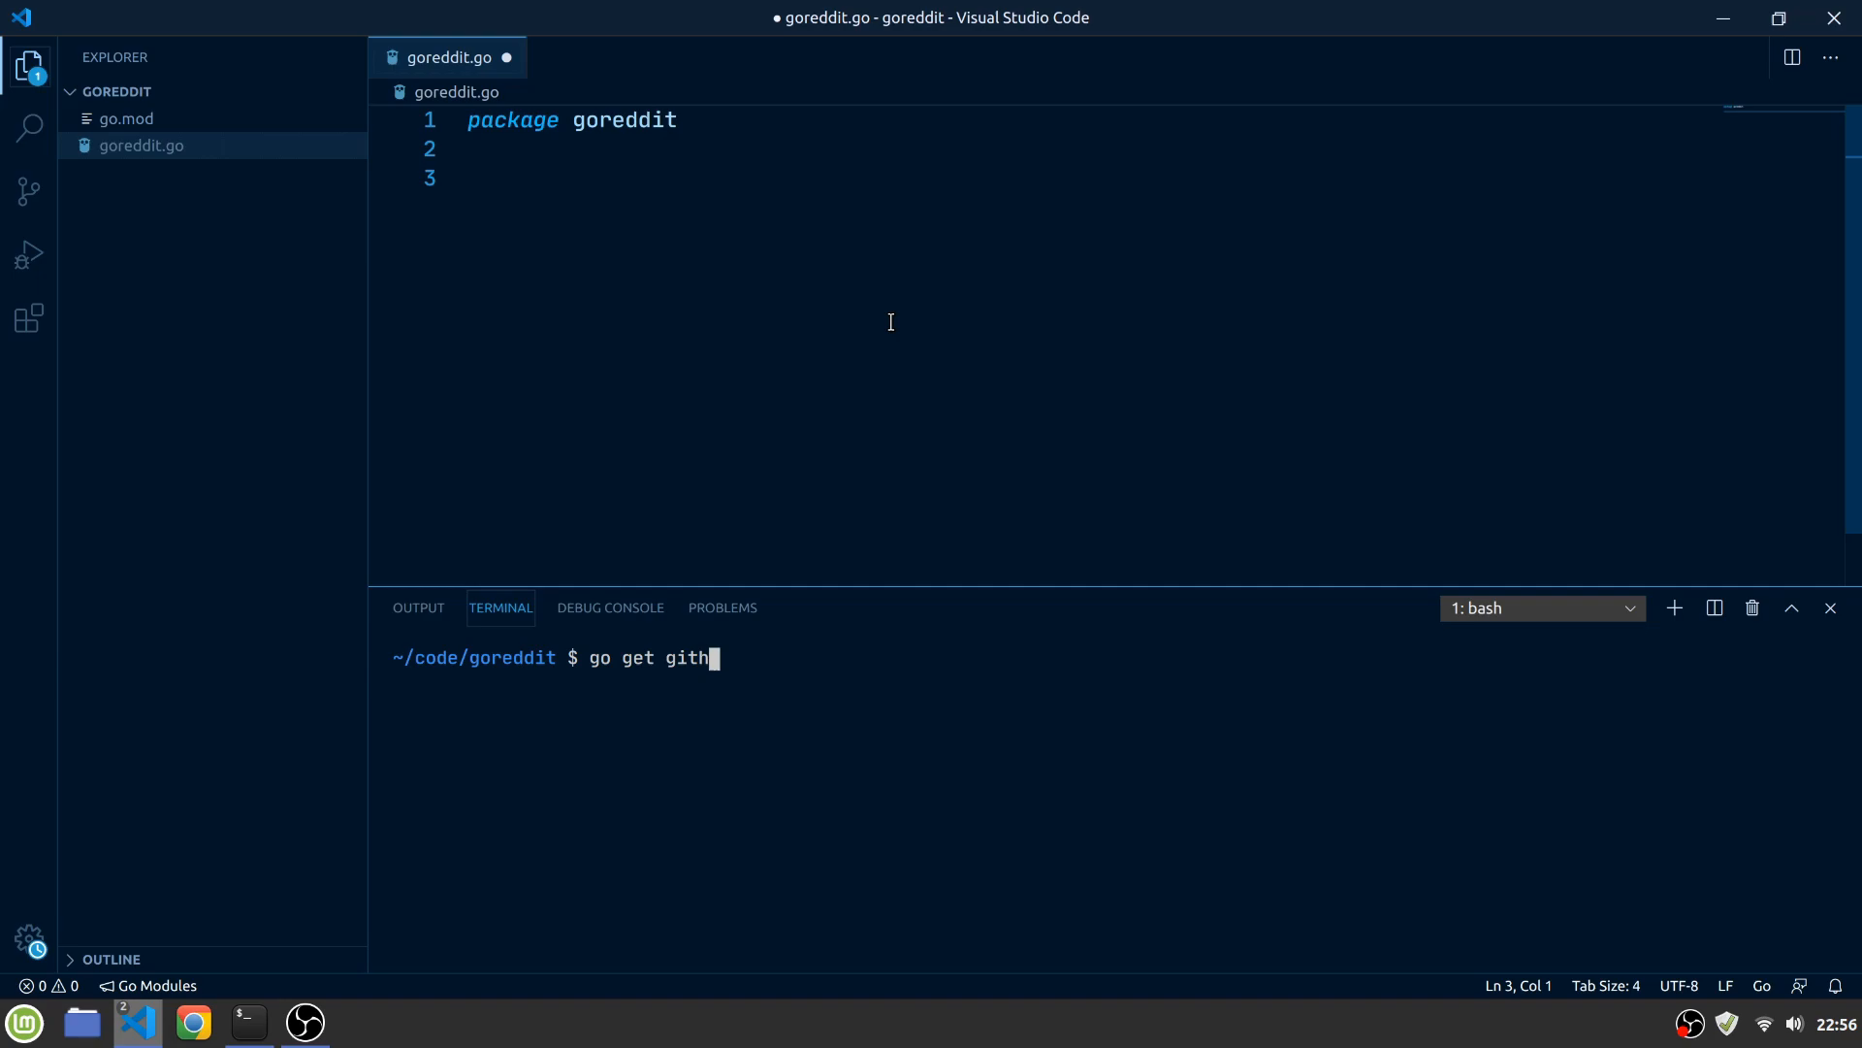
type("ub.com/go")
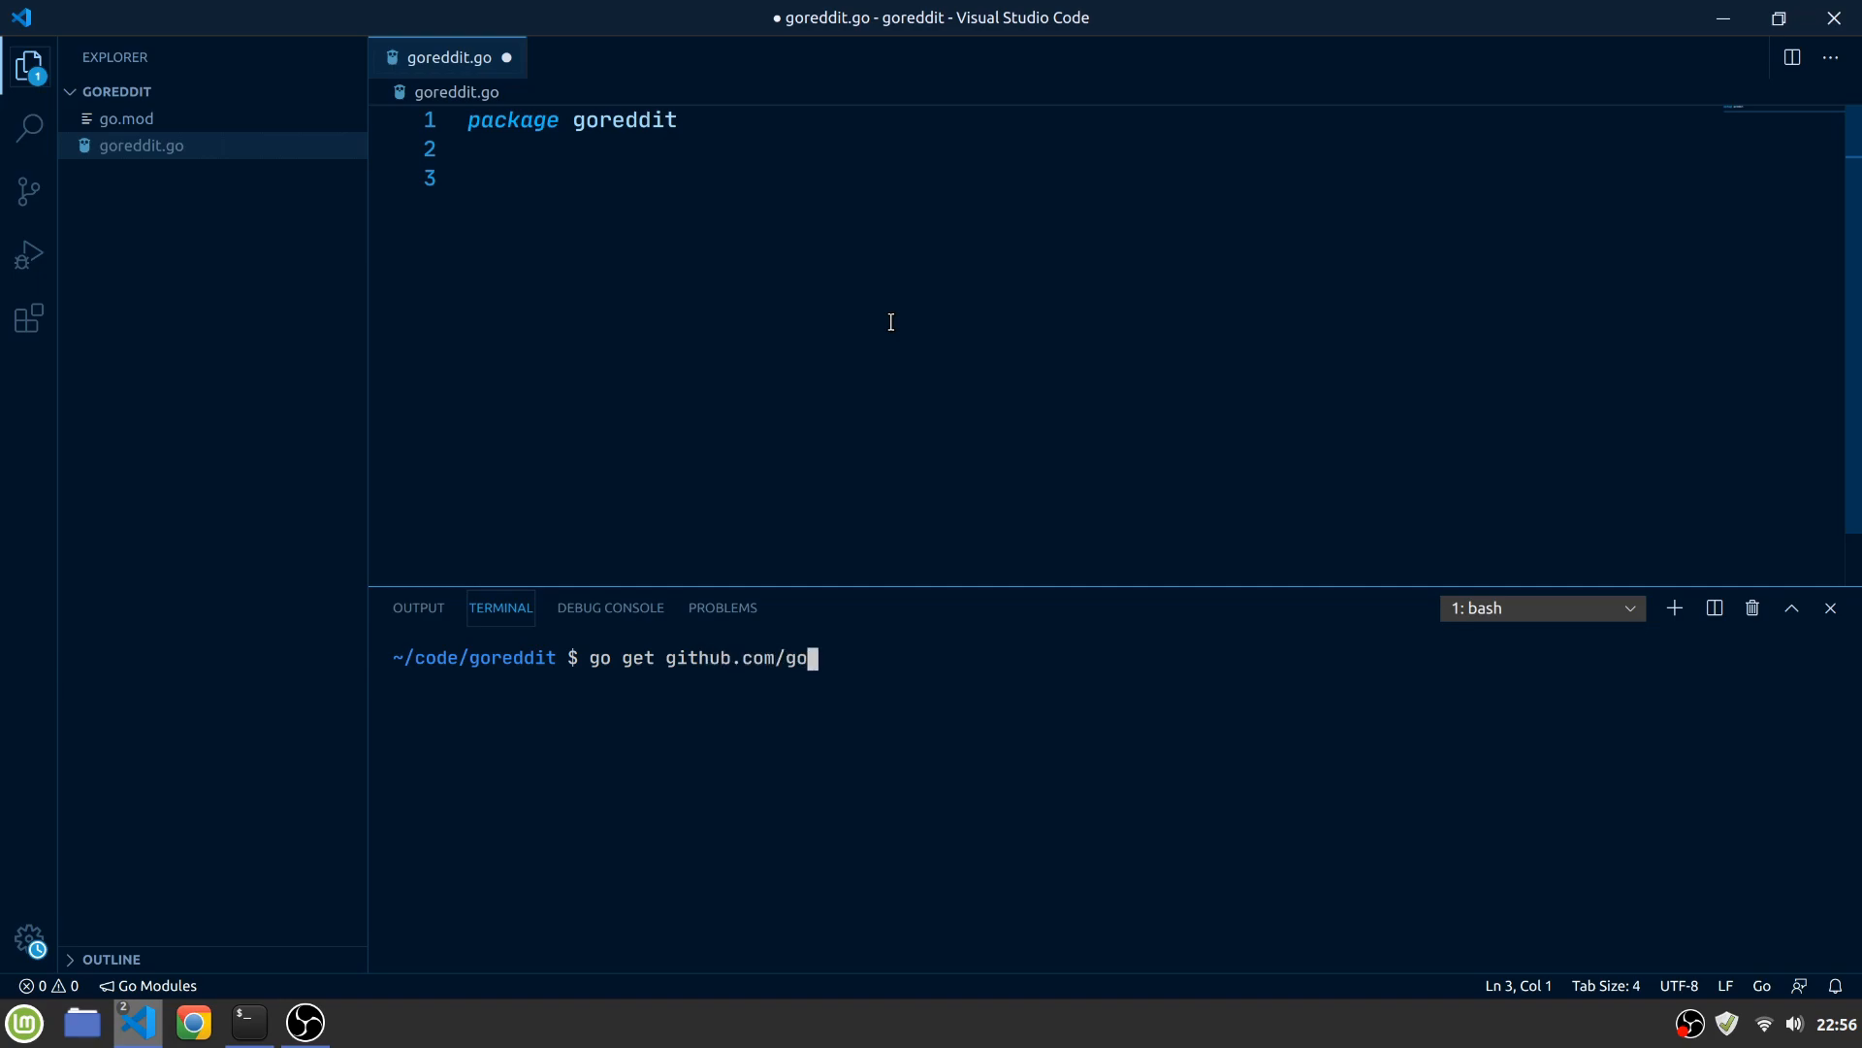
key("Return")
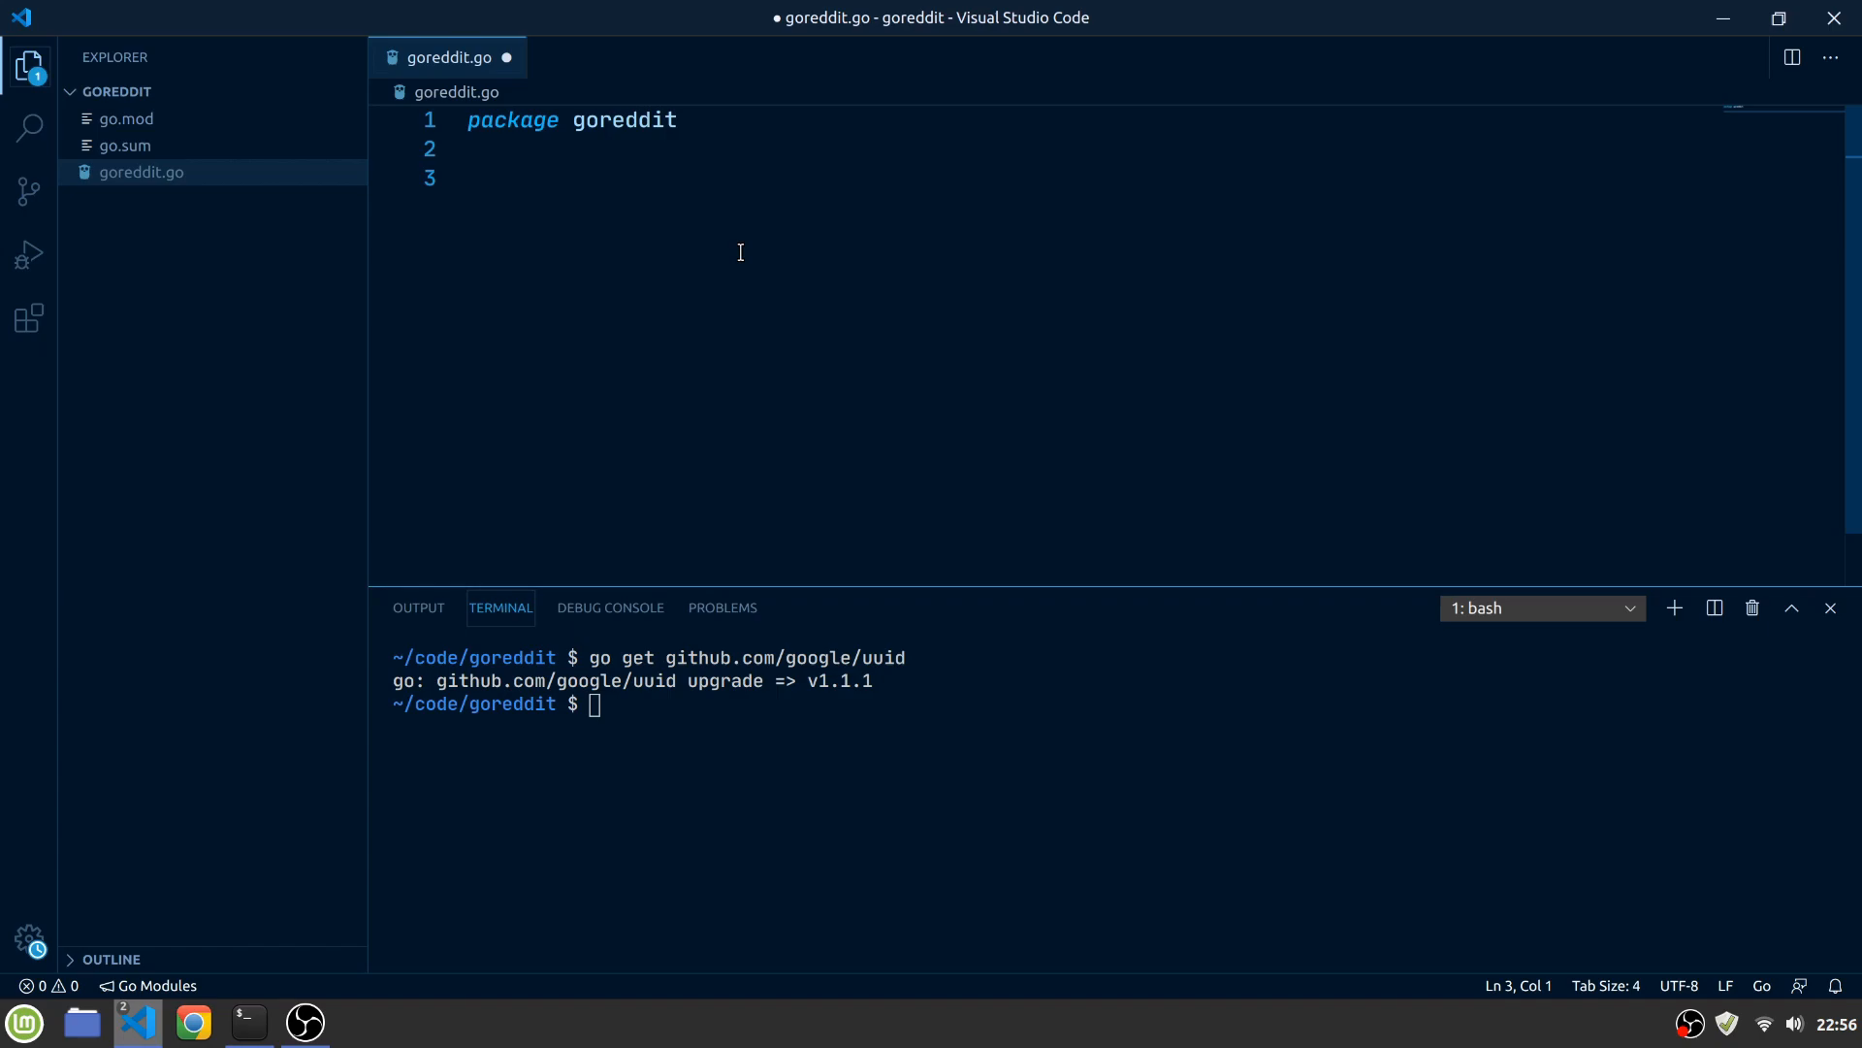
Write the Thread struct with ID, Title and Description fields tagged db id, title, description, and save
type("type Thre")
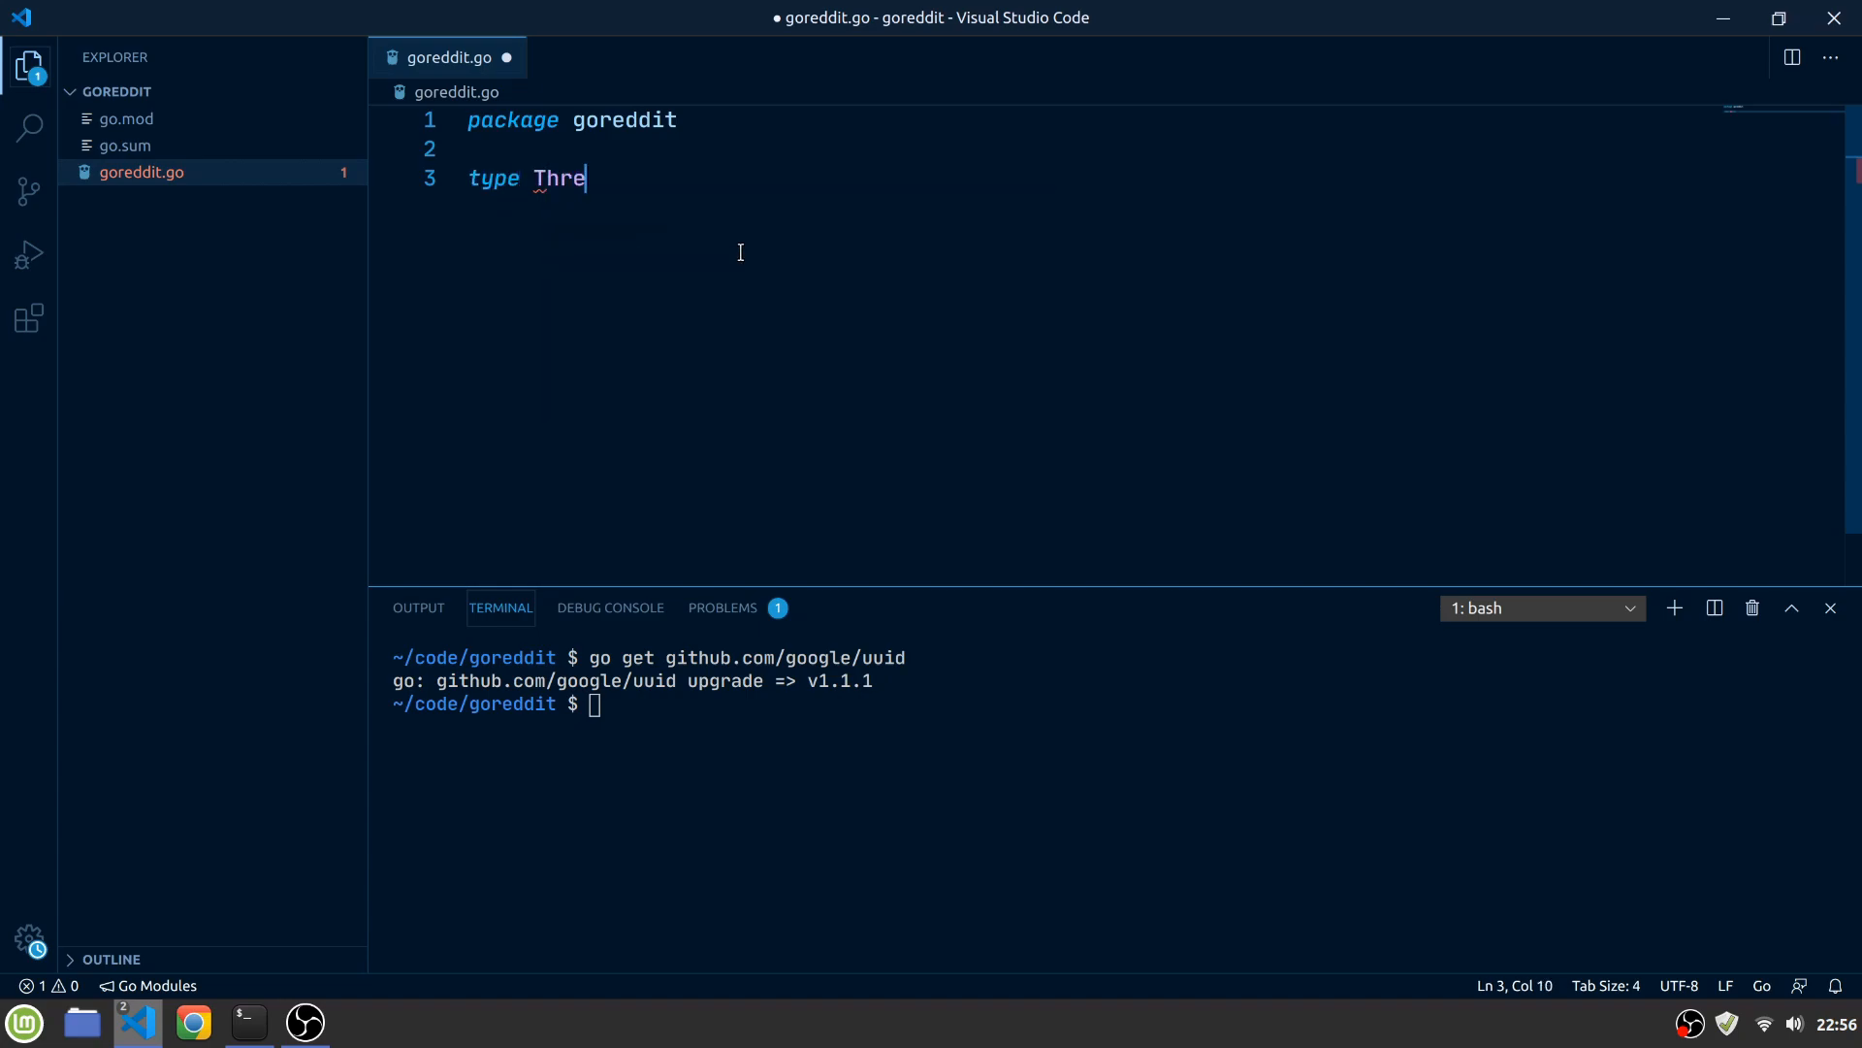
type("ad struct {")
type("ID uuid.UUID")
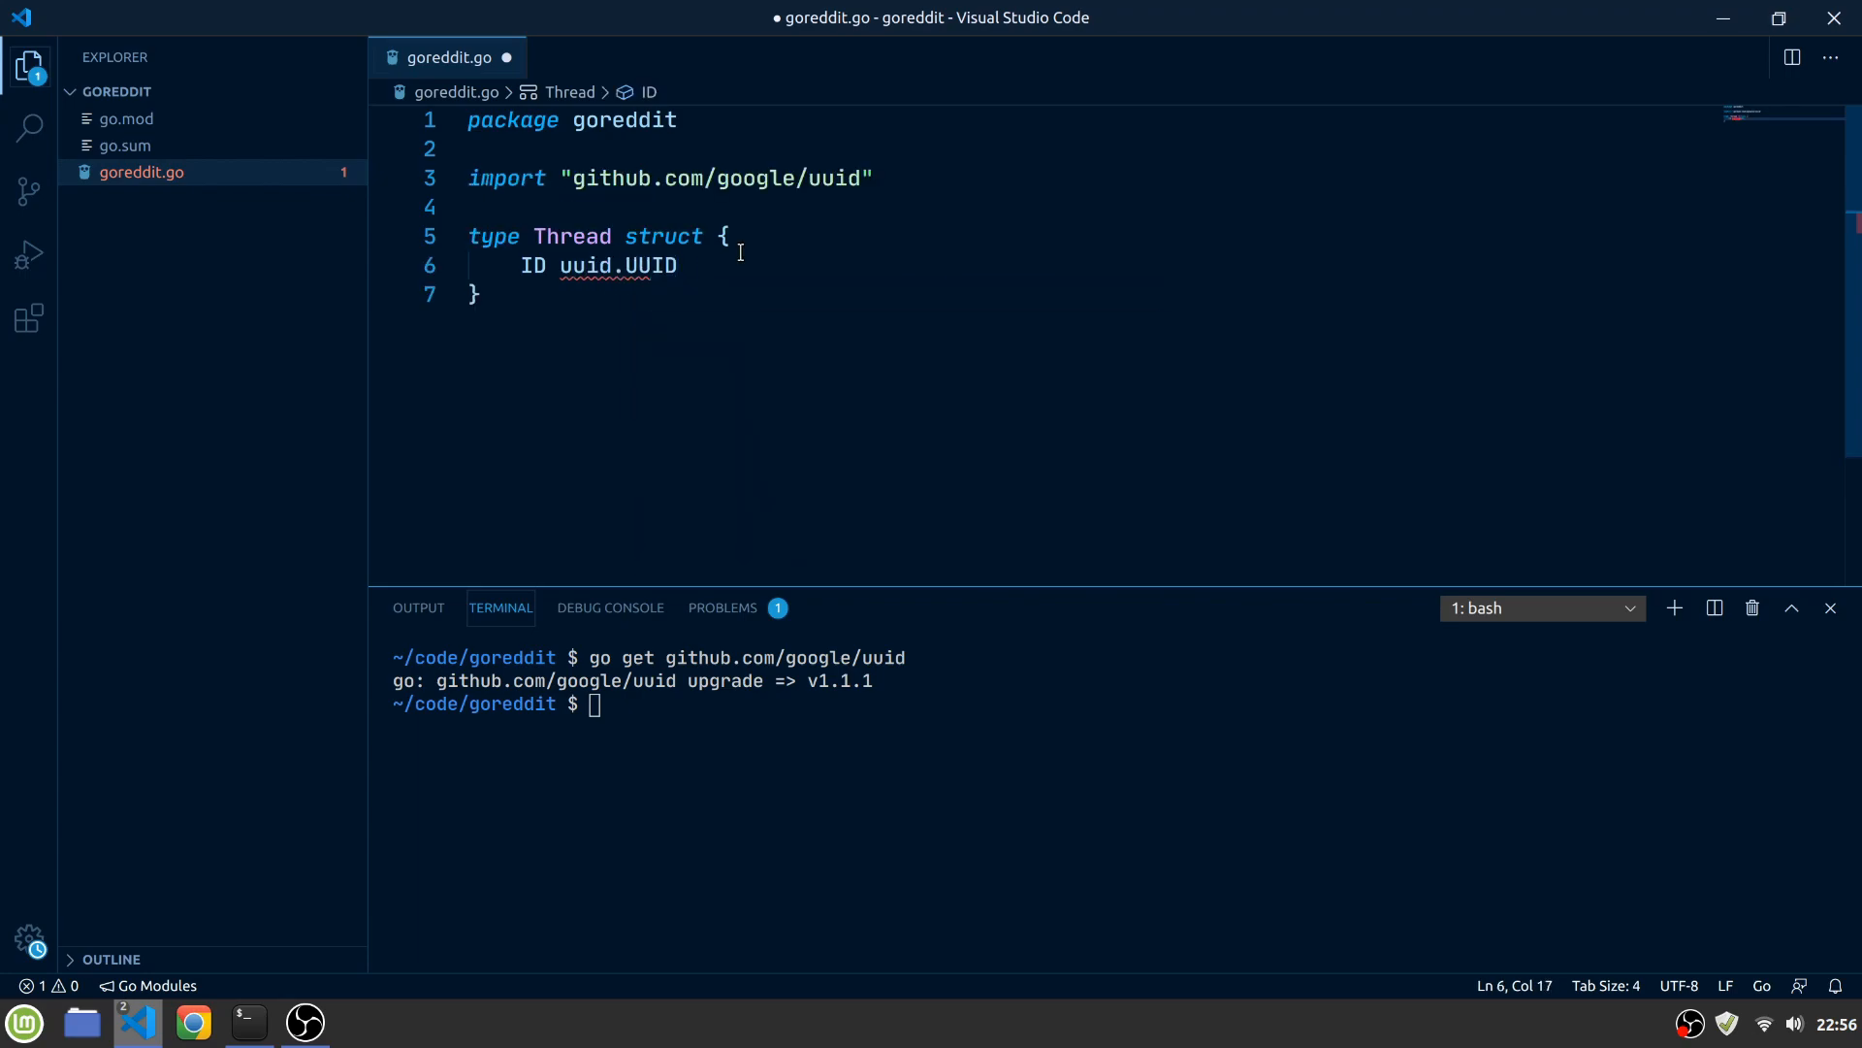
type("`db:\"id\"`")
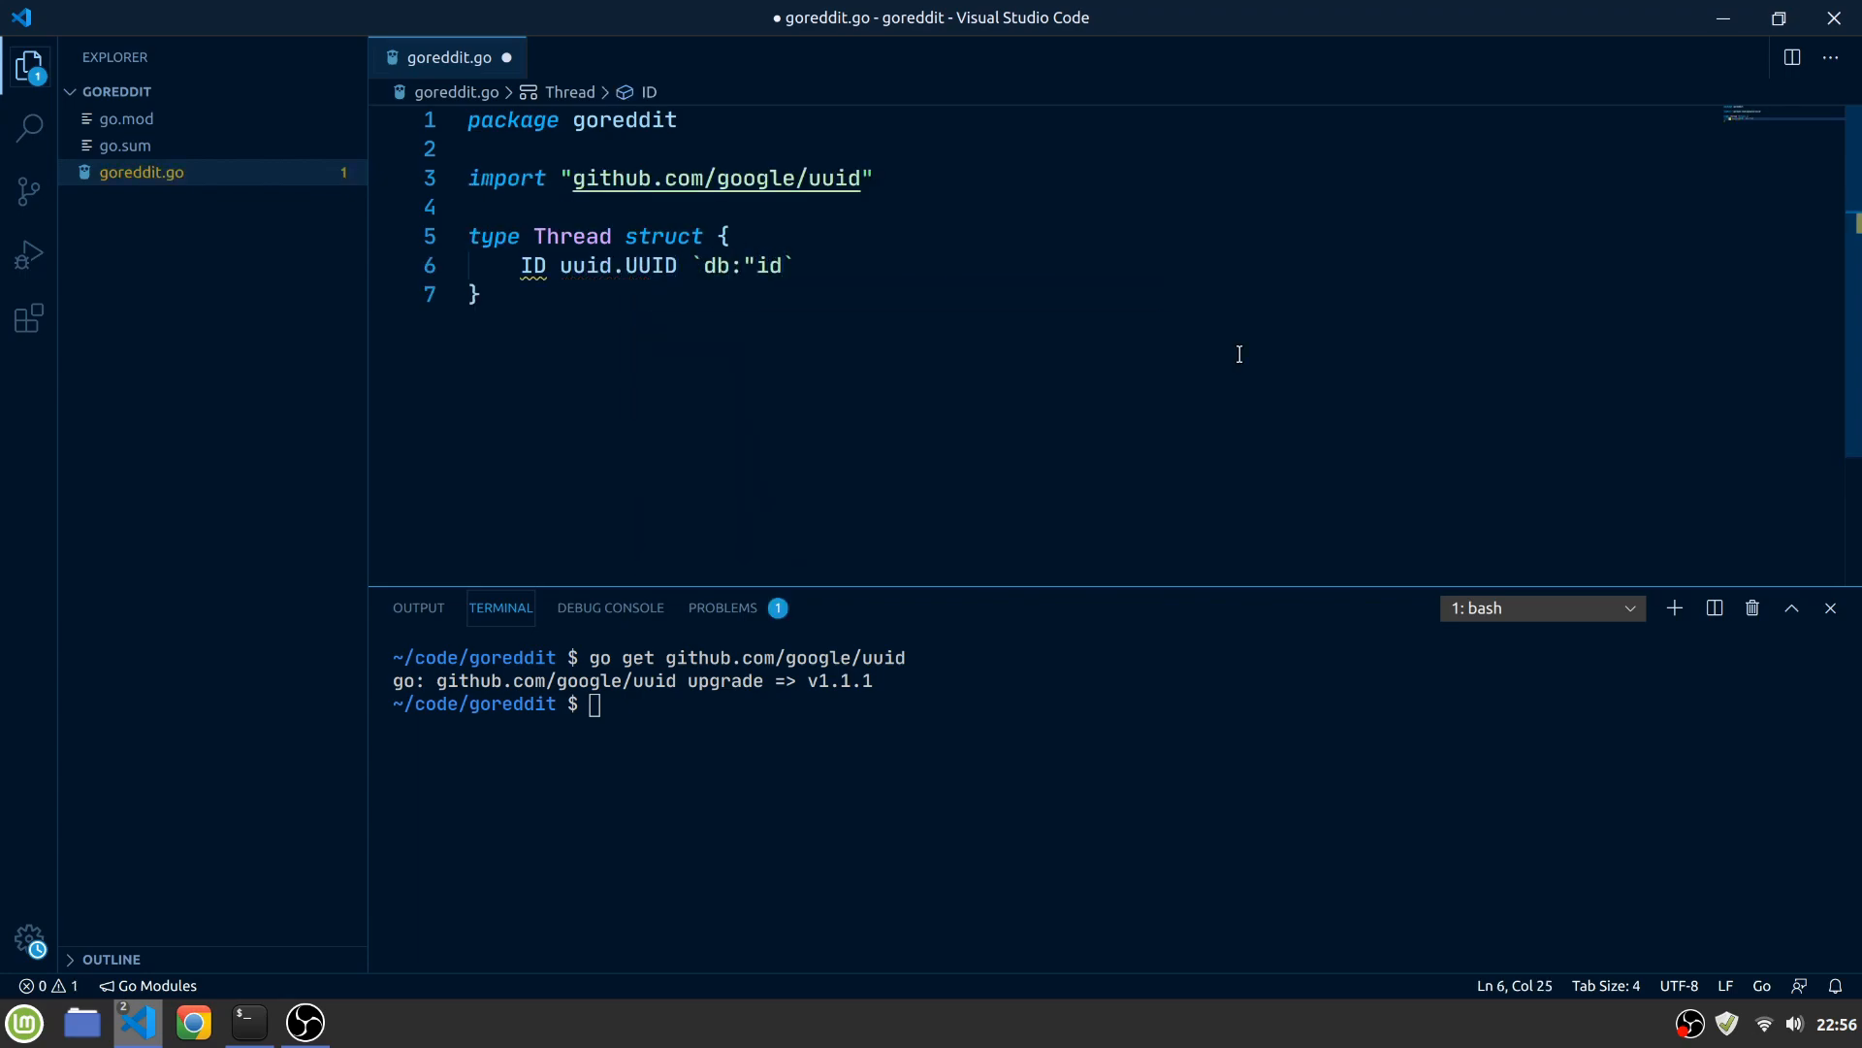
type("\"")
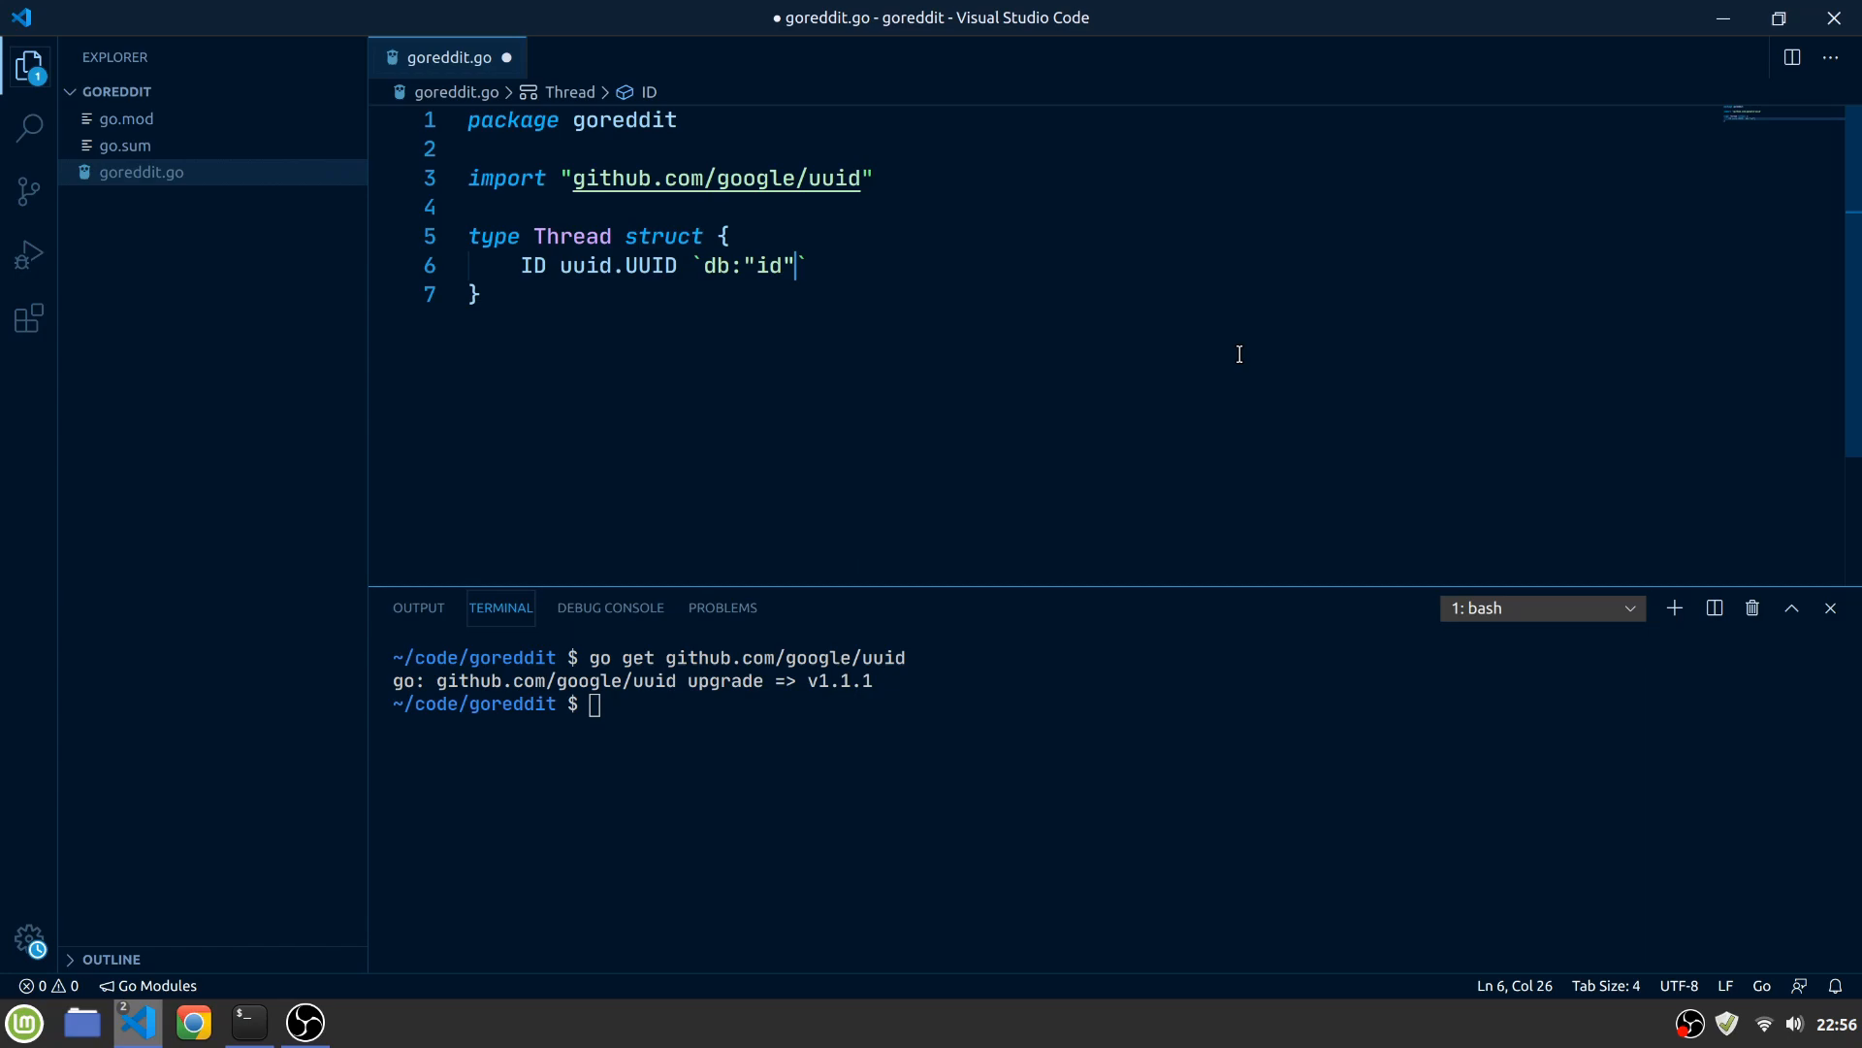
type("Tit")
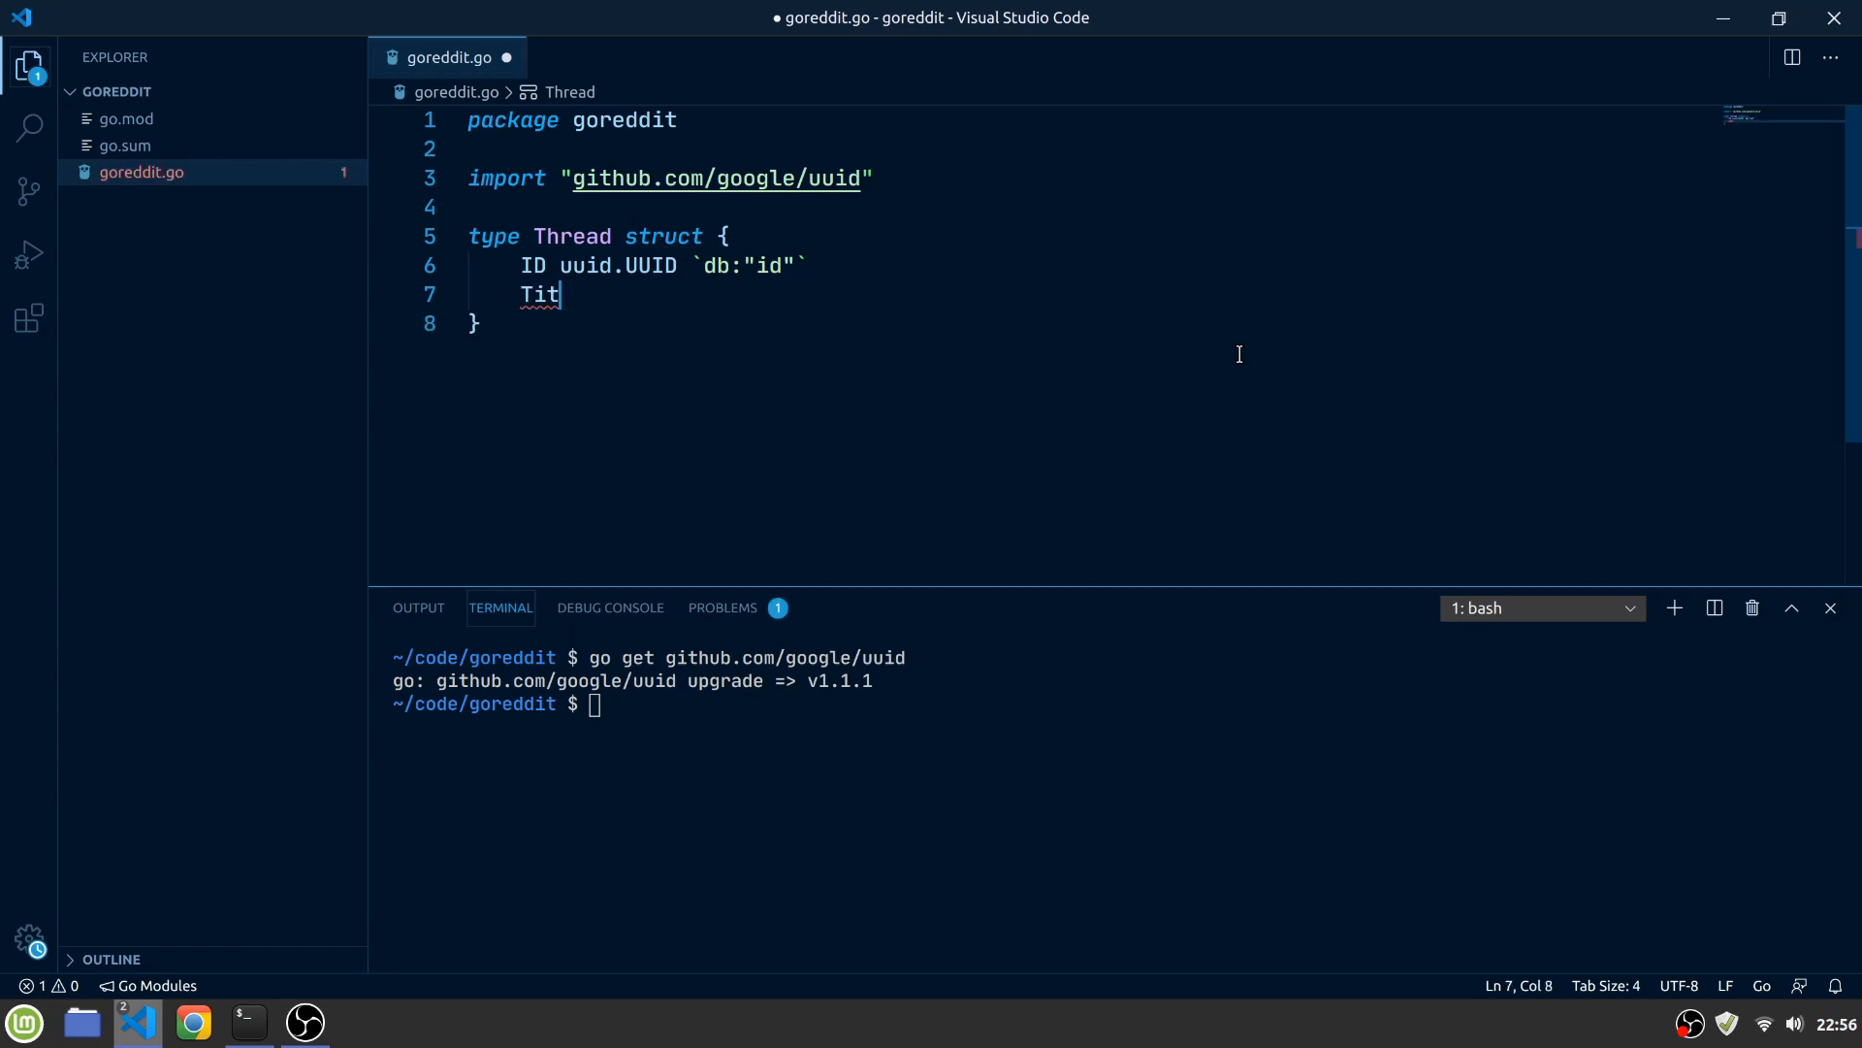
type("le string `db:\"title\"")
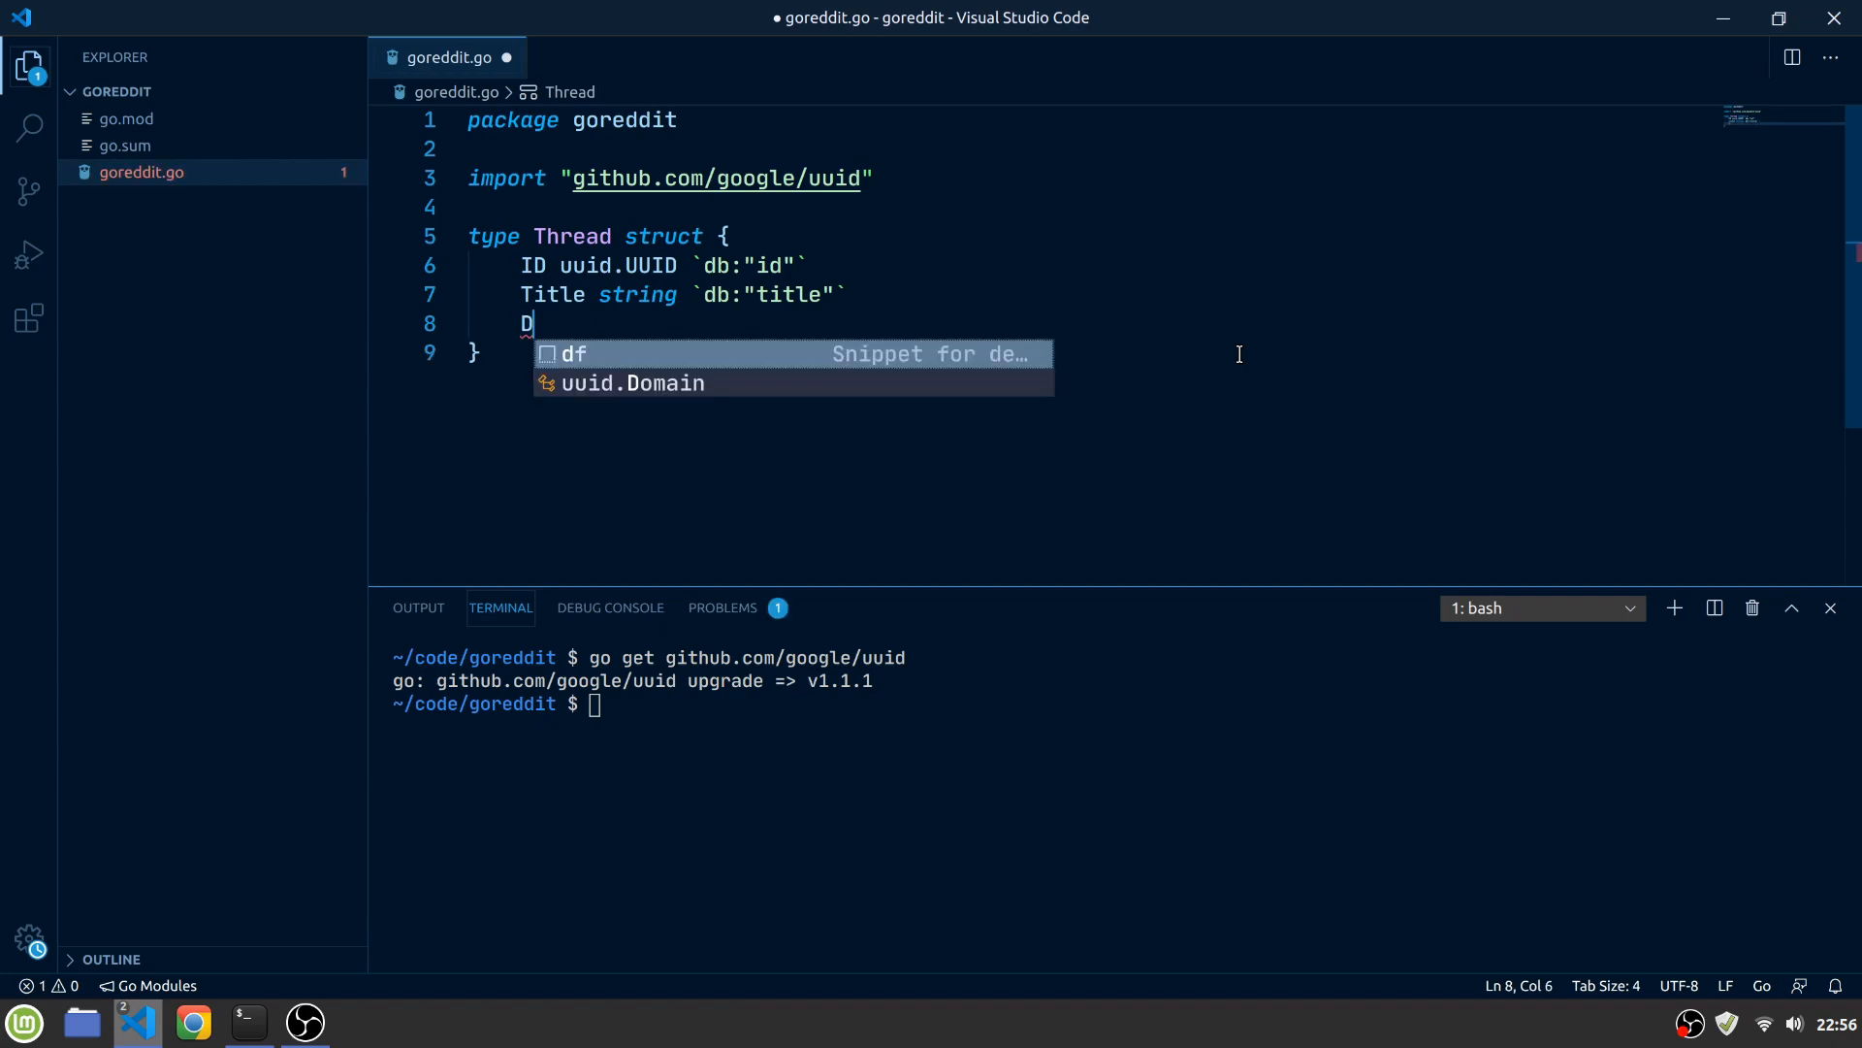
type("escription string")
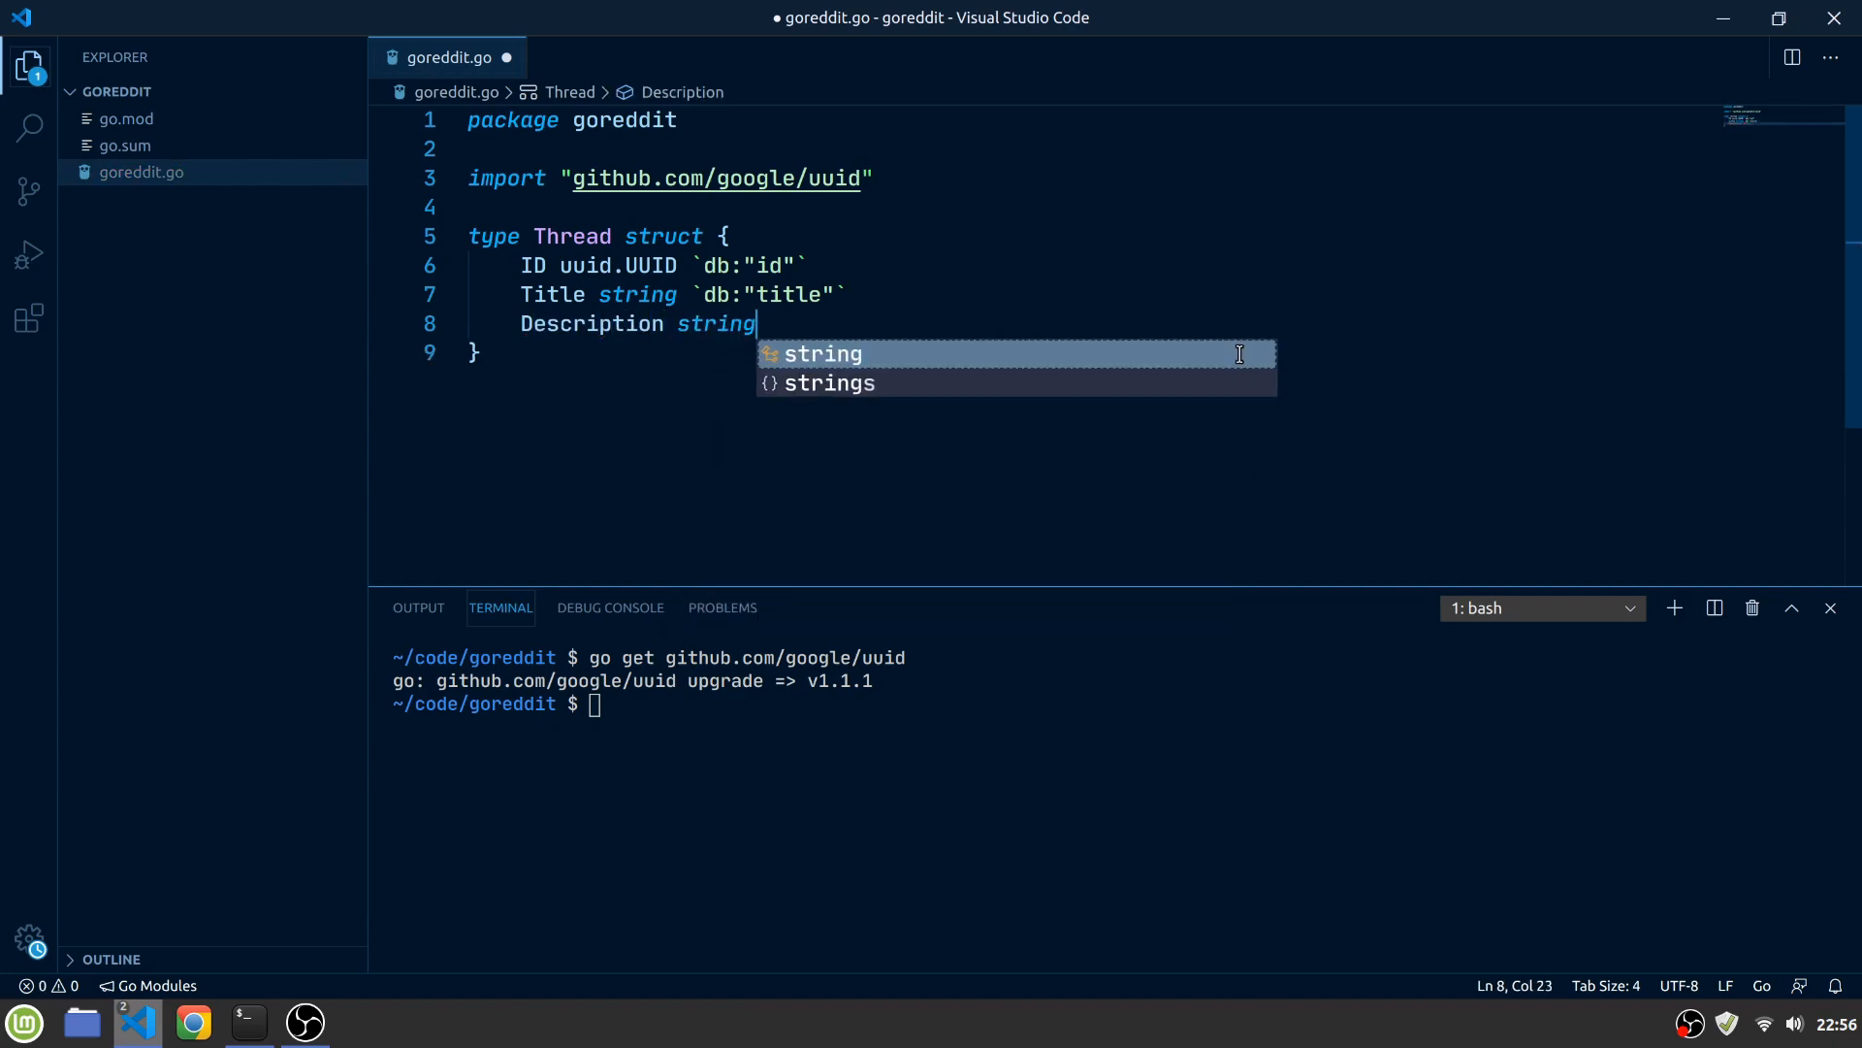
type("`db:\"descripti`")
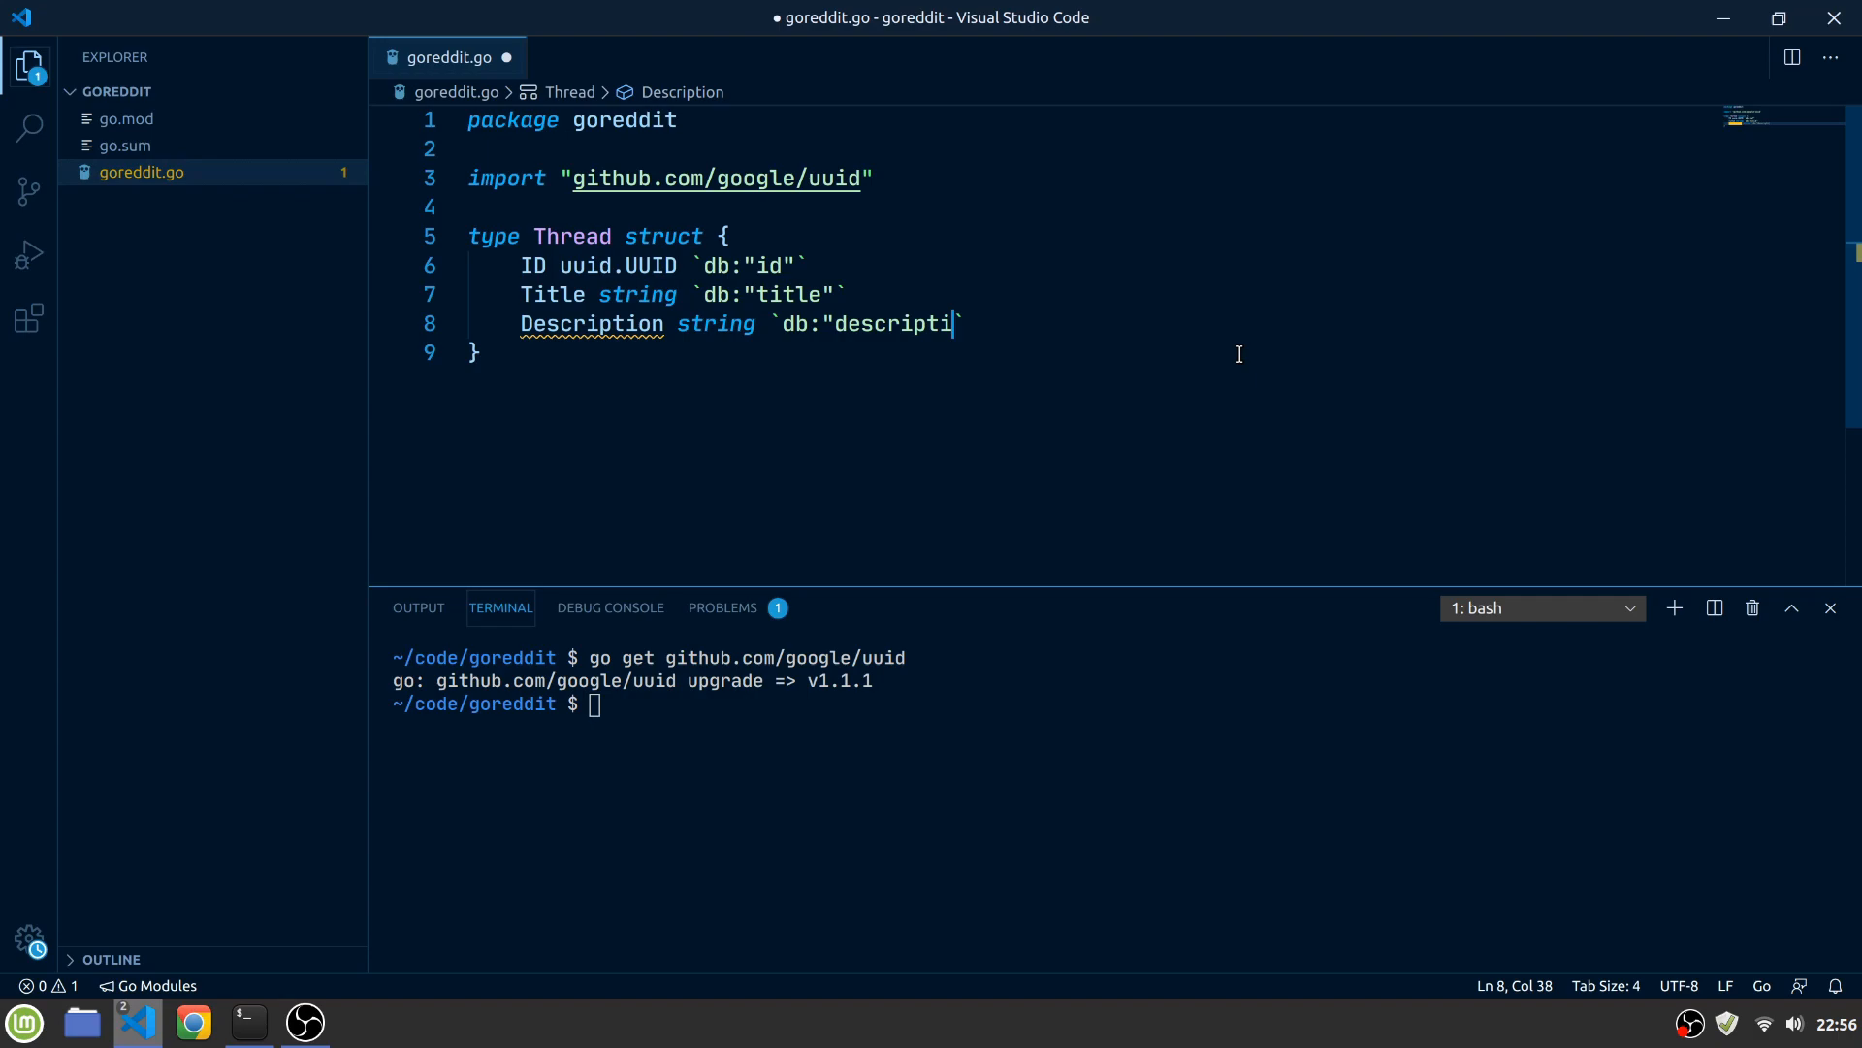
key("ctrl+s")
type("type")
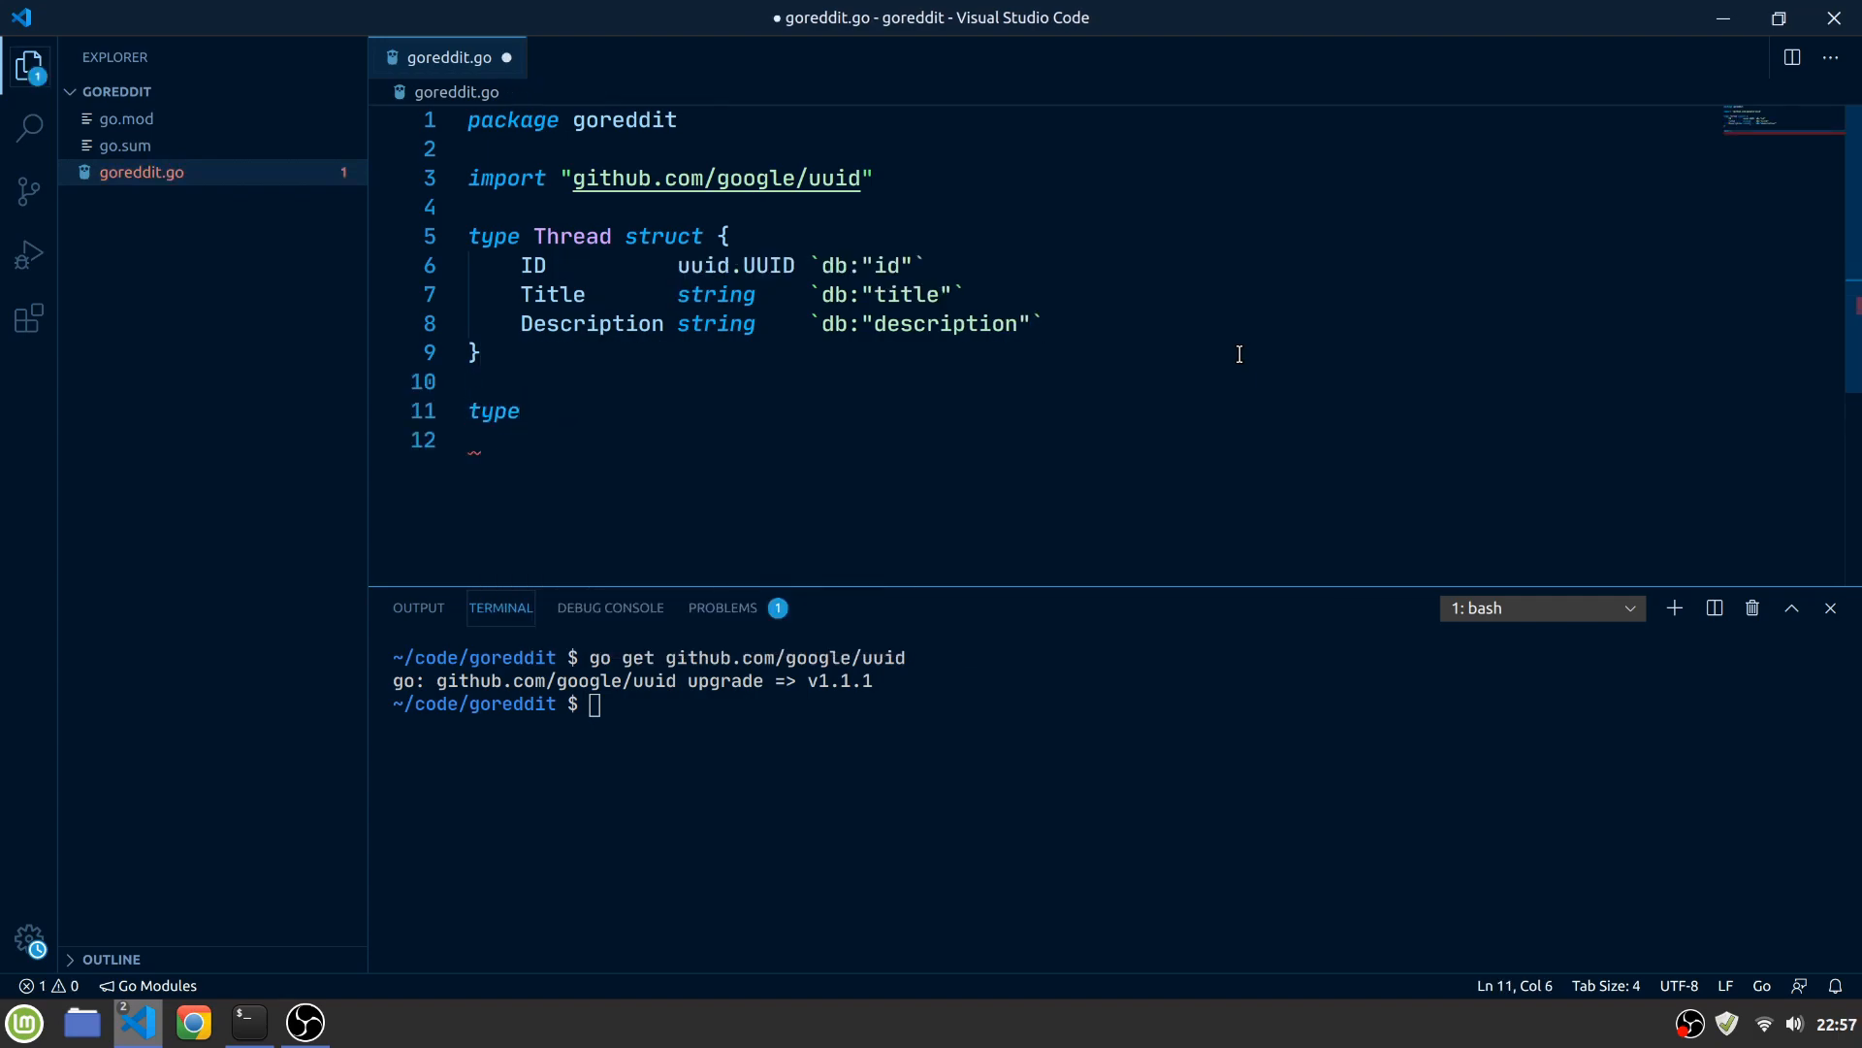
Type the Post struct with ID, ThreadID (thread_id), Title, Content and Votes int fields
type("Post struct {")
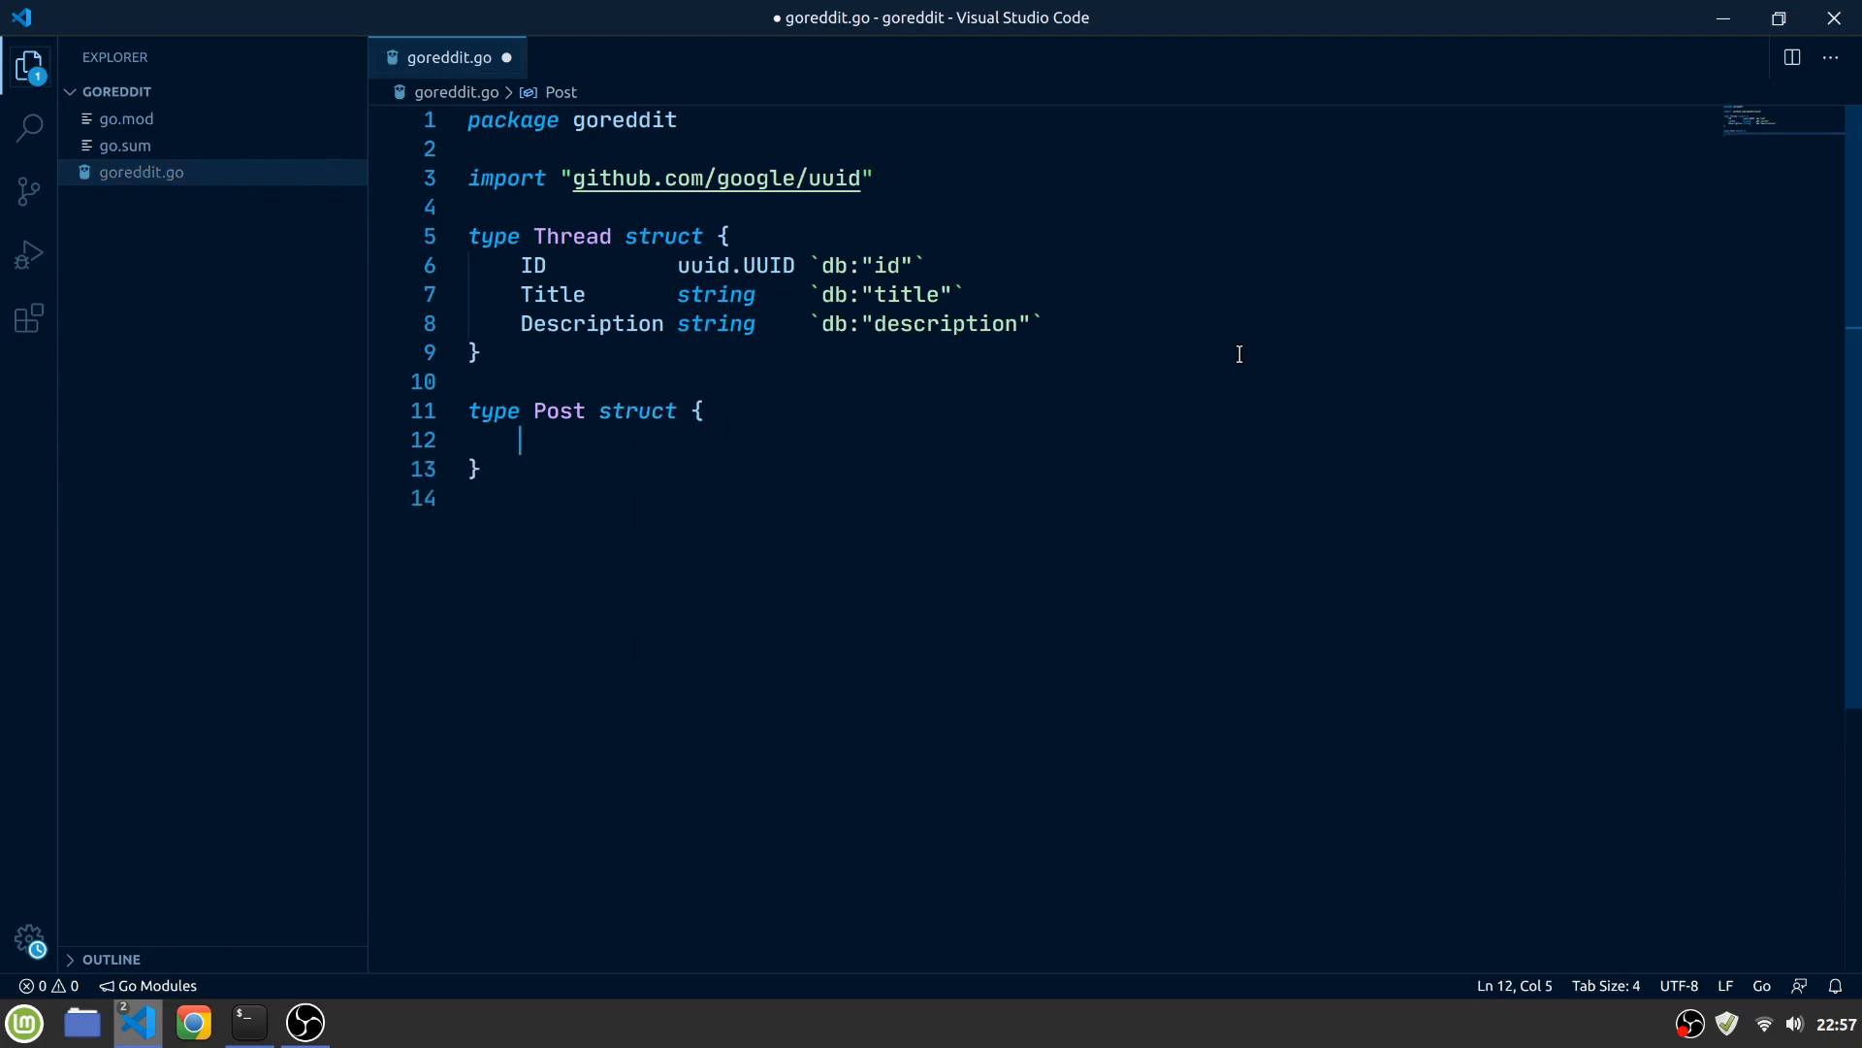
type("ID uuid.UUID `db")
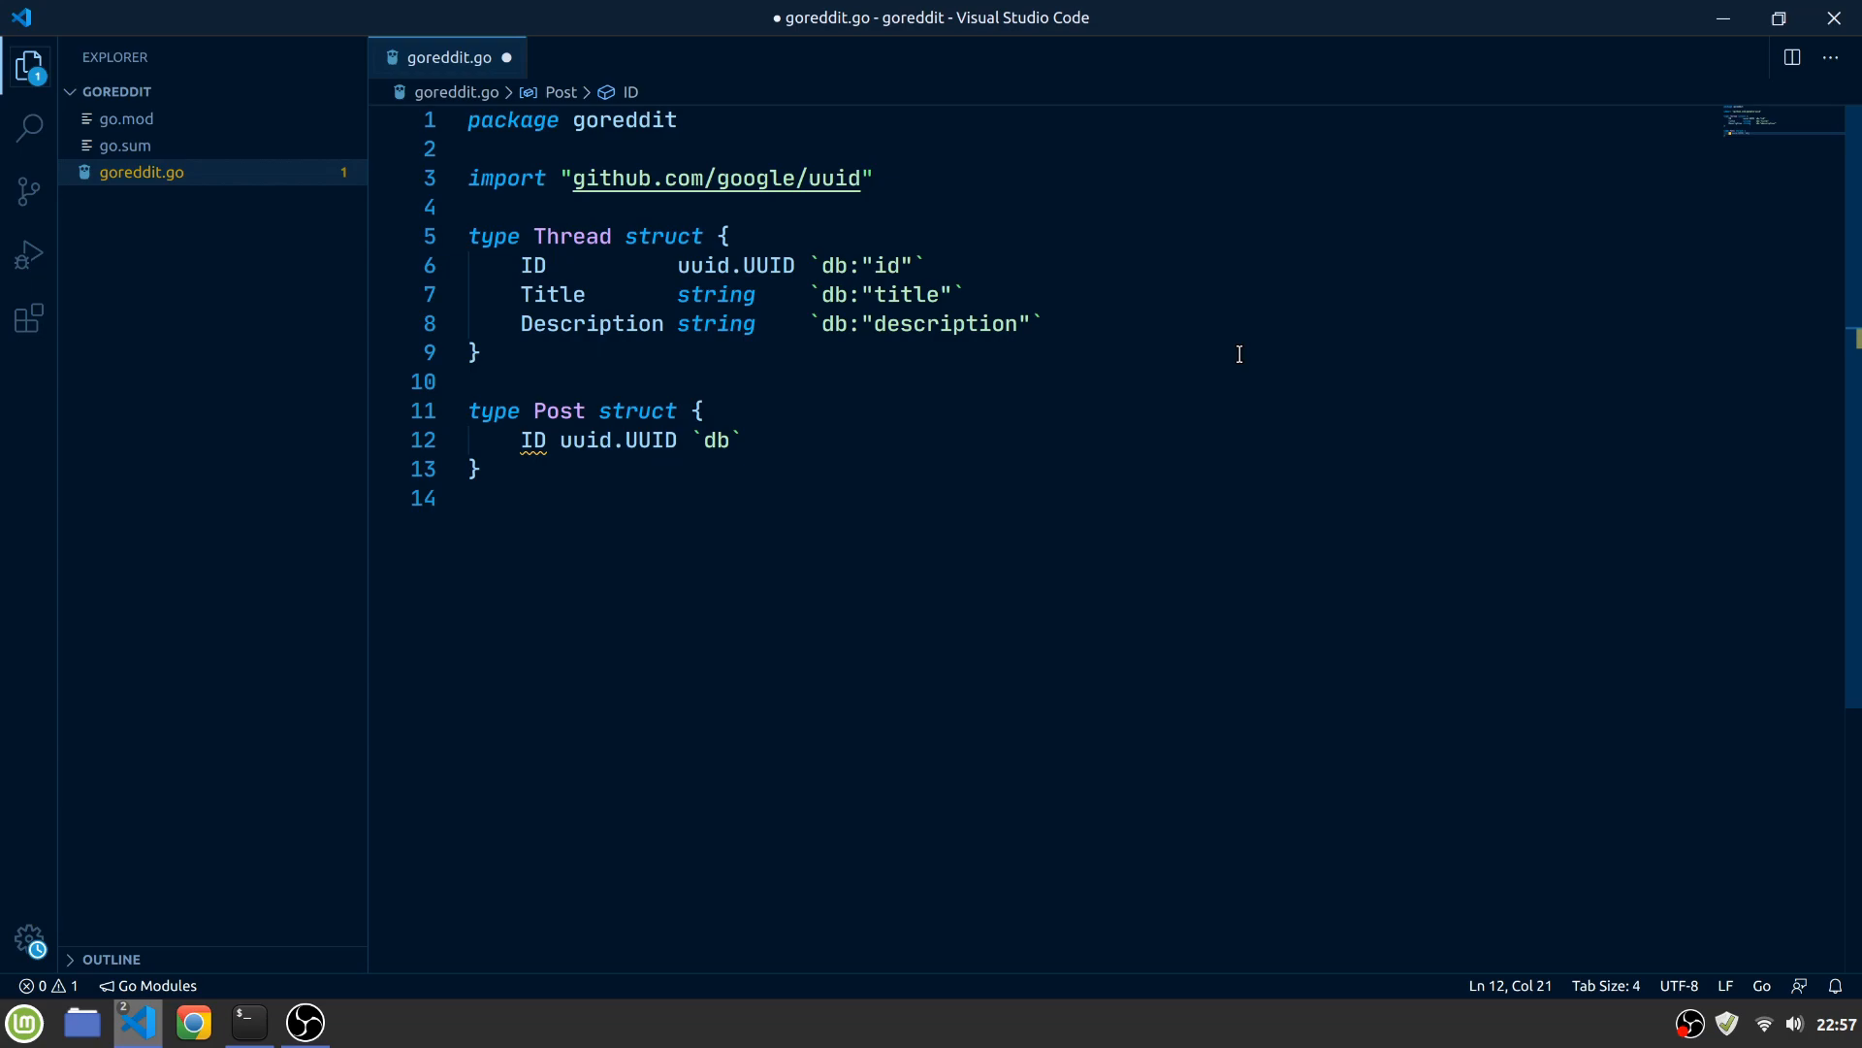
type(":\"id\"")
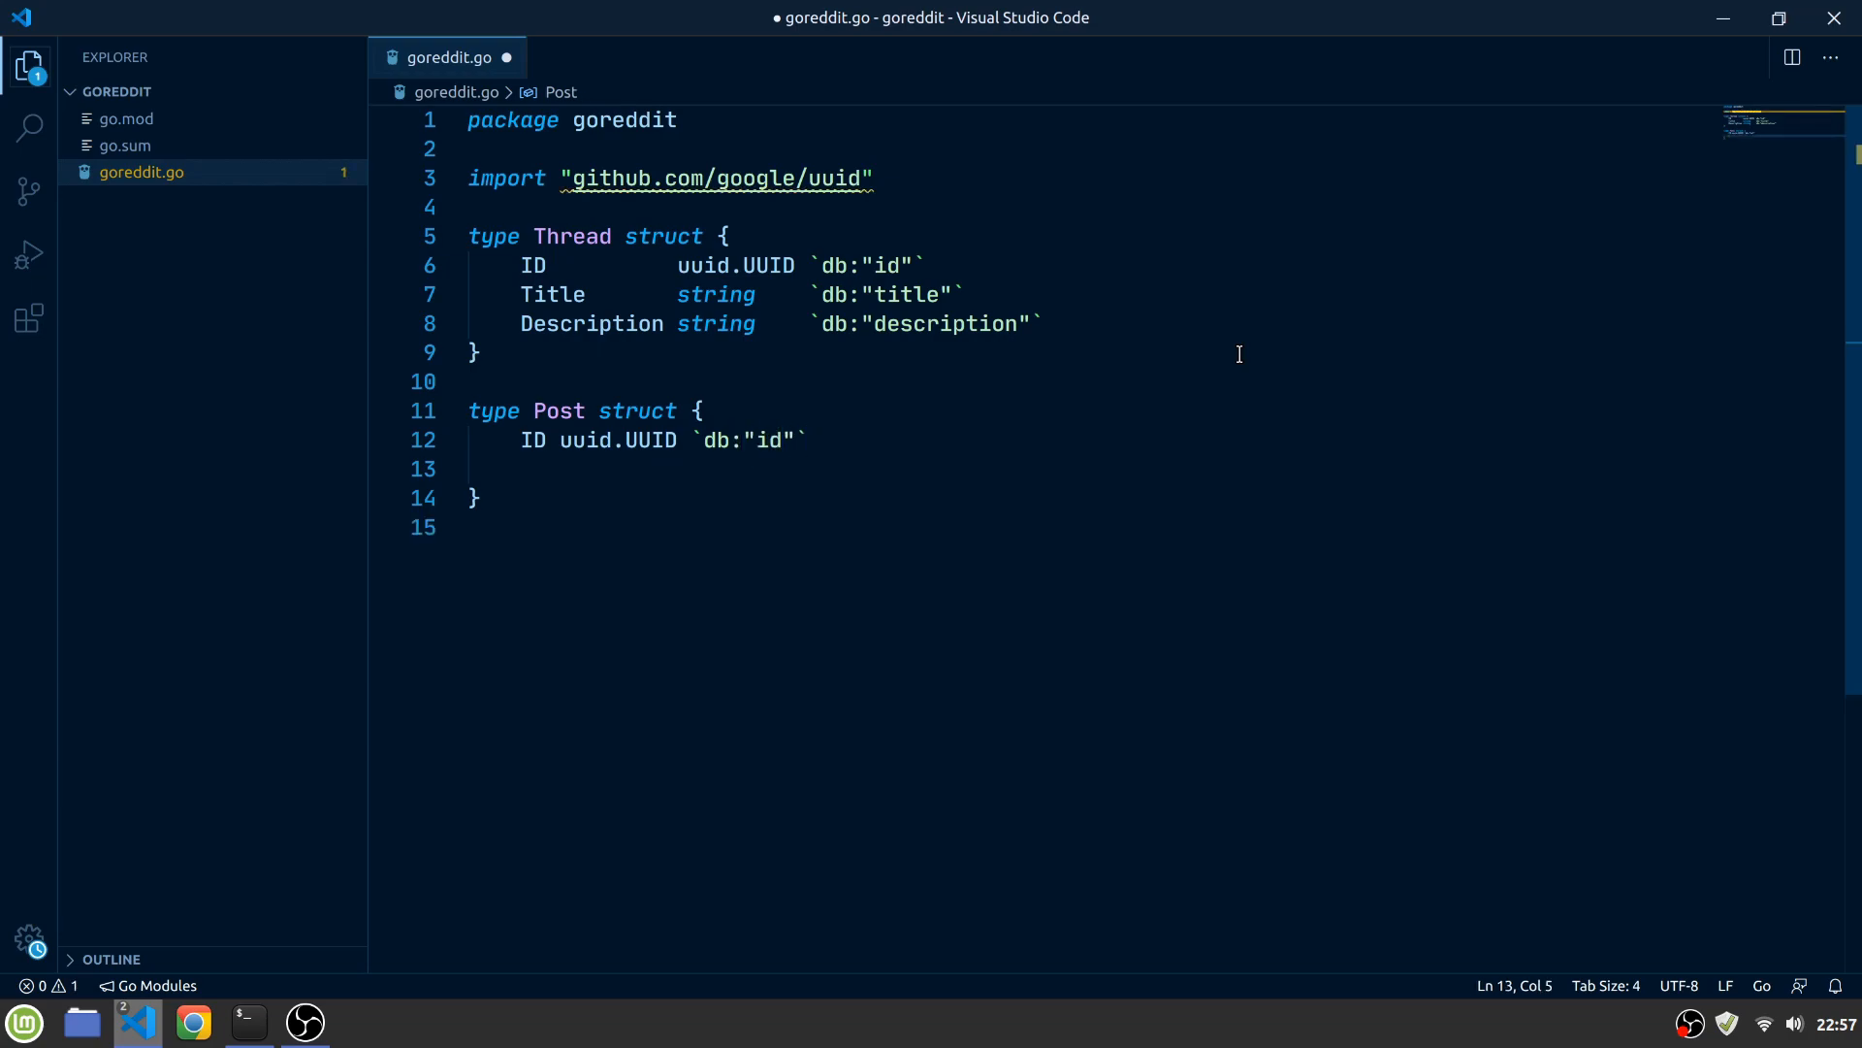
type("ThreadID uuid.UUID `db:\"")
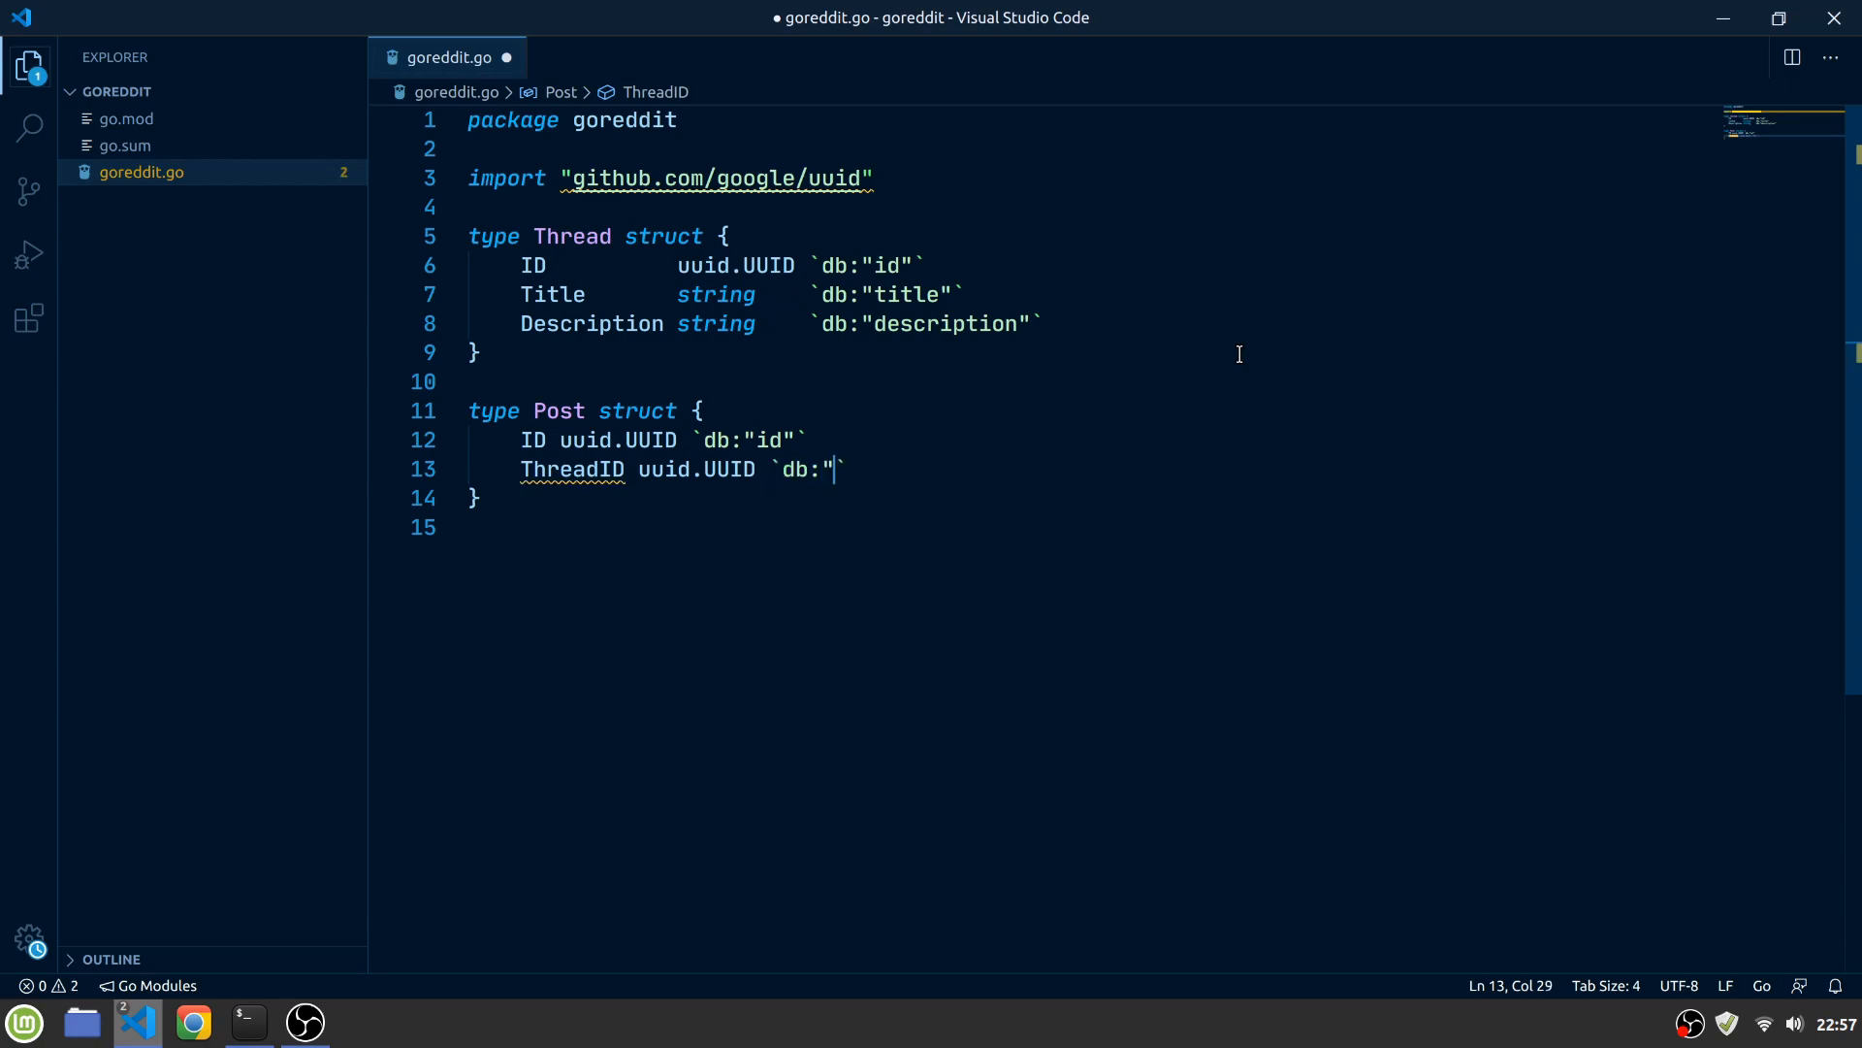
type("thread_id\"")
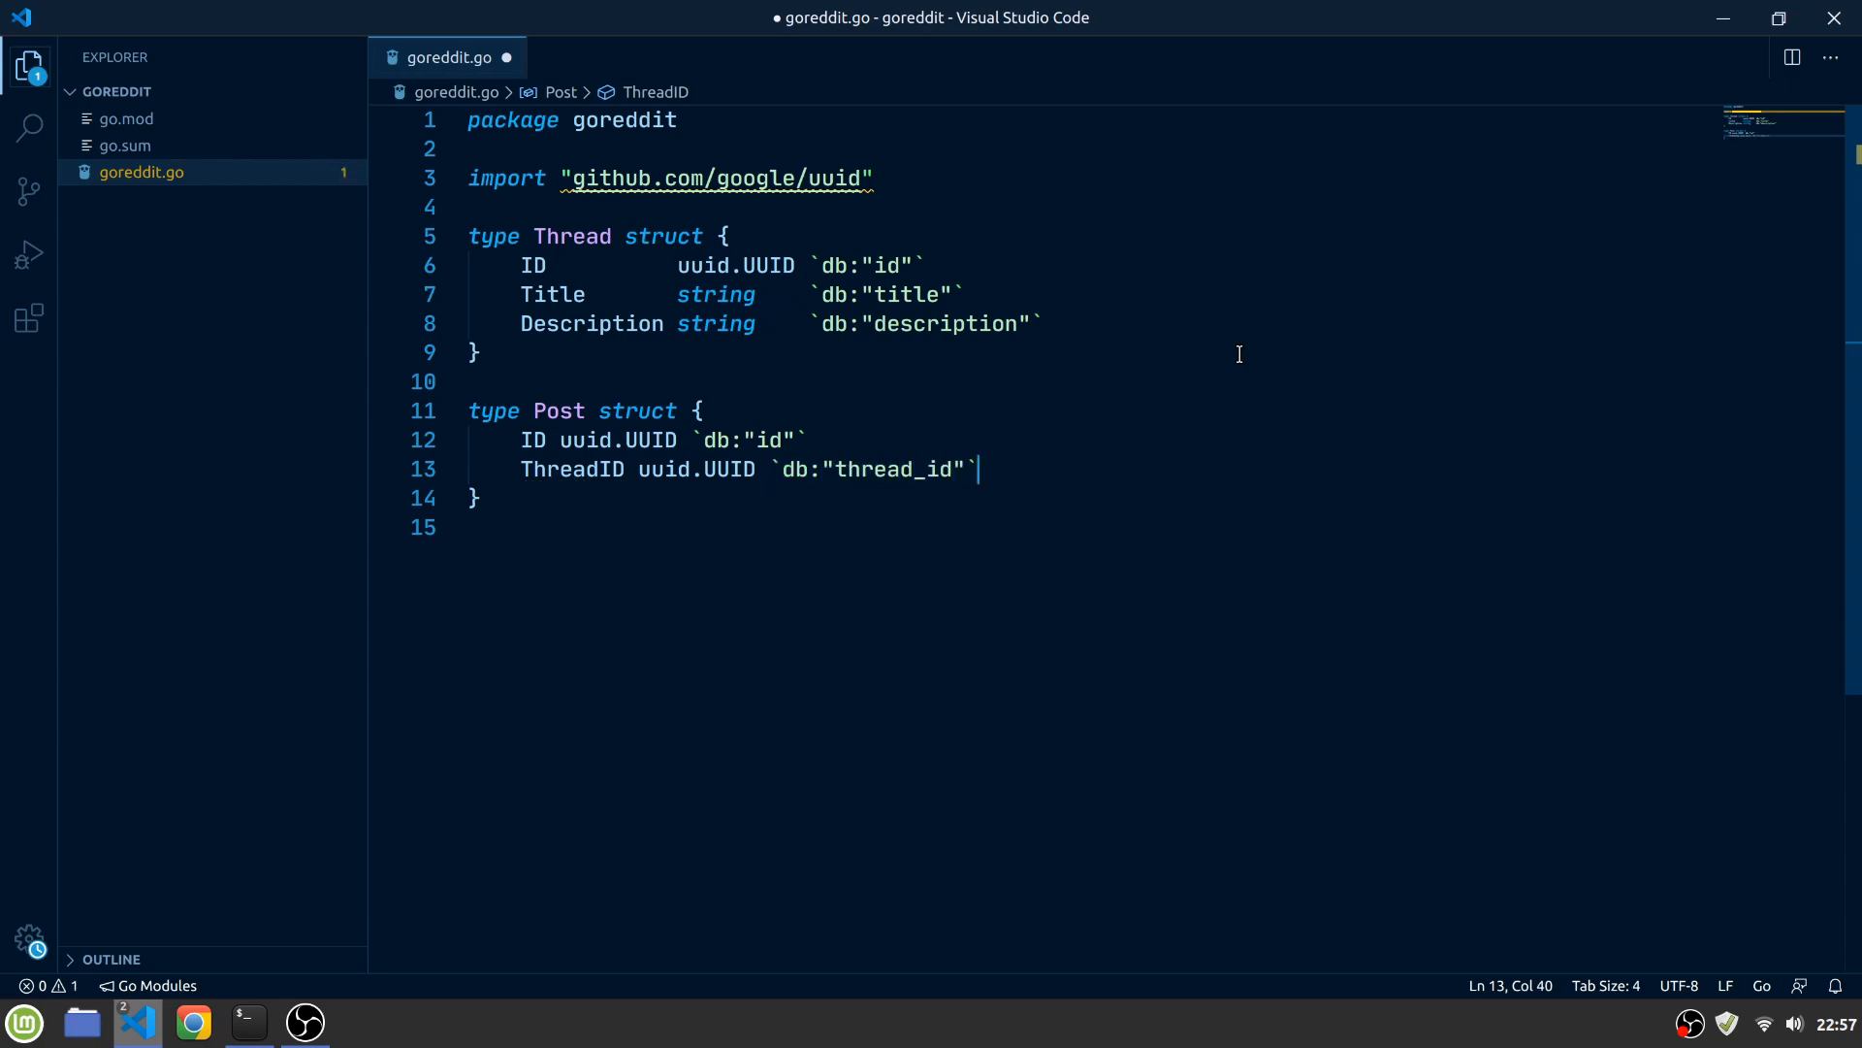
type("Title string `db:\"title")
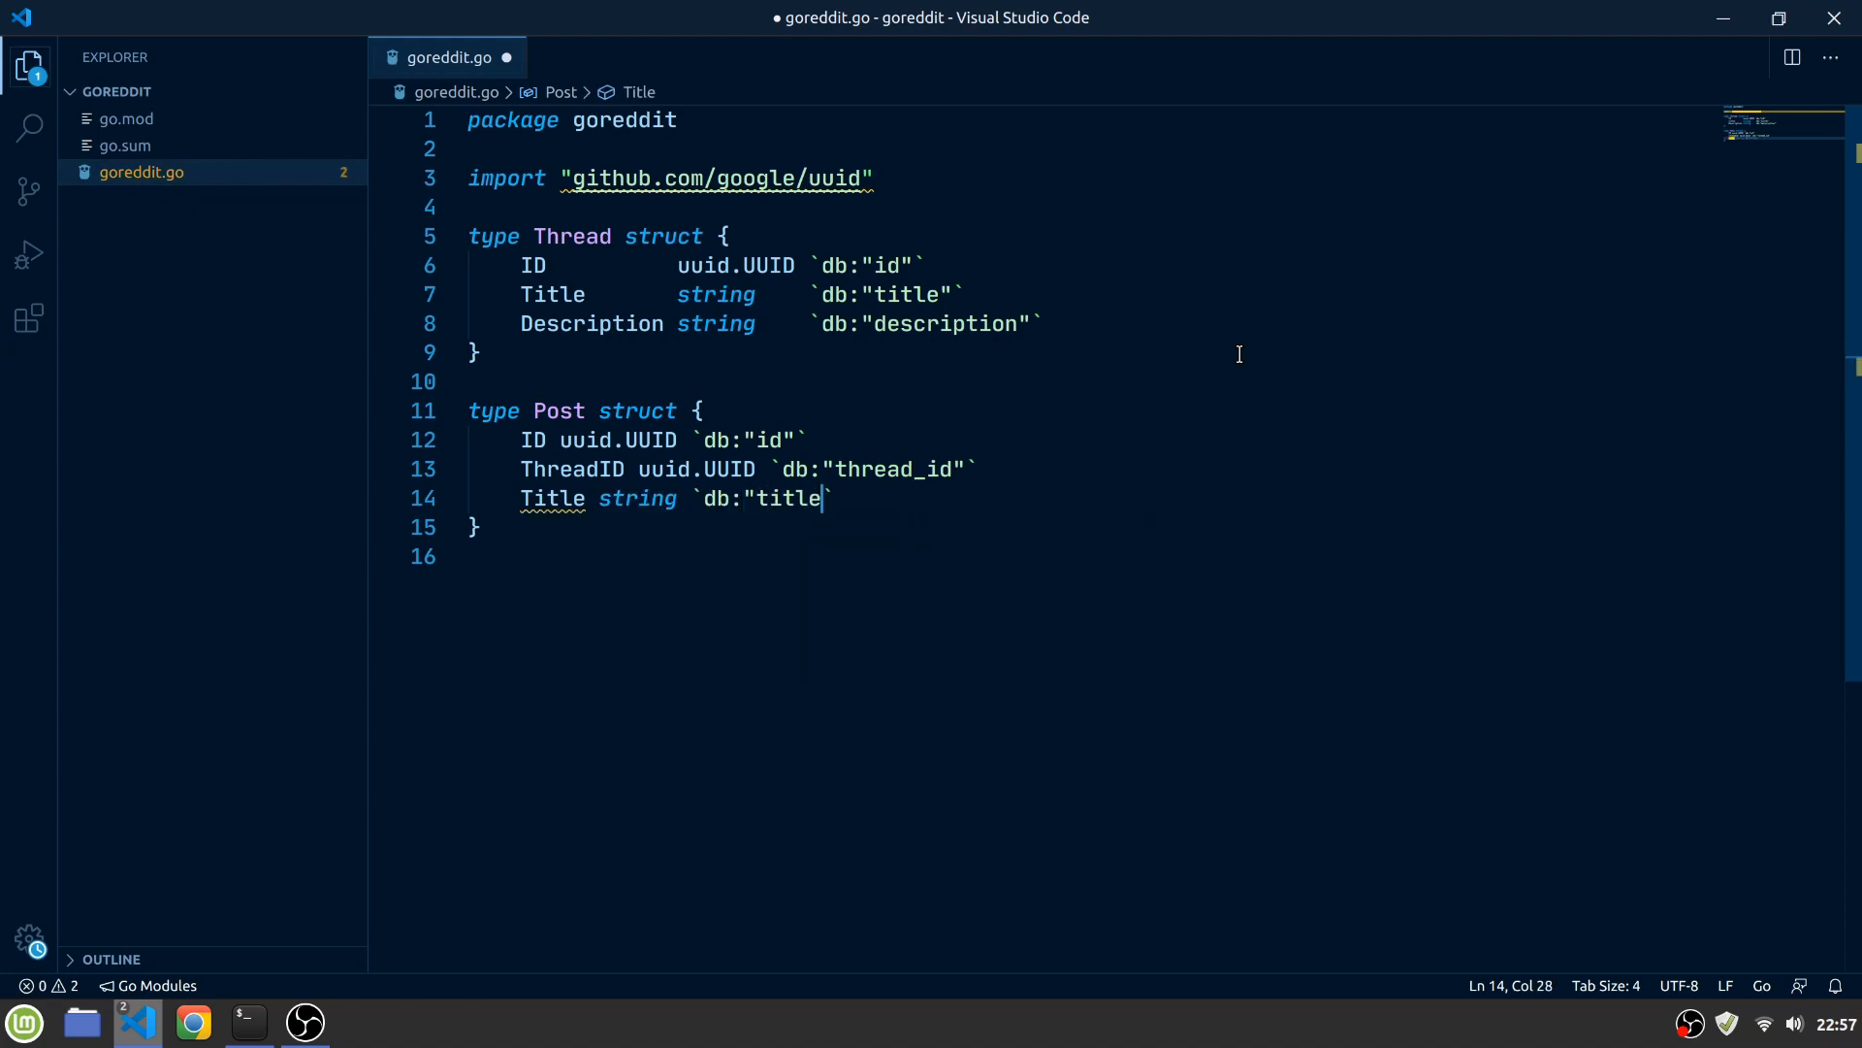
key("Return")
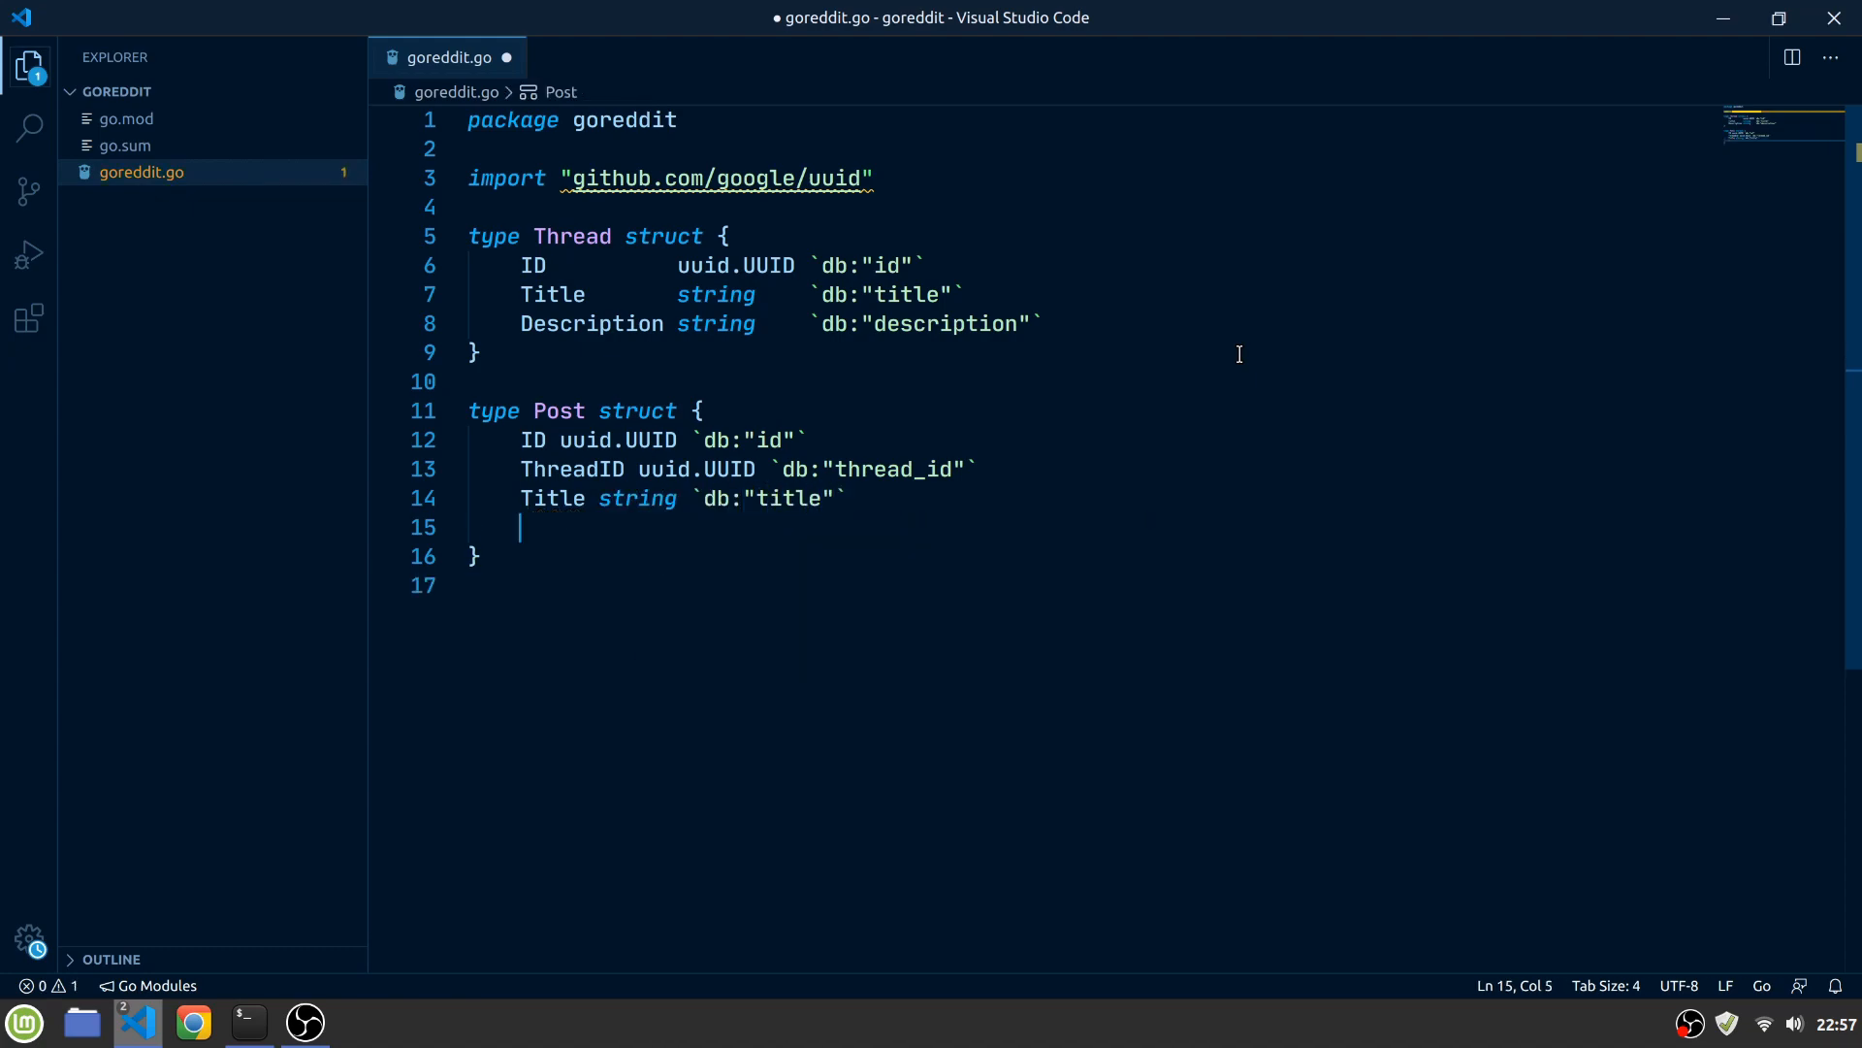
type("Content string `db:\"content")
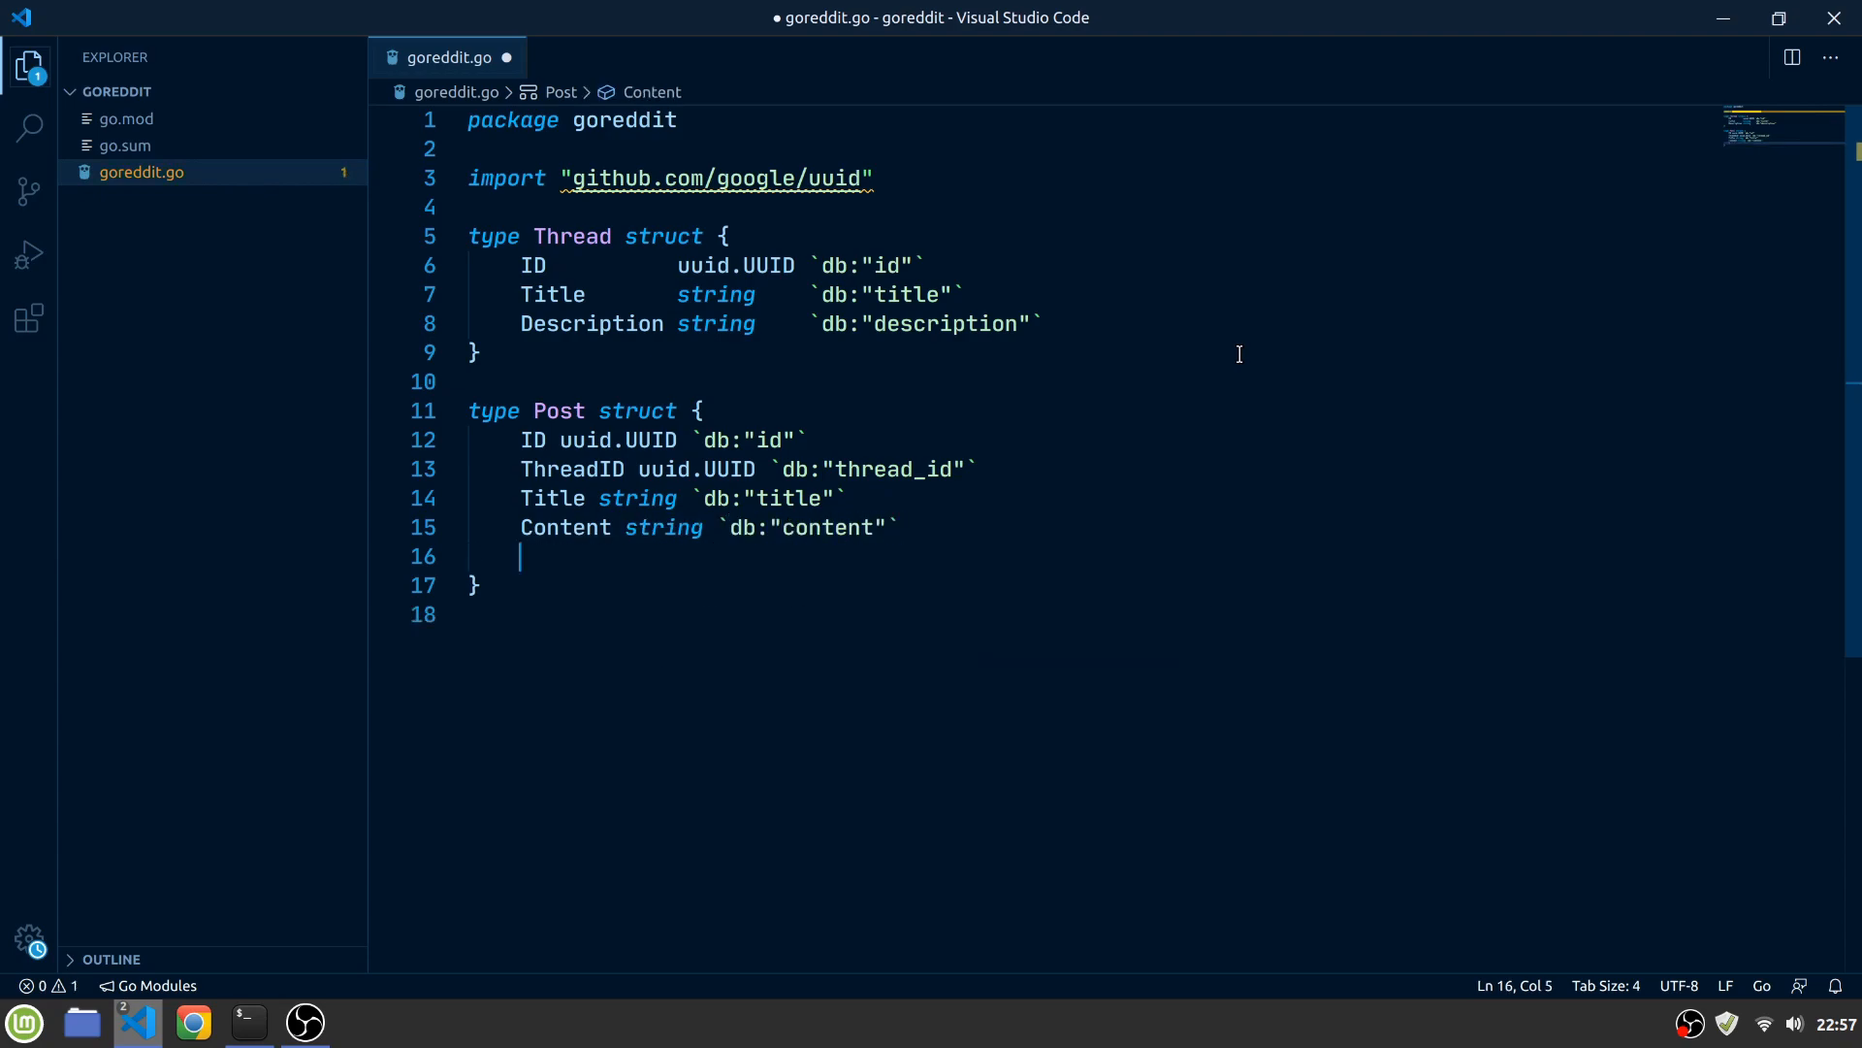
type("Votes int `")
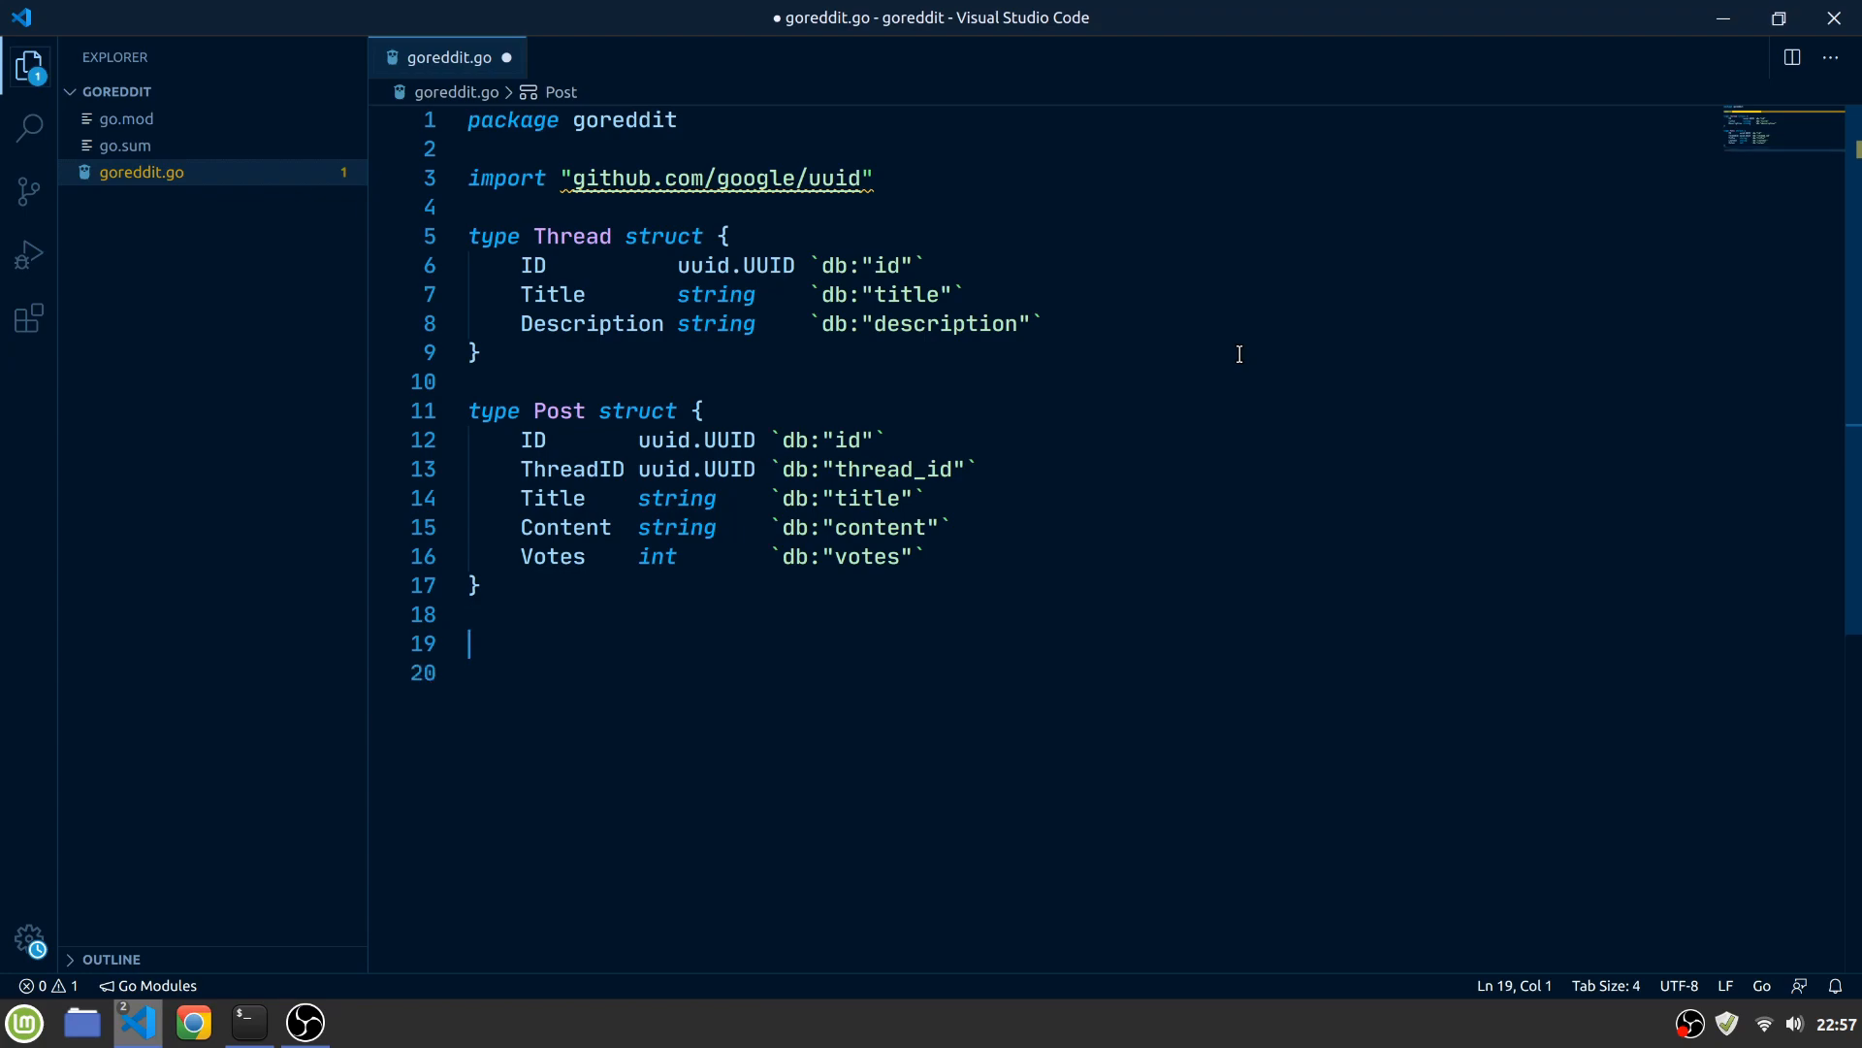
Write the Comment struct with ID, PostID (post_id), Content and Votes db-tagged fields, and save
type("type Comment")
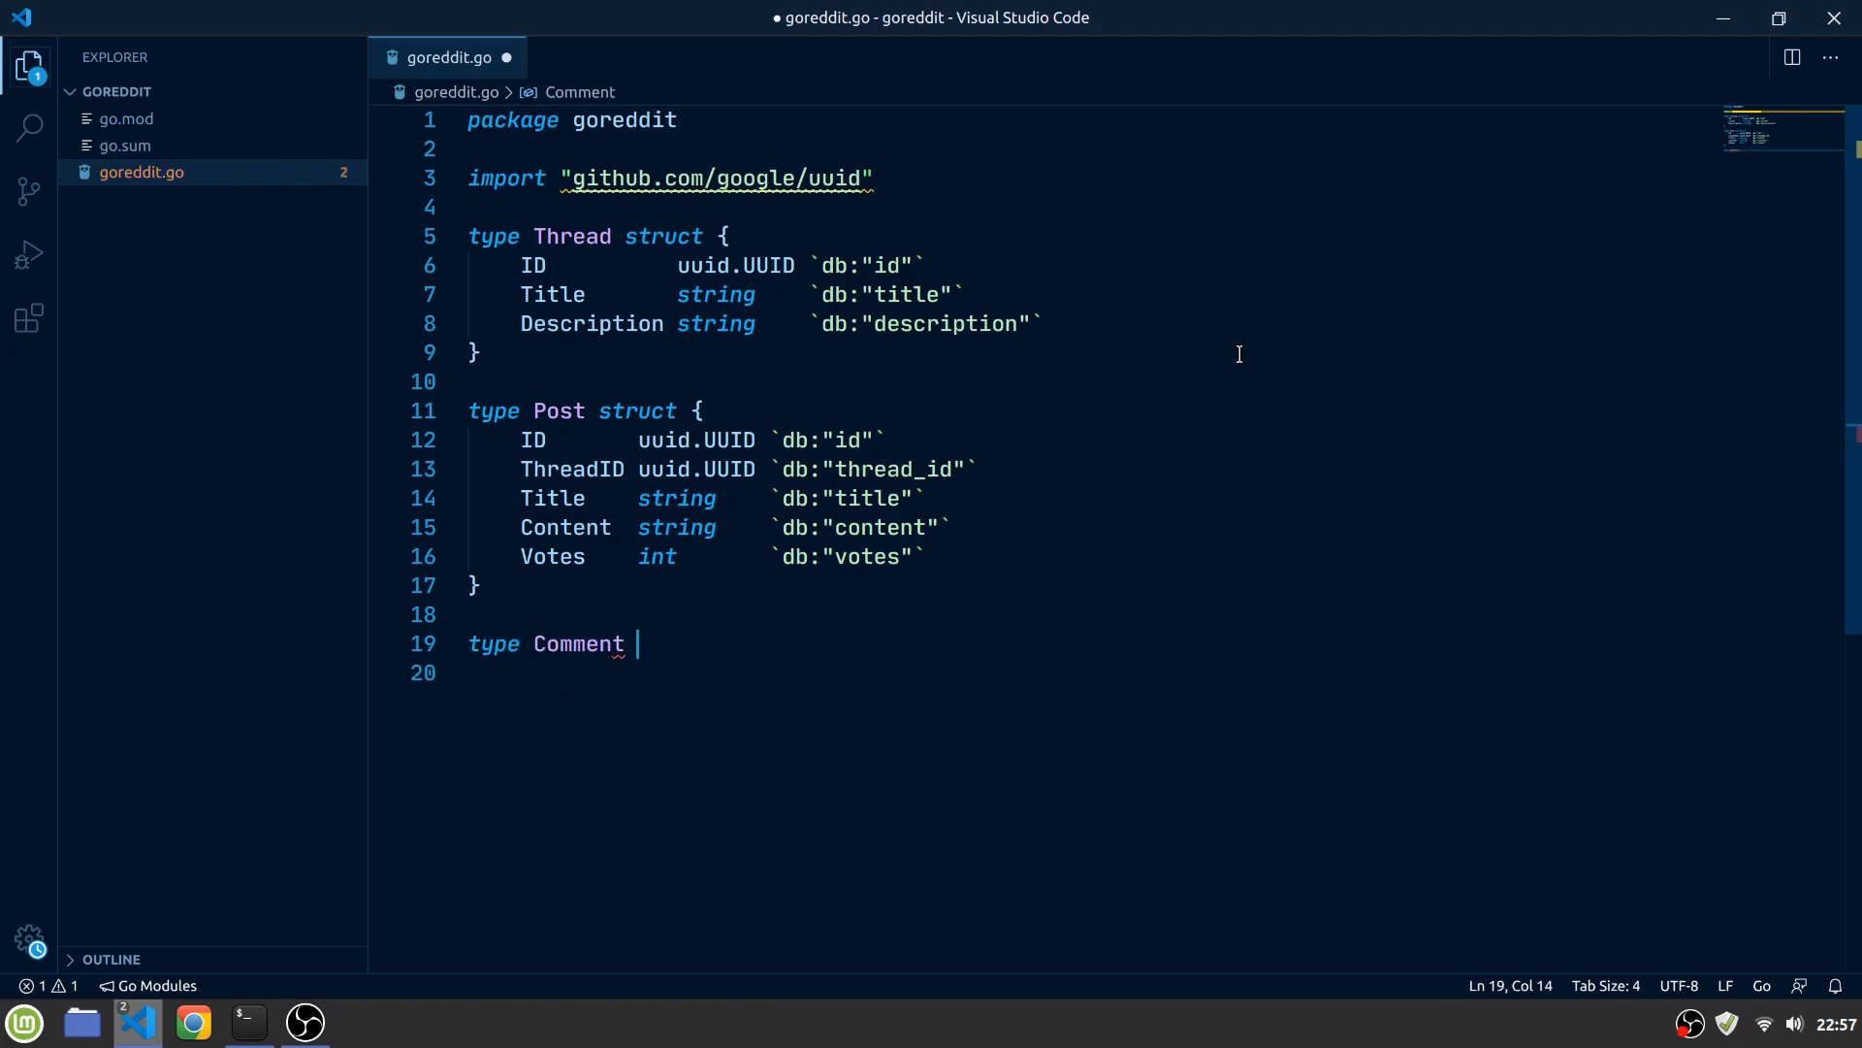
type("struct {")
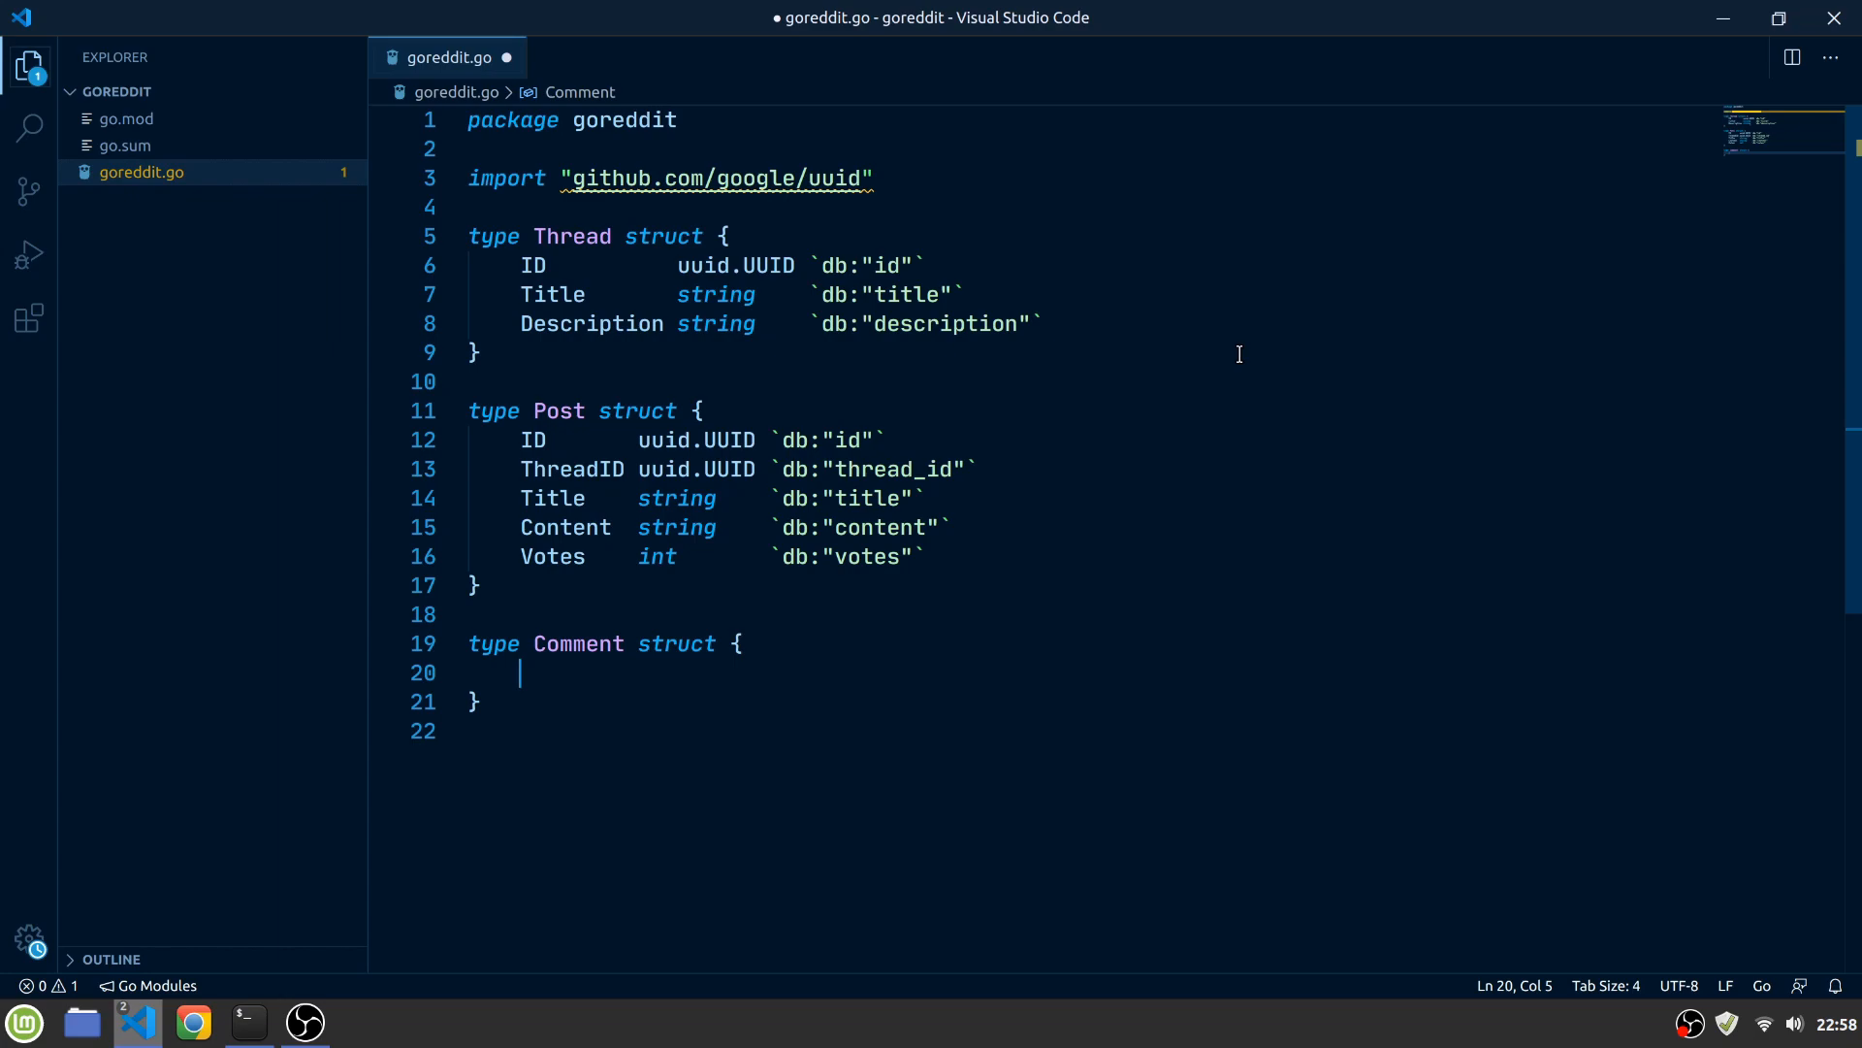
type("ID uuid.UUID `db:")
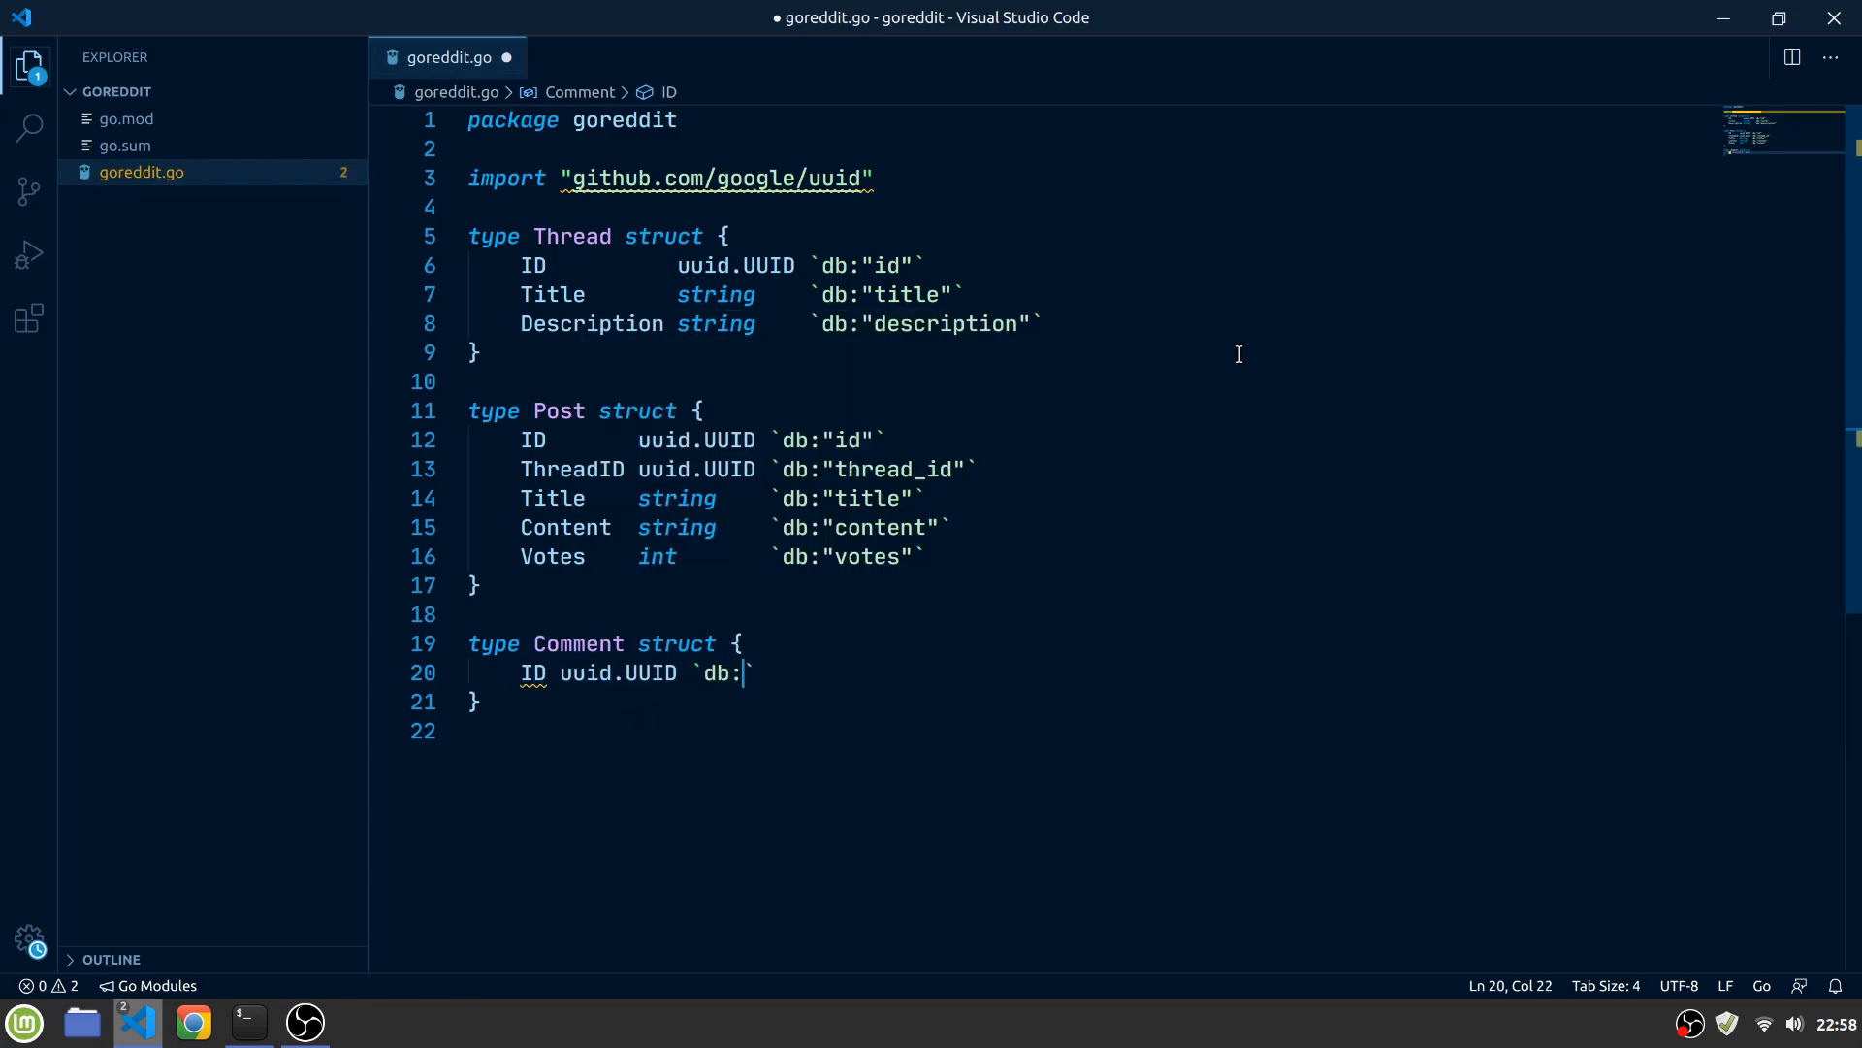
type("Post")
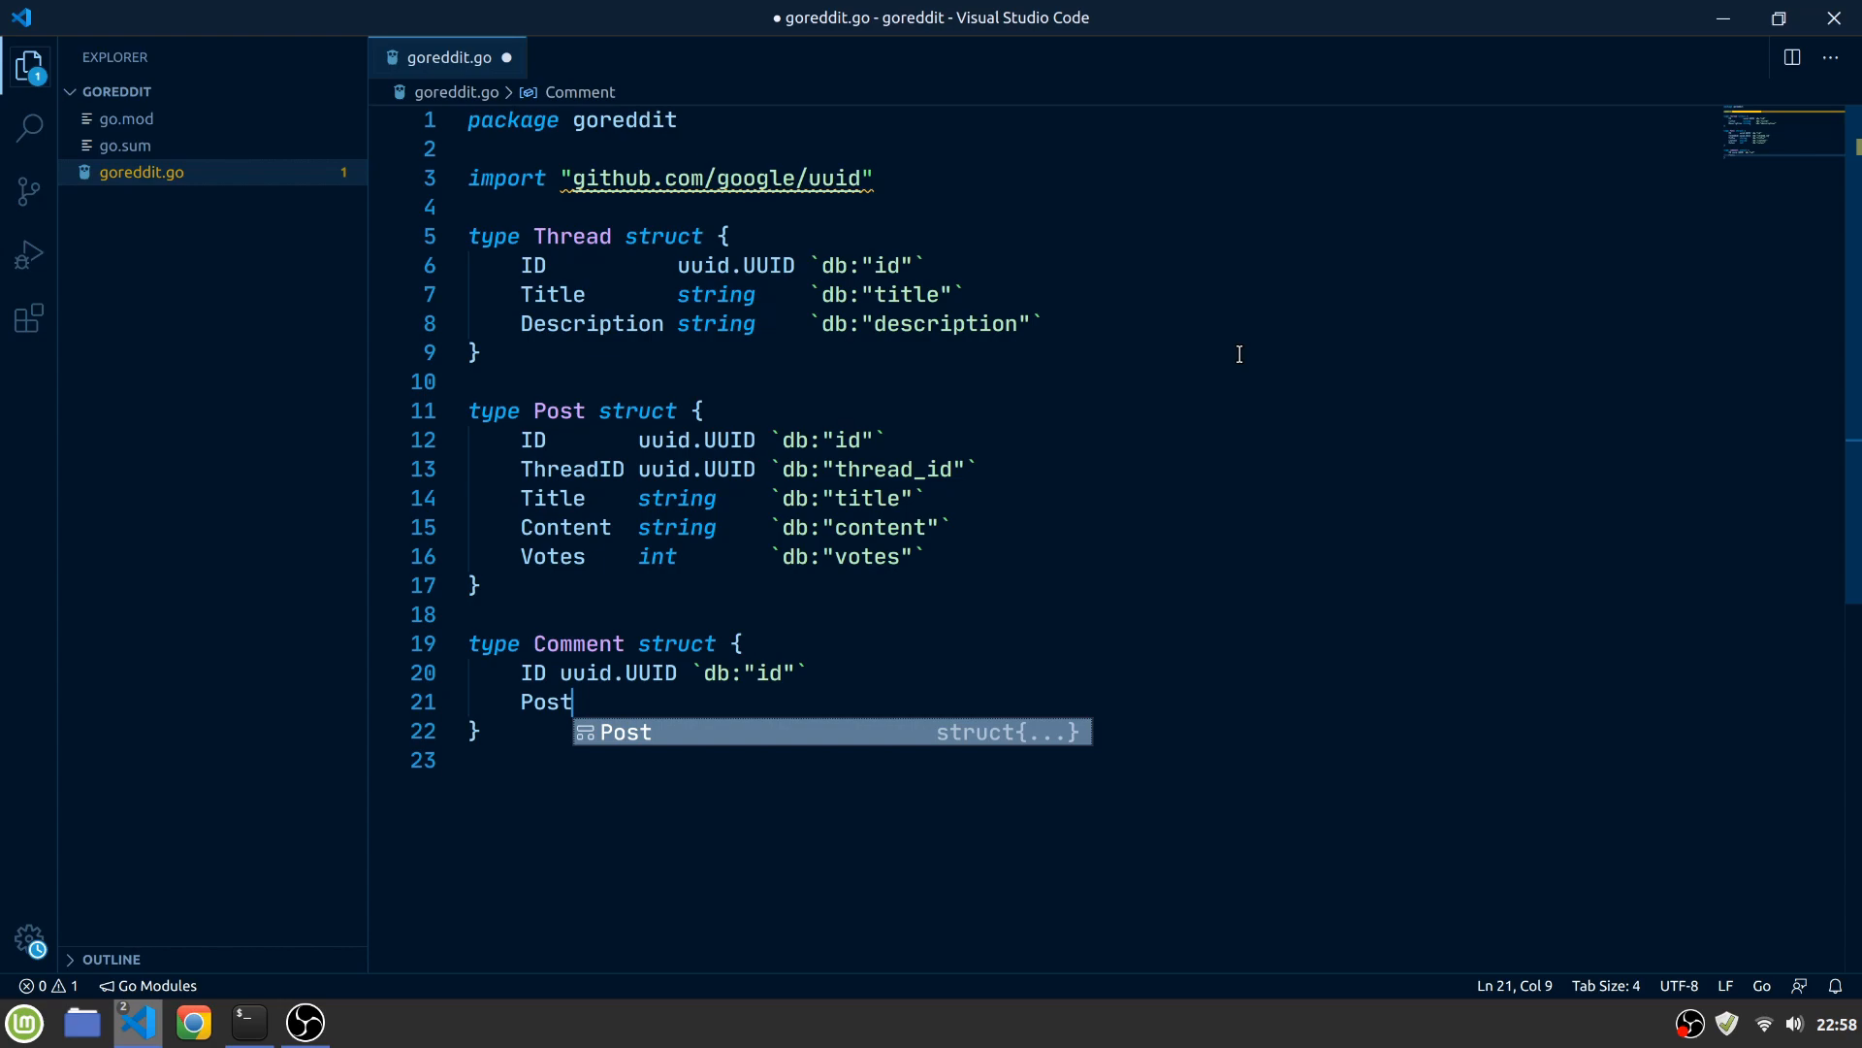
type("ID uuid.UUID")
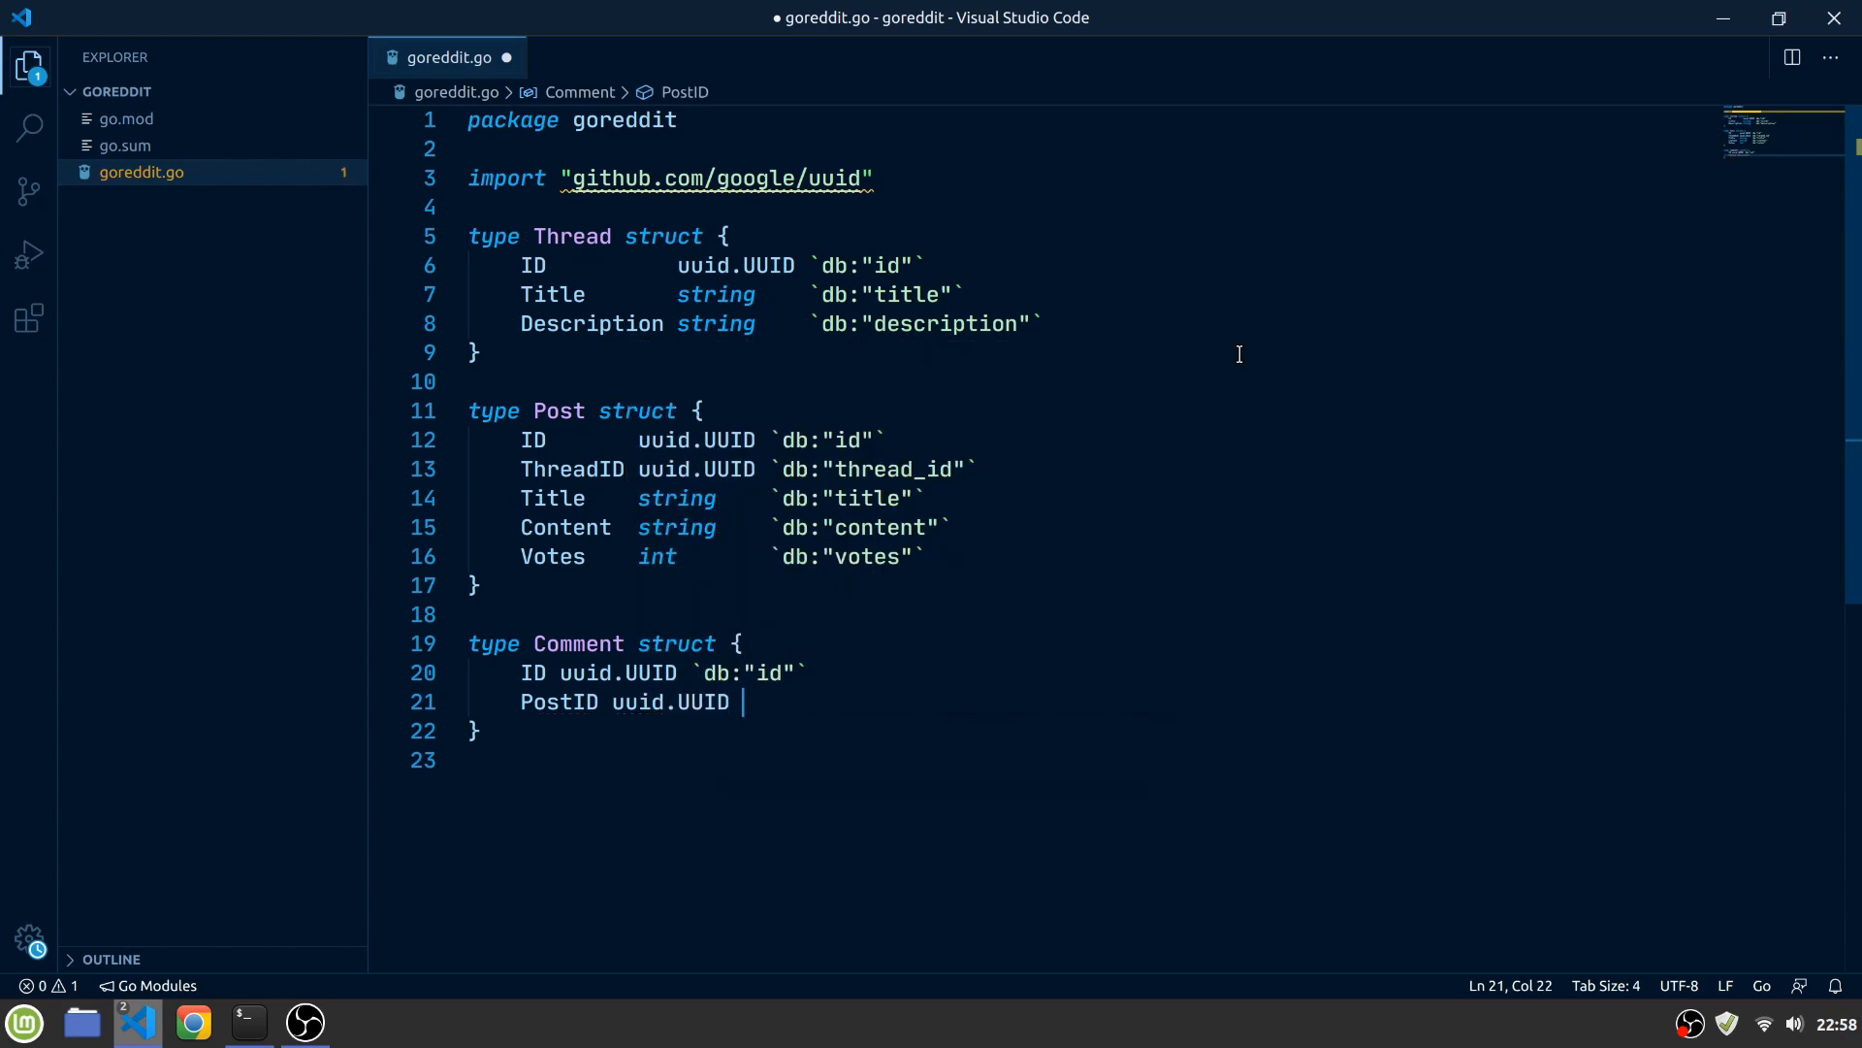
type("`db:\"post_id\"`")
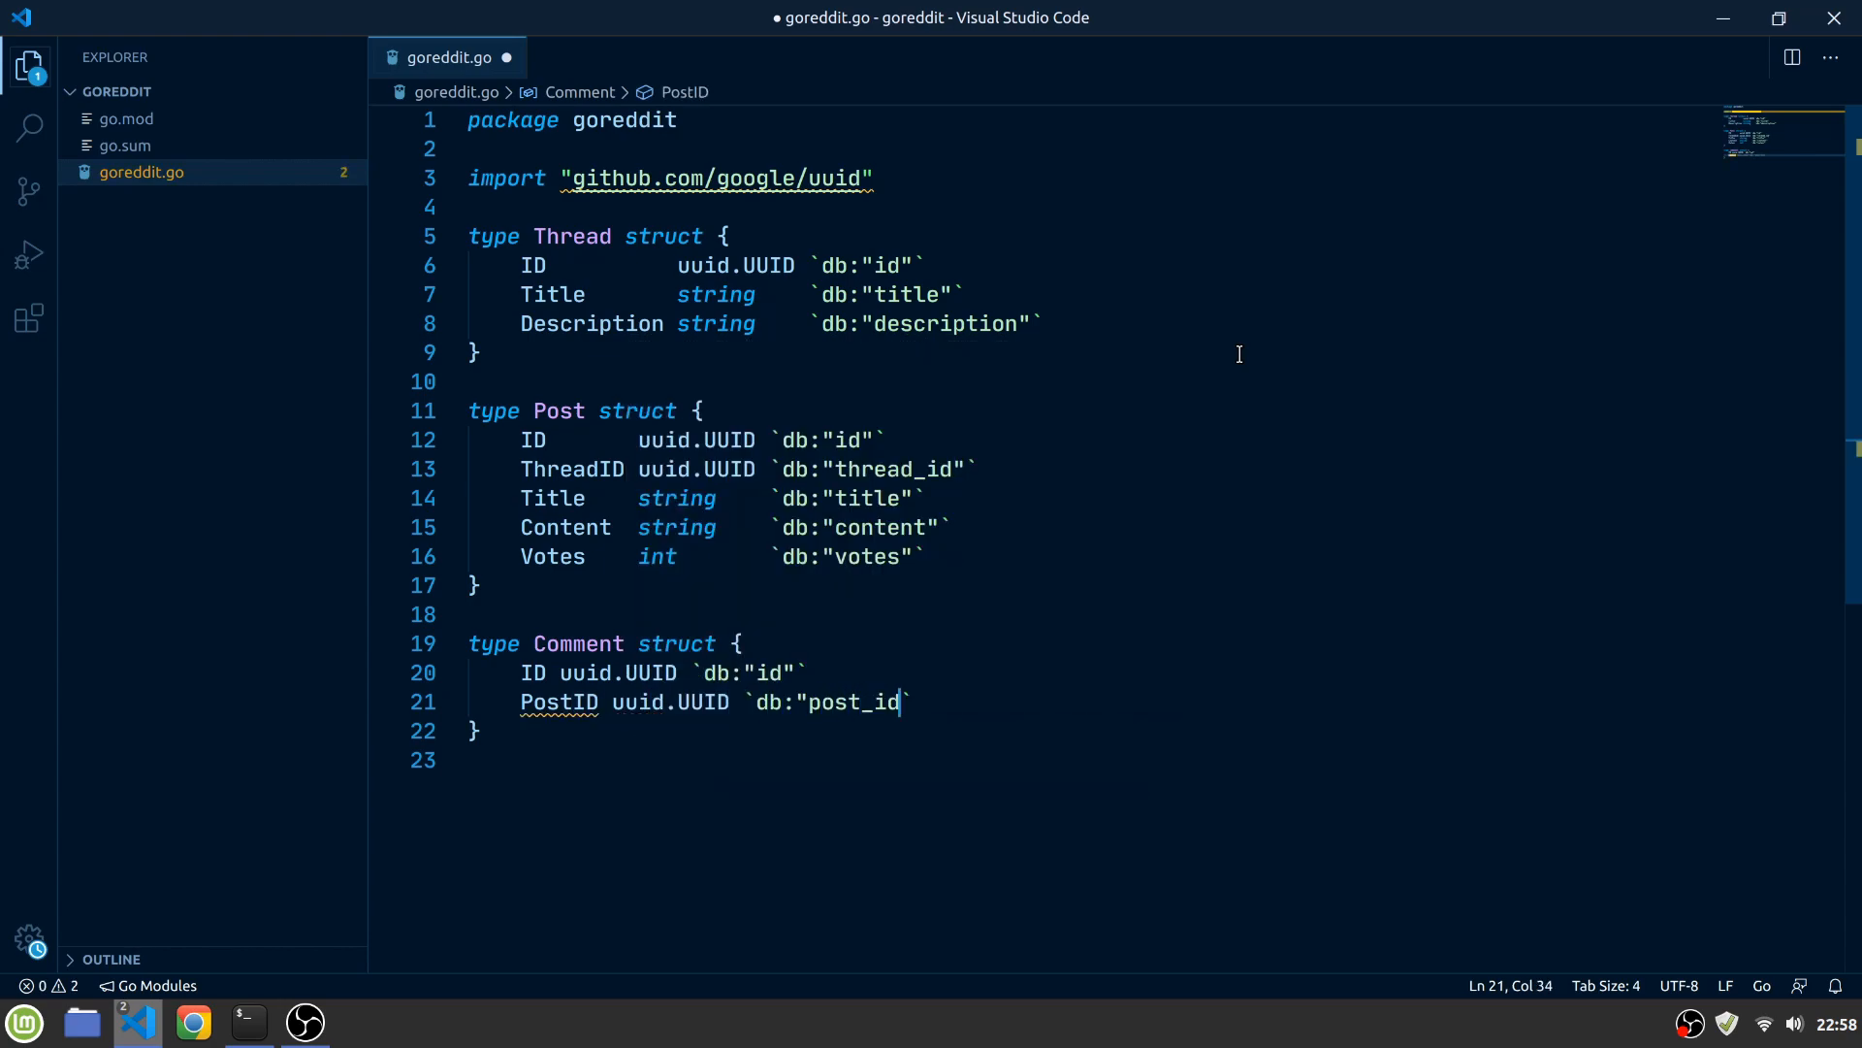
type("Content string `db:\"")
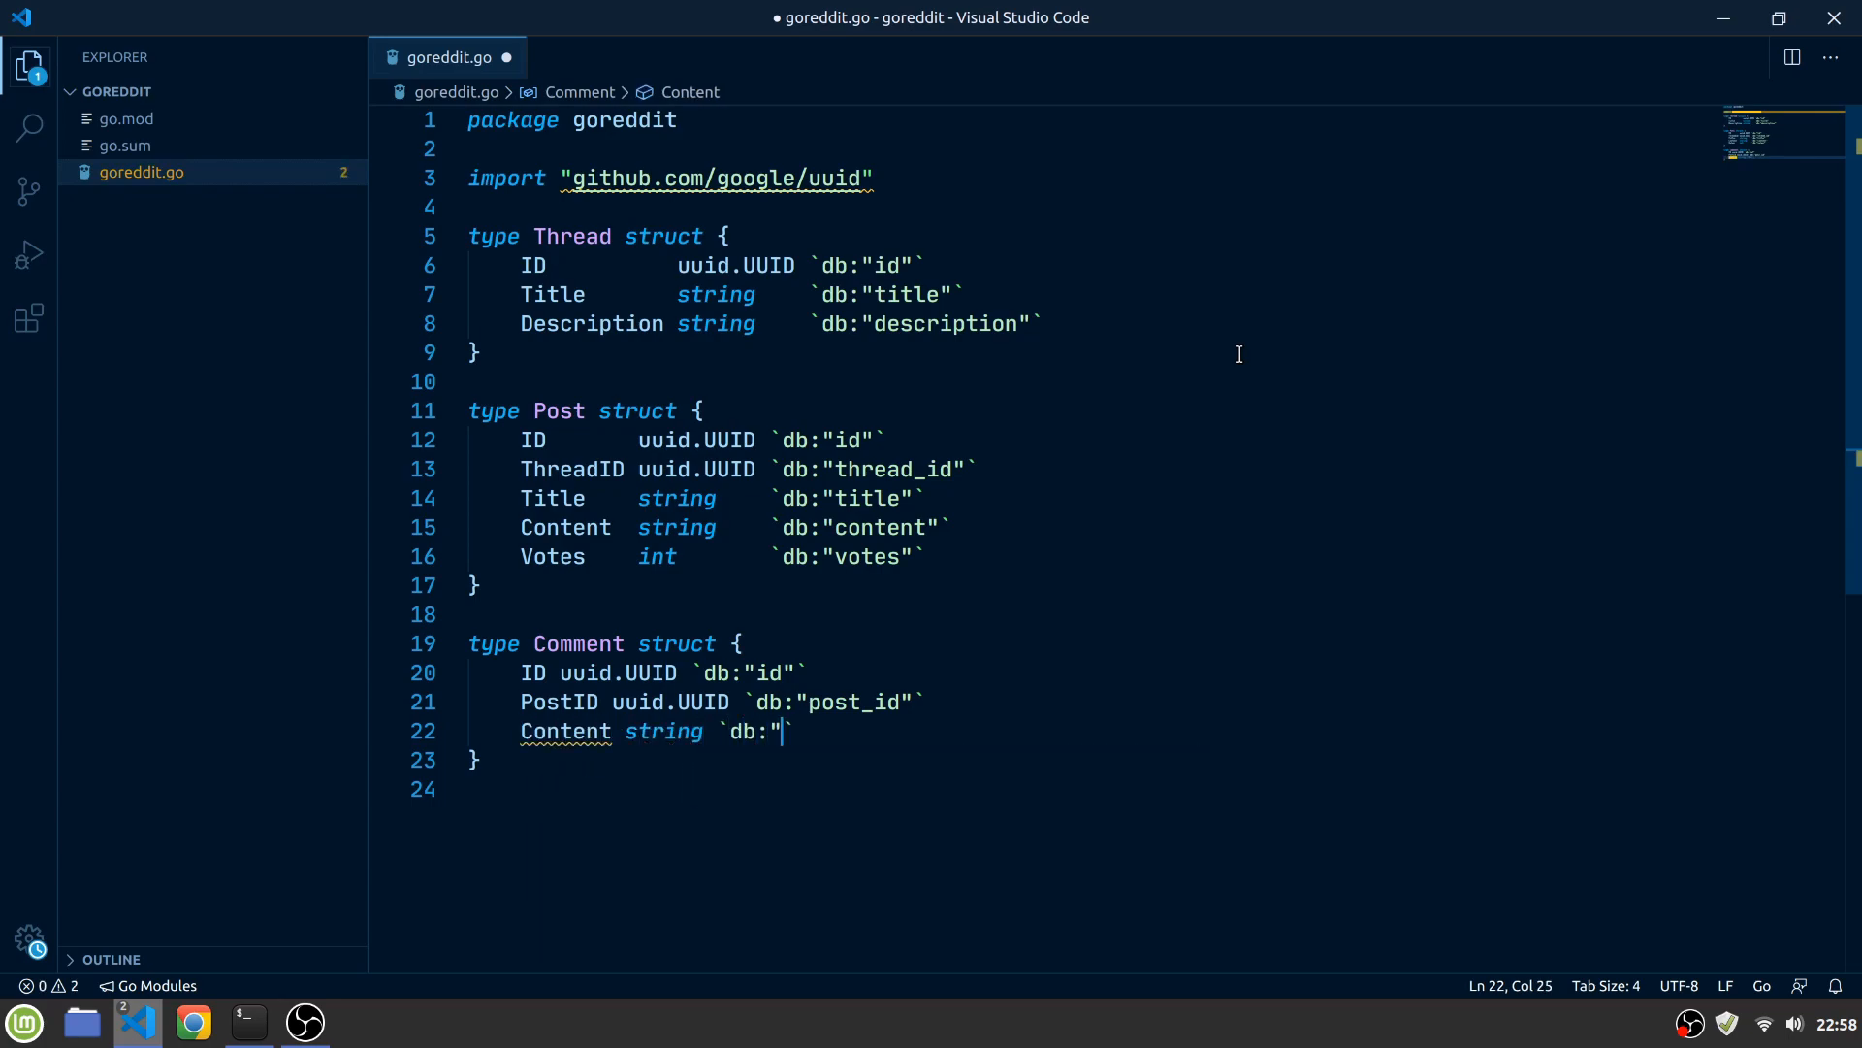
type("content\"`")
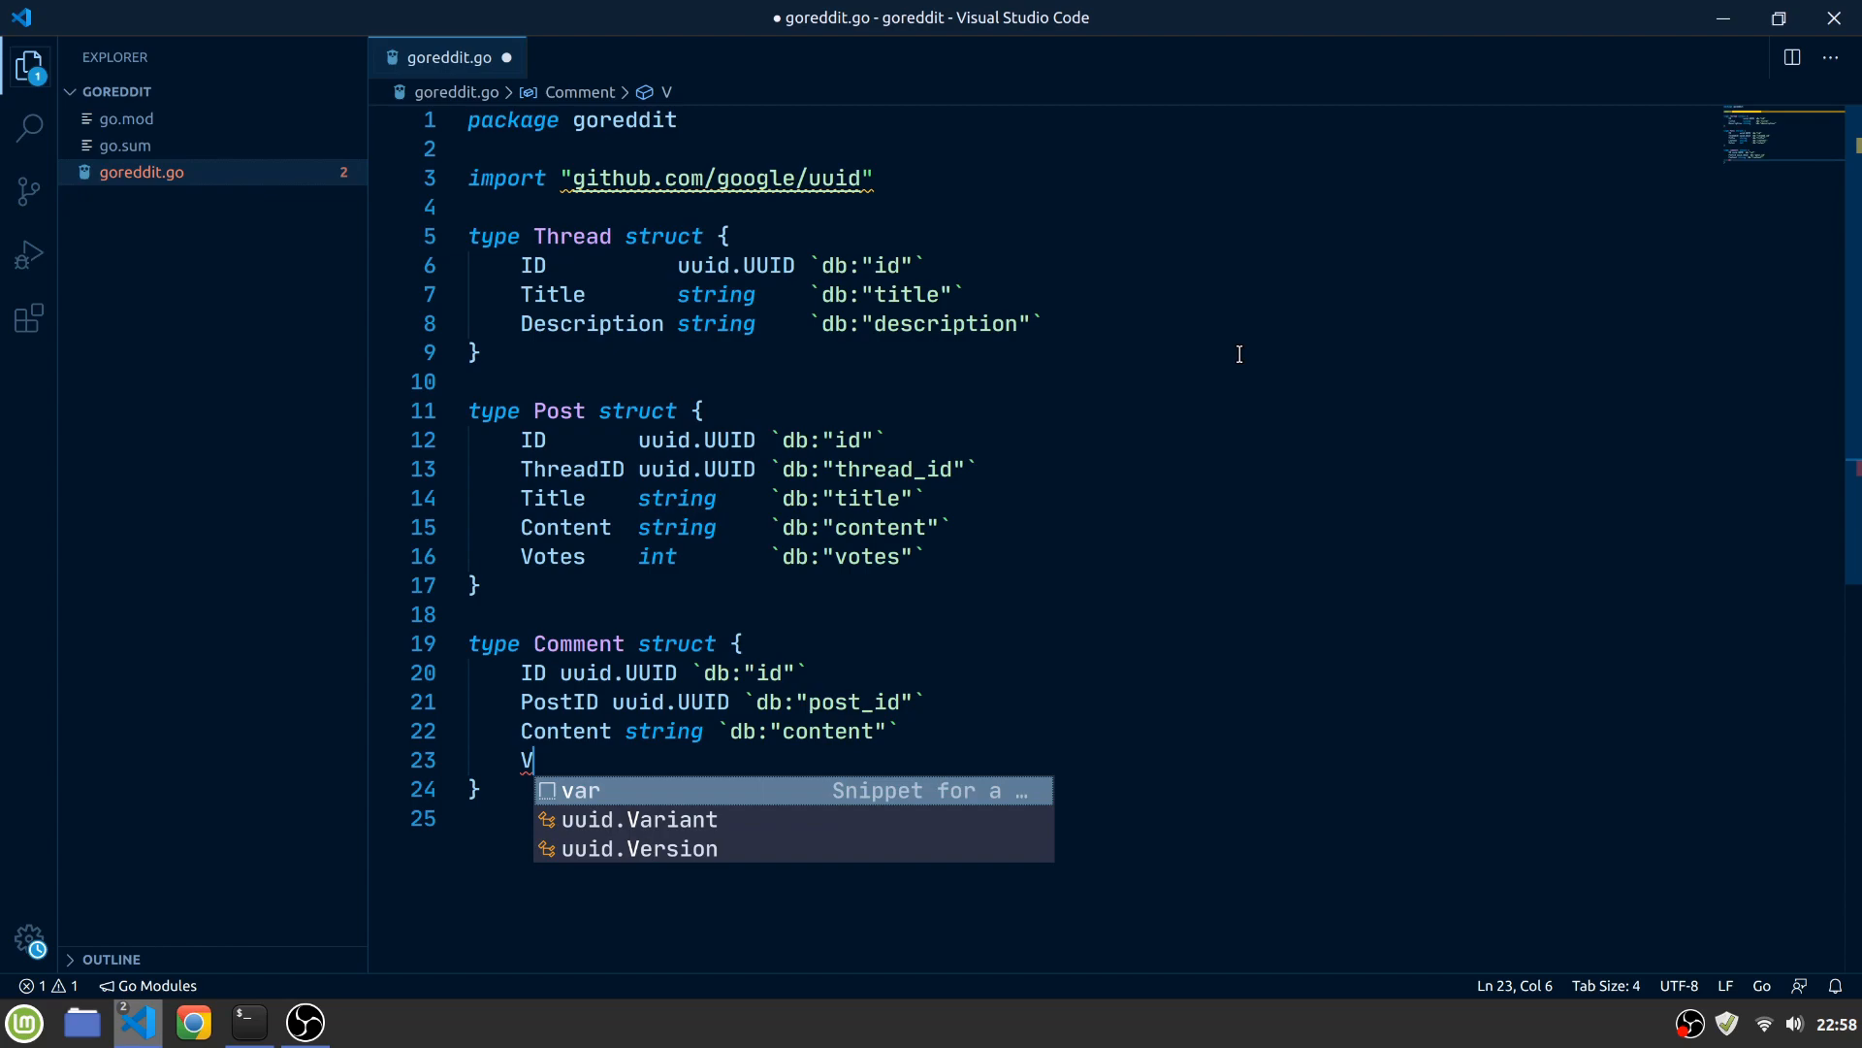
type("otes int `db`")
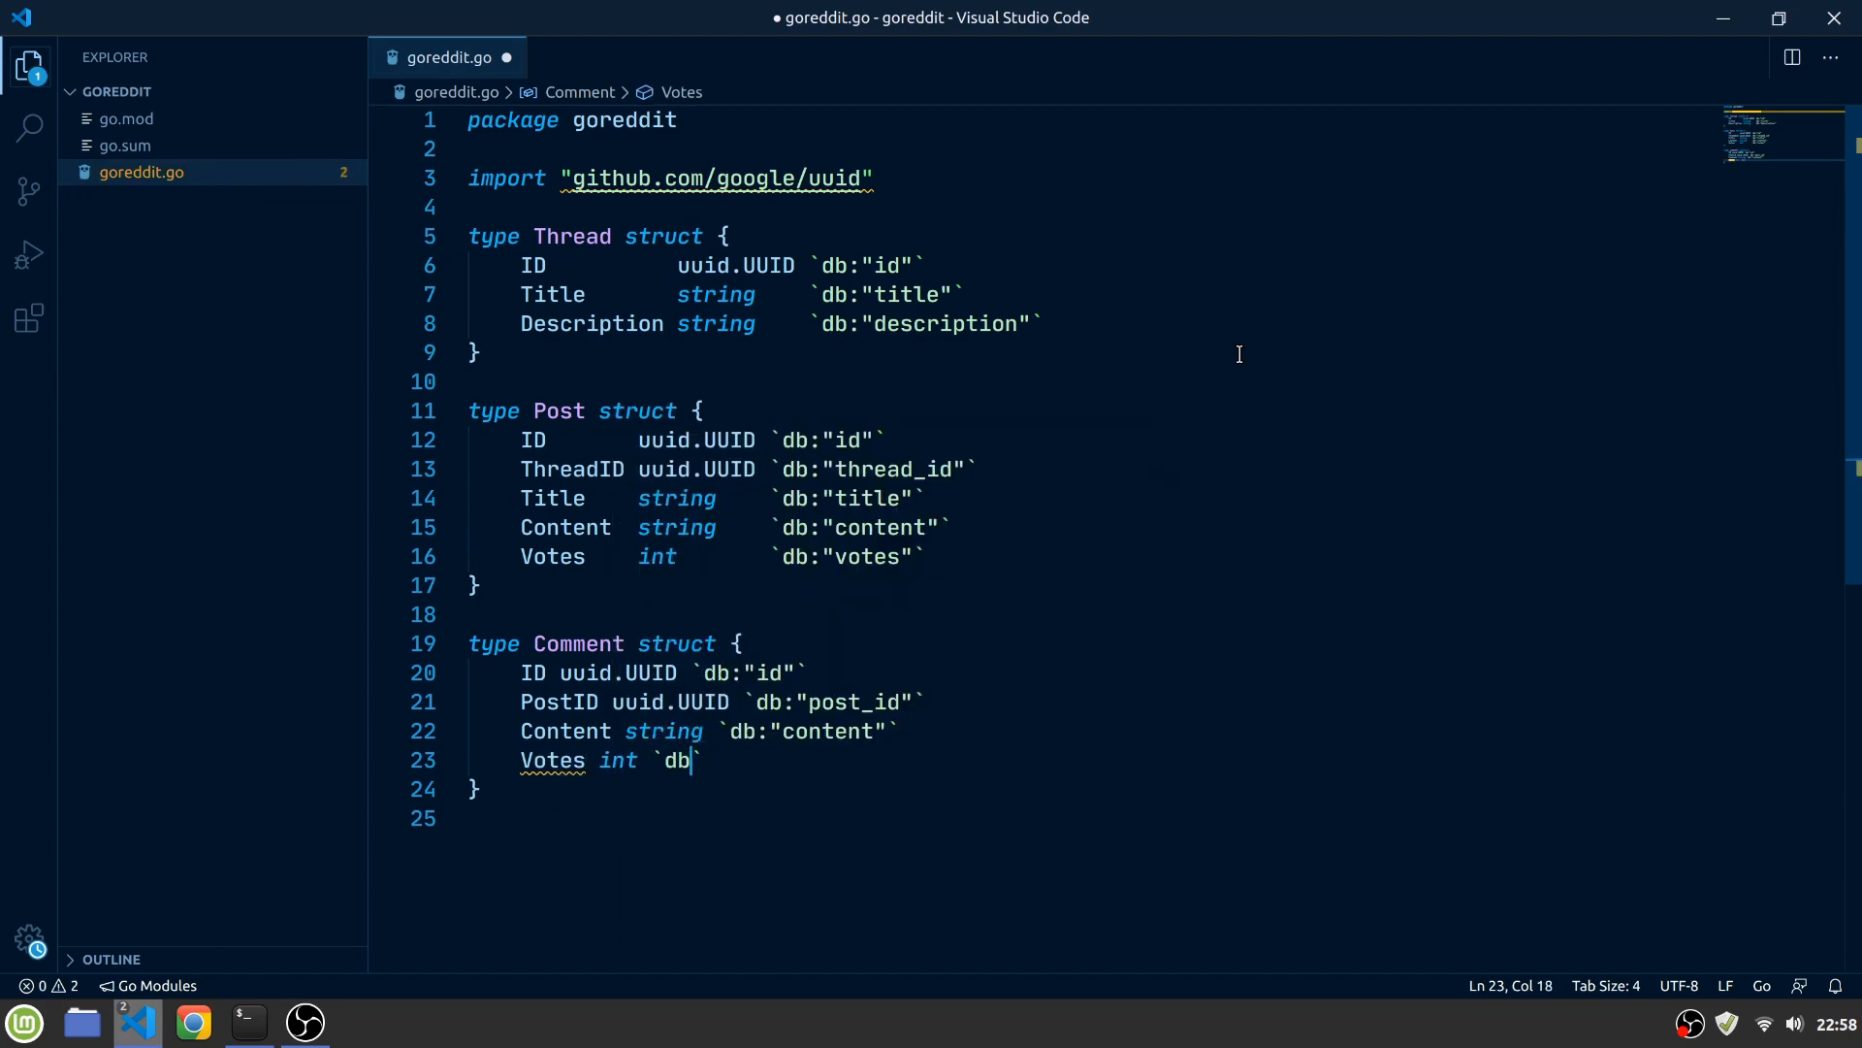
type(":\"votes\"`")
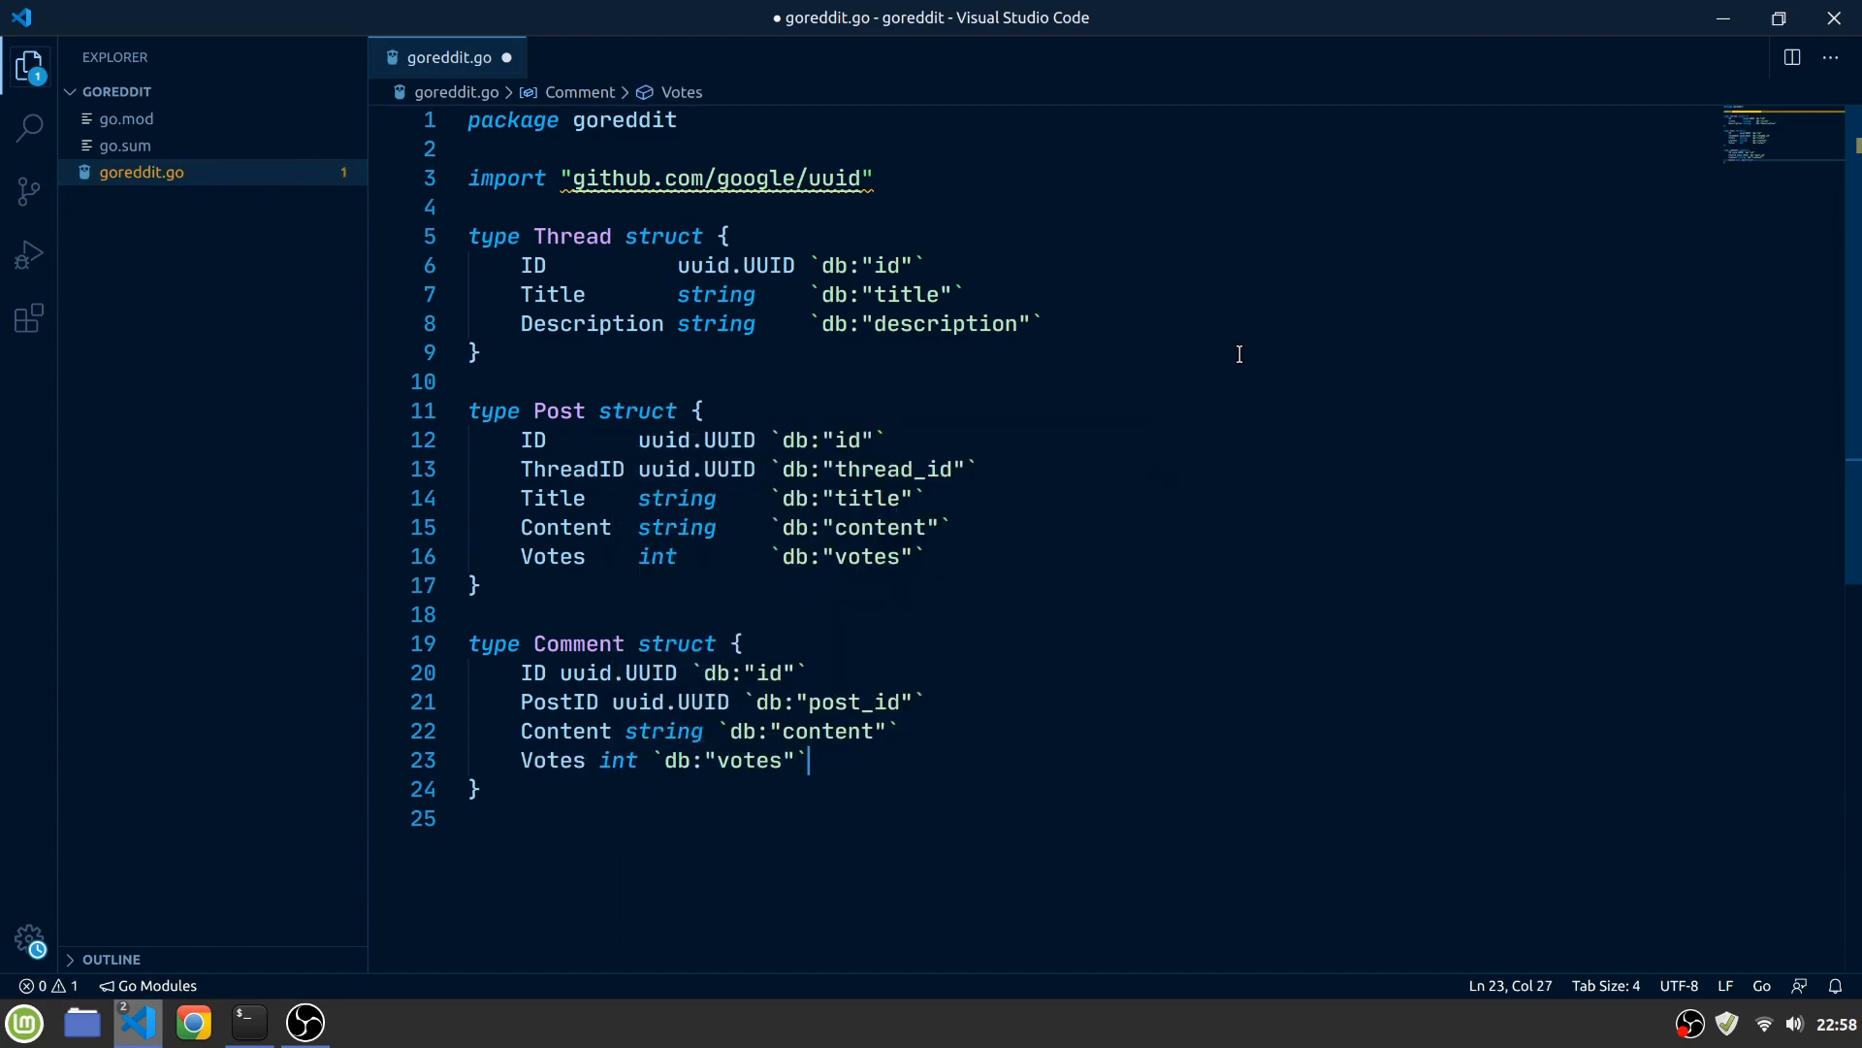
key("ctrl+s")
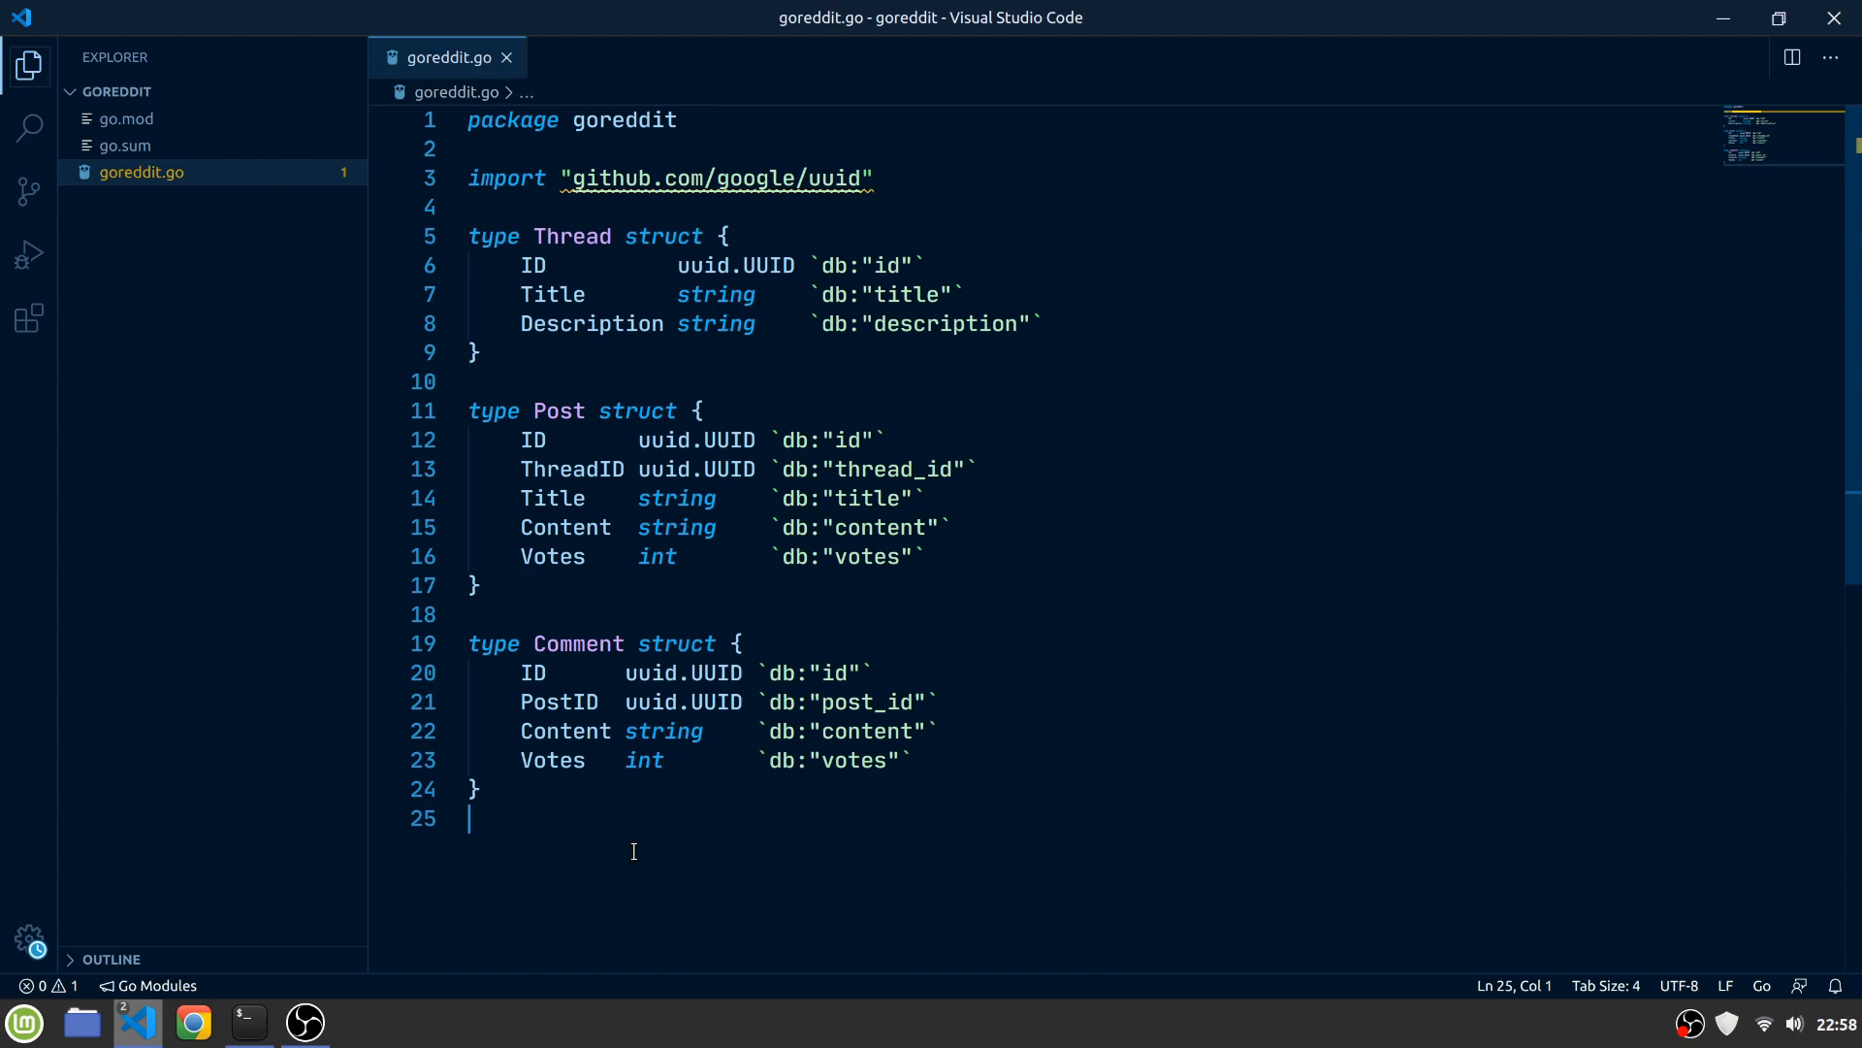
Start the ThreadStore interface with Thread(id uuid.UUID) and Threads() lookup methods
scroll("down", 3)
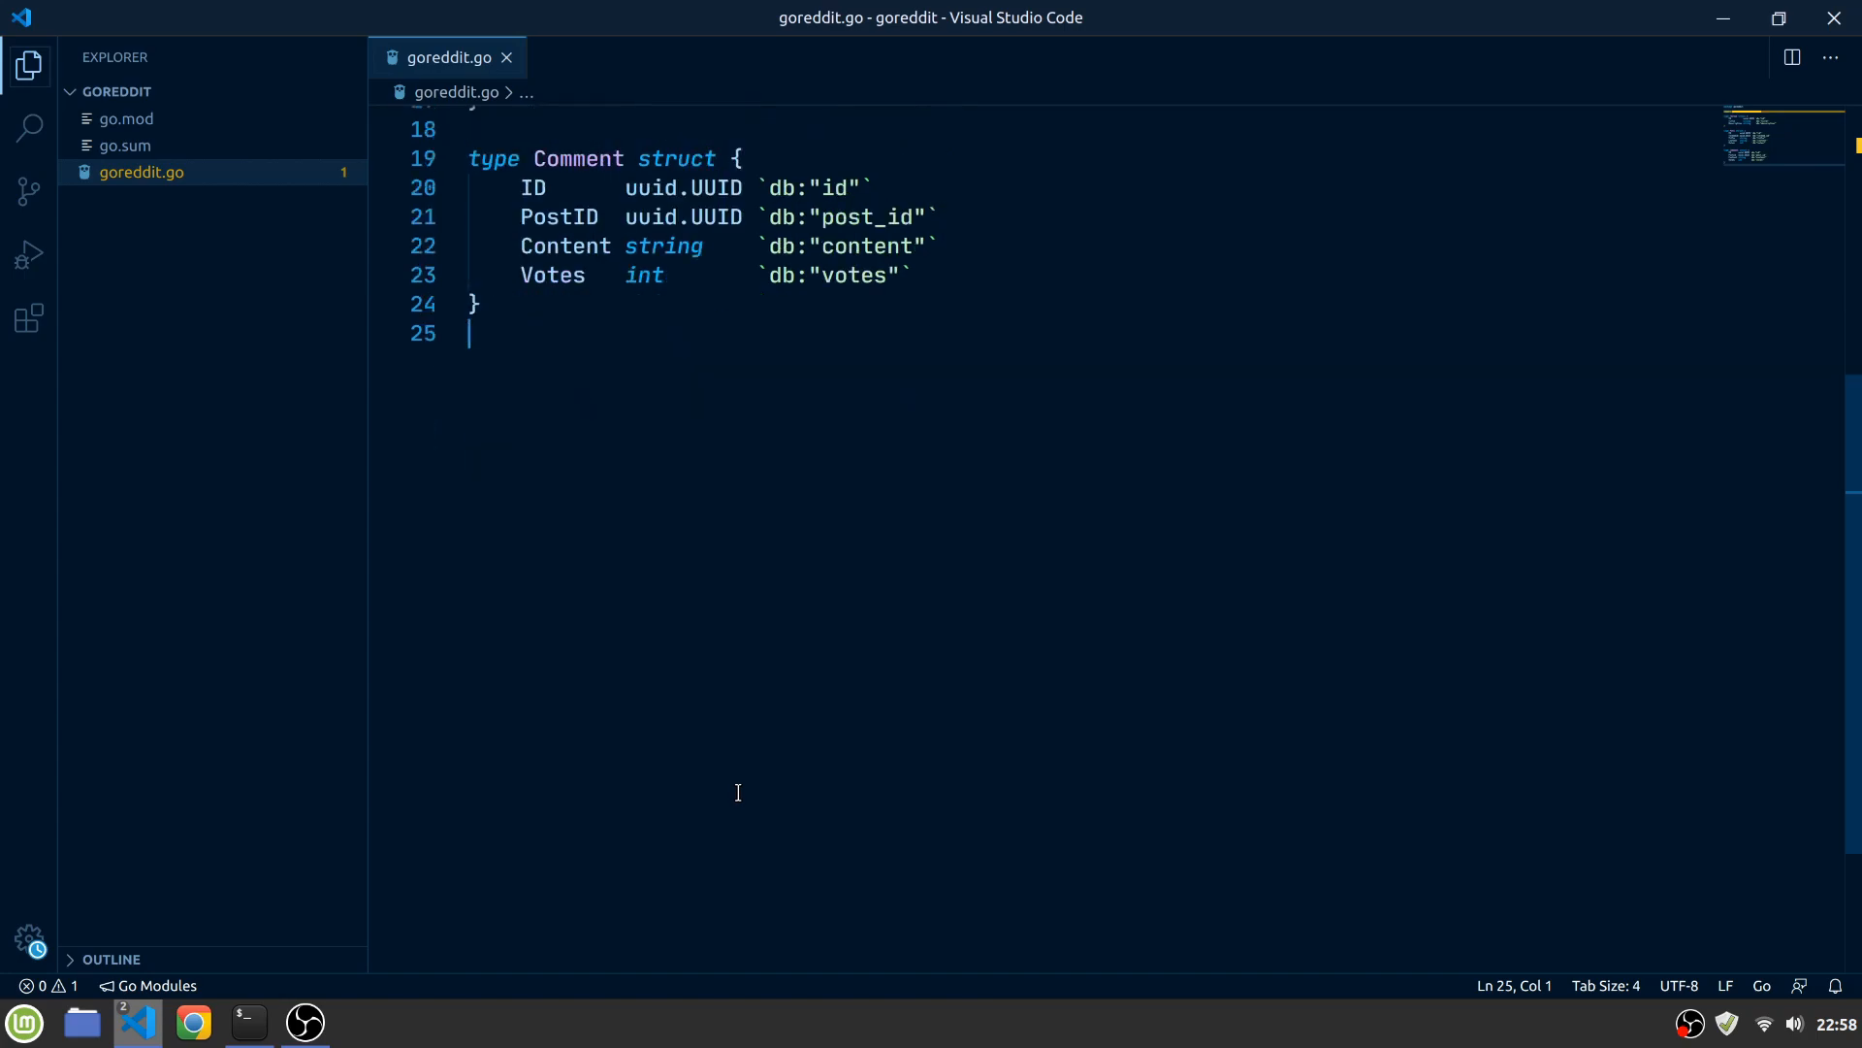
type("type ThreadStore interface {")
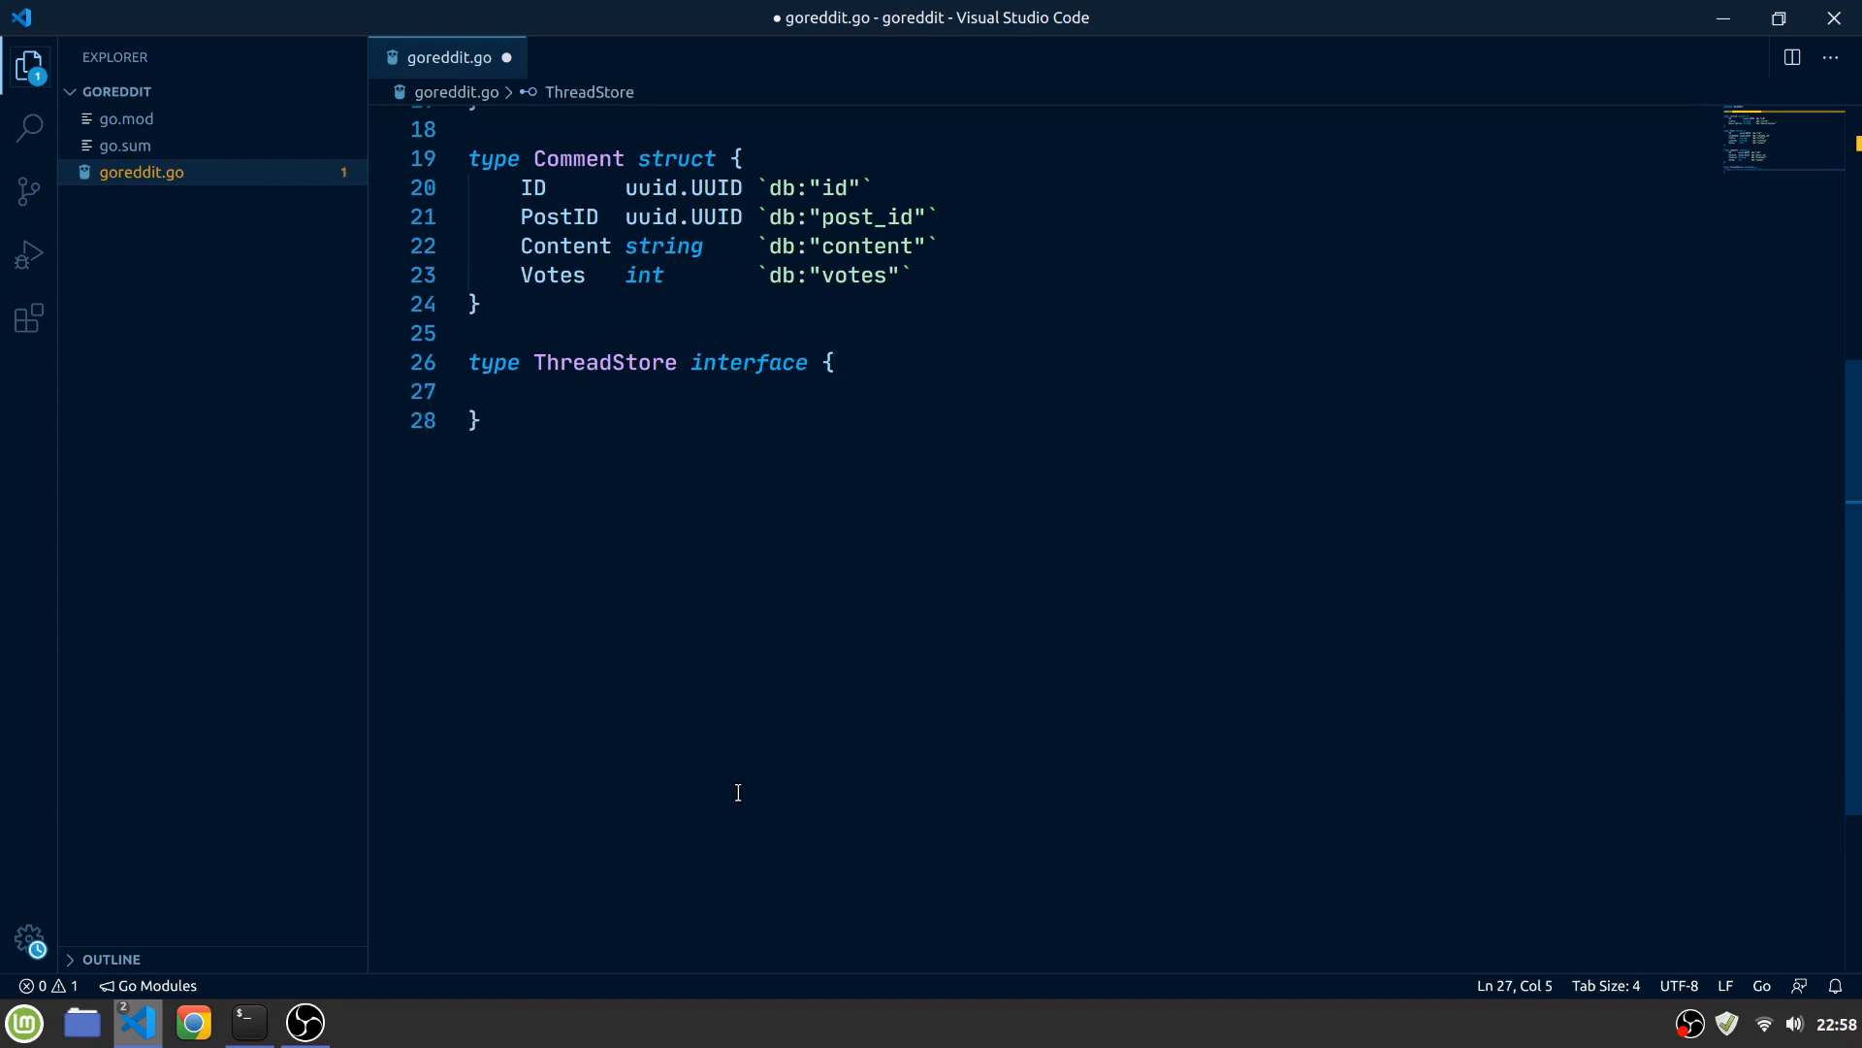
type("Thread()")
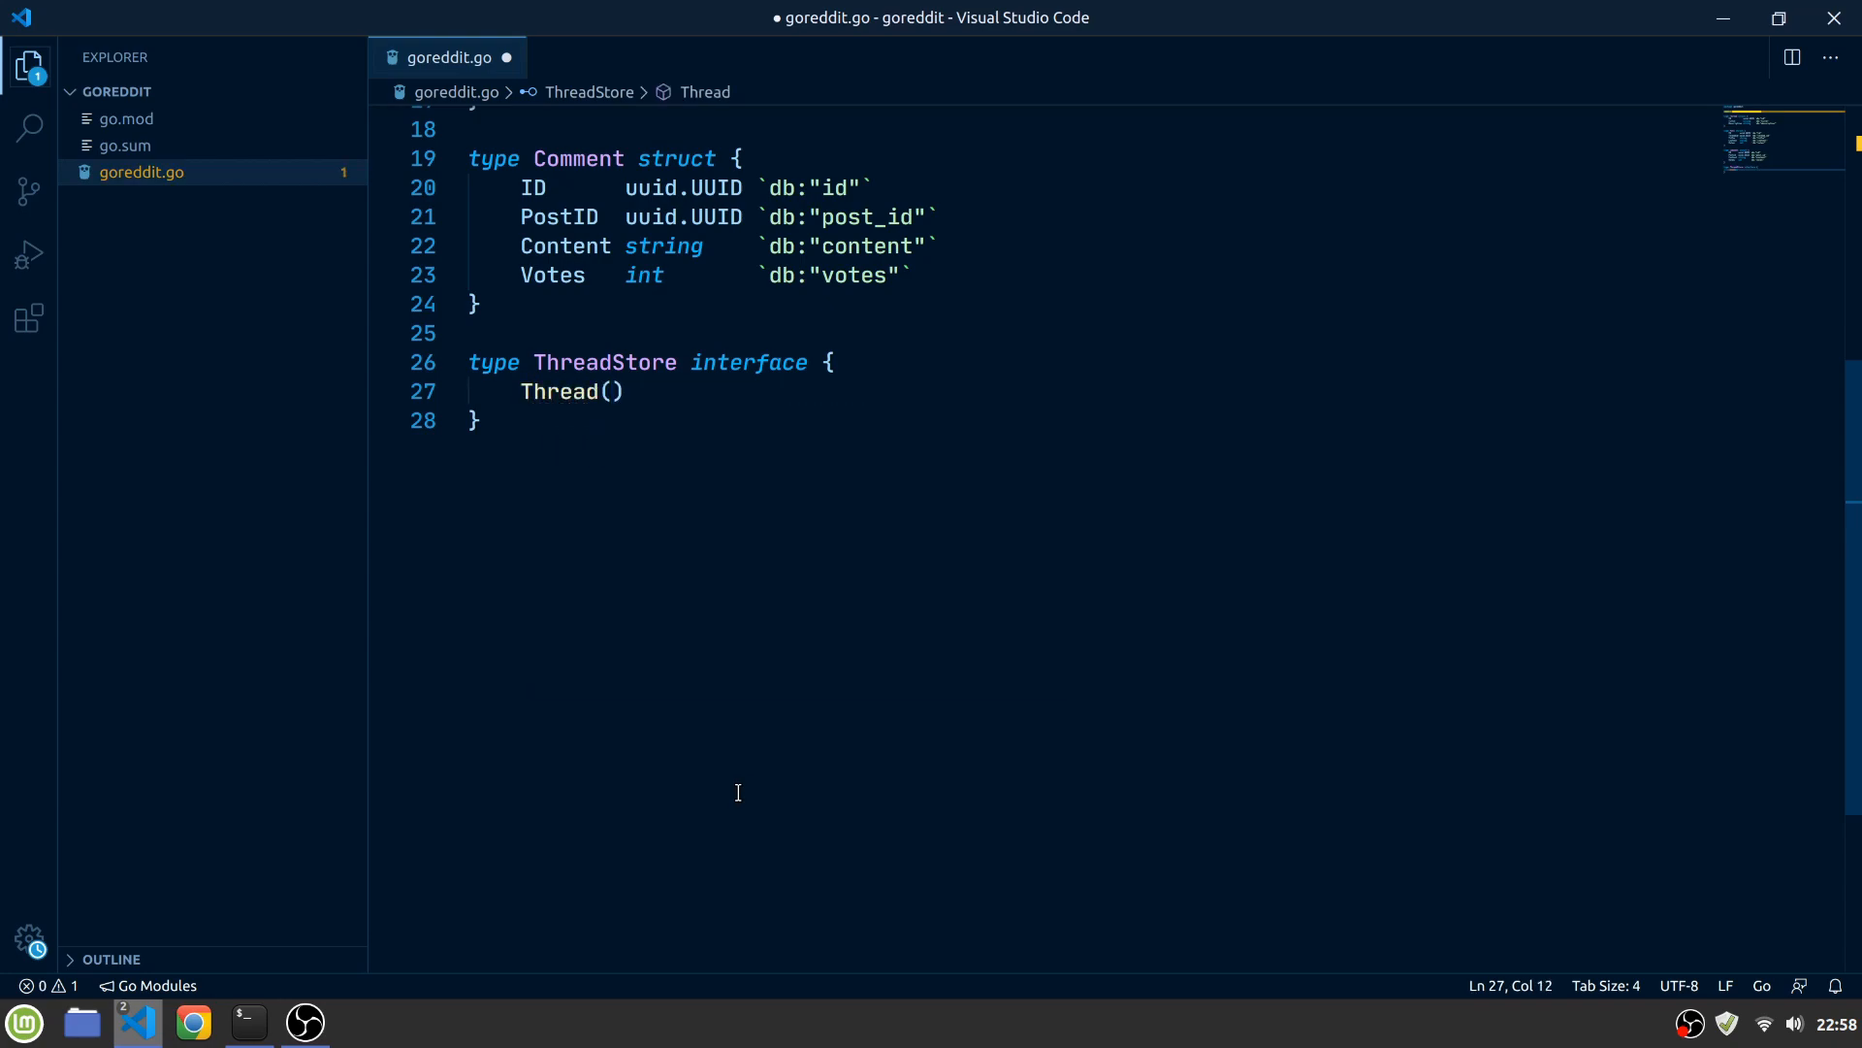
type("id uuid.UUID")
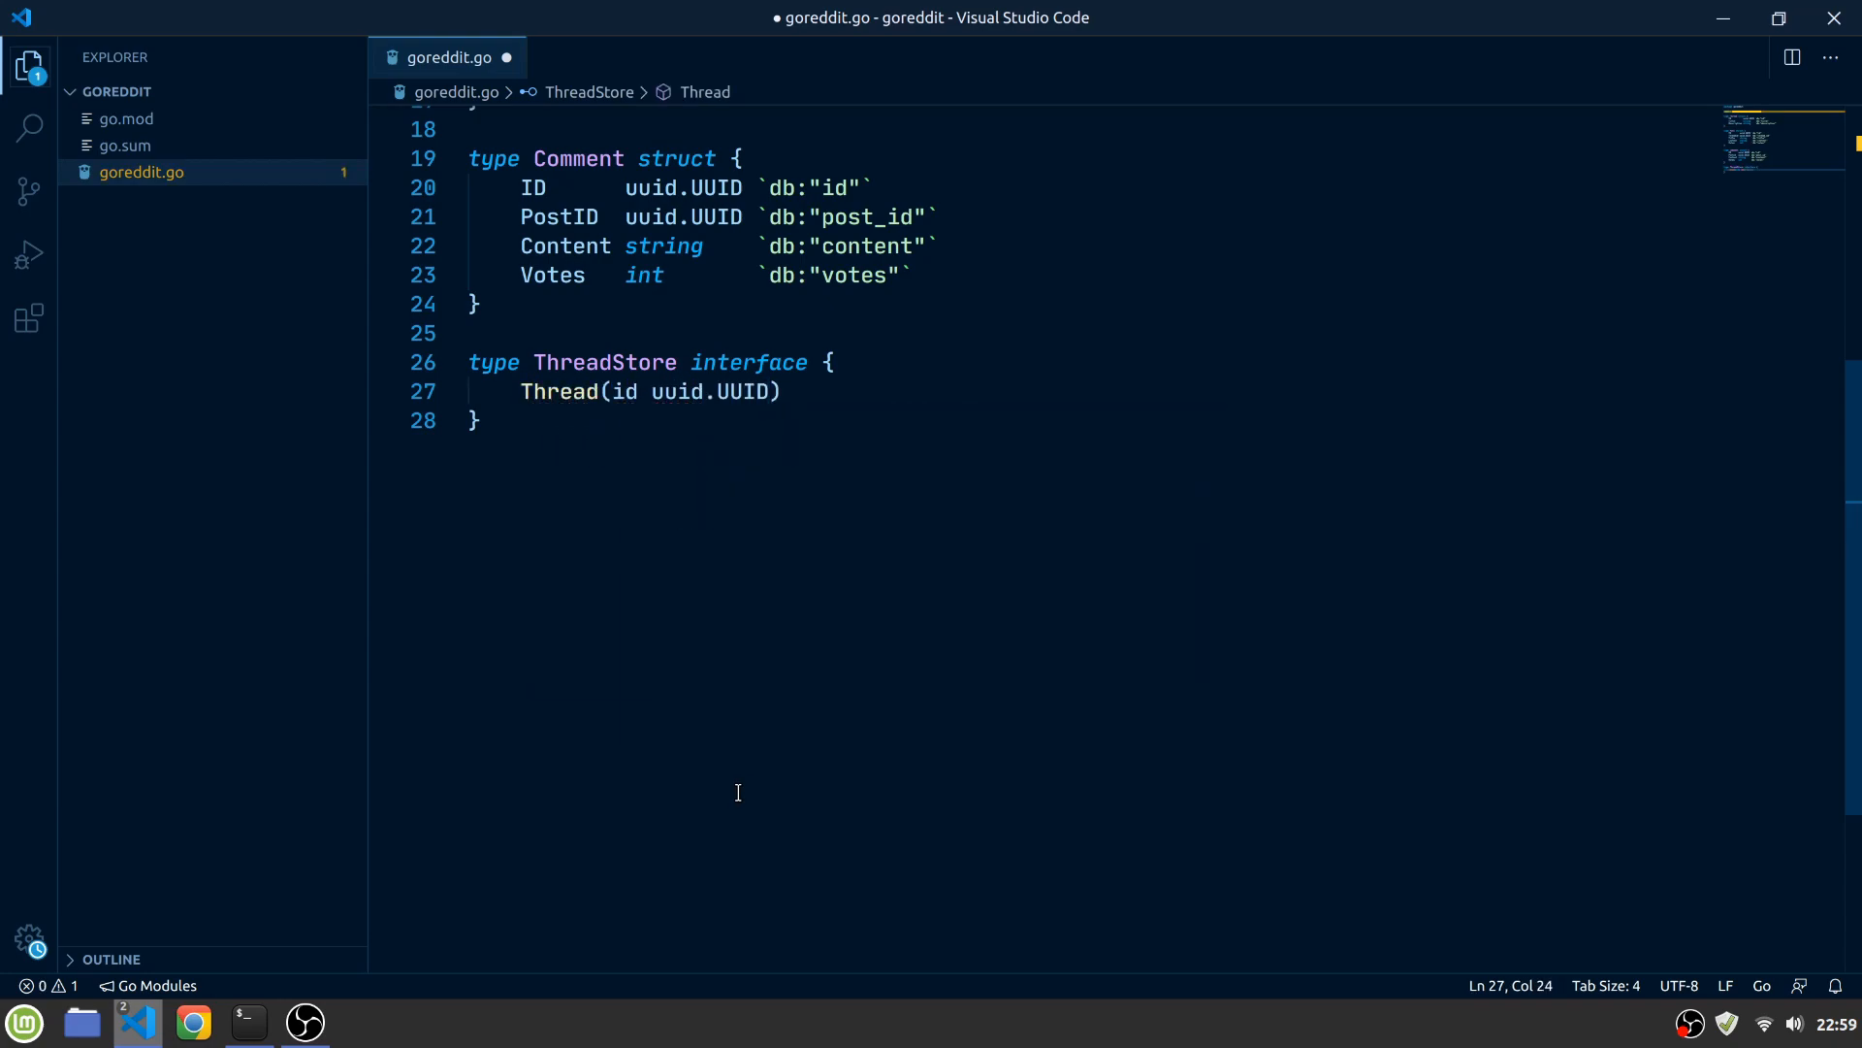
type("(Thread, error")
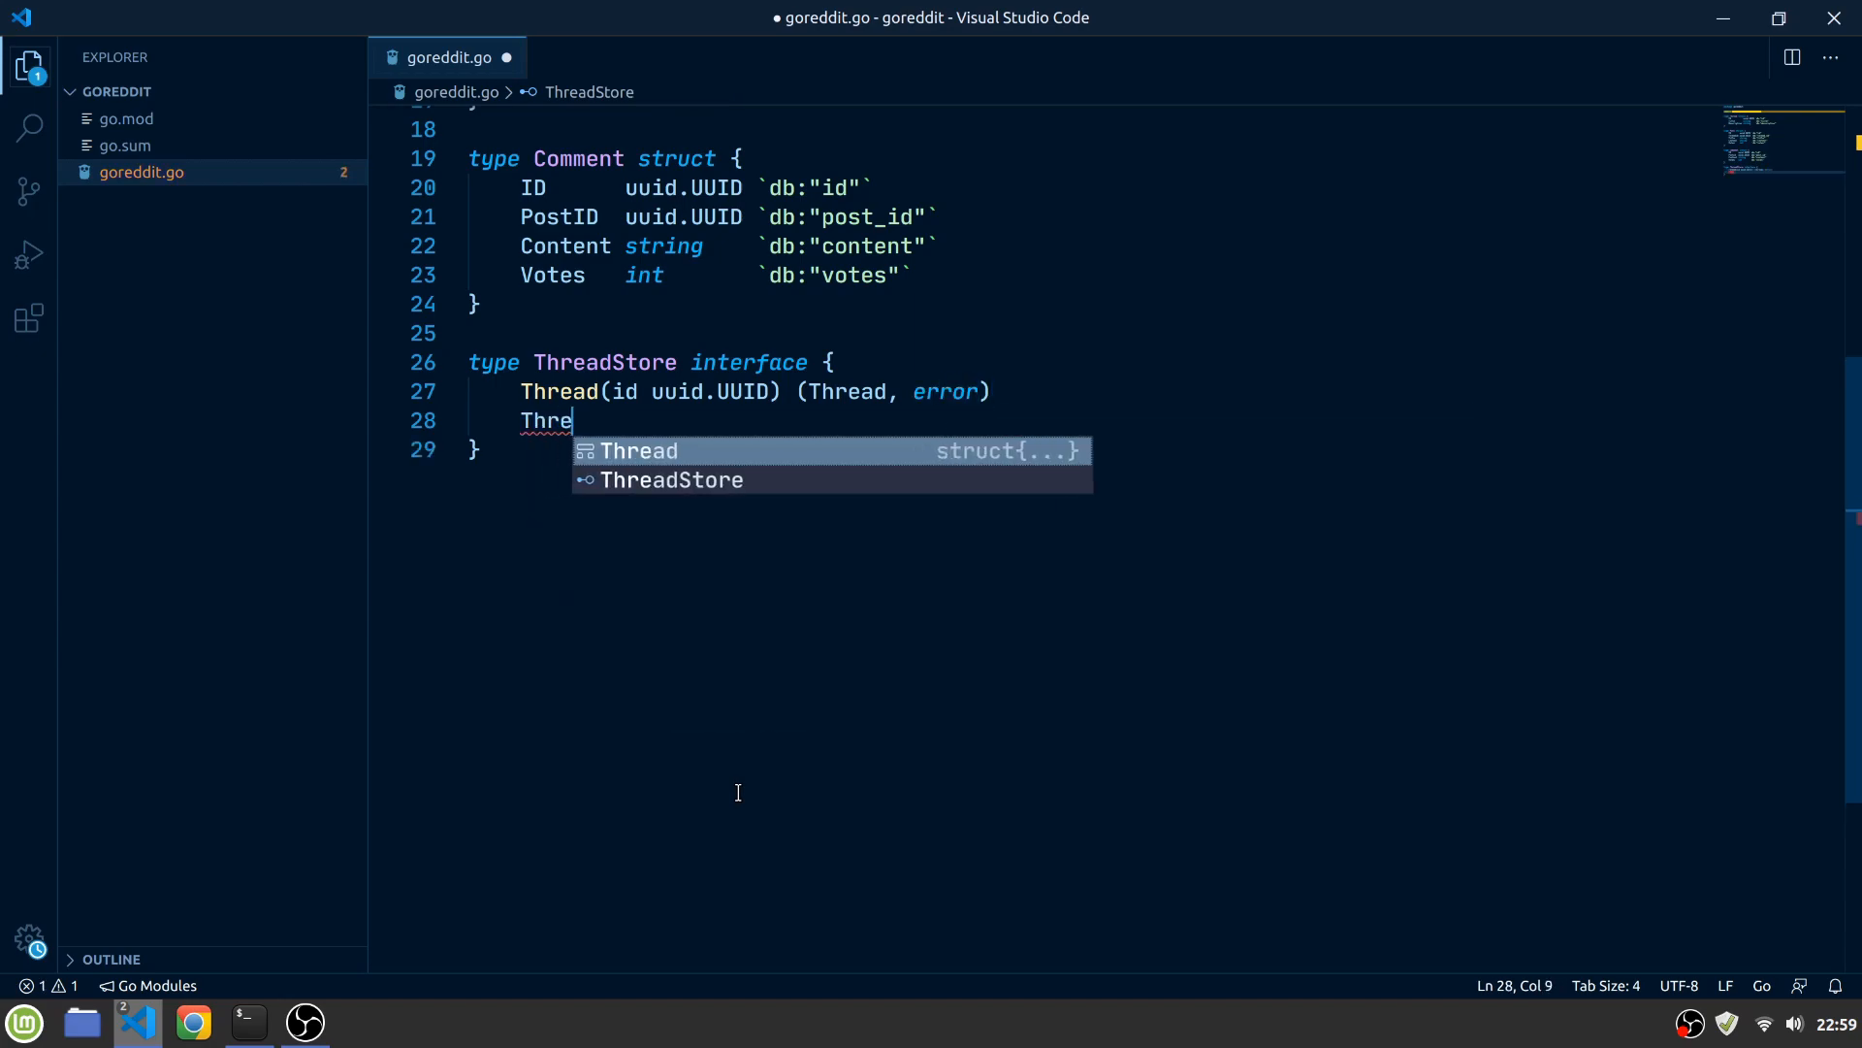
type("ads() ([]Thread, error")
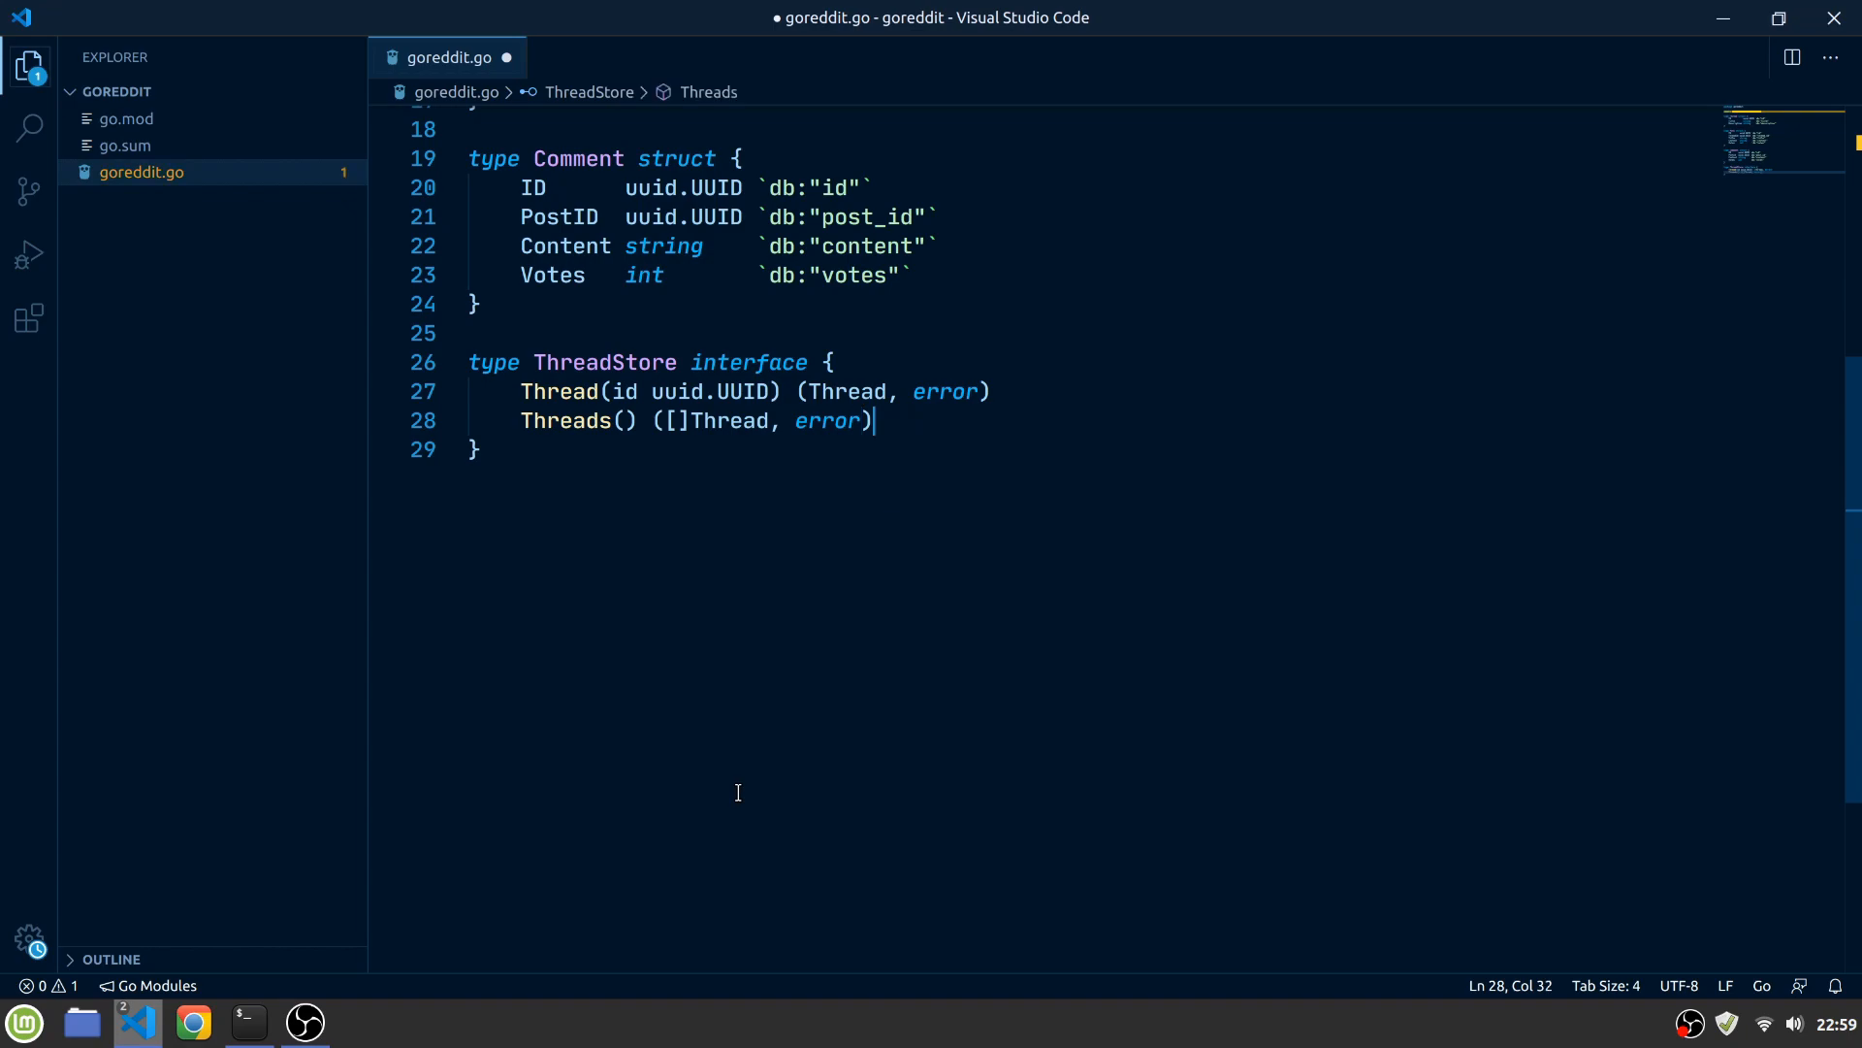
Add CreateThread(t *Thread), UpdateThread and DeleteThread(id uuid.UUID) methods returning error
key("Return")
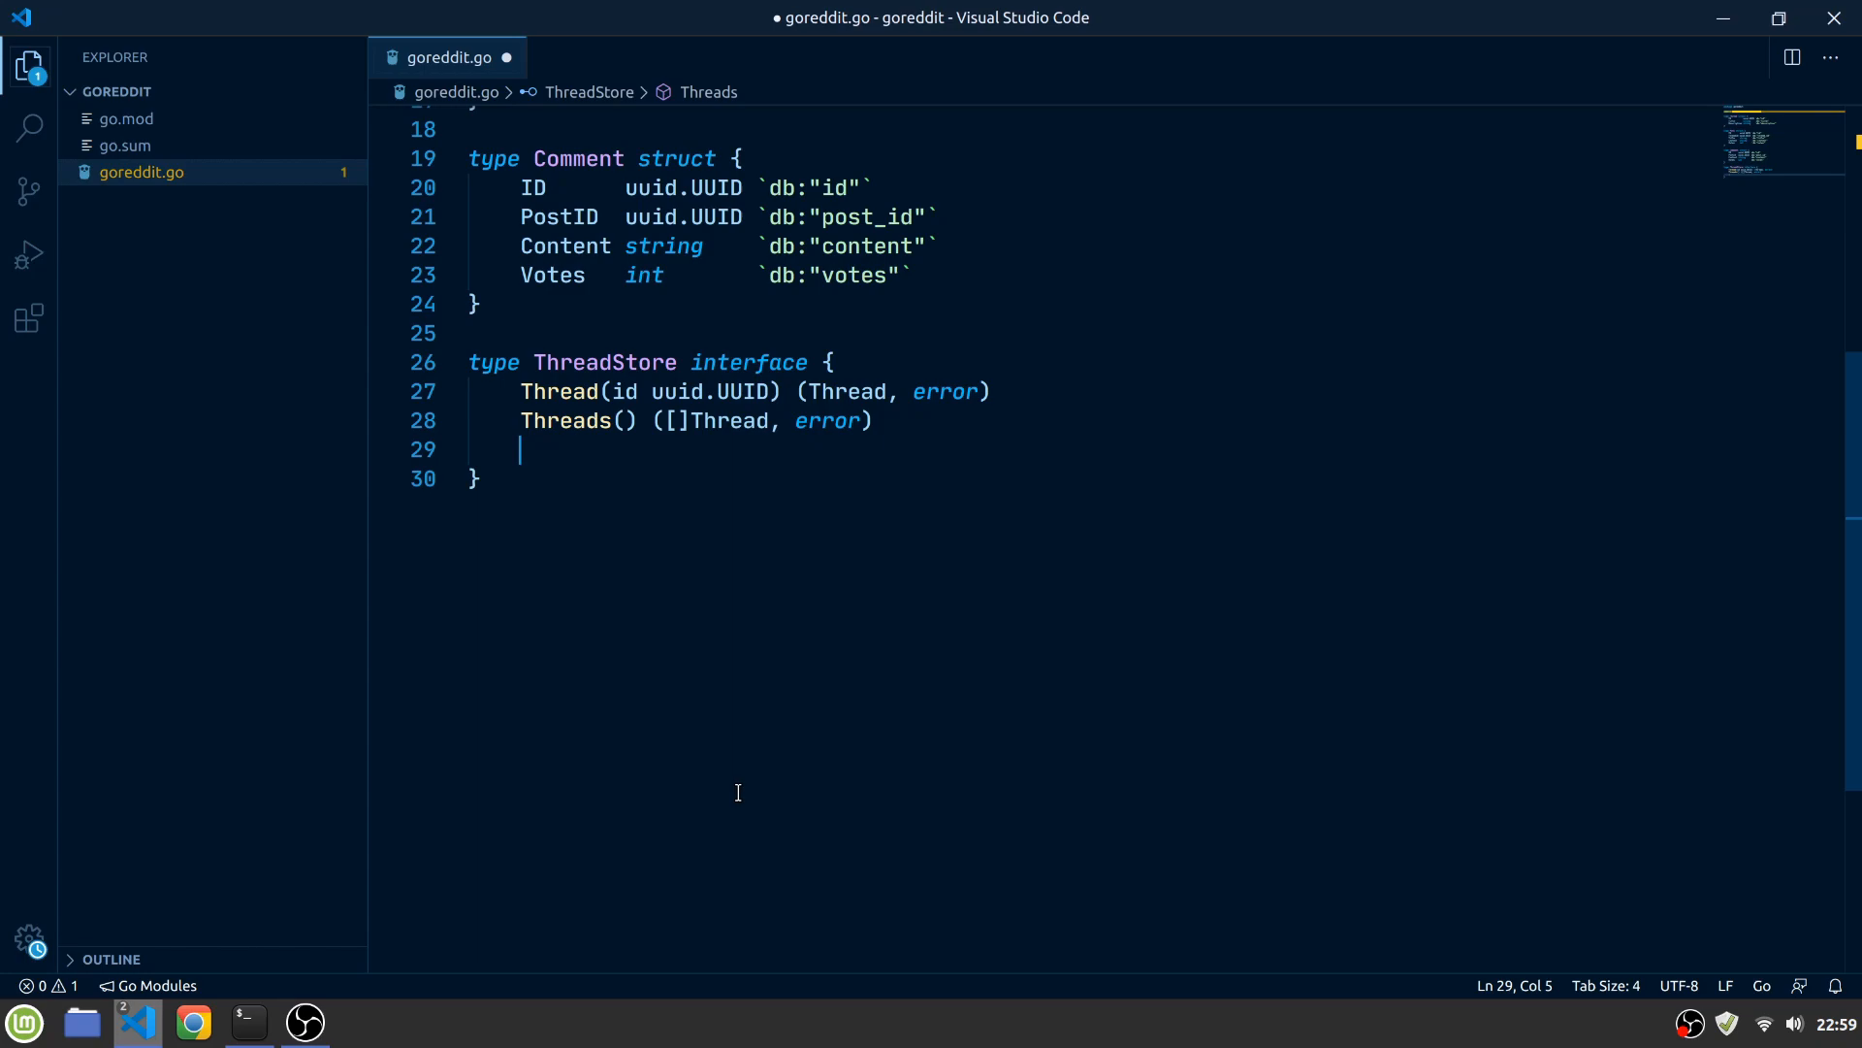
type("CreateThread()")
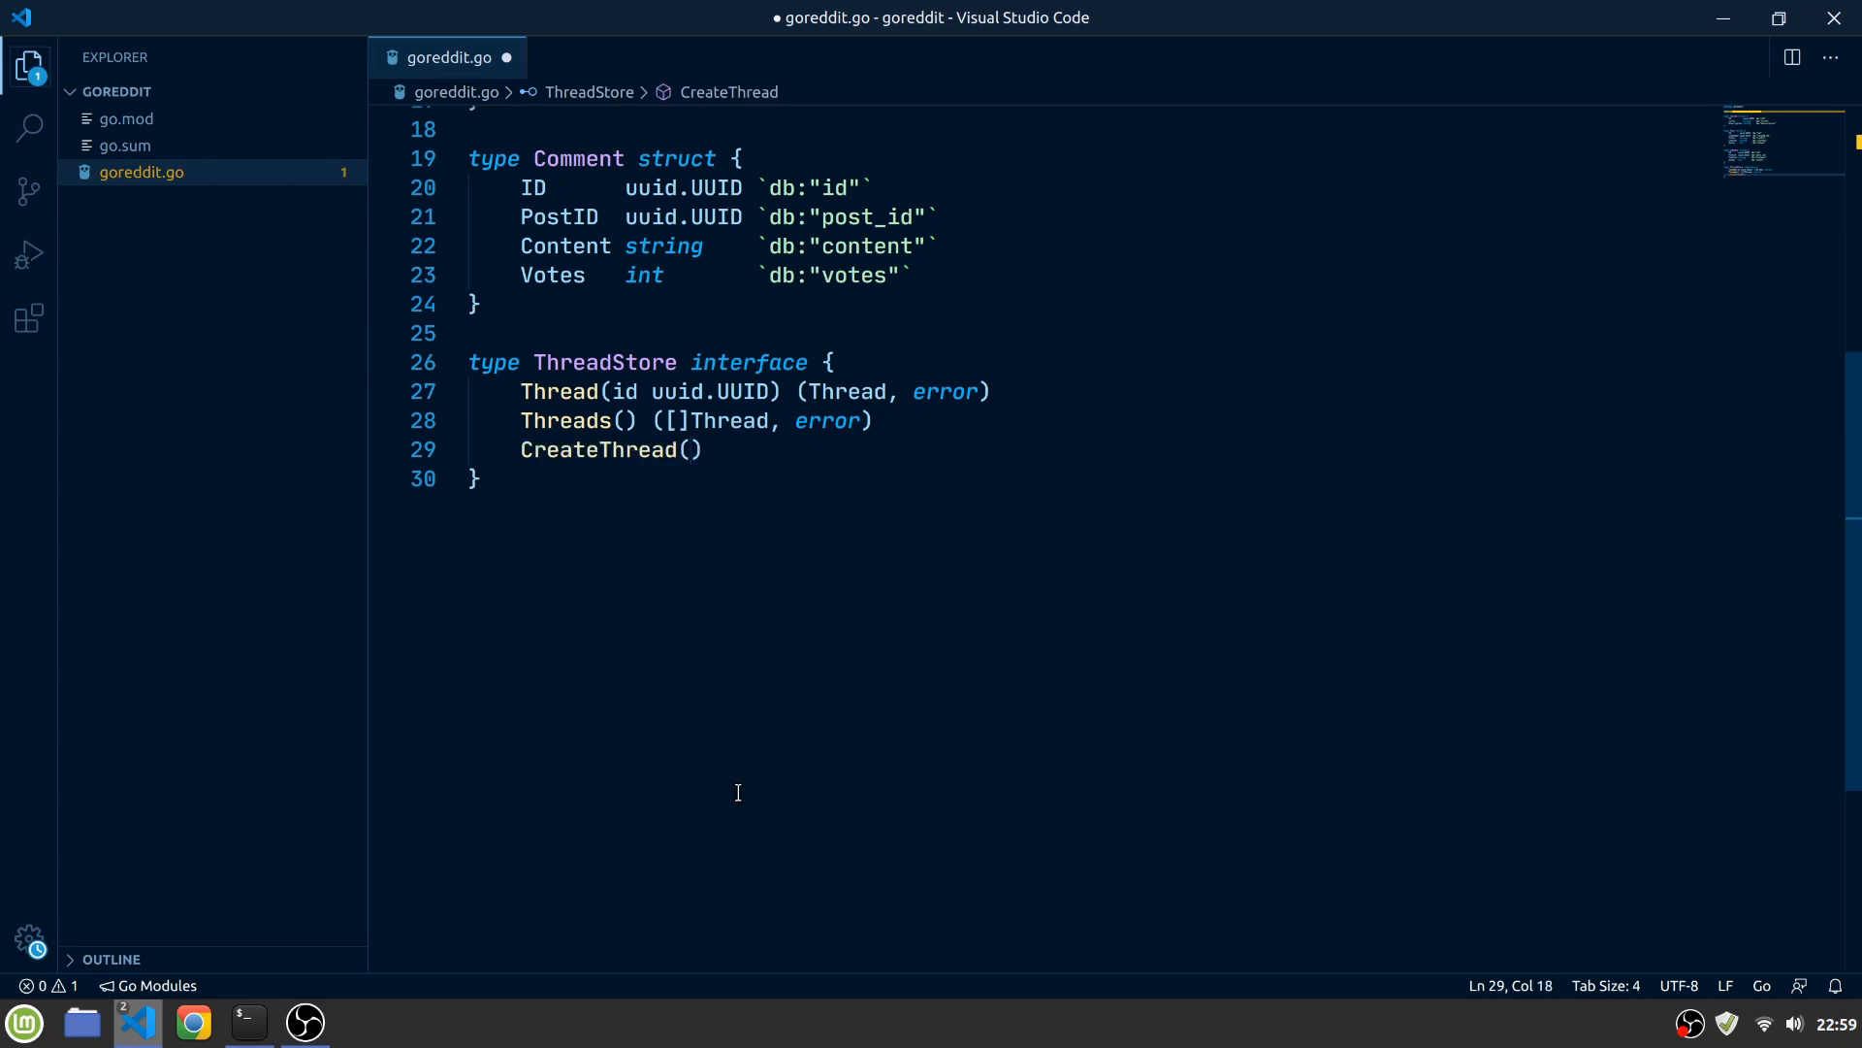
type("t *Thread) error")
type("DeleteThread(")
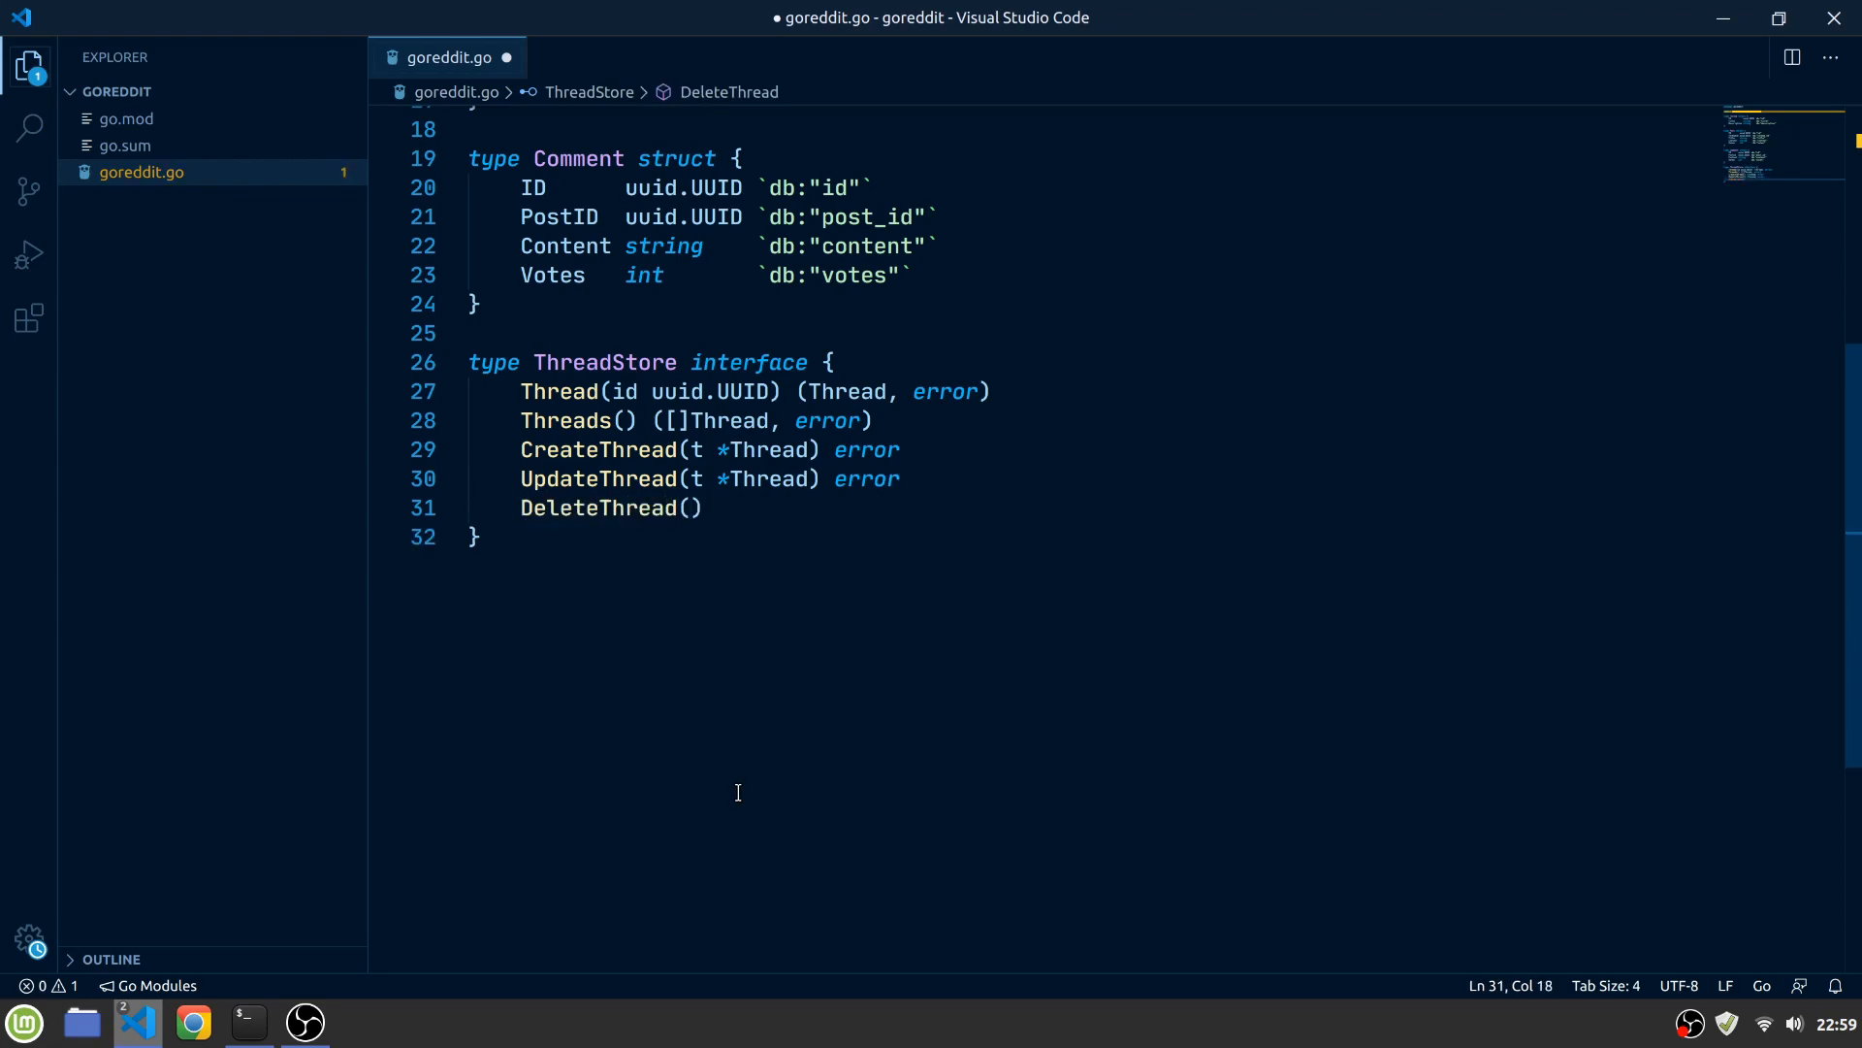
type("id uuid.UUID")
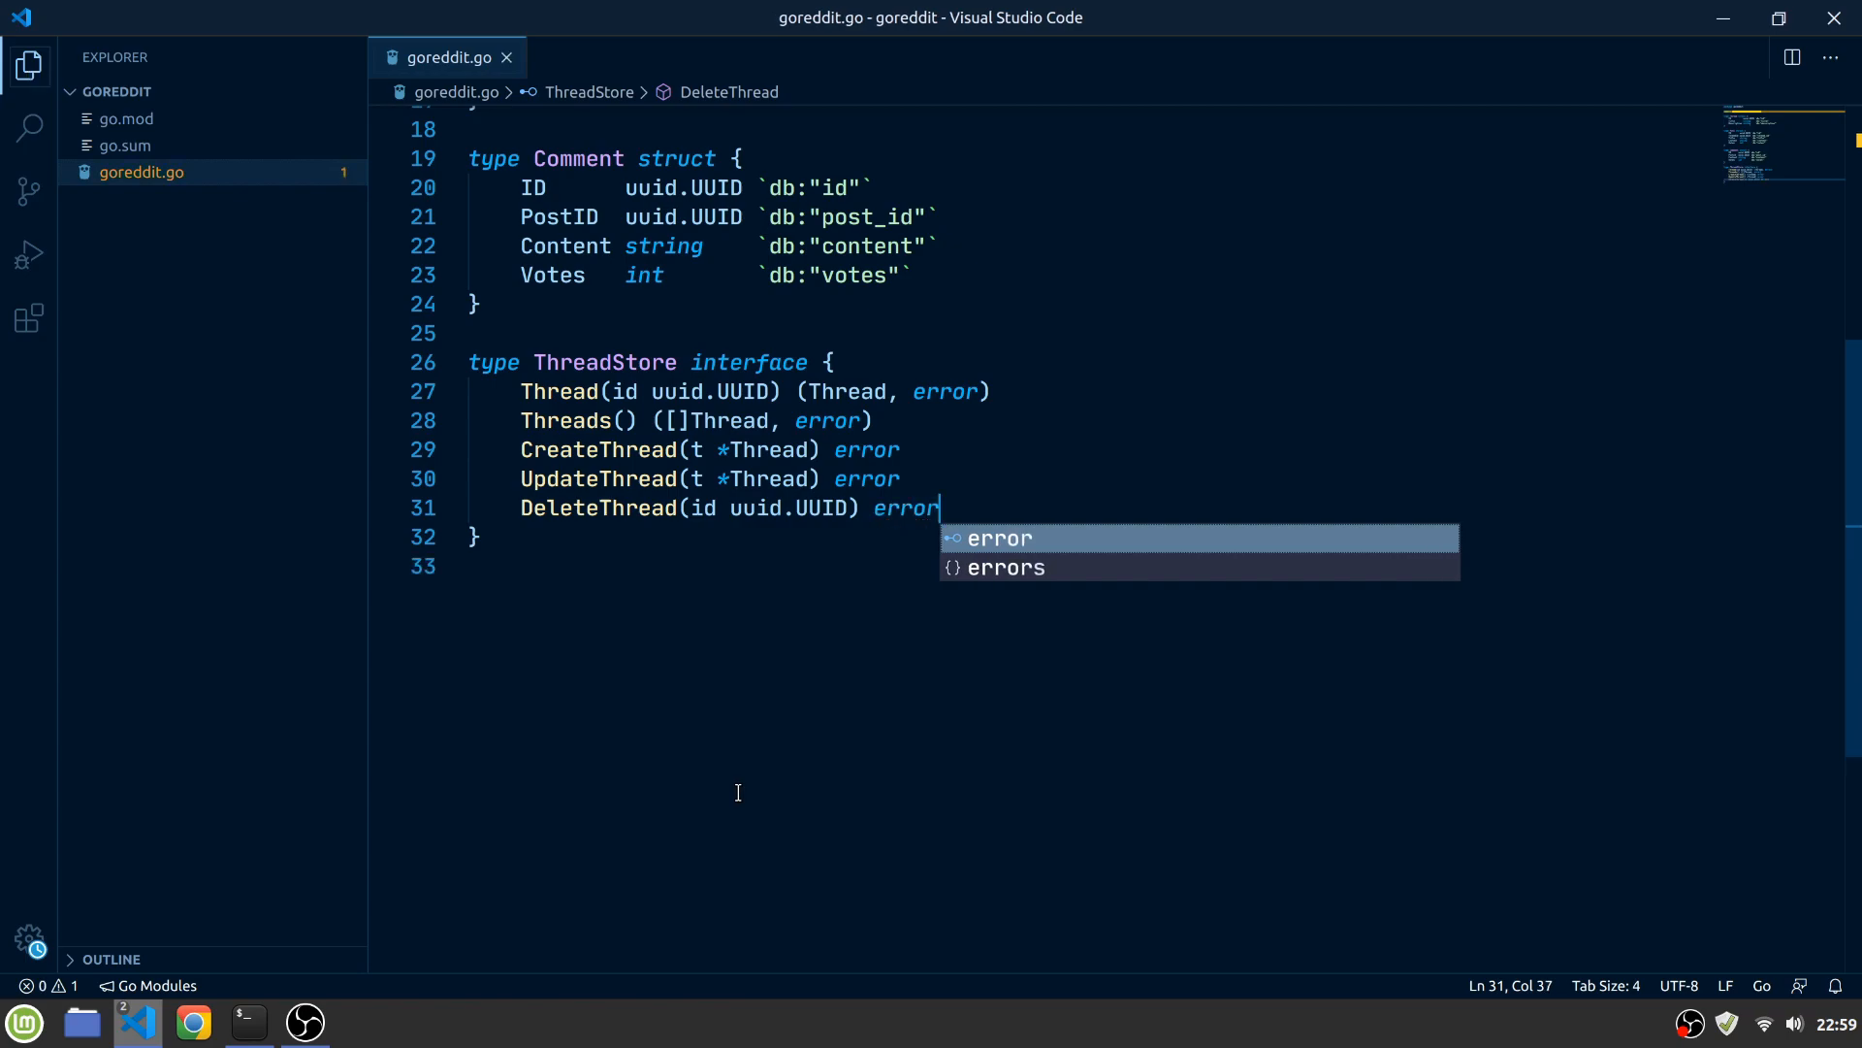
key("Escape")
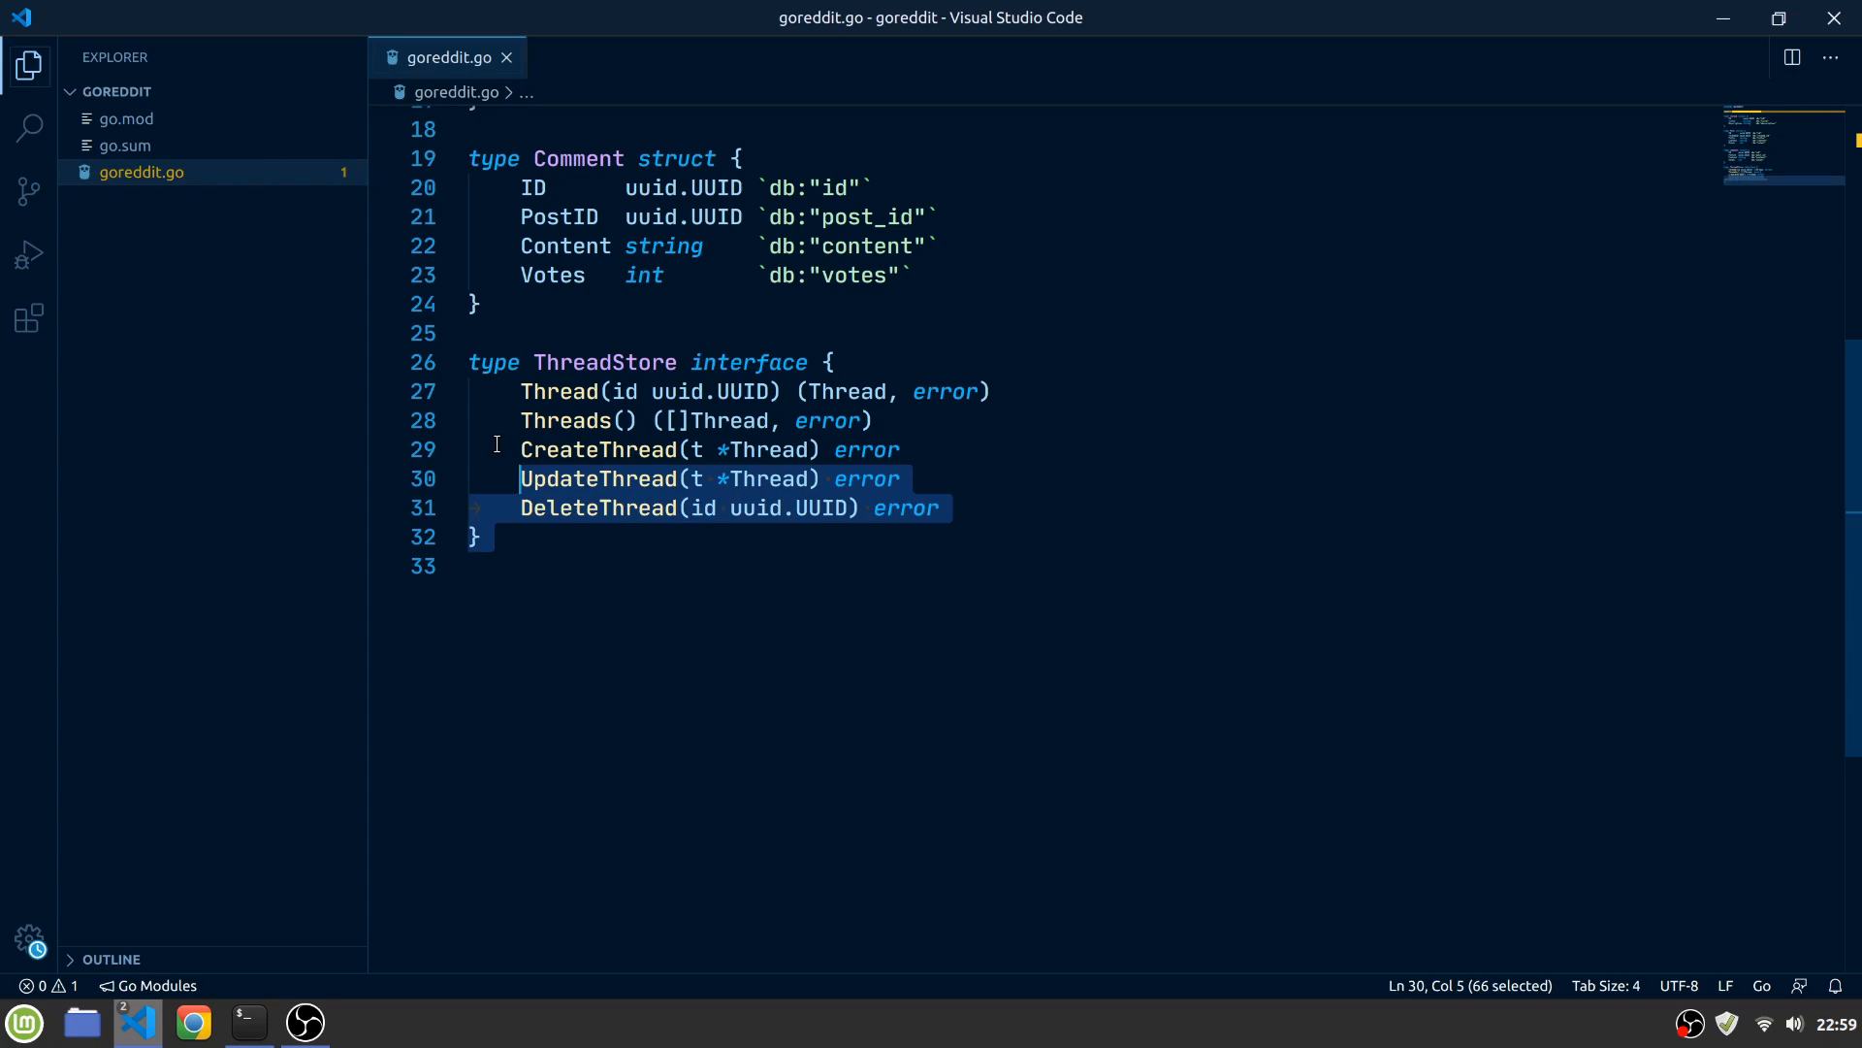
Duplicate ThreadStore and rename its Thread occurrences to make the Post and Comment stores
key("ctrl+v")
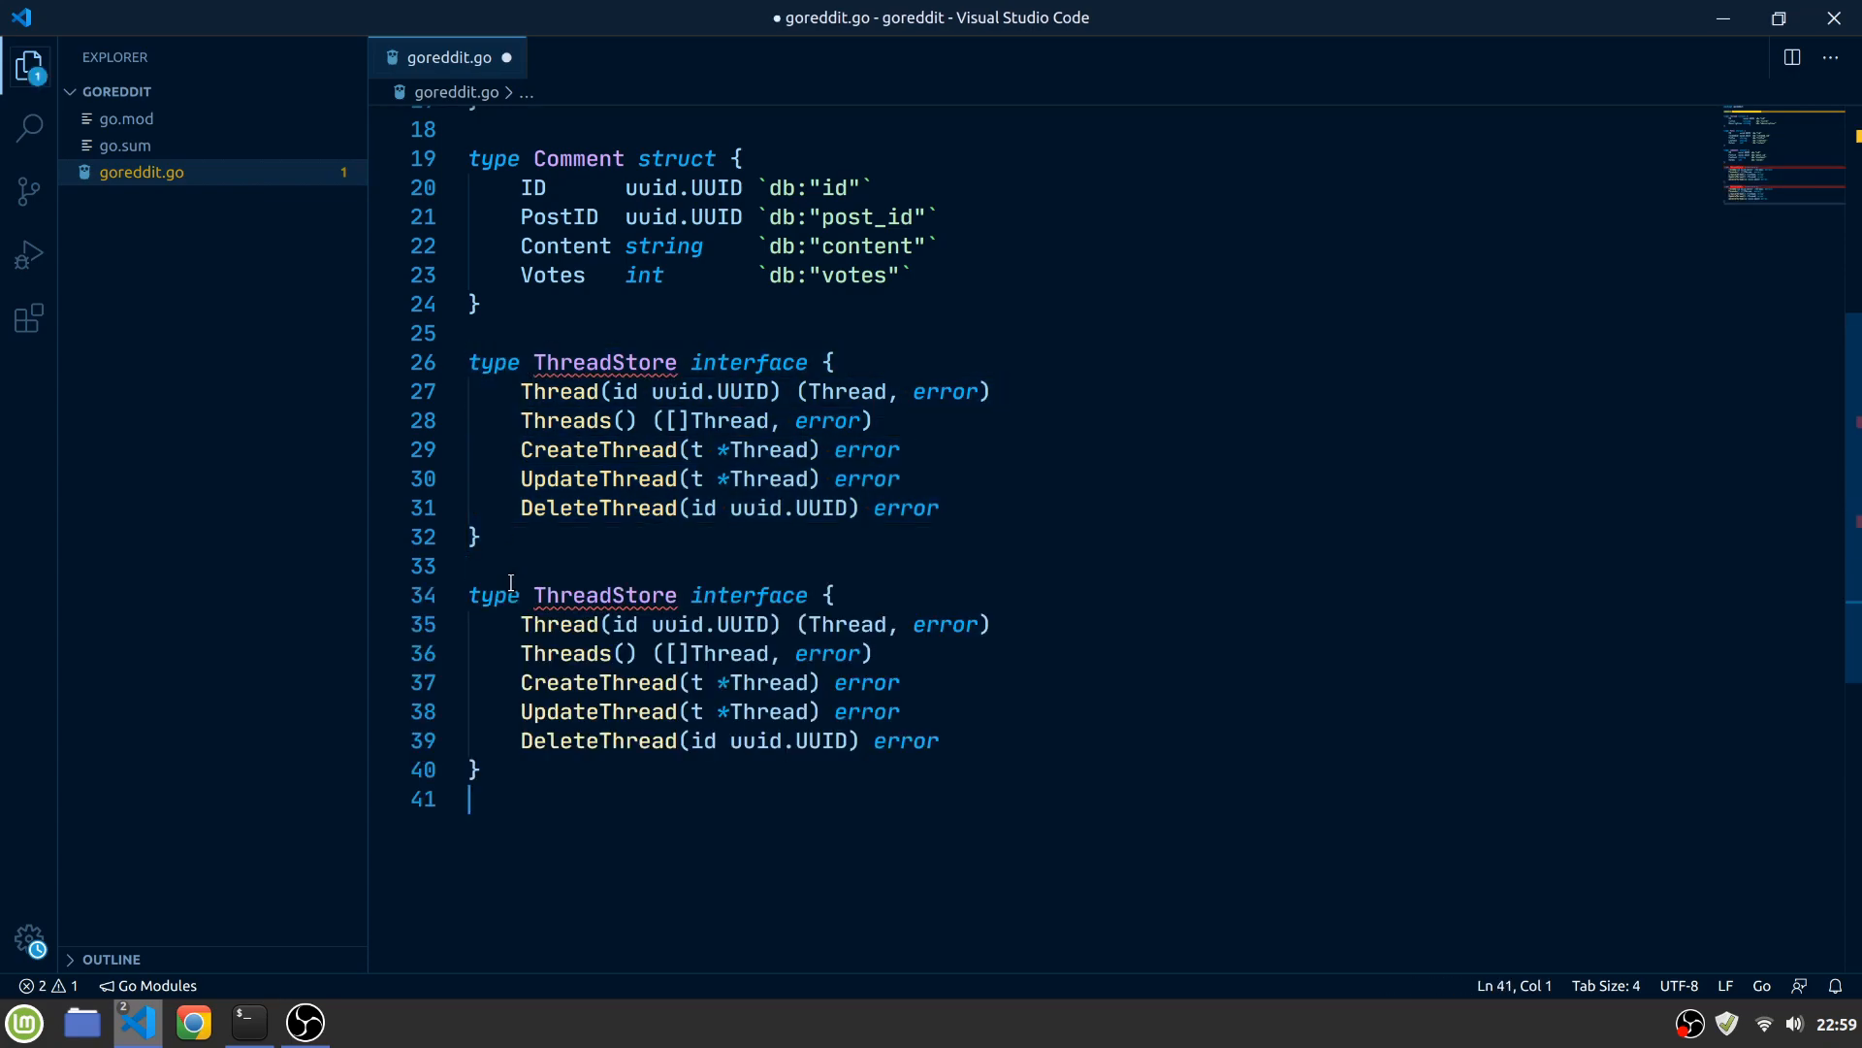
double_click(568, 594)
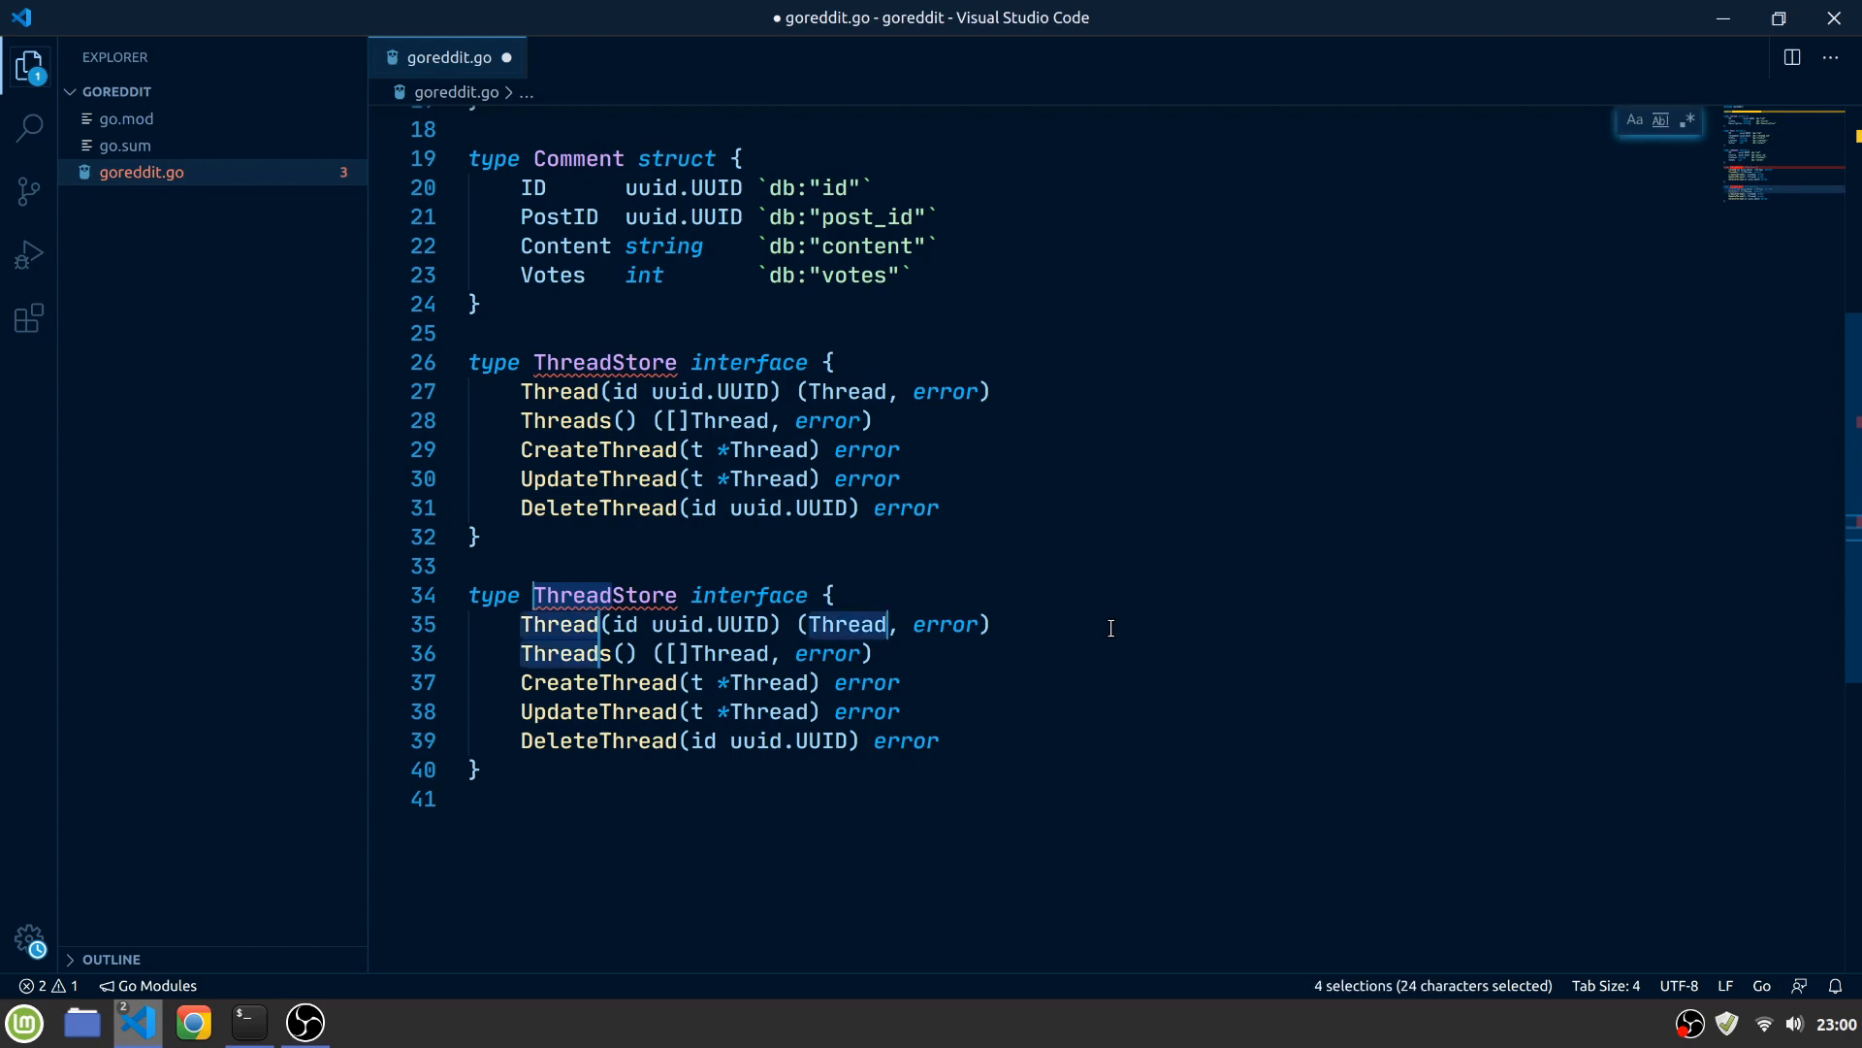
key("ctrl+d")
type("Post")
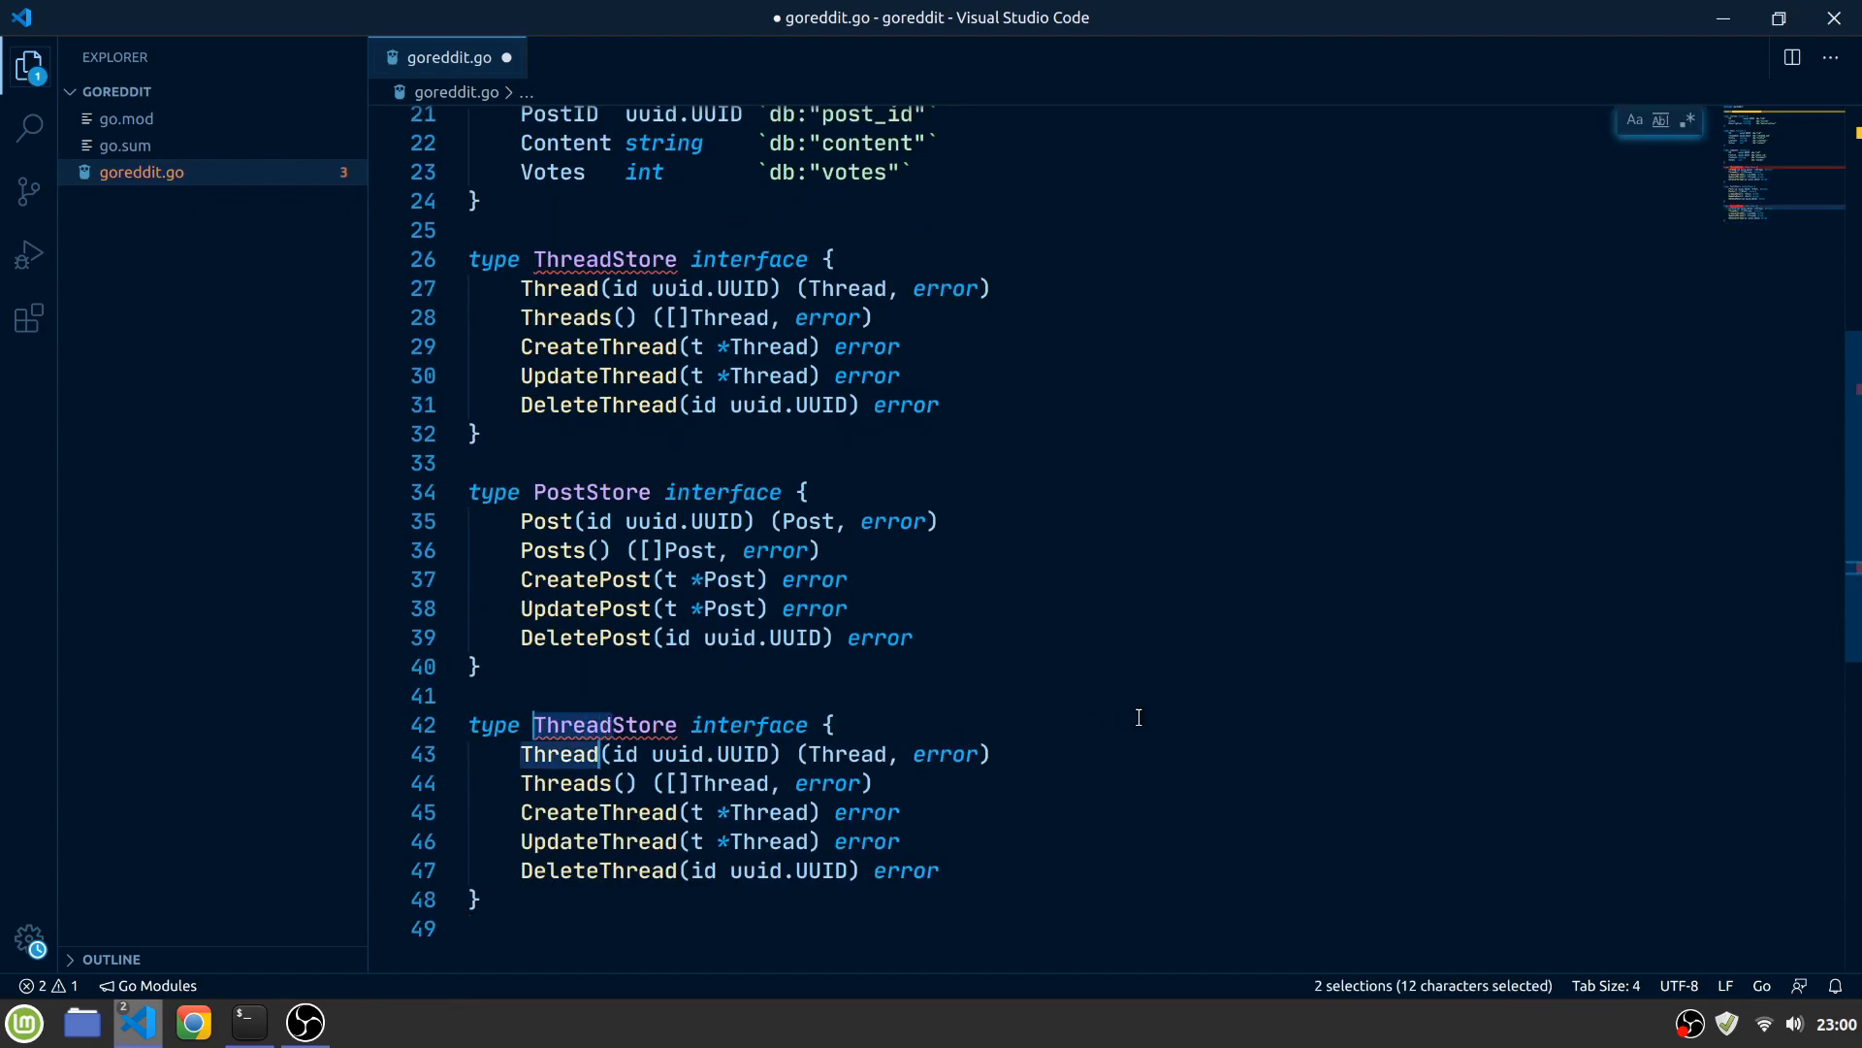
type("C")
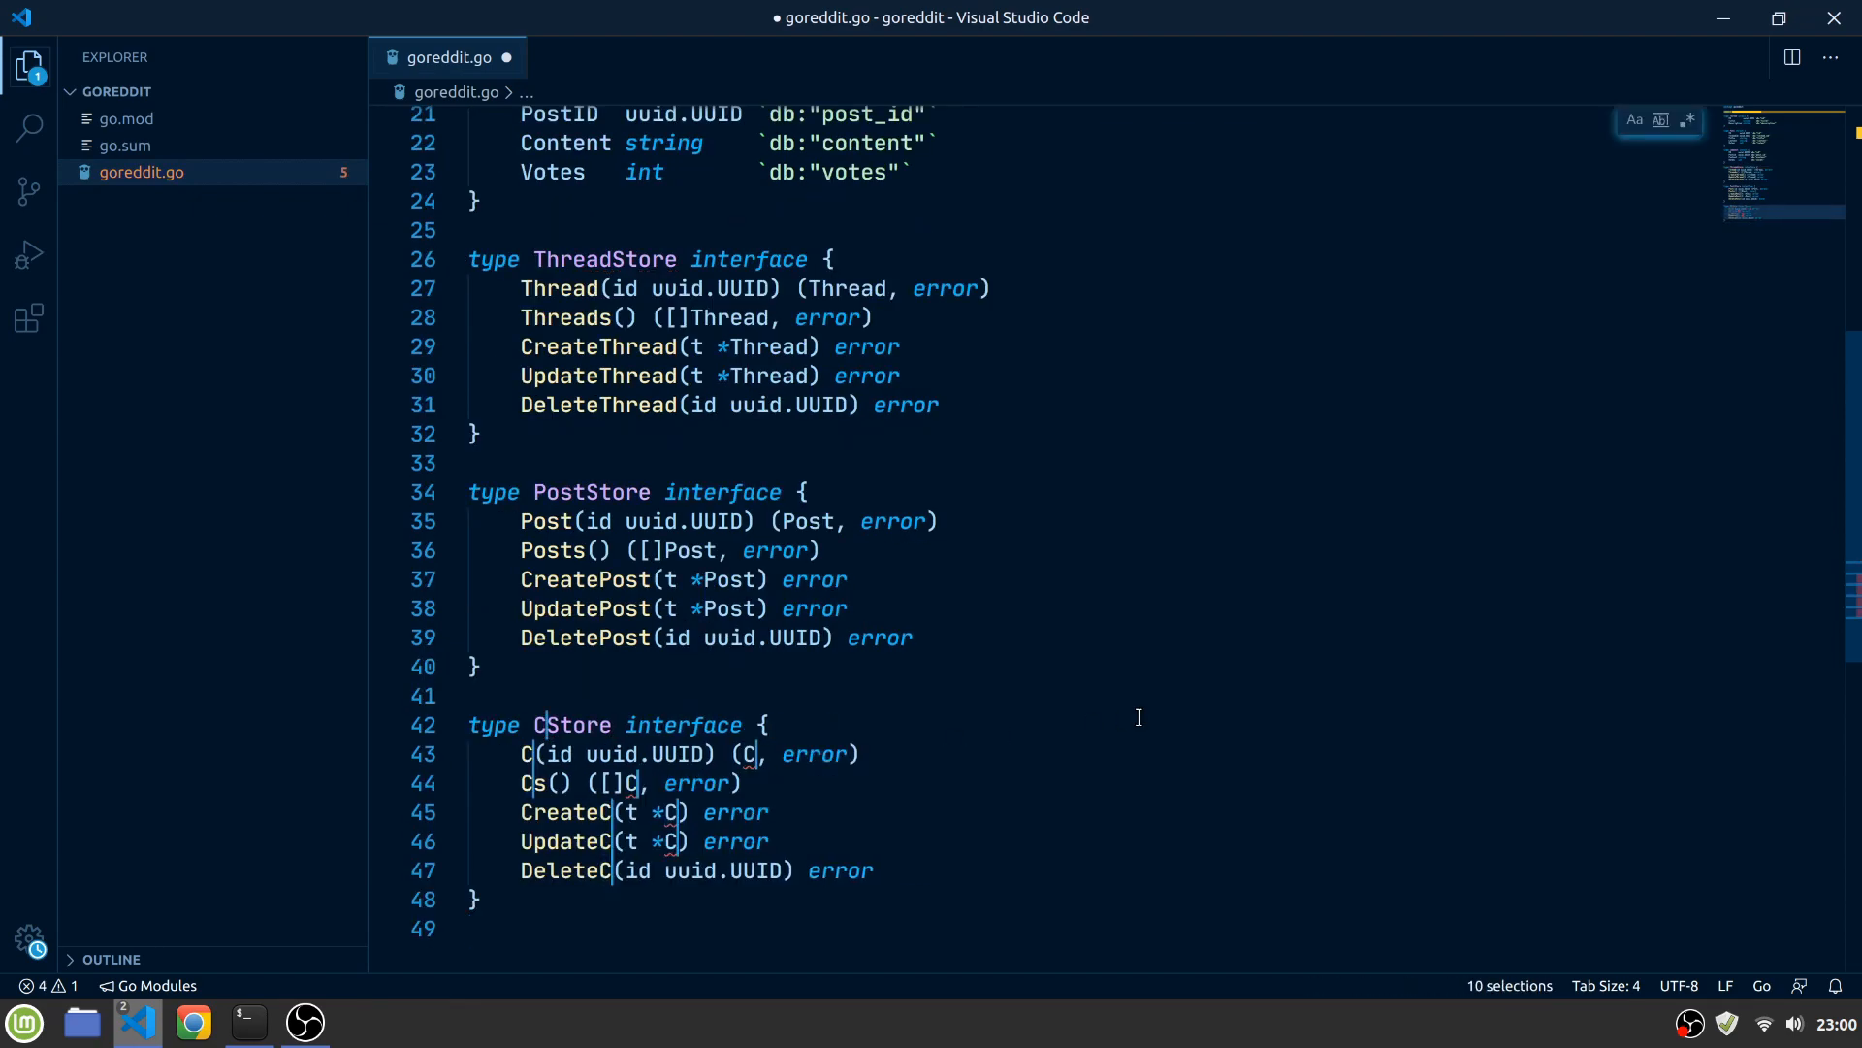
type("omment")
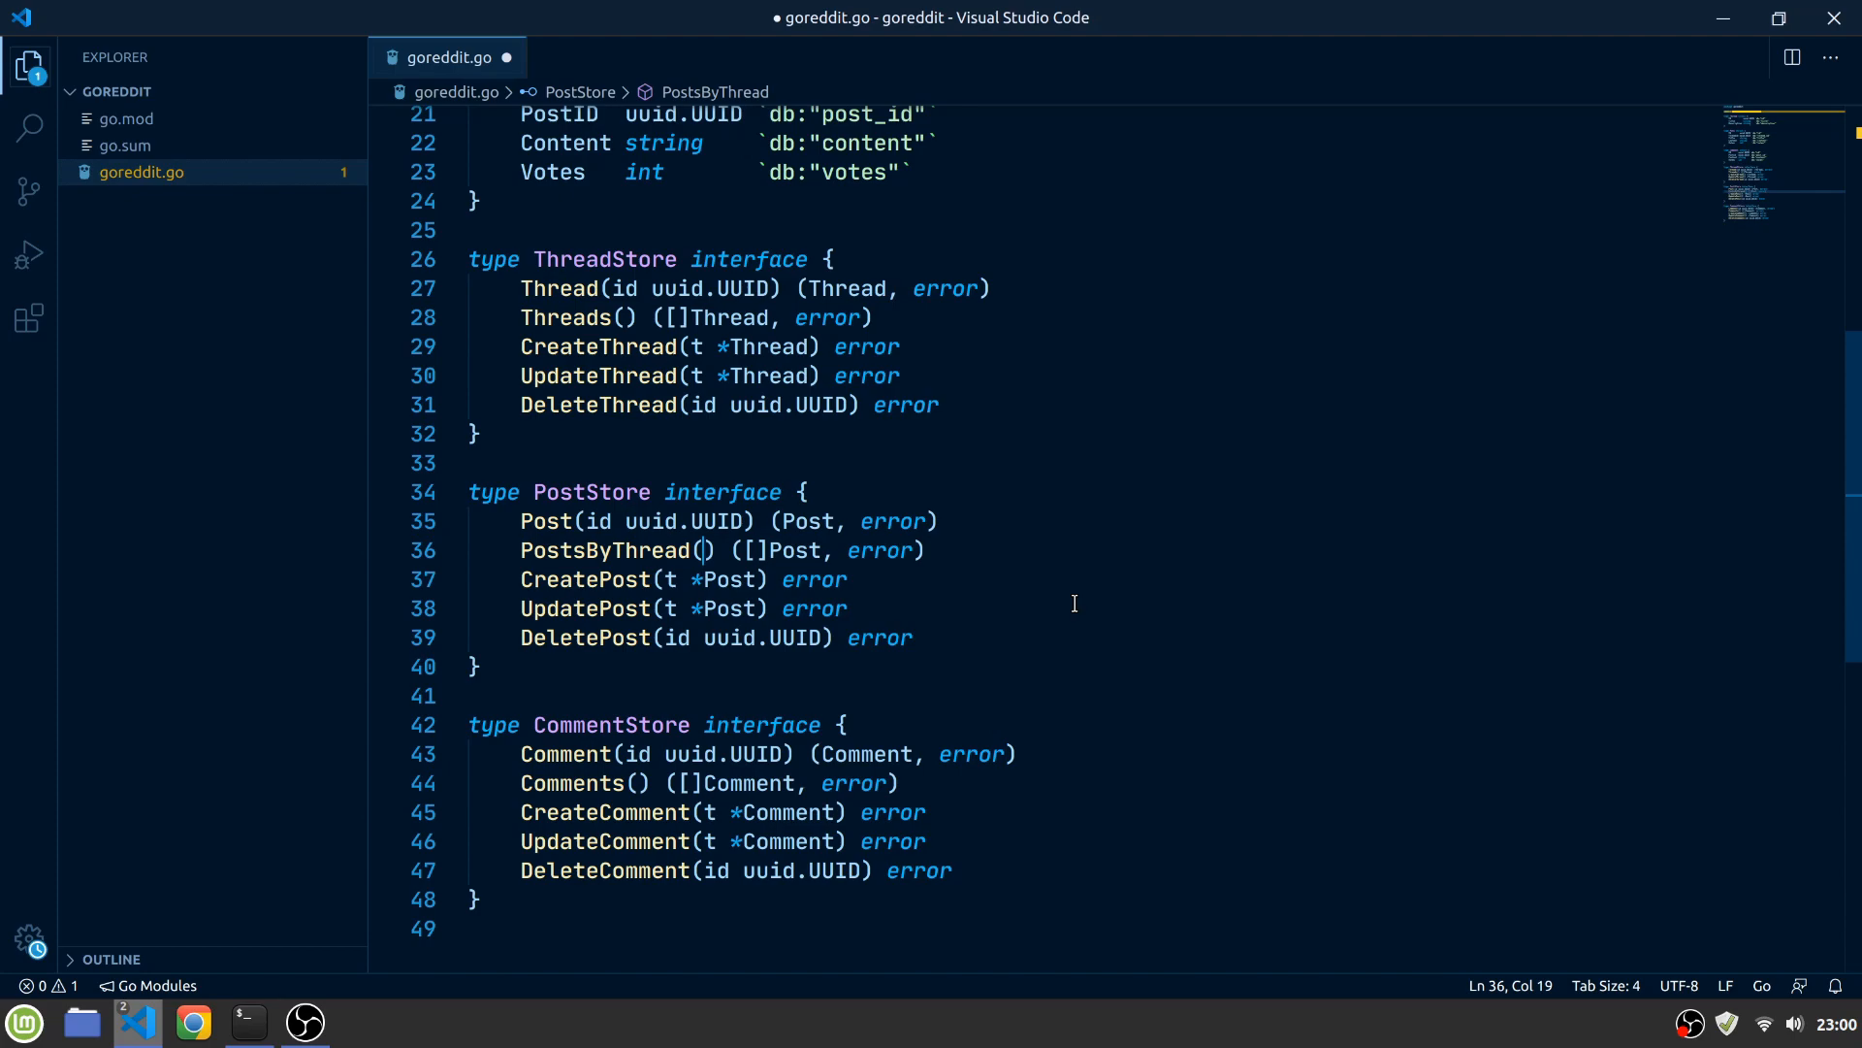
Add threadID and postID uuid.UUID parameters to PostsByThread and CommentsByPost
type("threadID uuid.UUID")
left_click(711, 783)
type("ByPost")
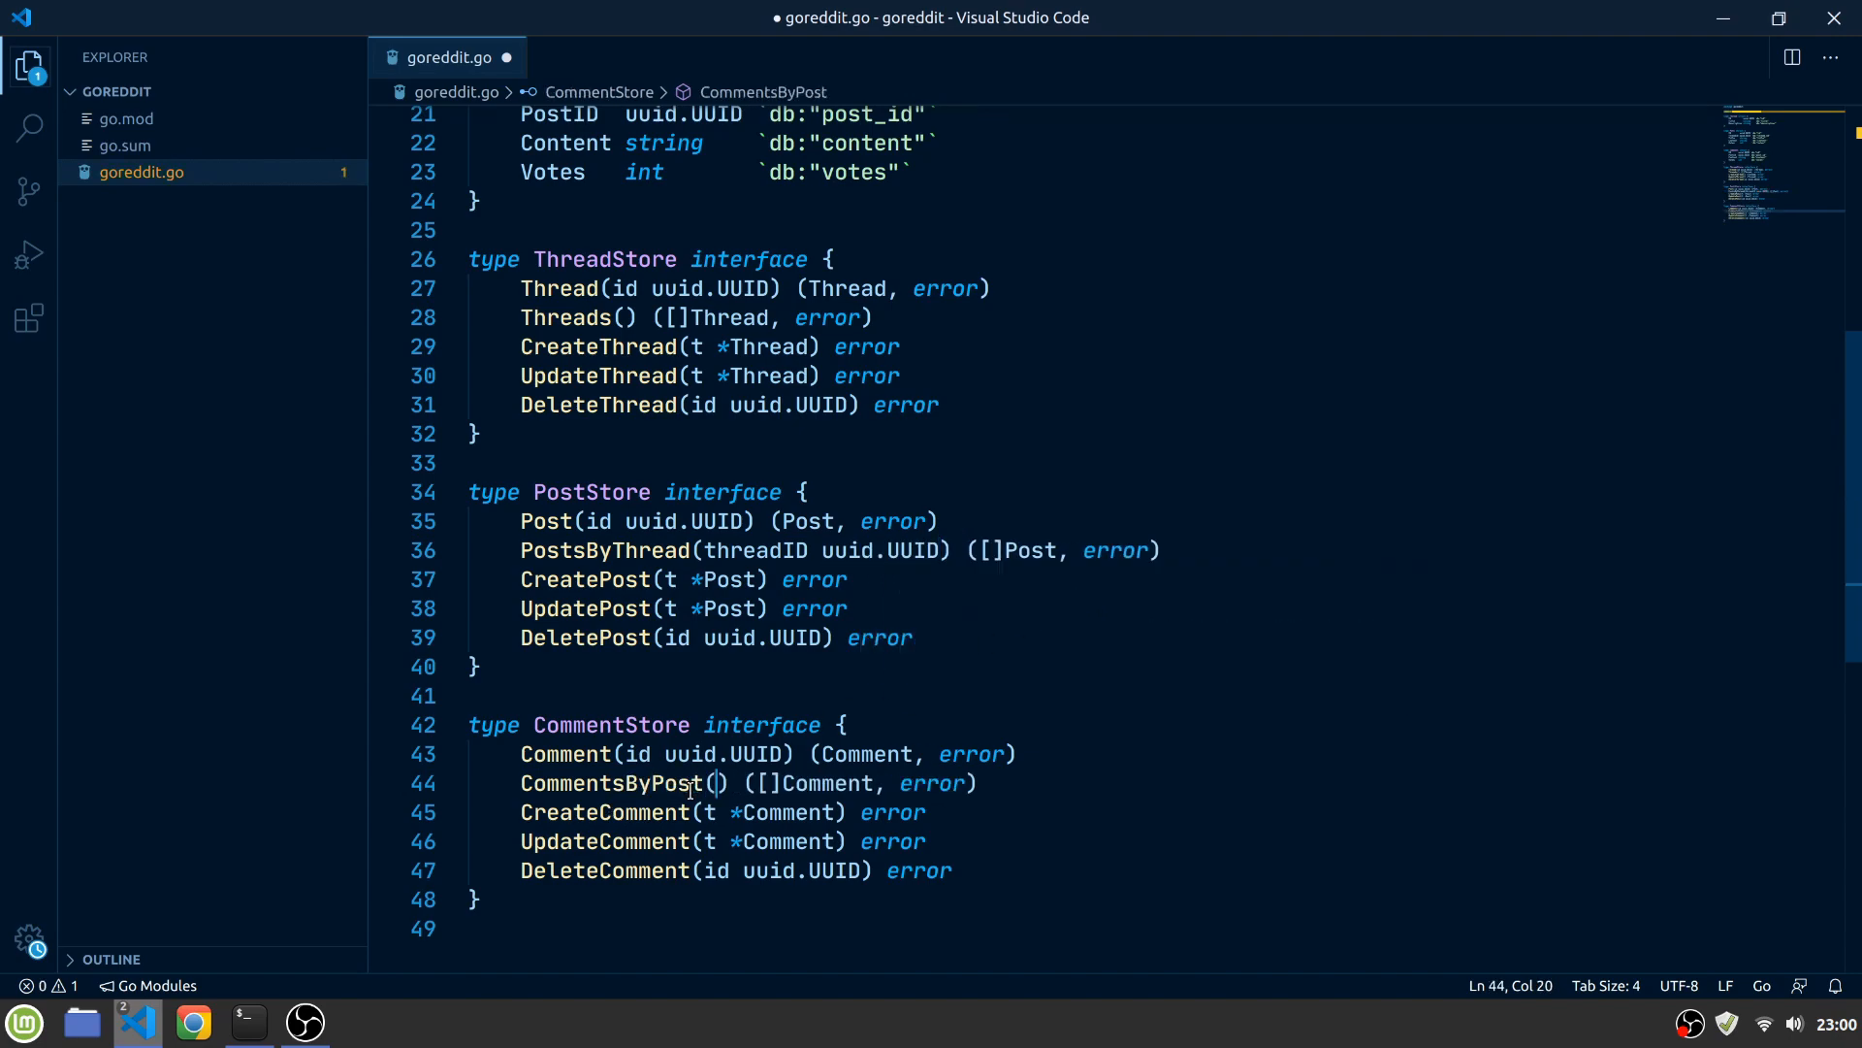
type("postID uuid")
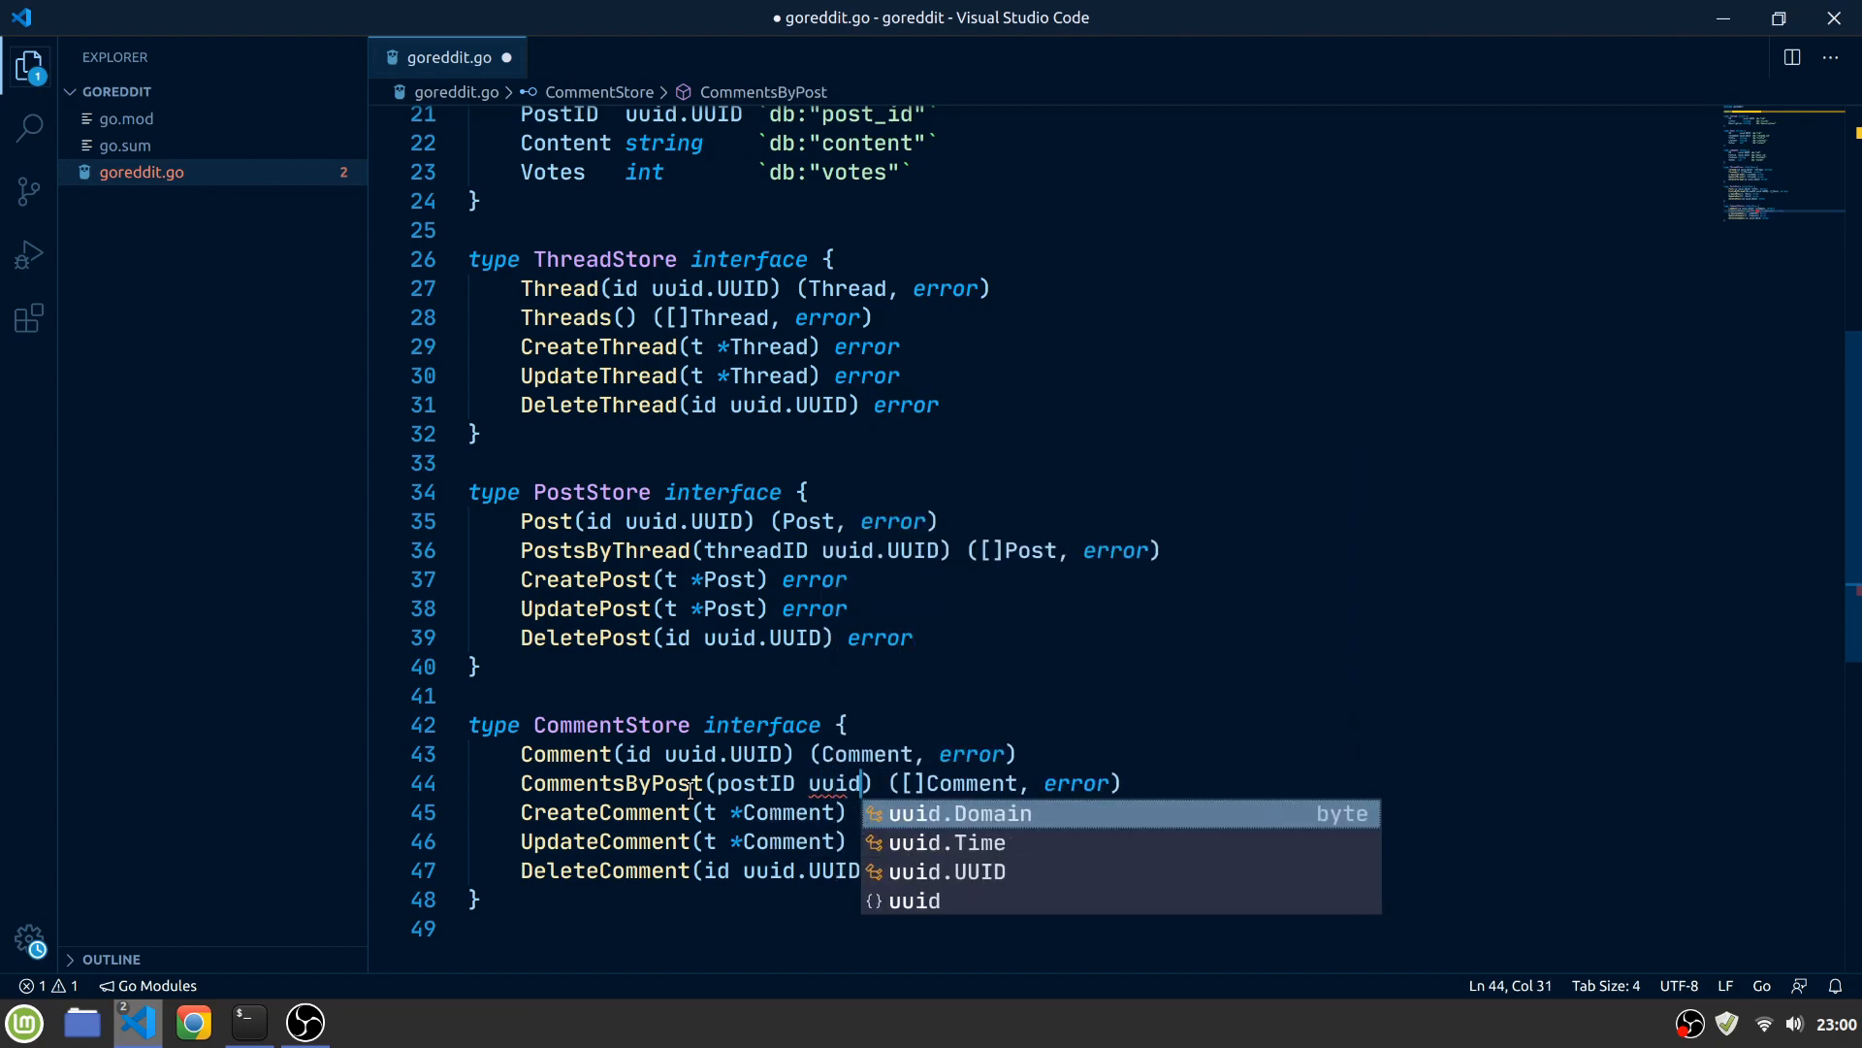
left_click(956, 871)
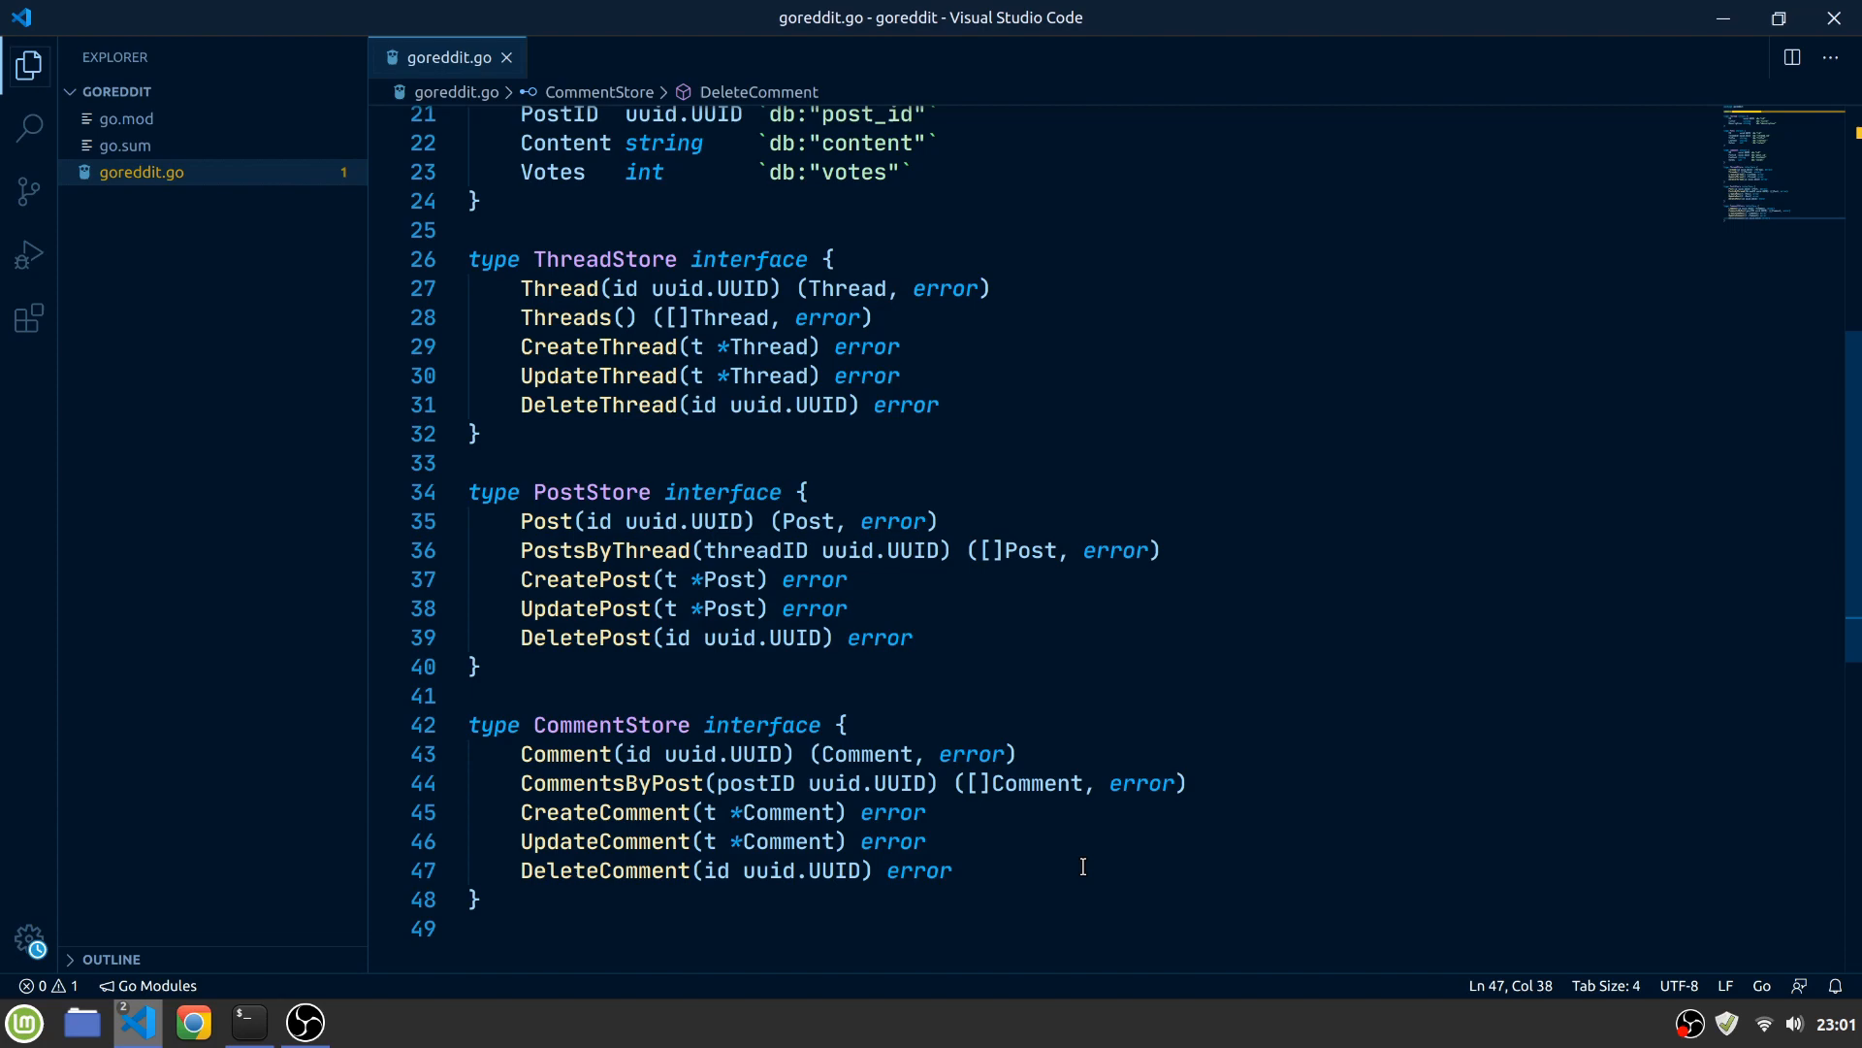
Create migrations/1_create_tables.up.sql and begin typing CREATE TABLE threads
left_click(951, 871)
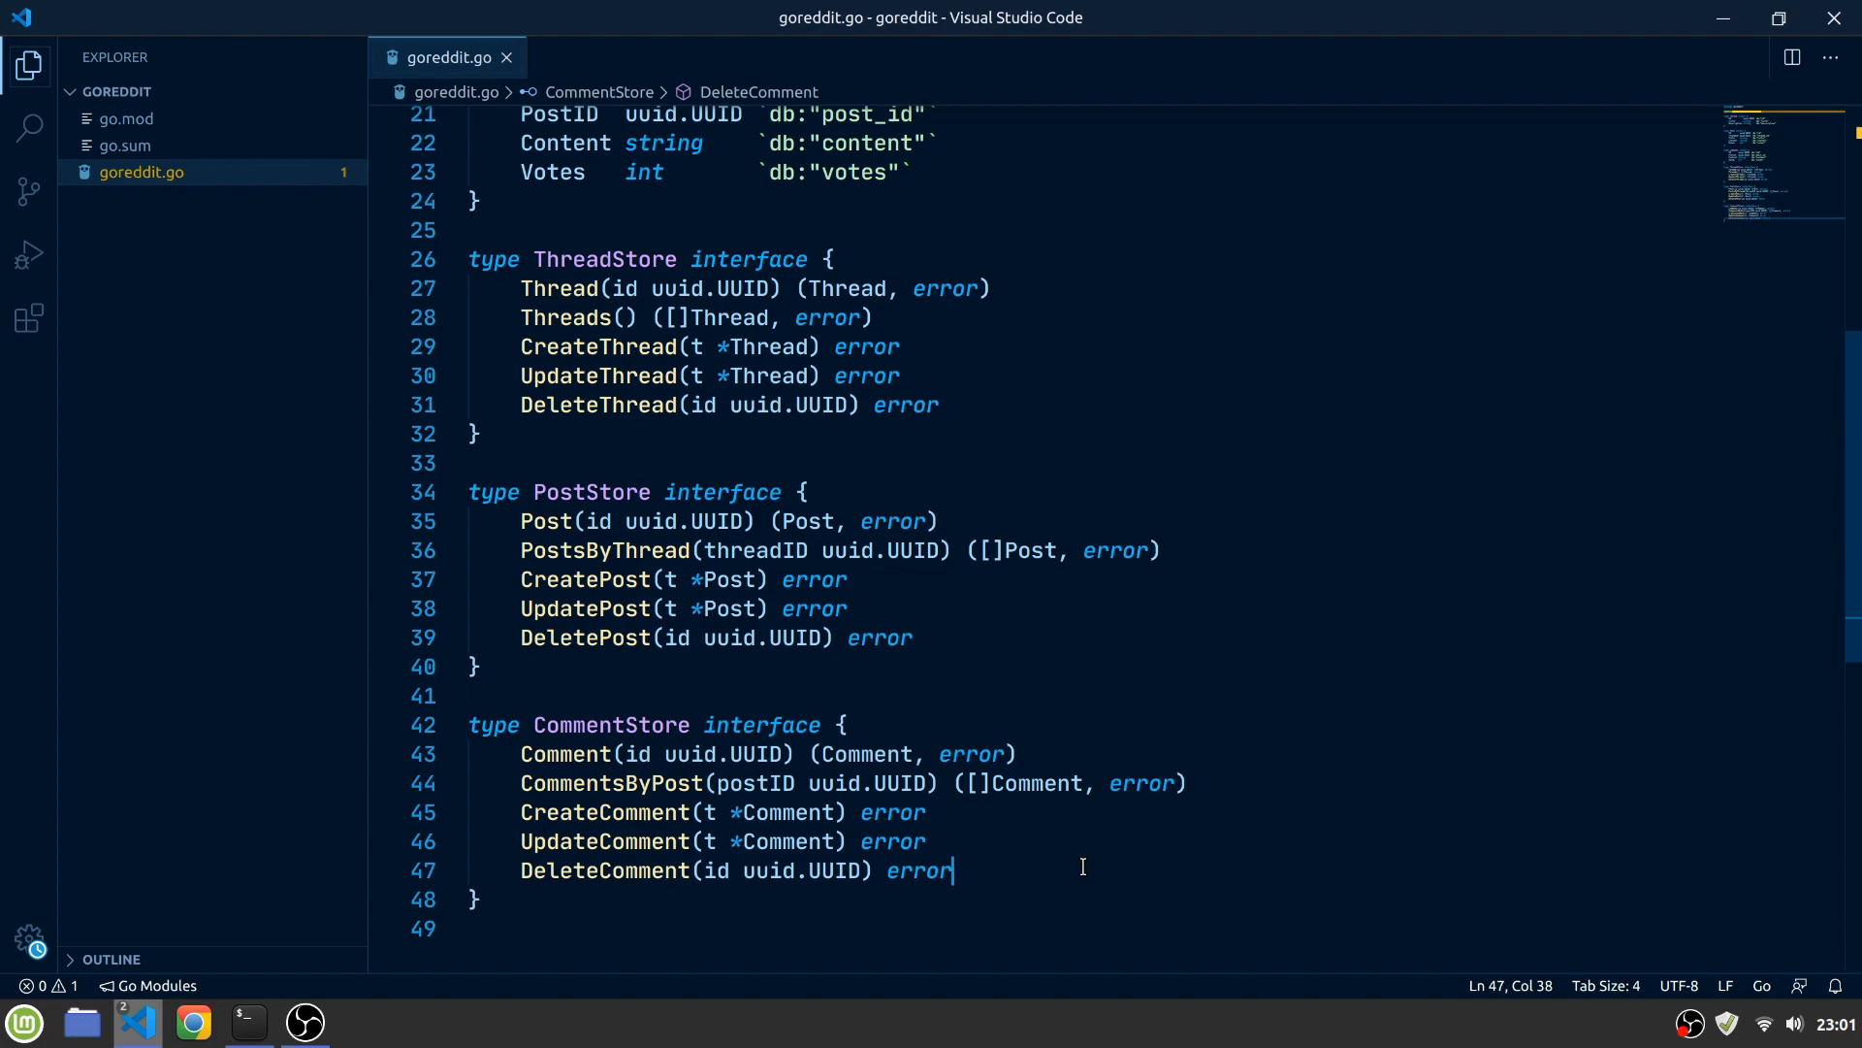
left_click(250, 91)
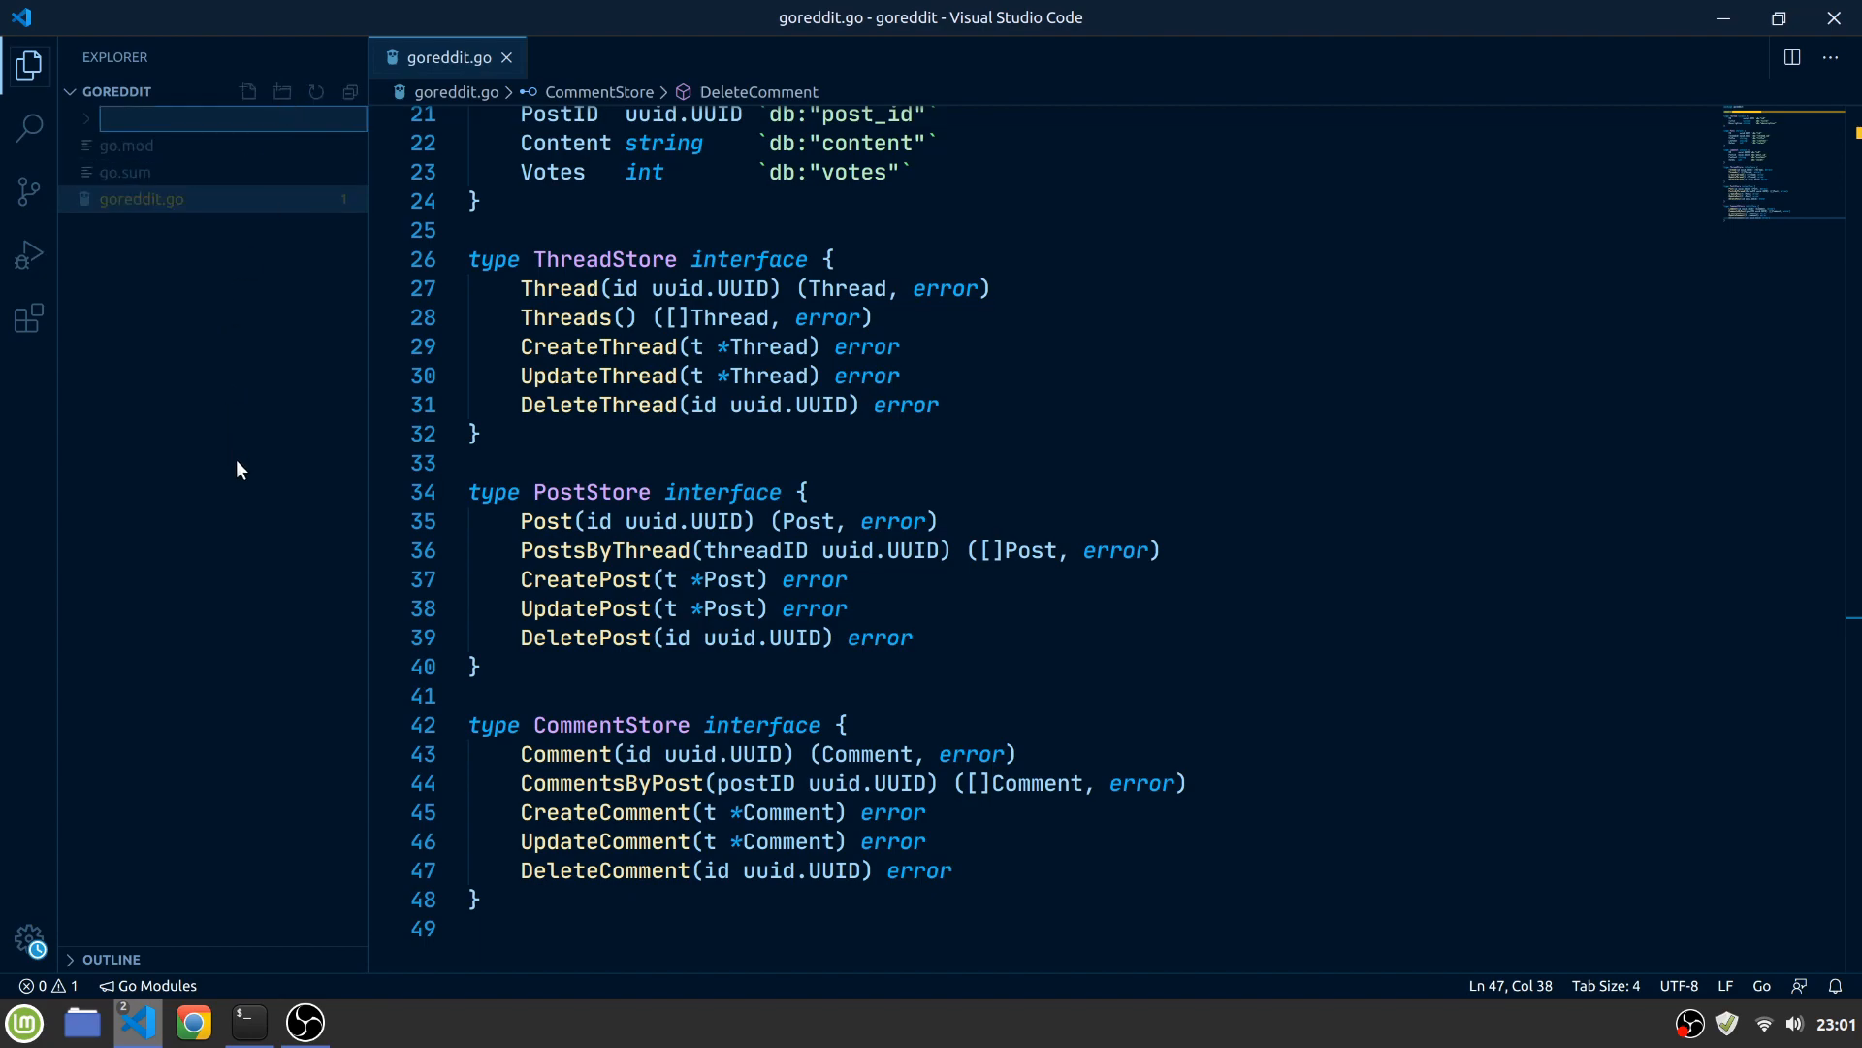
left_click(281, 92)
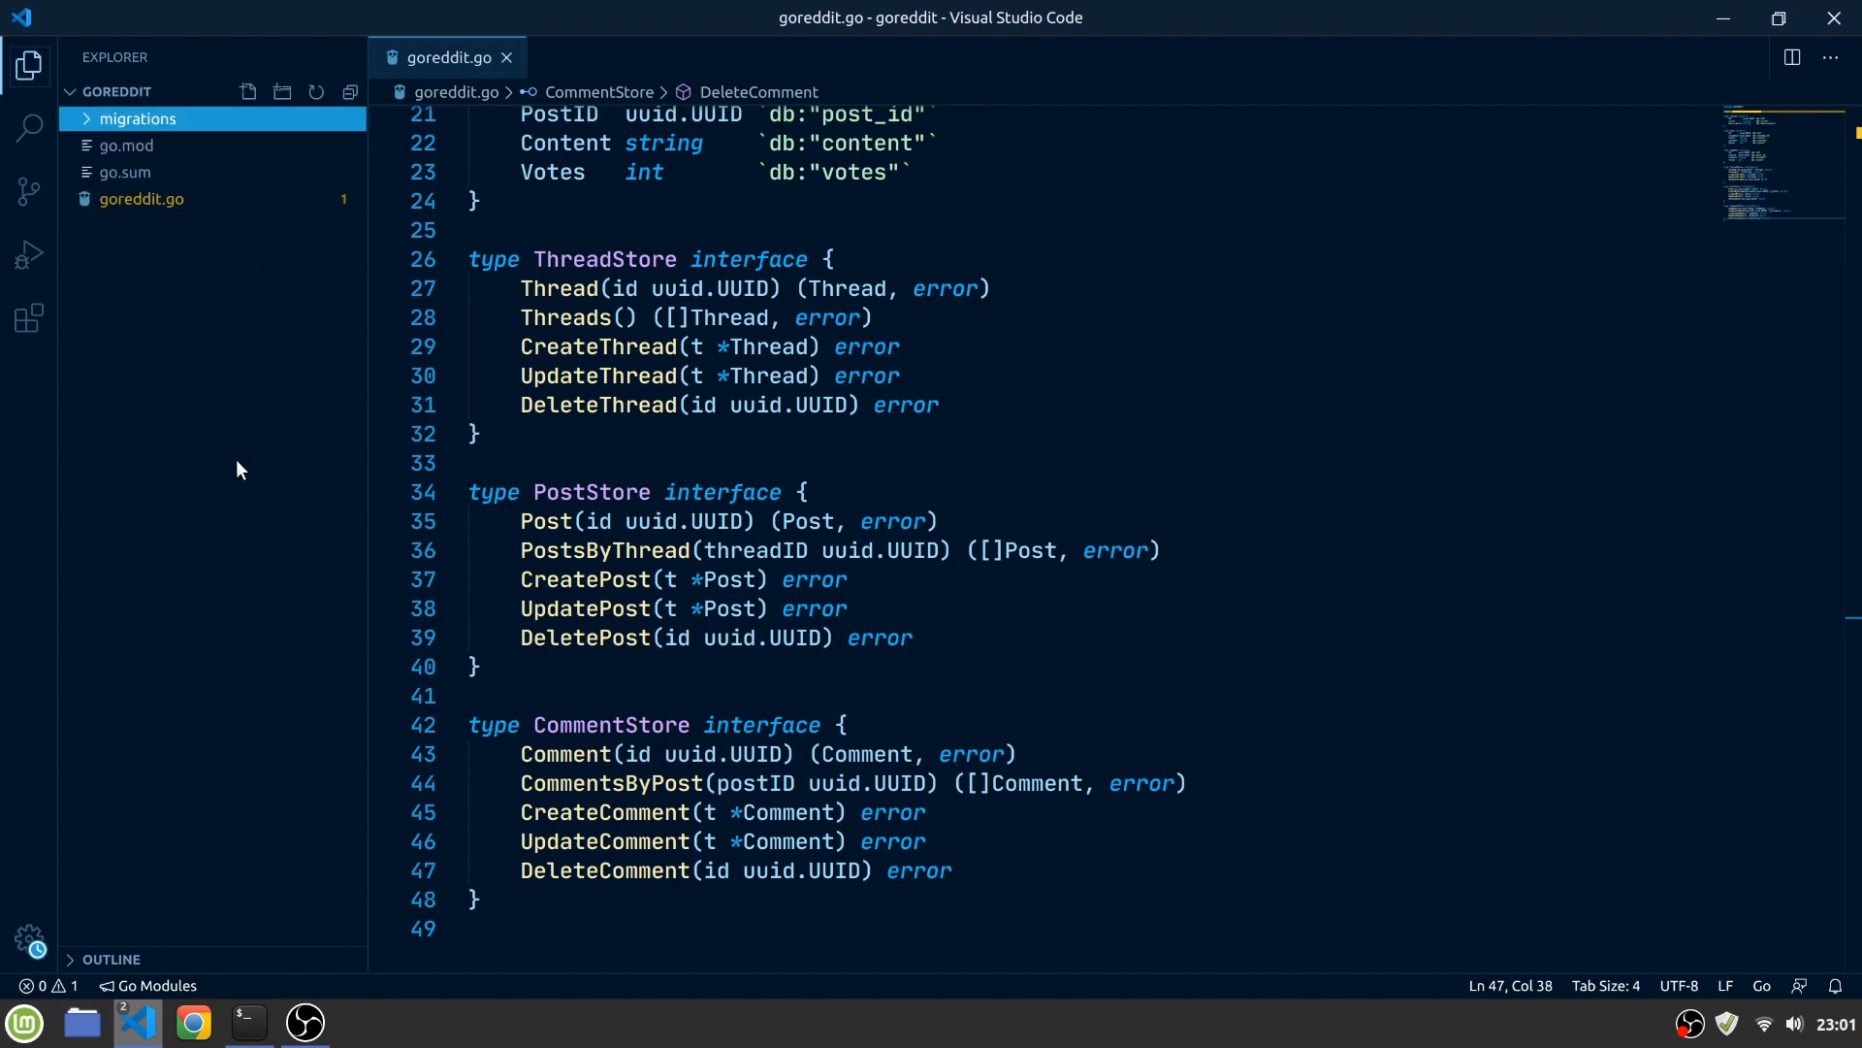
left_click(249, 91)
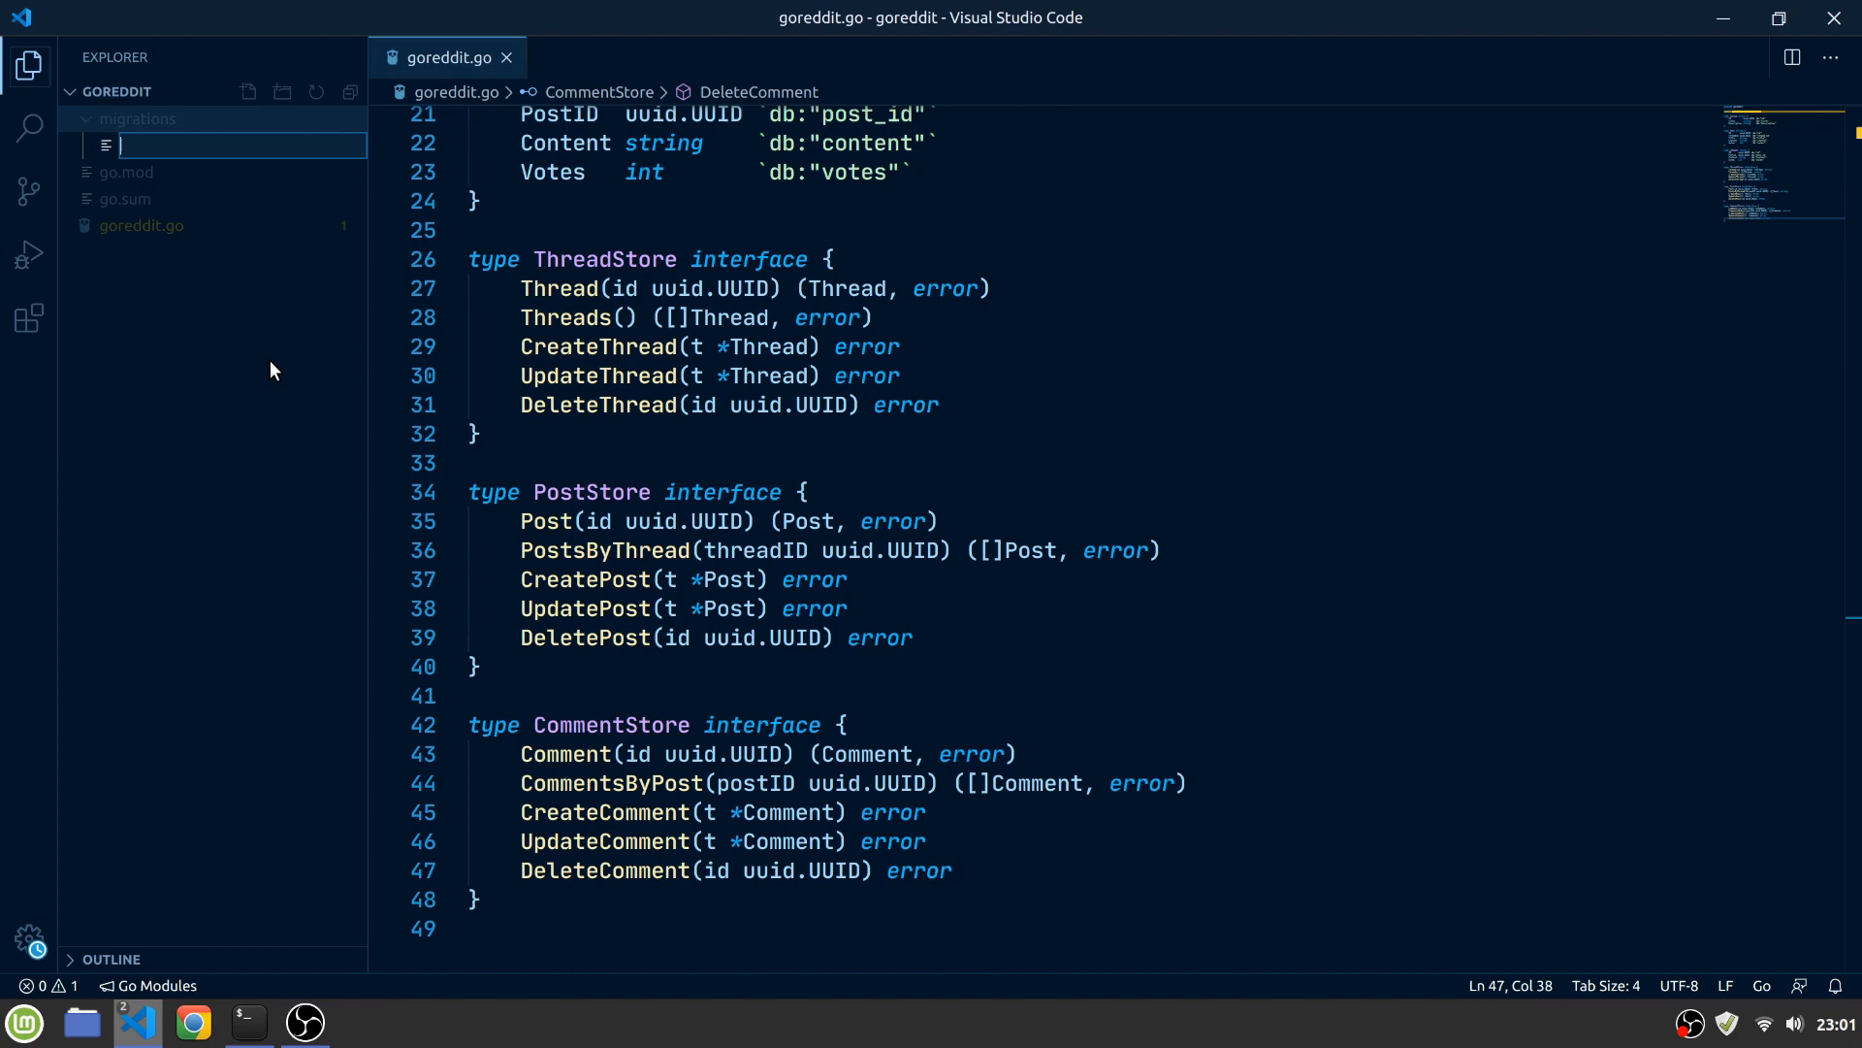
type("1_create_tables")
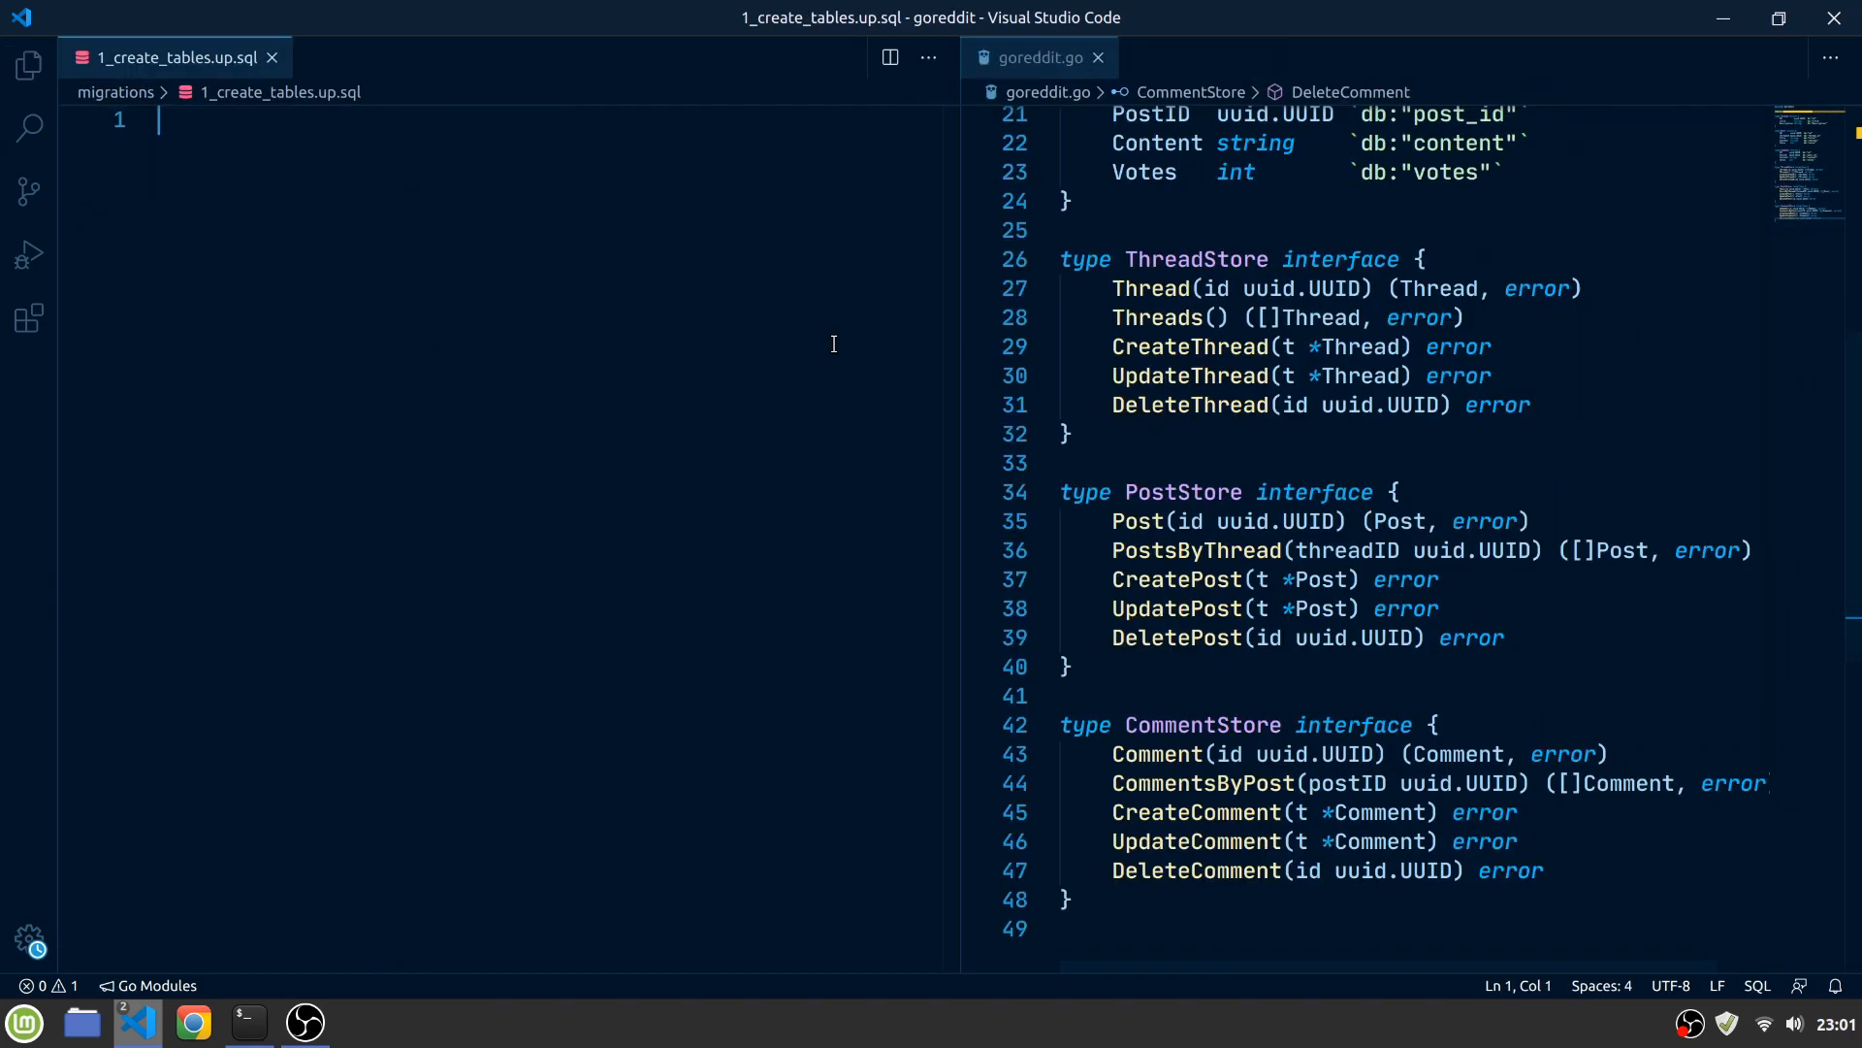
scroll("up", 3)
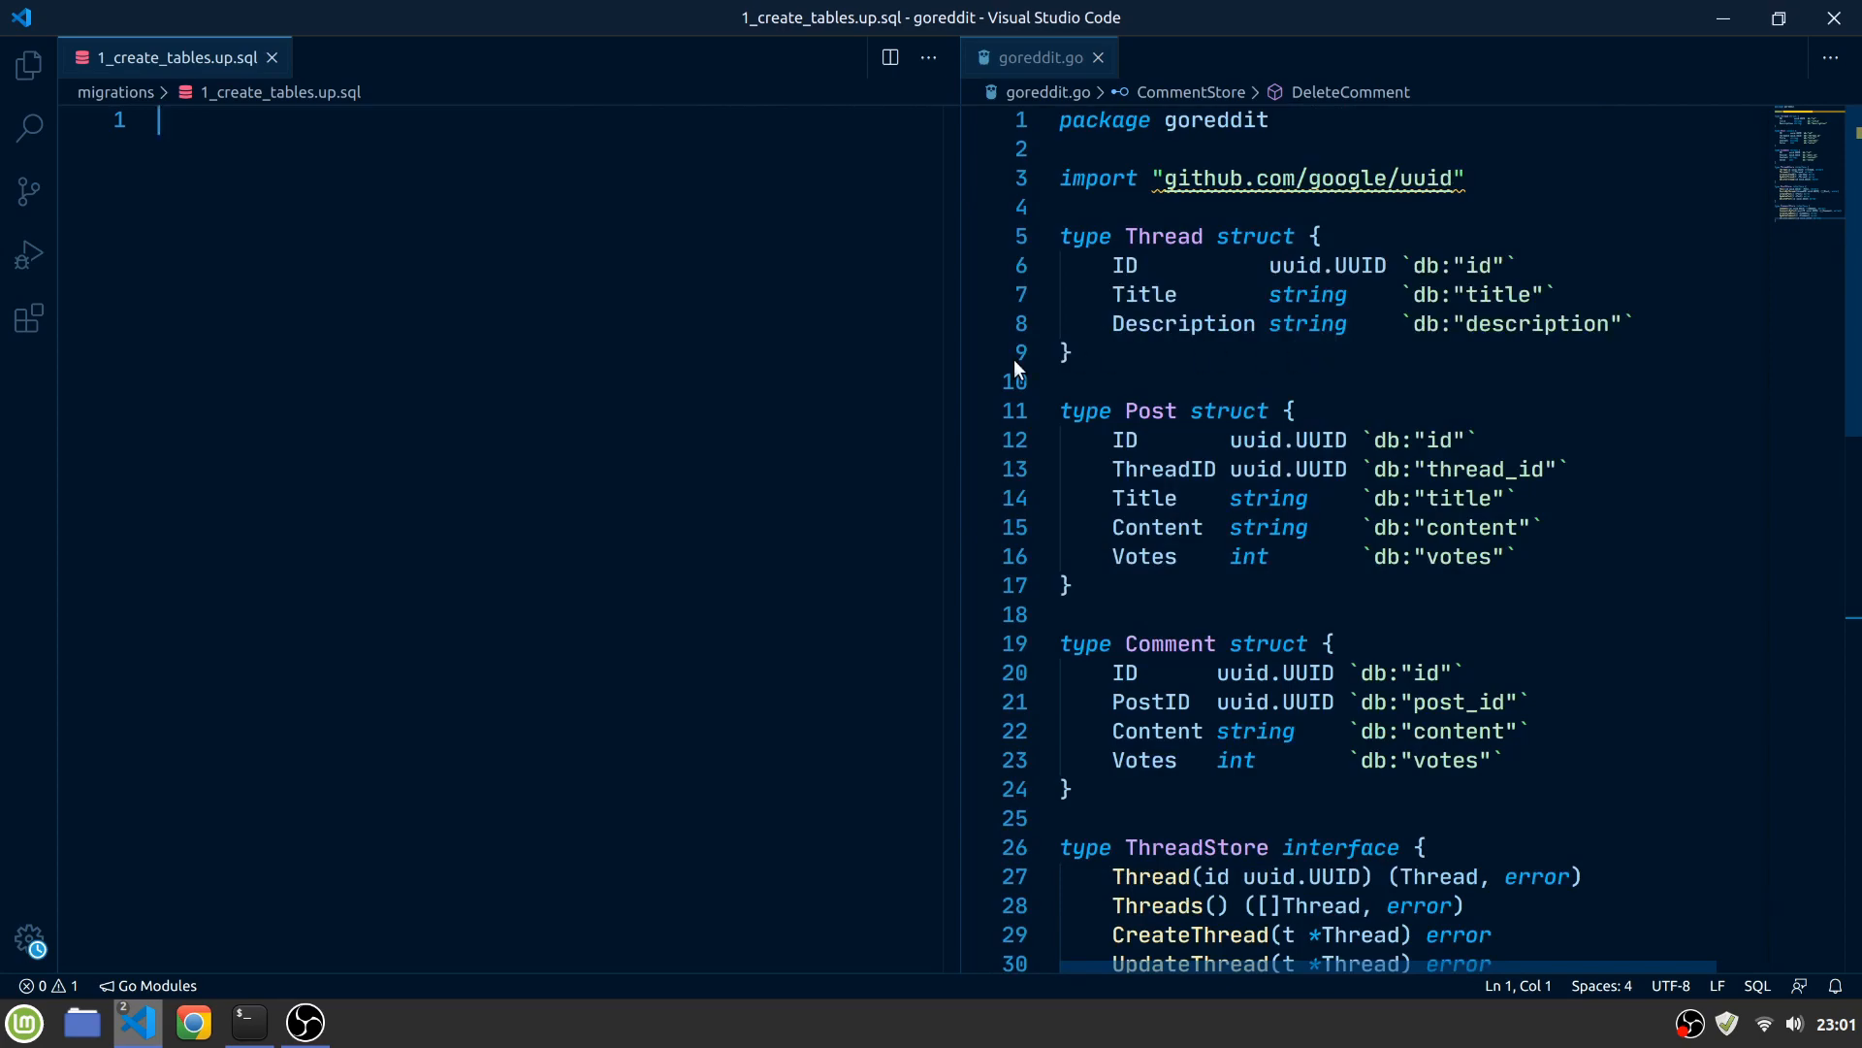
type("CREATE TABLE thr")
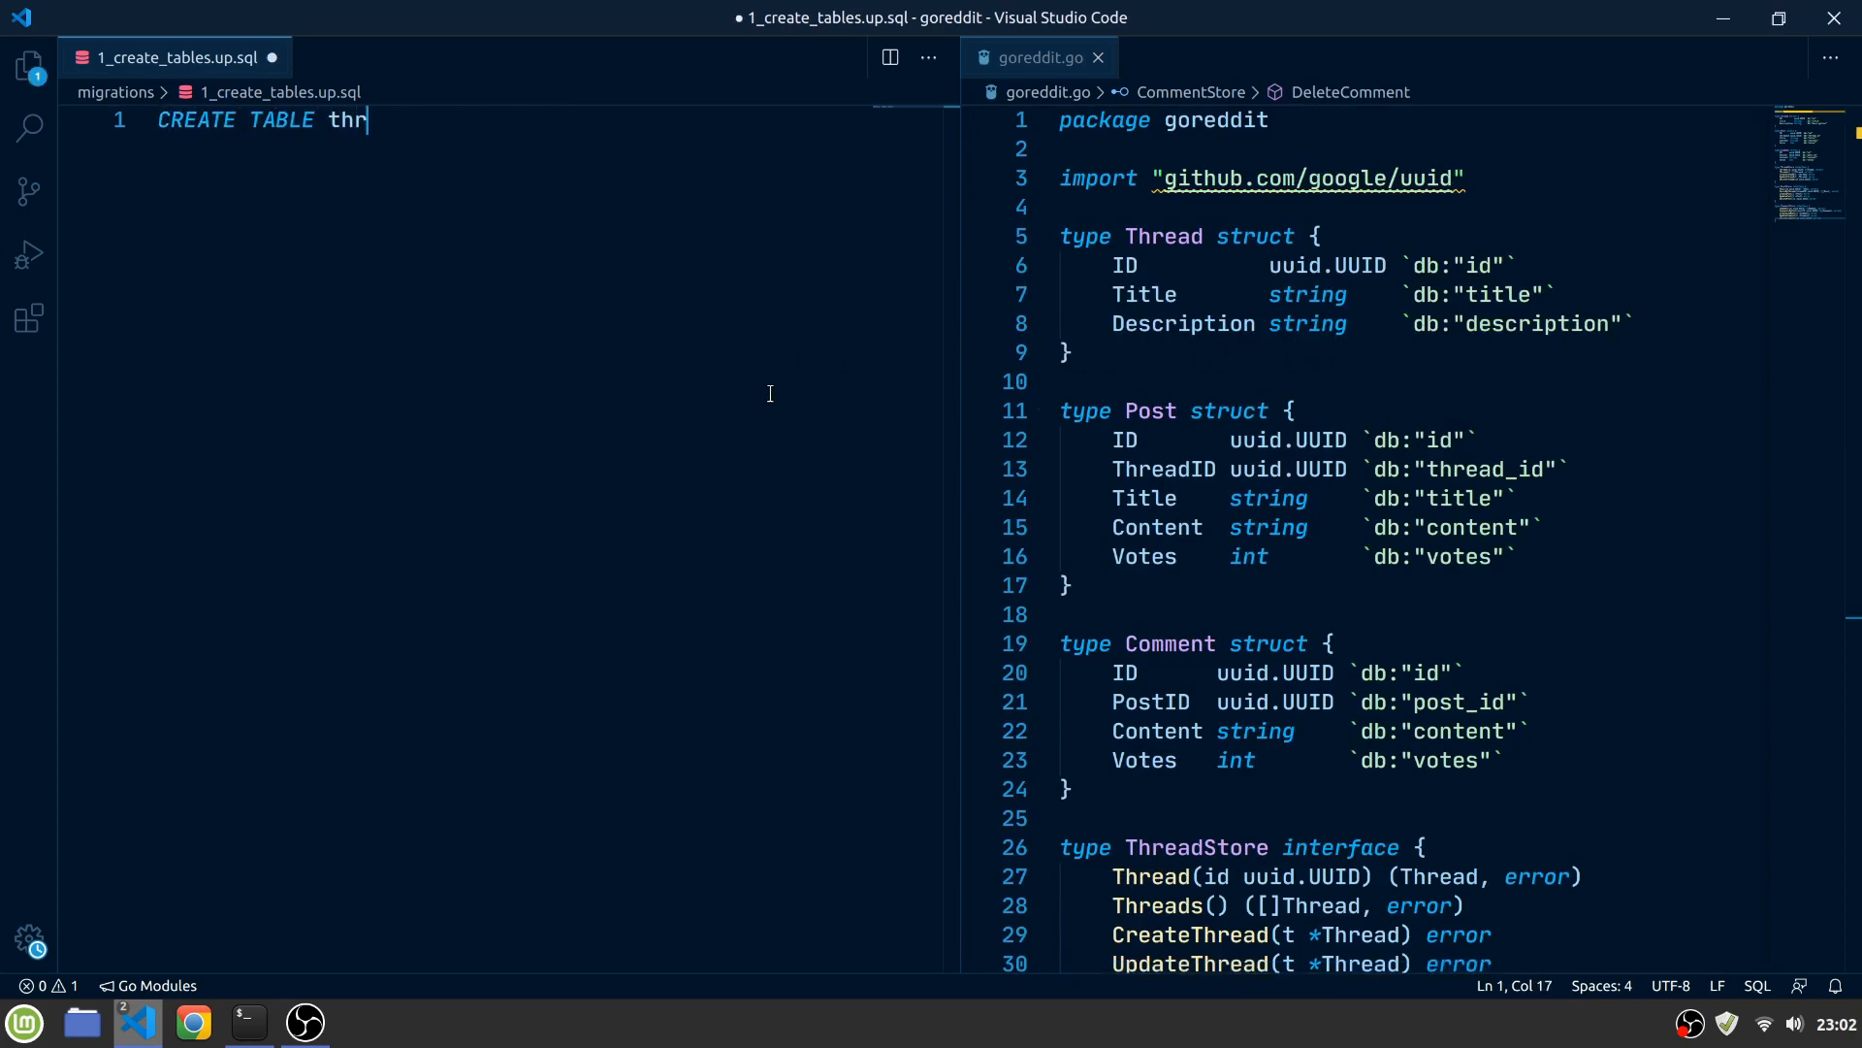
Give the threads table id UUID PRIMARY KEY, title TEXT NOT NULL and description TEXT columns
type("eads (")
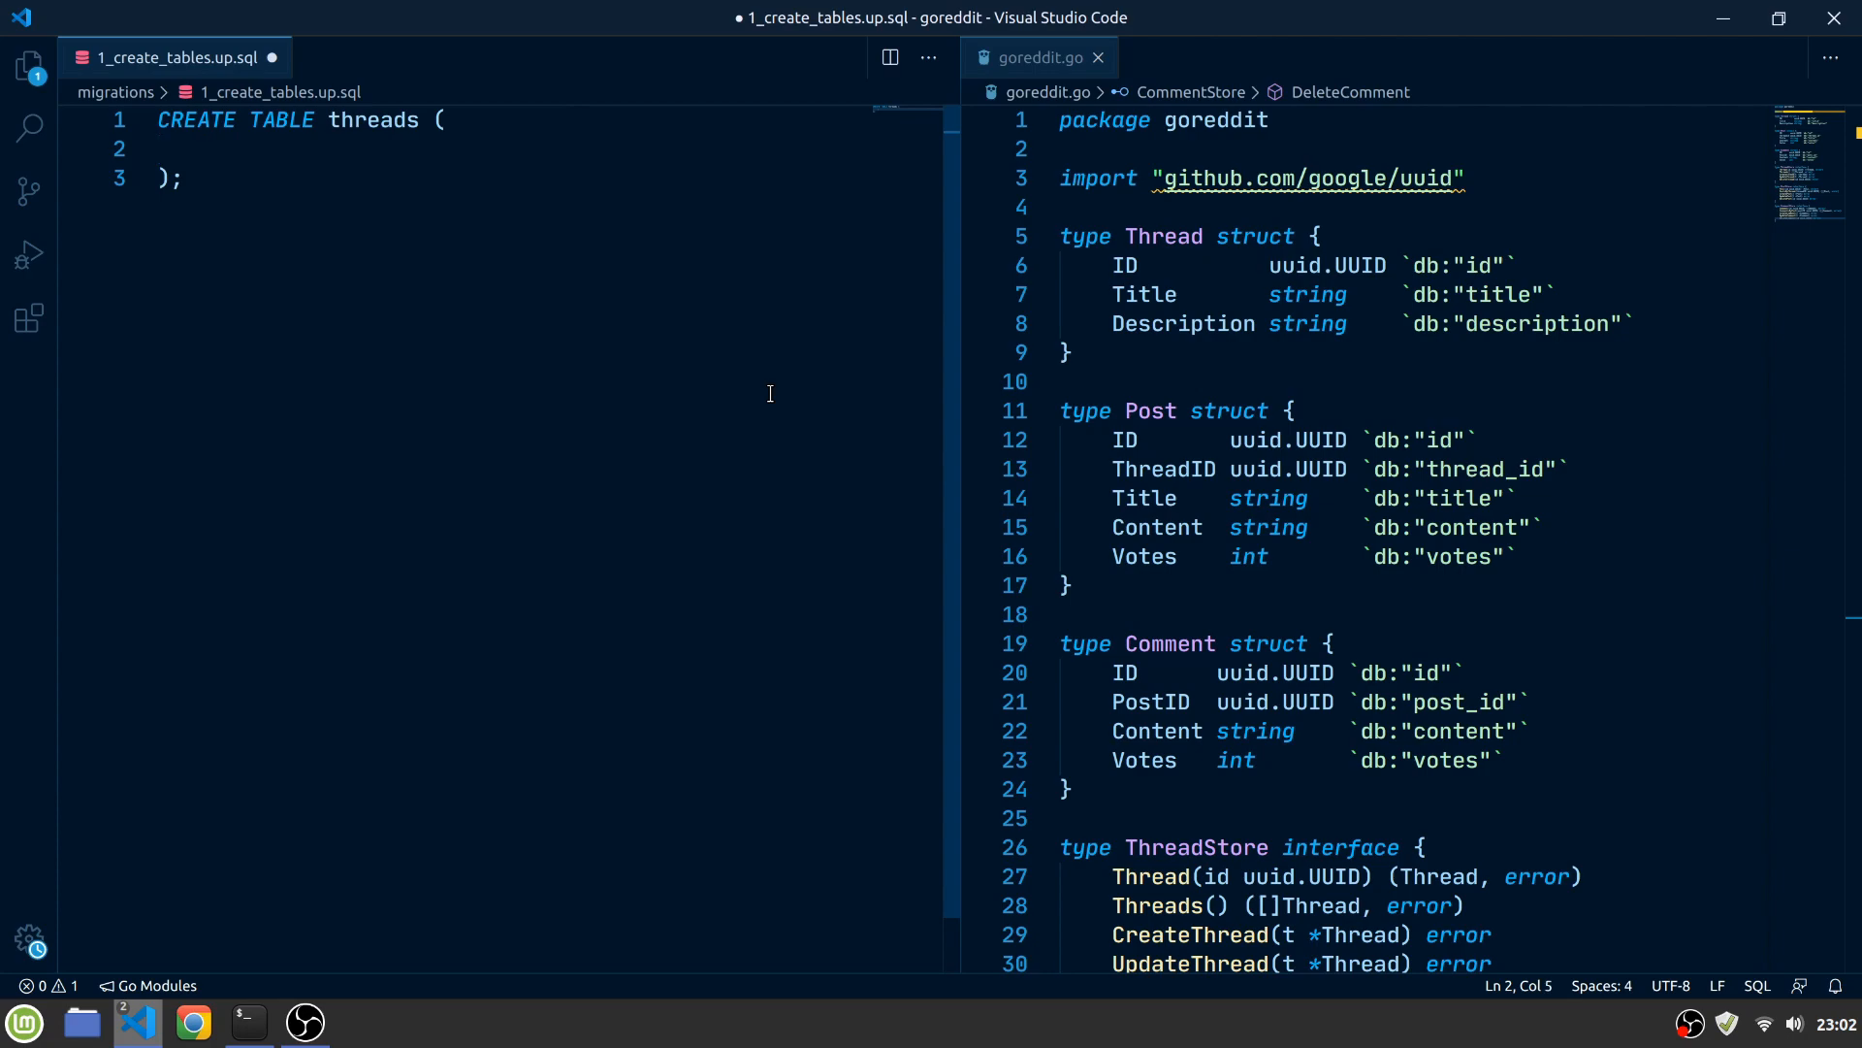
type("id UUID")
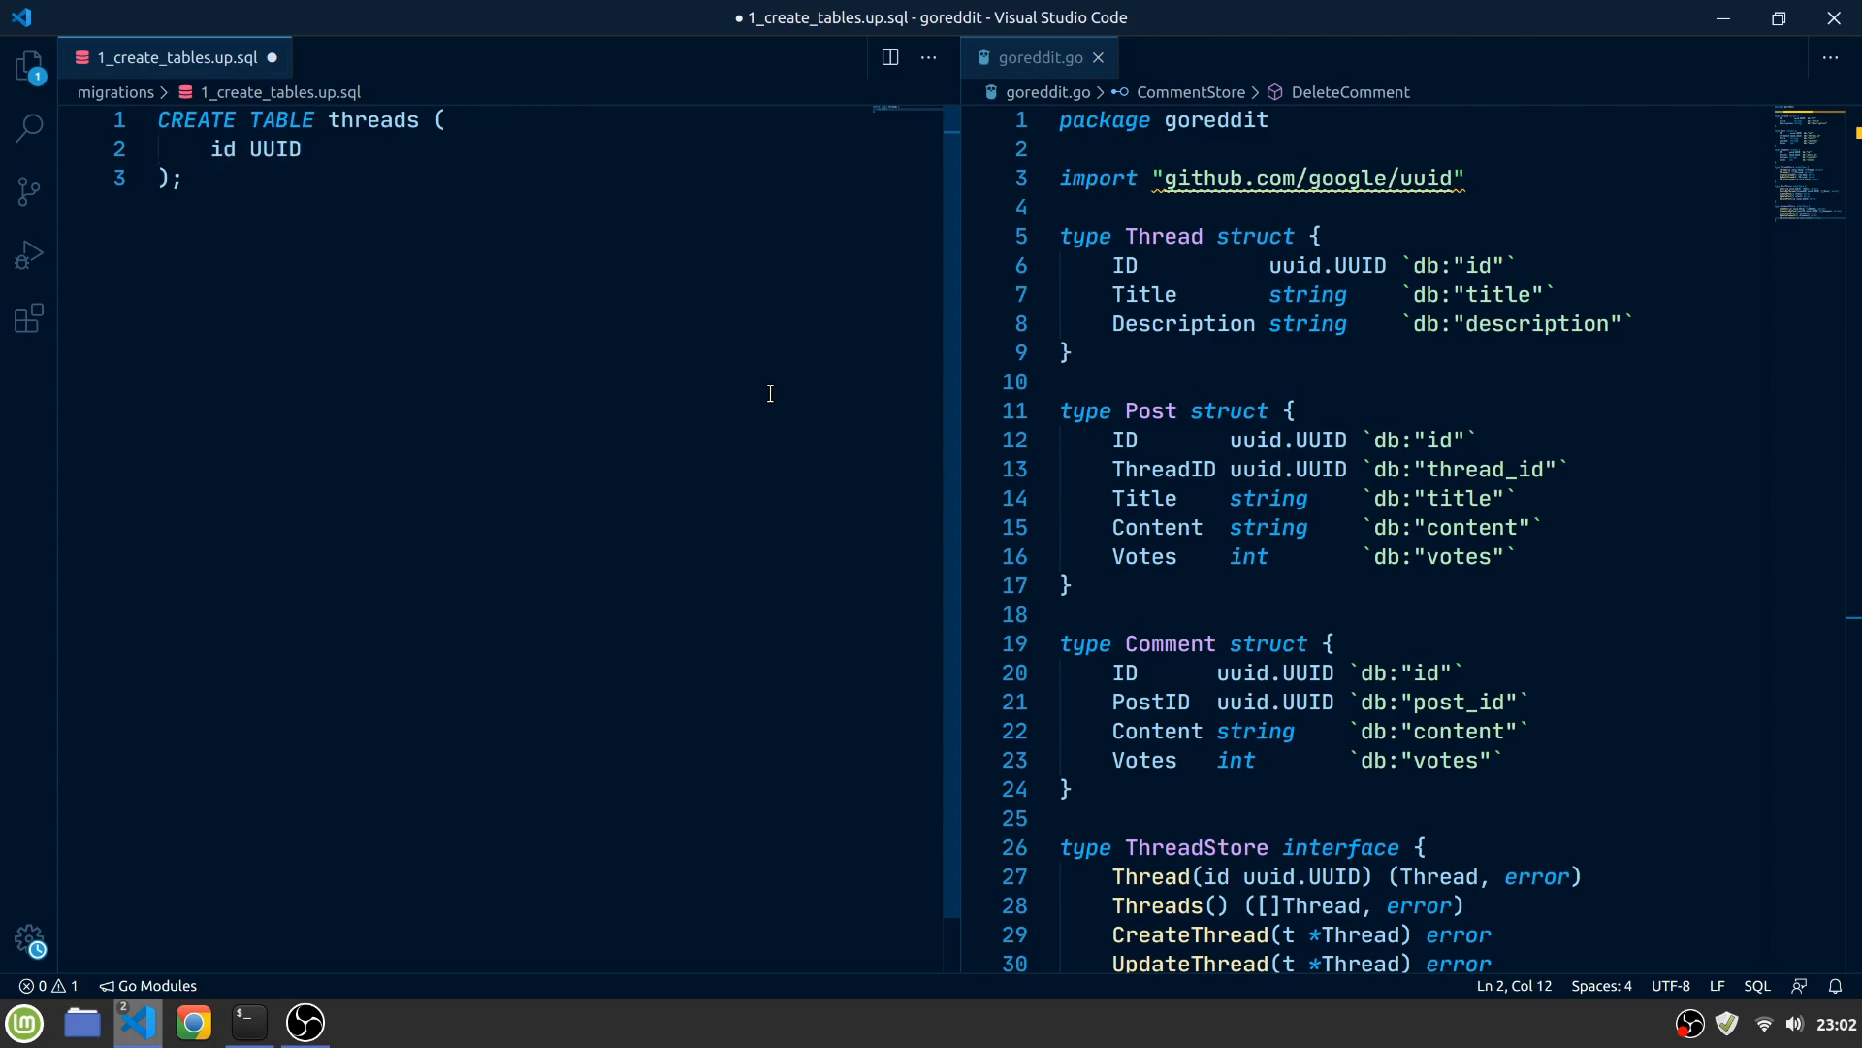
type("PRIMARY KEY,")
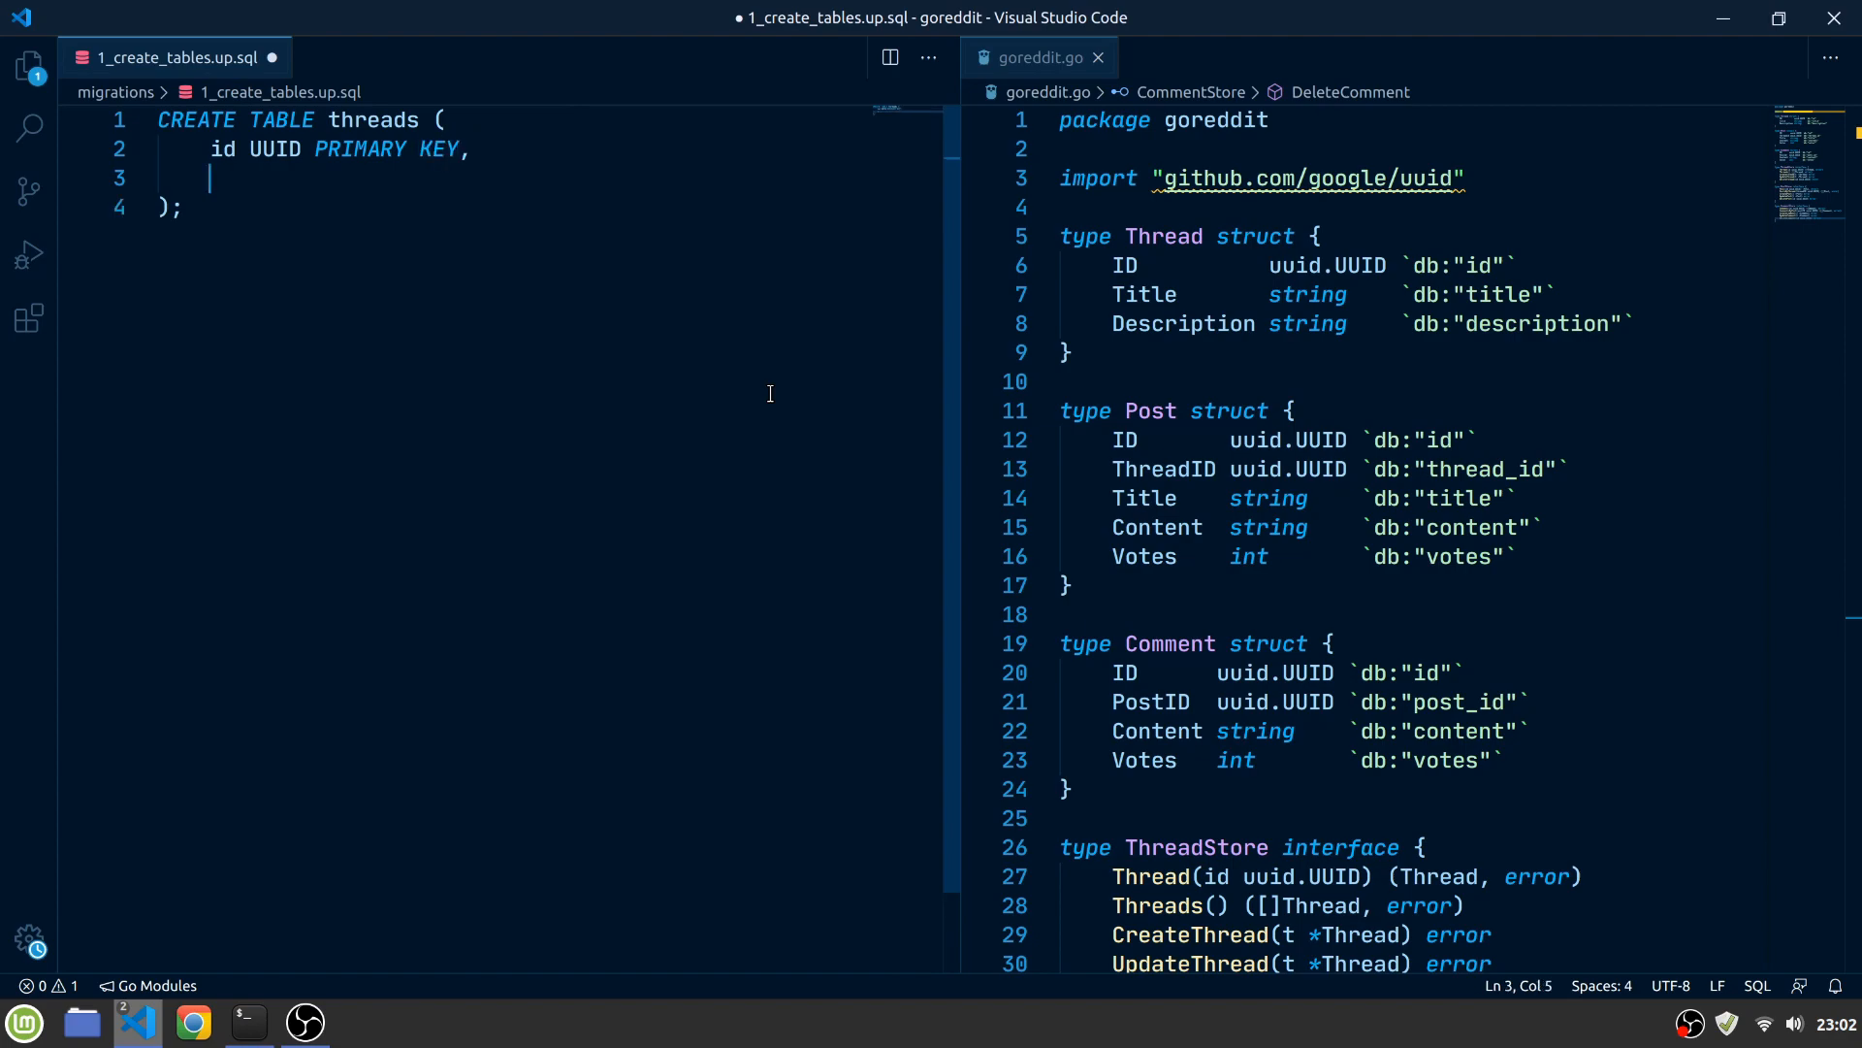
type("title TEXT NOT NULL,")
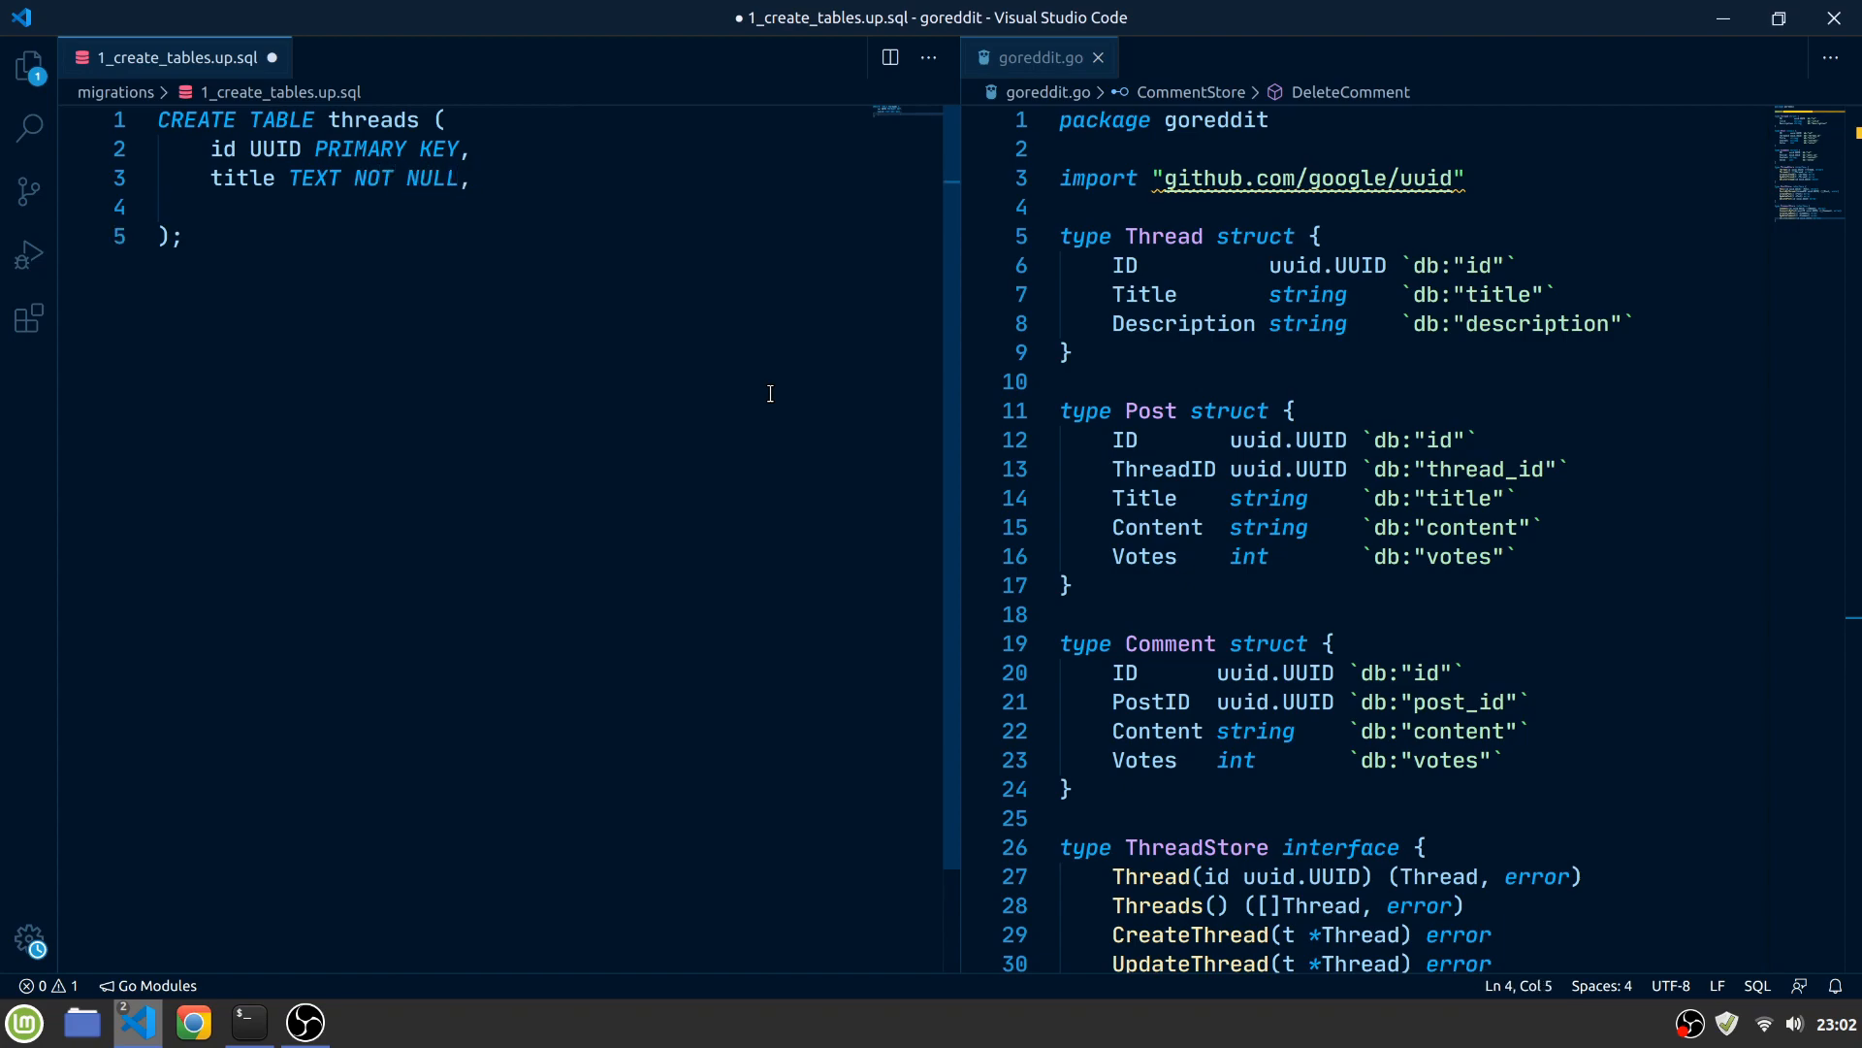
type("de")
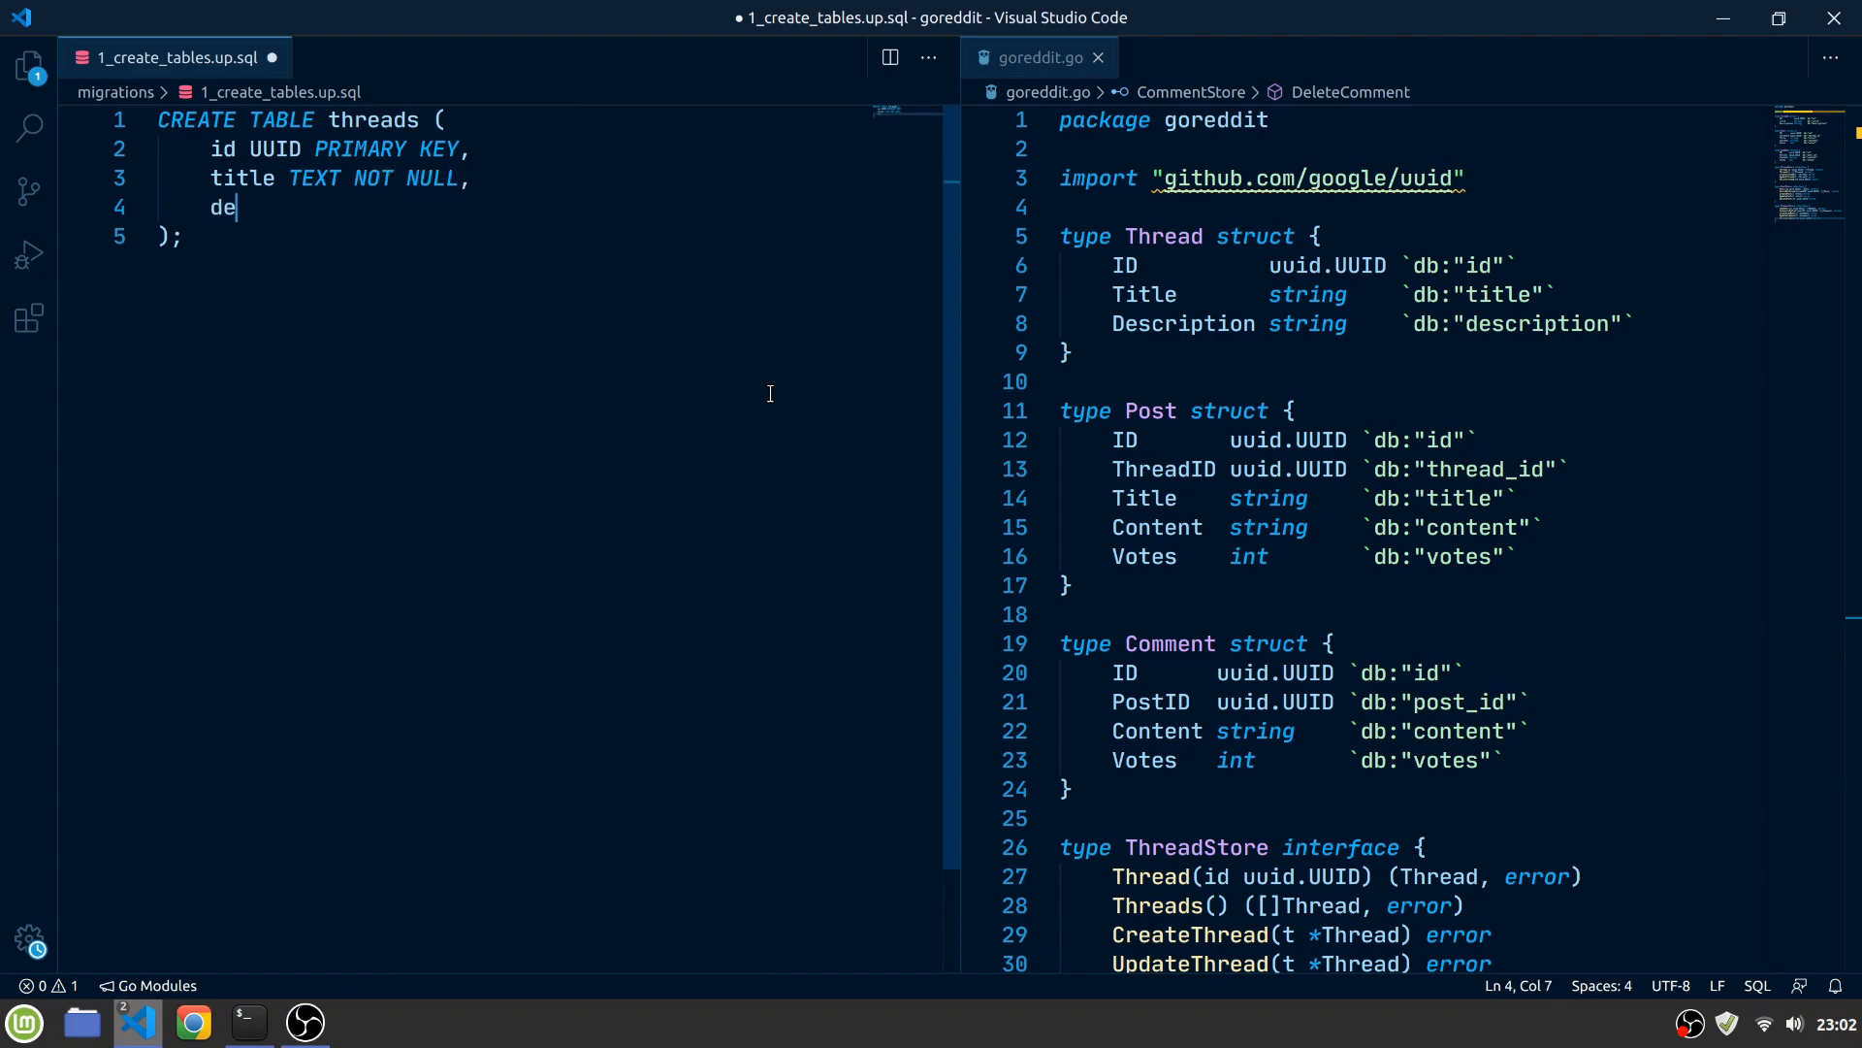
type("scription TEXT NOT NULL")
type("CREATE TABLE")
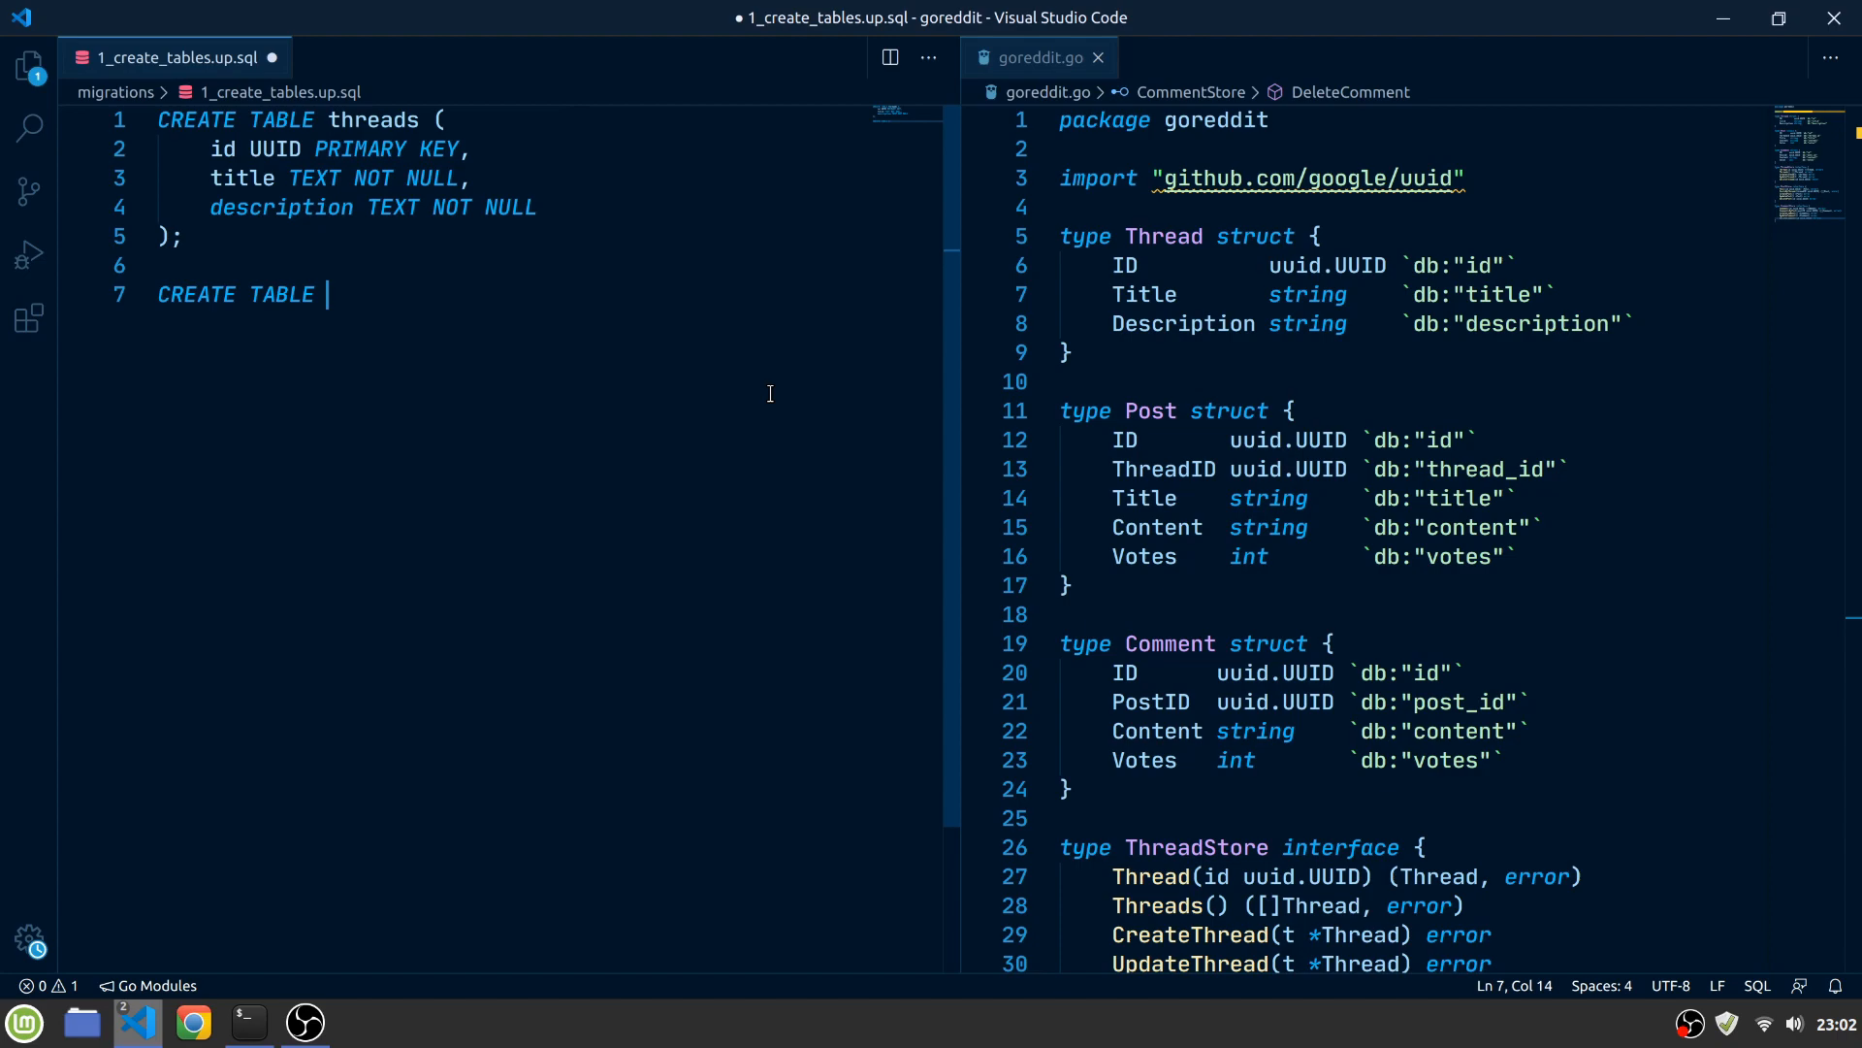
Begin the posts table with a UUID primary key and thread_id referencing threads, cascading deletes
type("posts (")
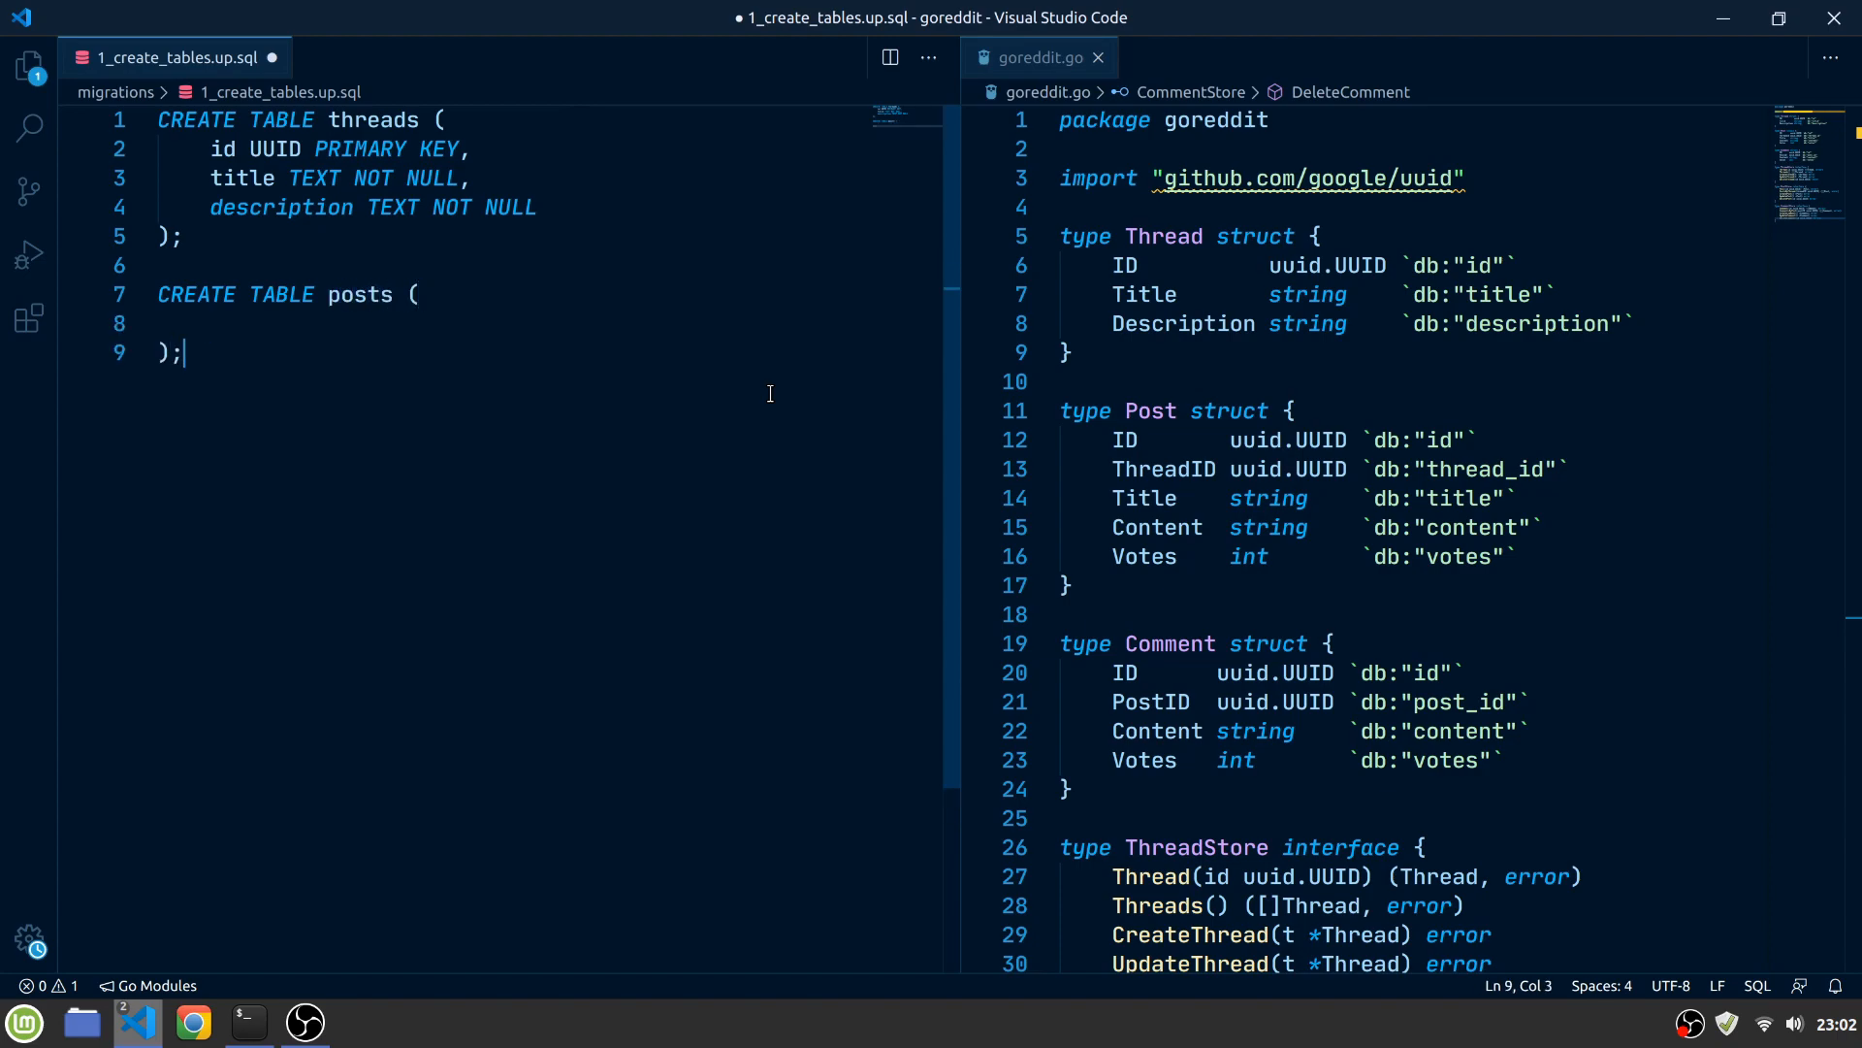
type("id UUID")
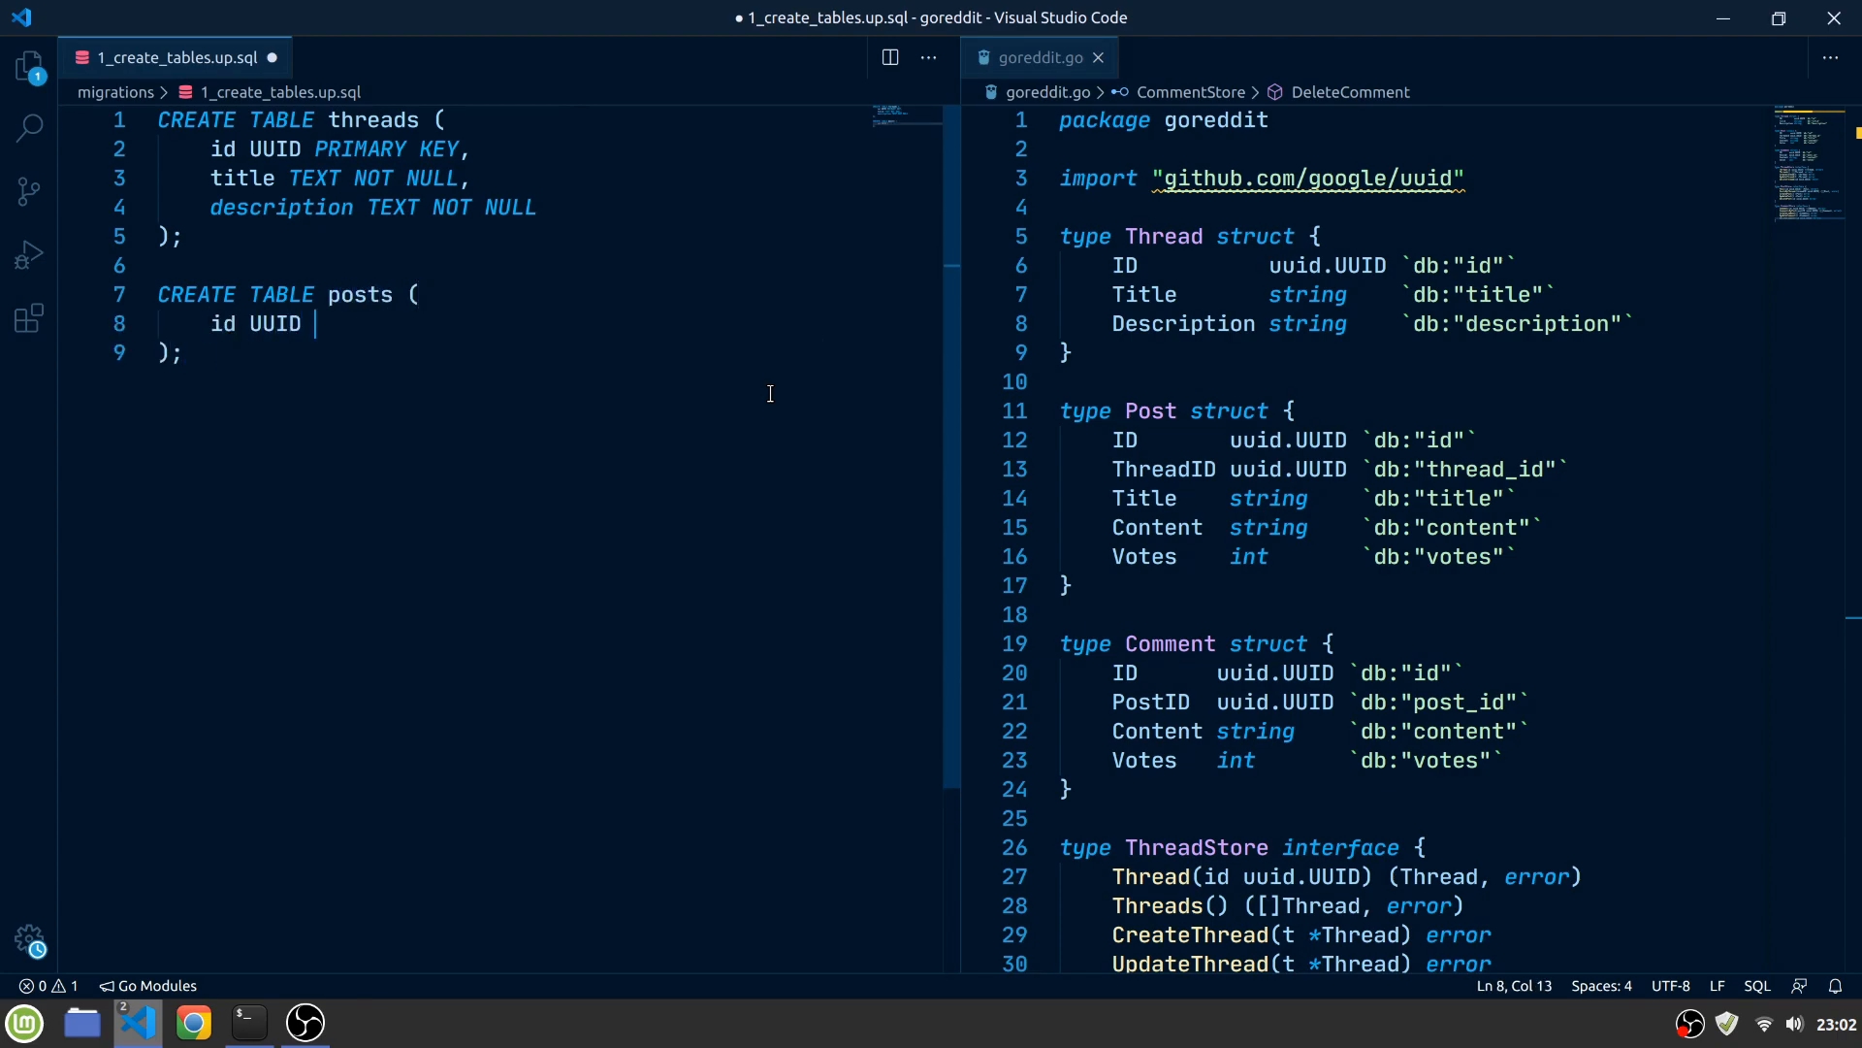
type("PRIMARY KEY,")
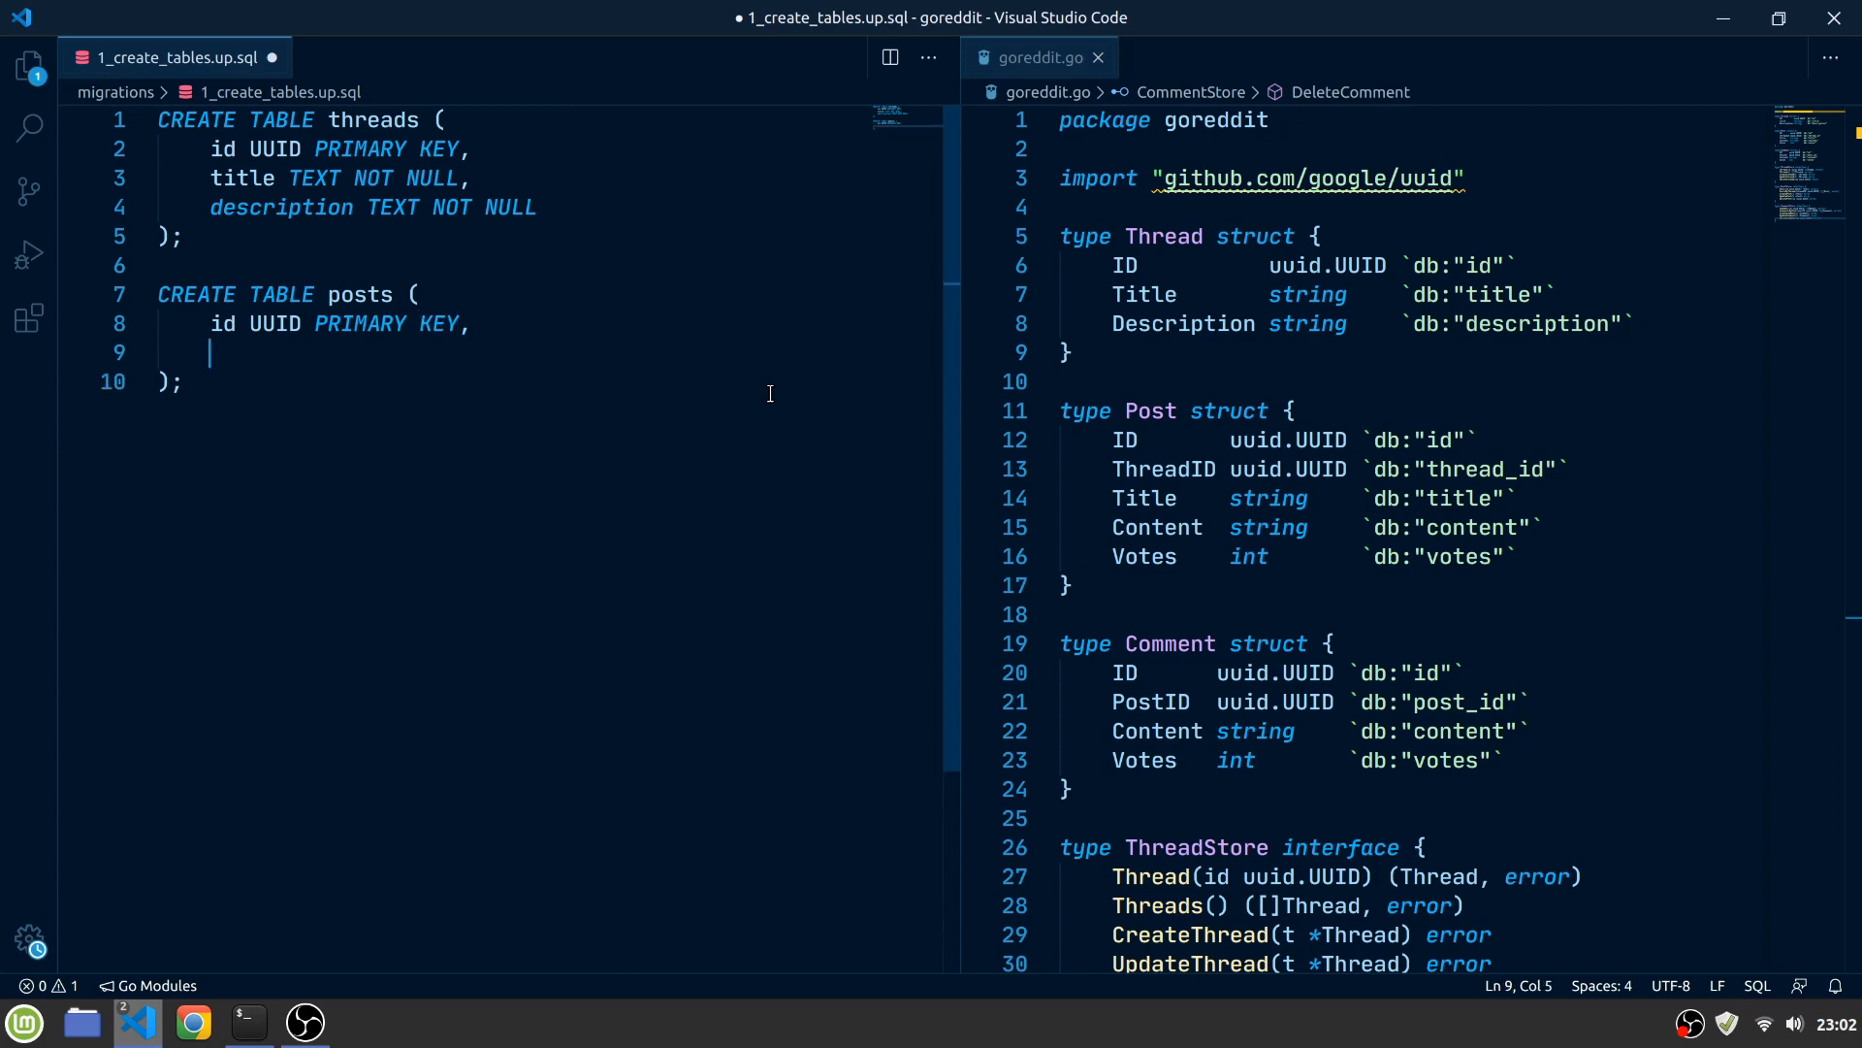
type("thread_id")
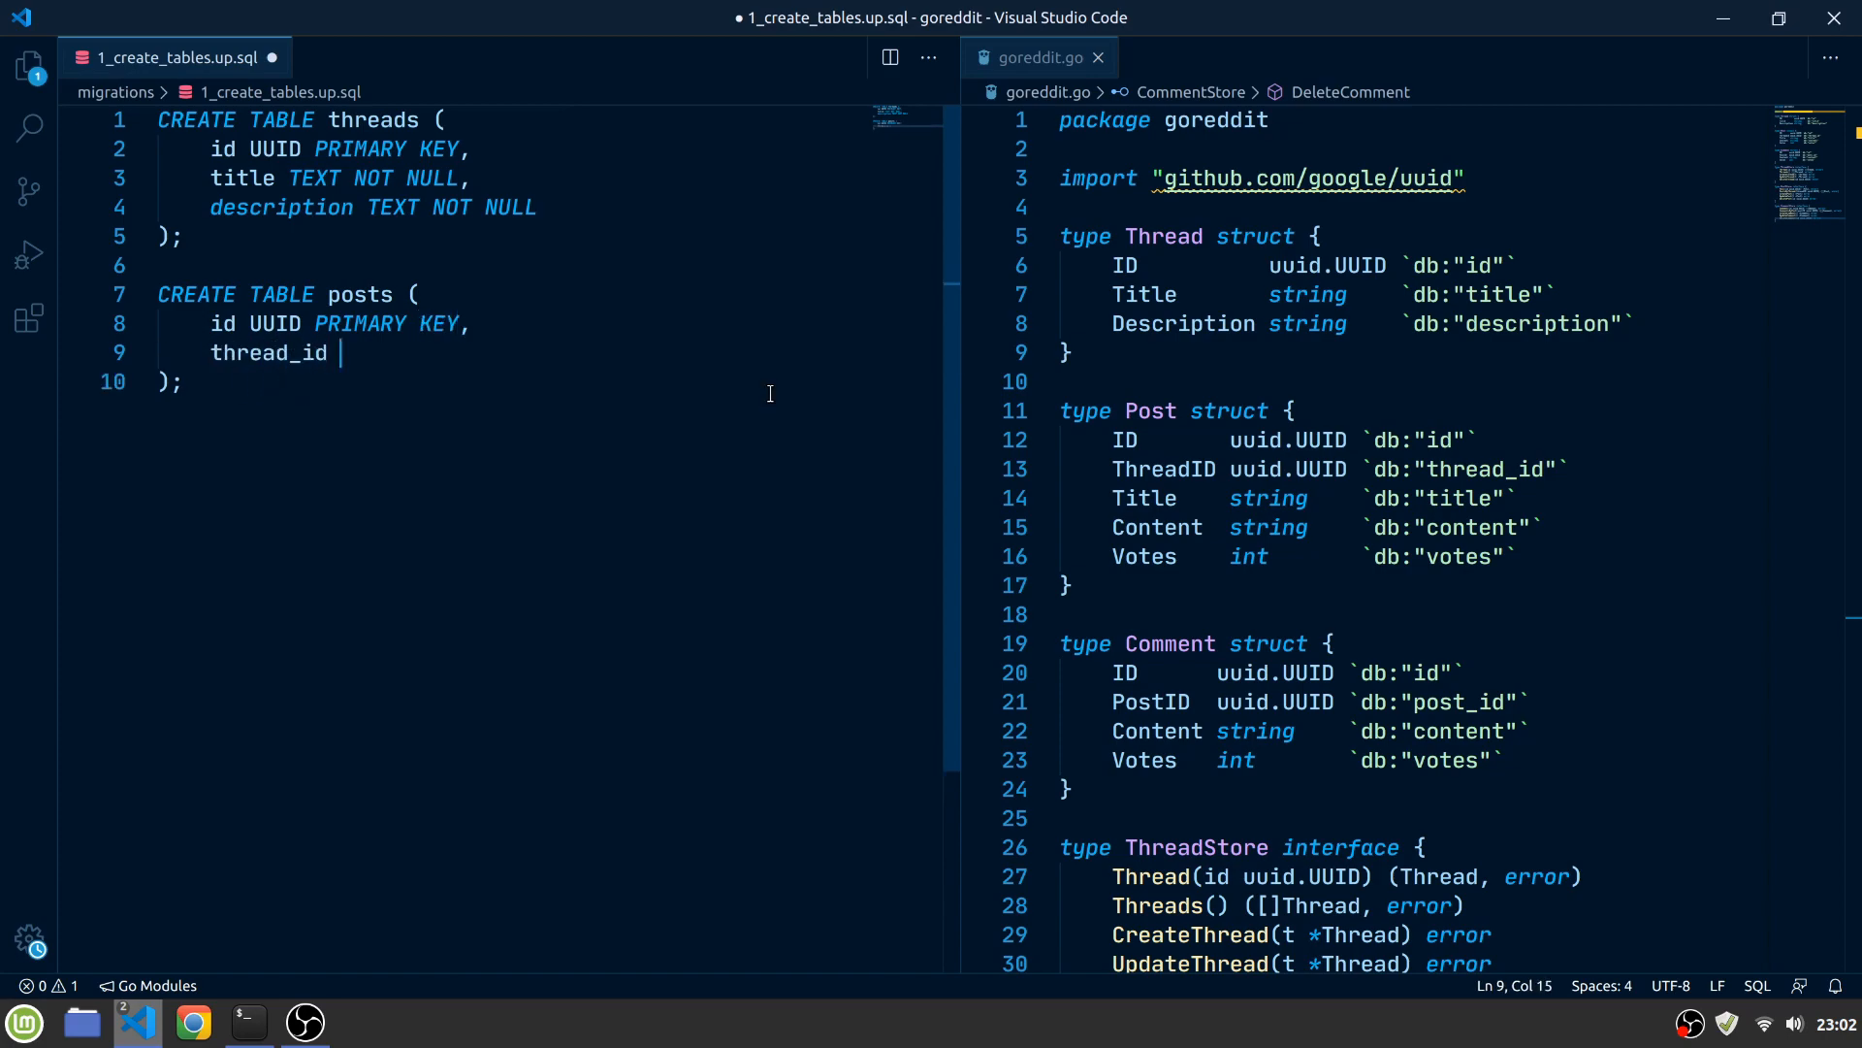
type("UUID NOT NULL")
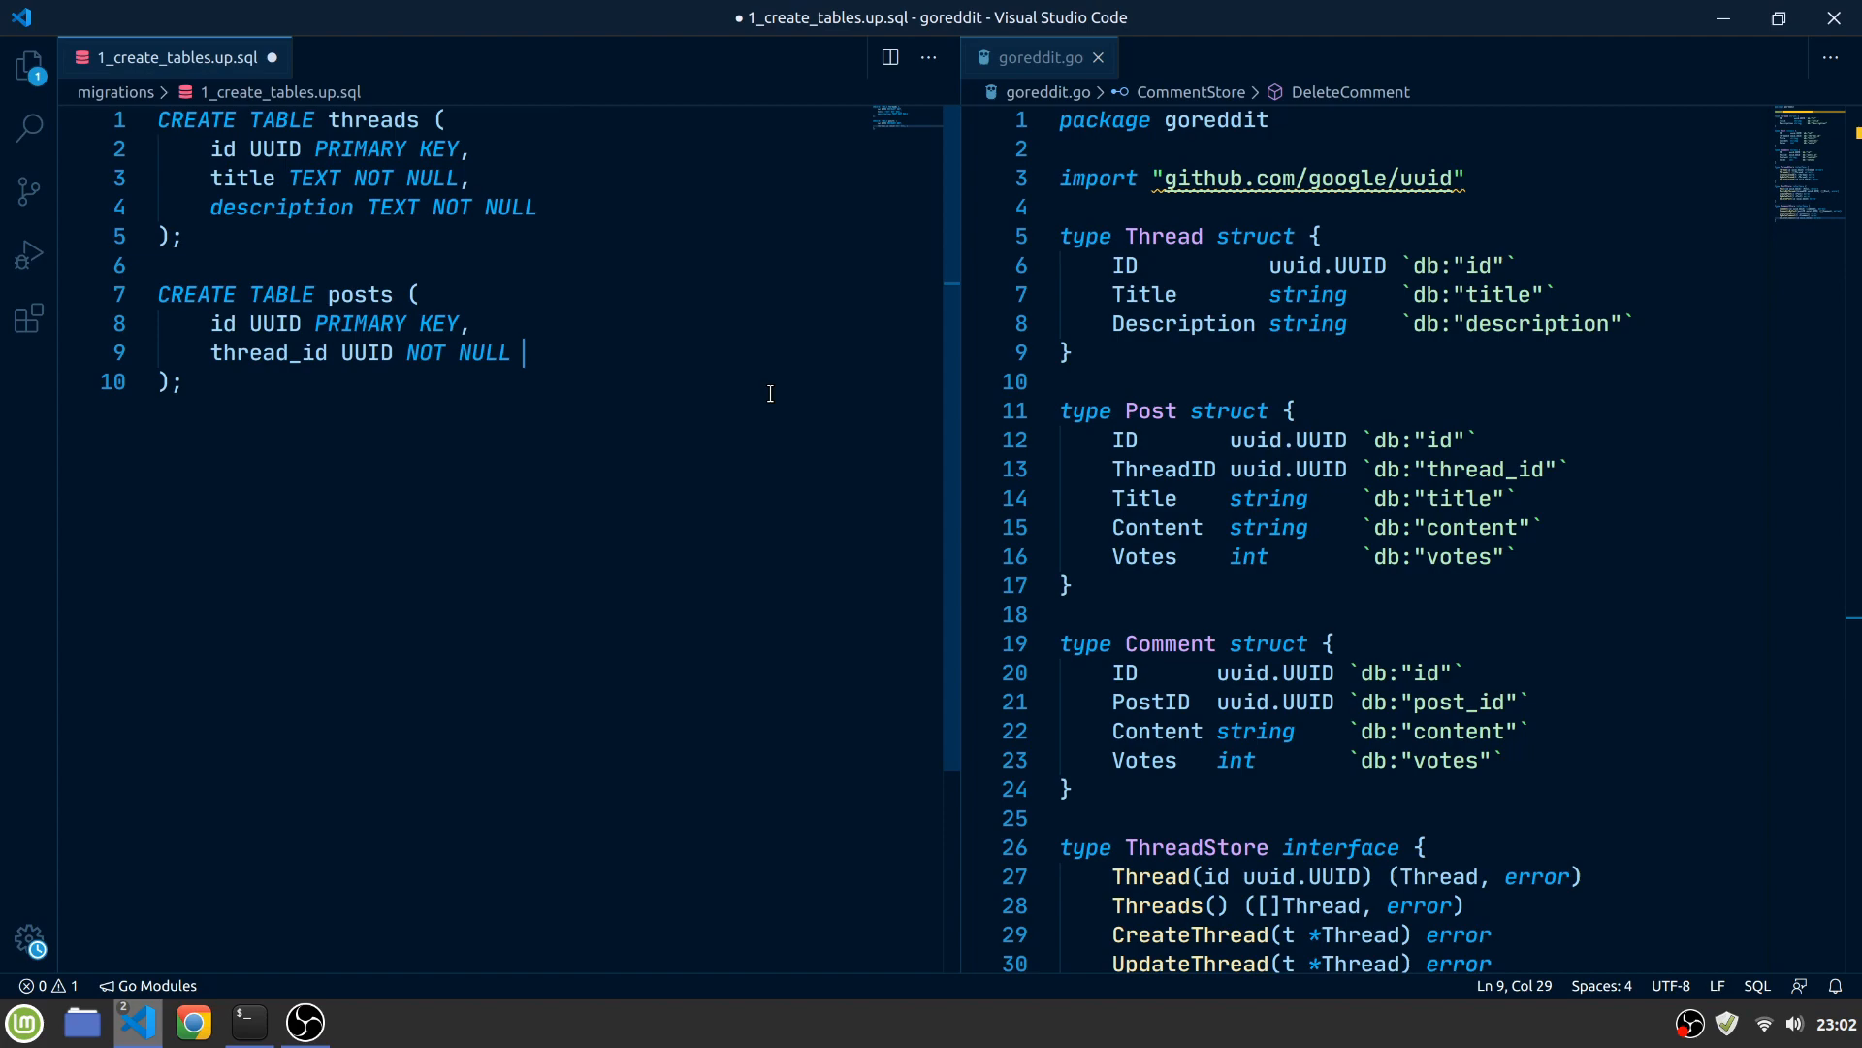
type("REFERE")
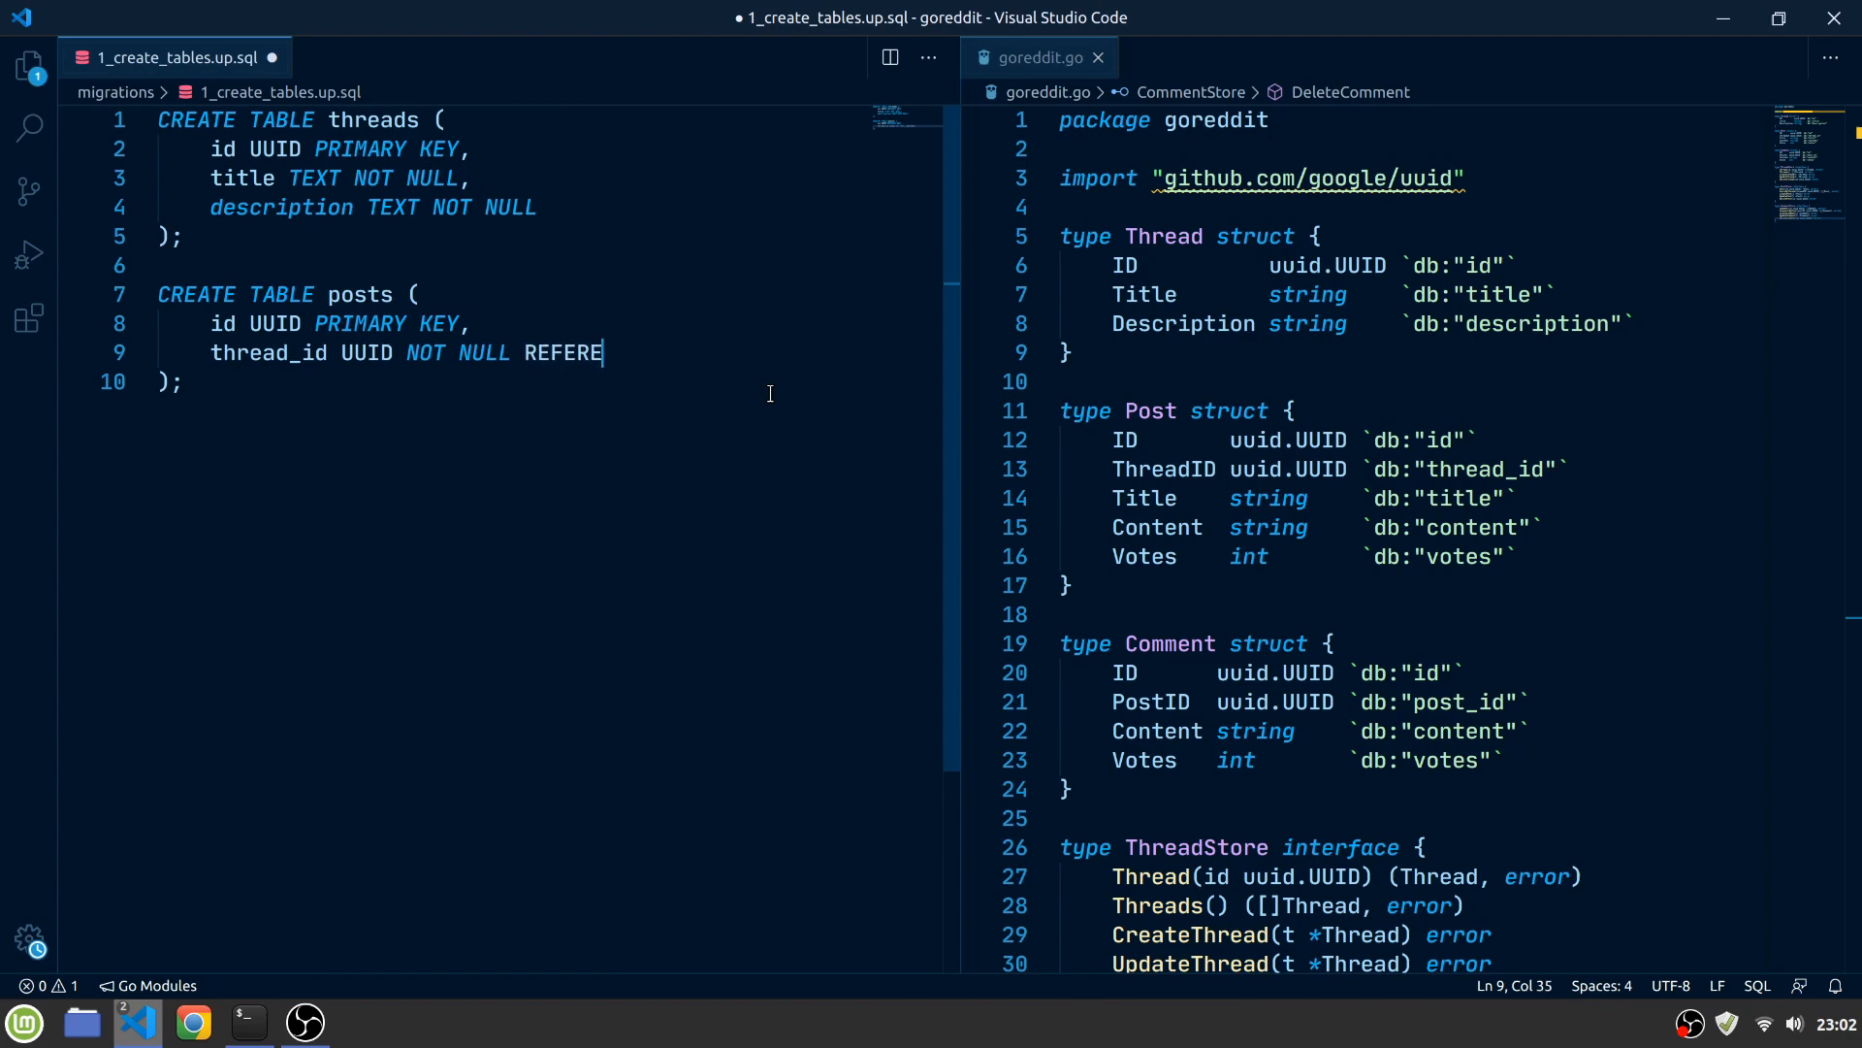
type("NCES threads (id")
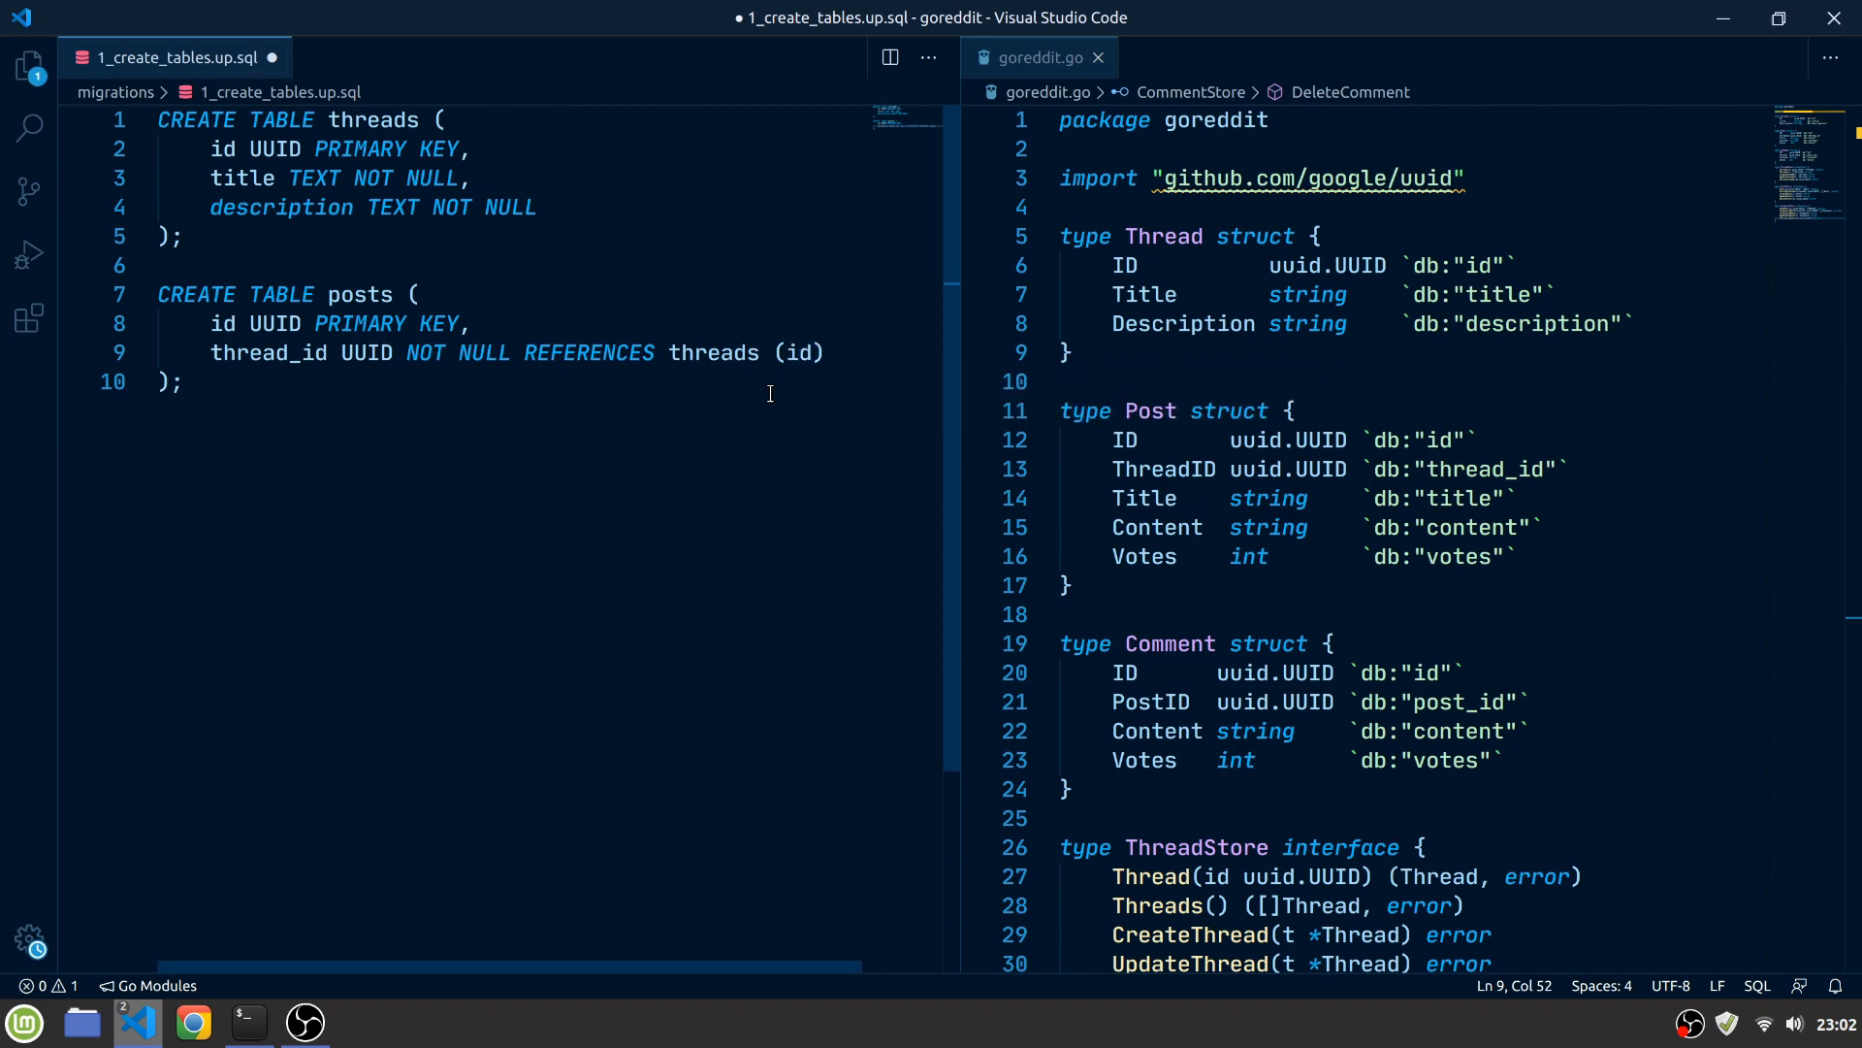
type("ON DELETE C")
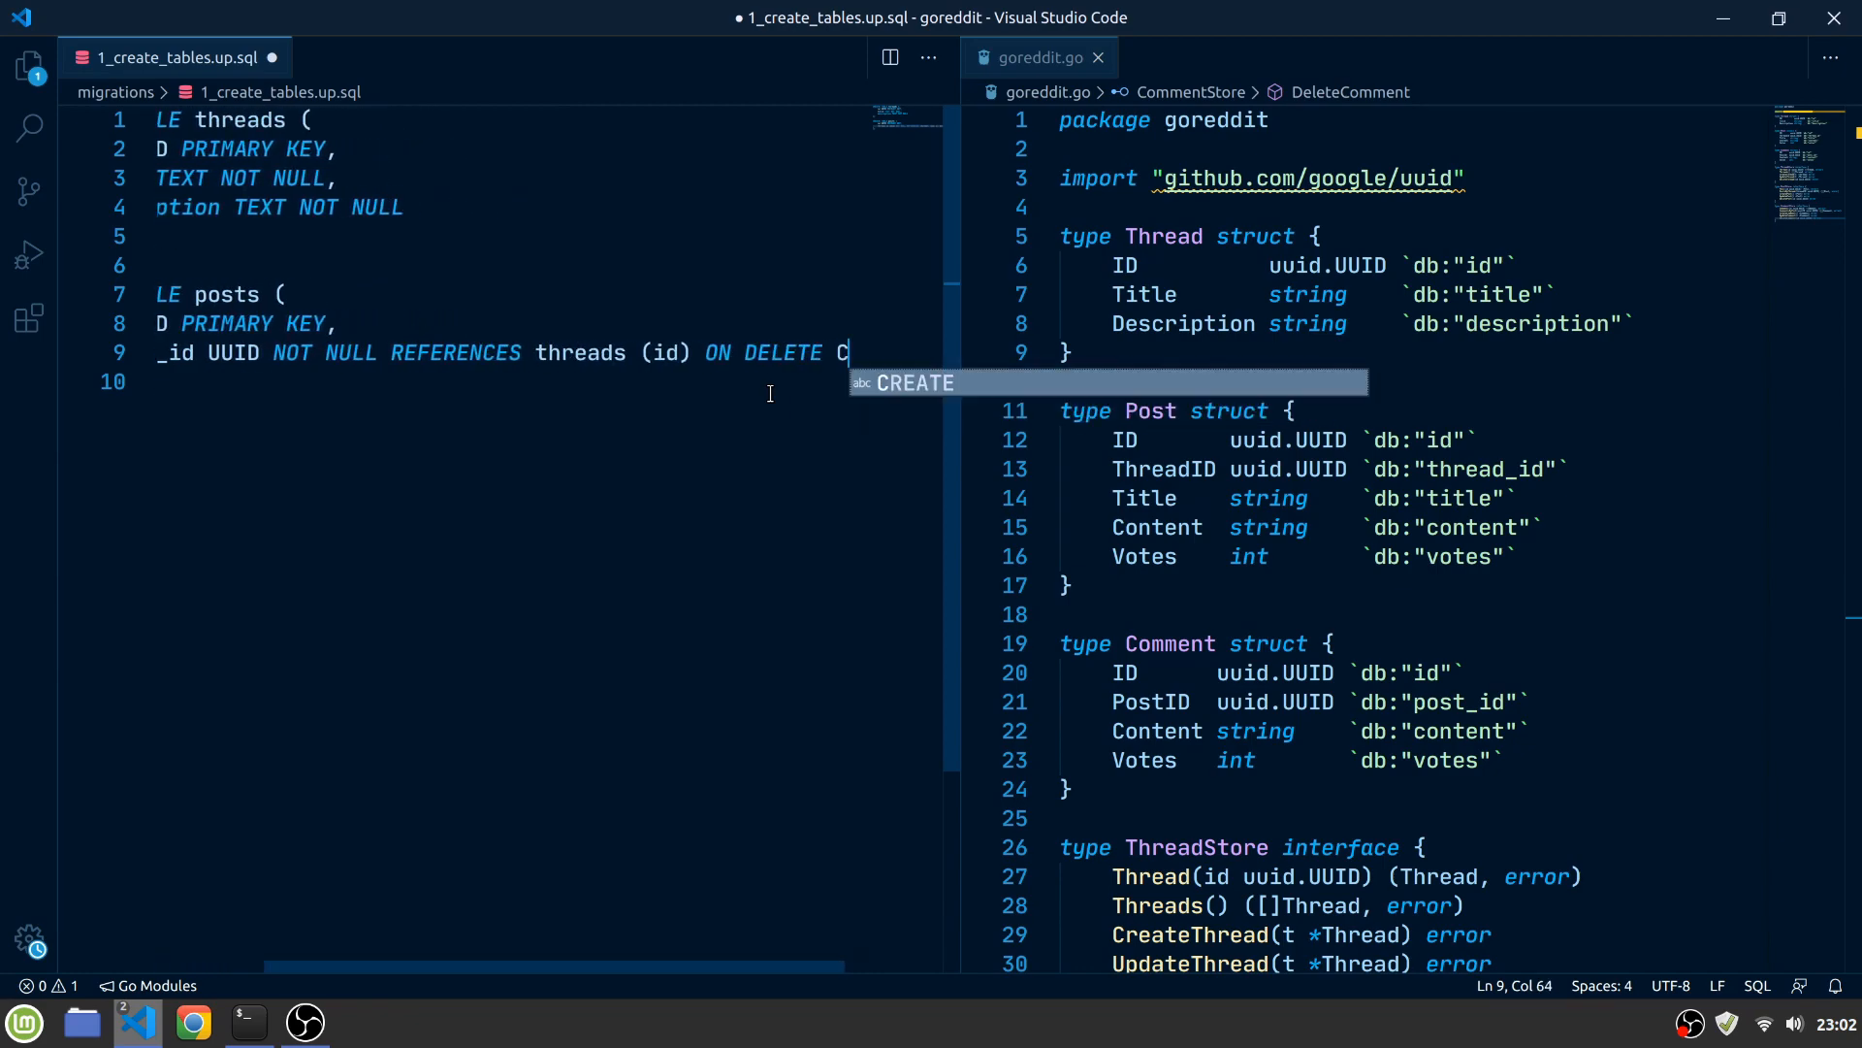
type("ASCADE")
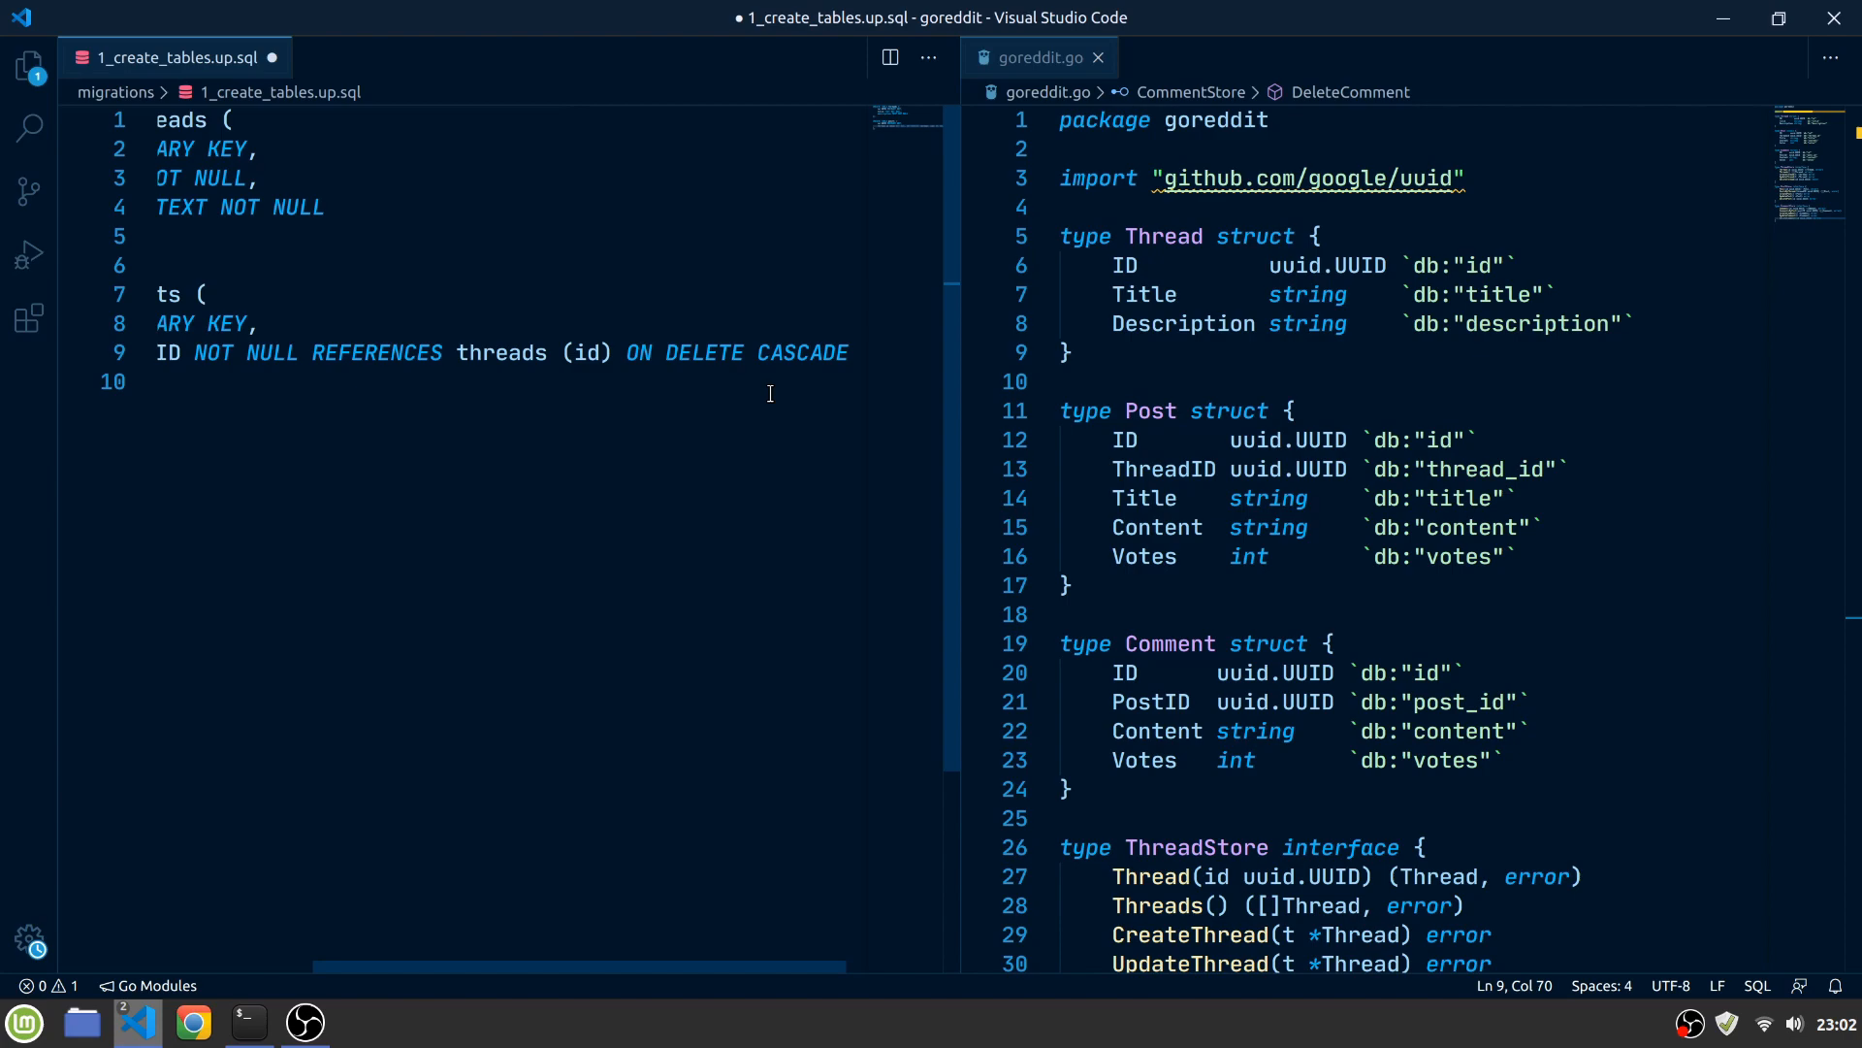
type(",")
type(");")
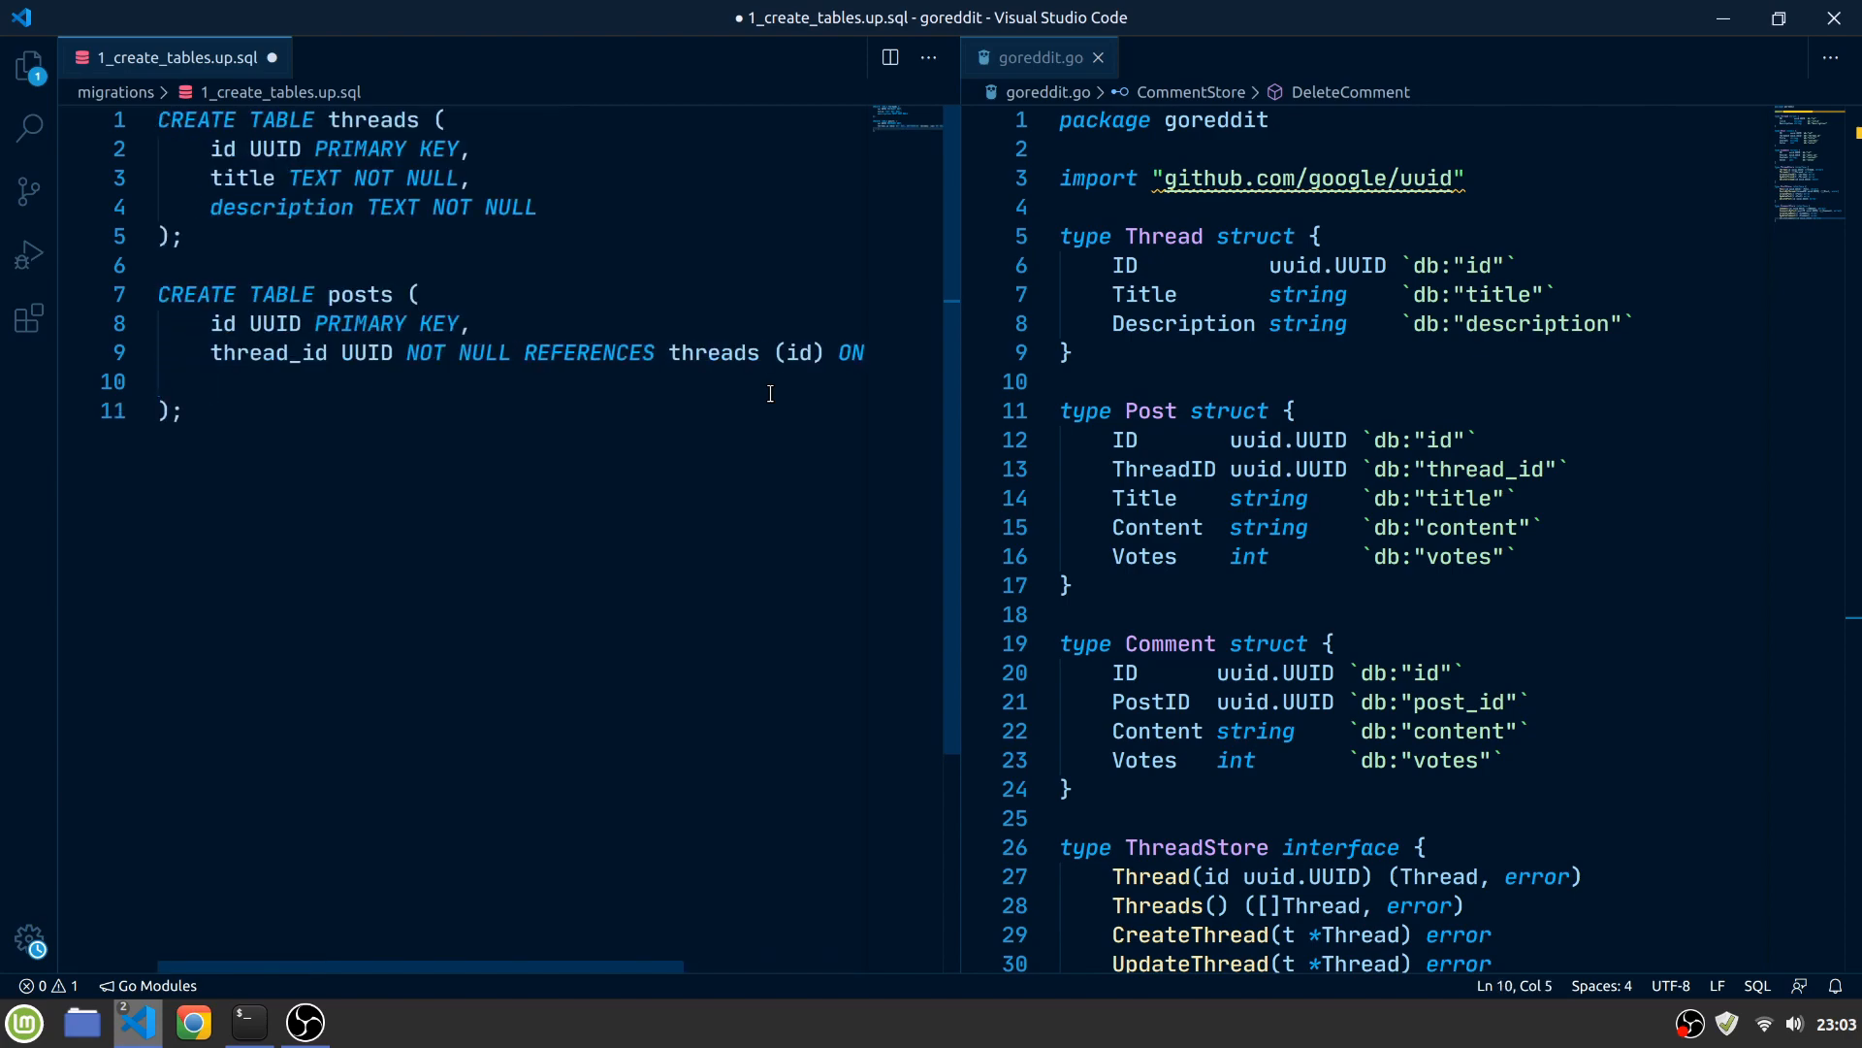
Add a non-null title TEXT column to posts and begin a new line
type("title TEXT NOT")
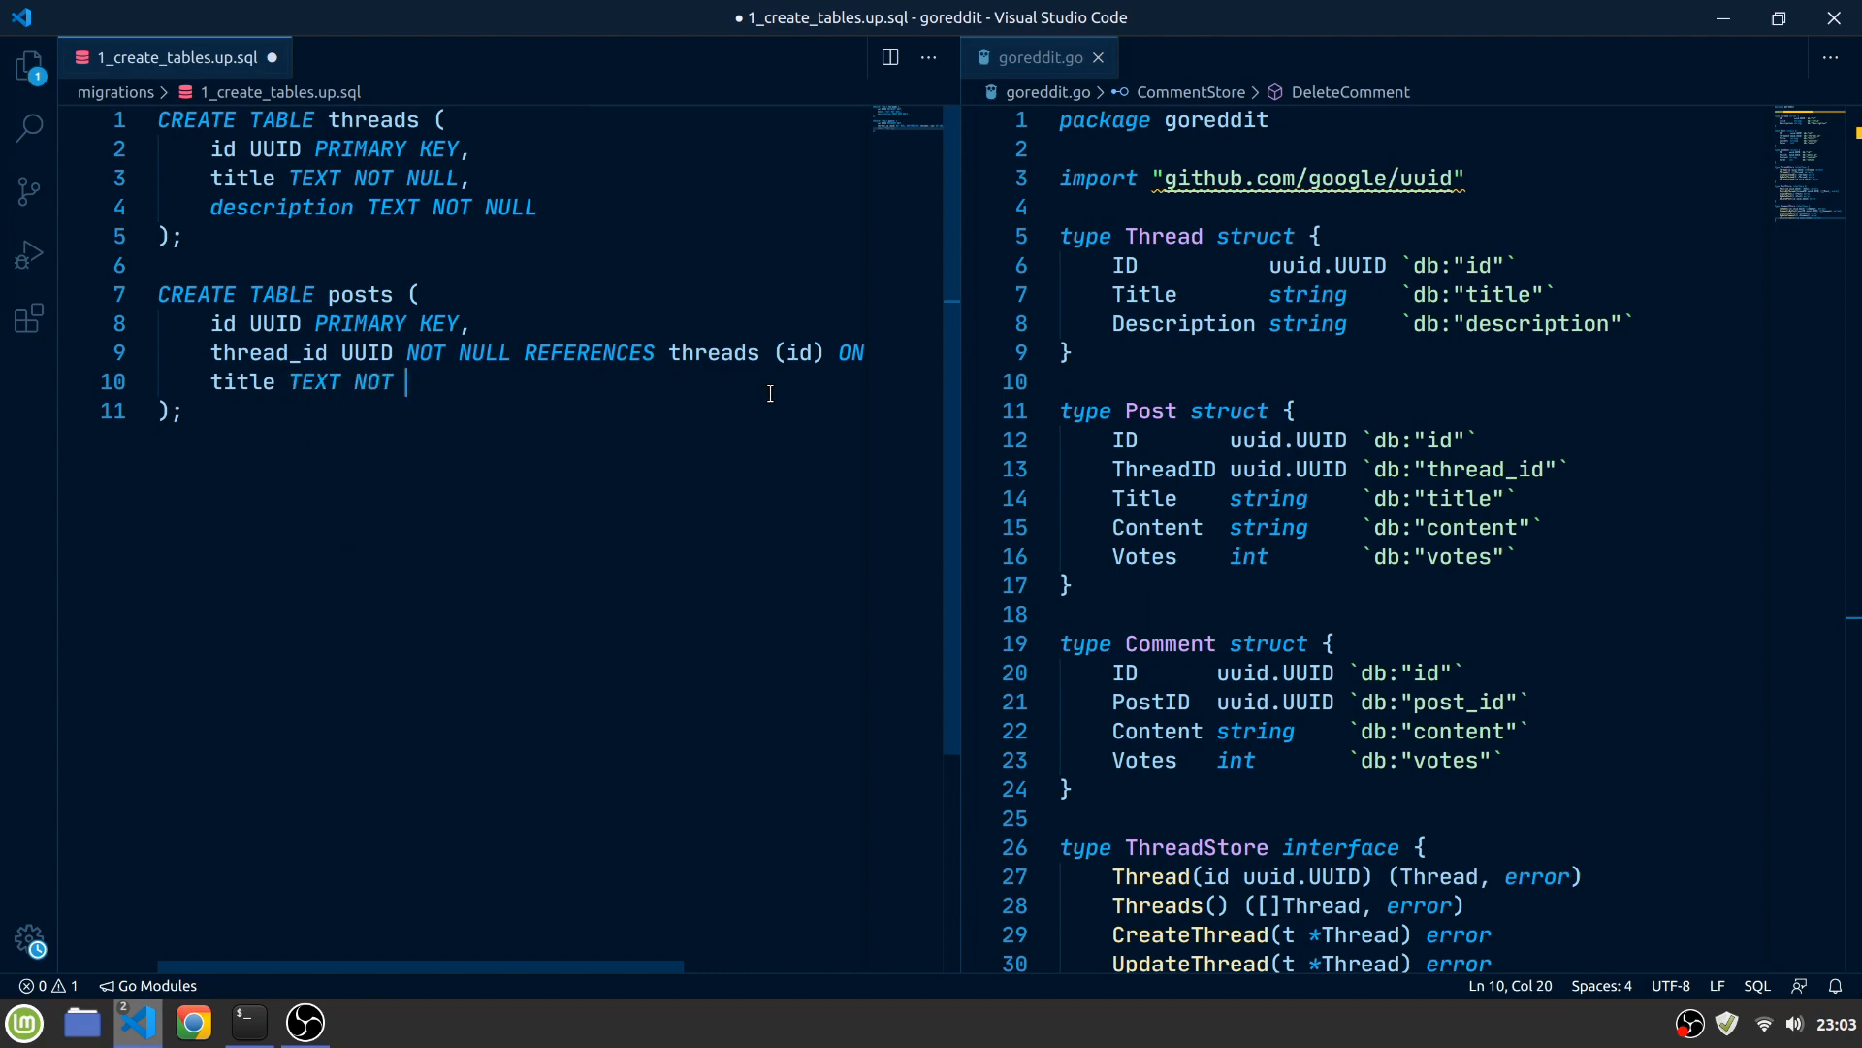
type("NULL,")
type("votes INT DEFAULT 0")
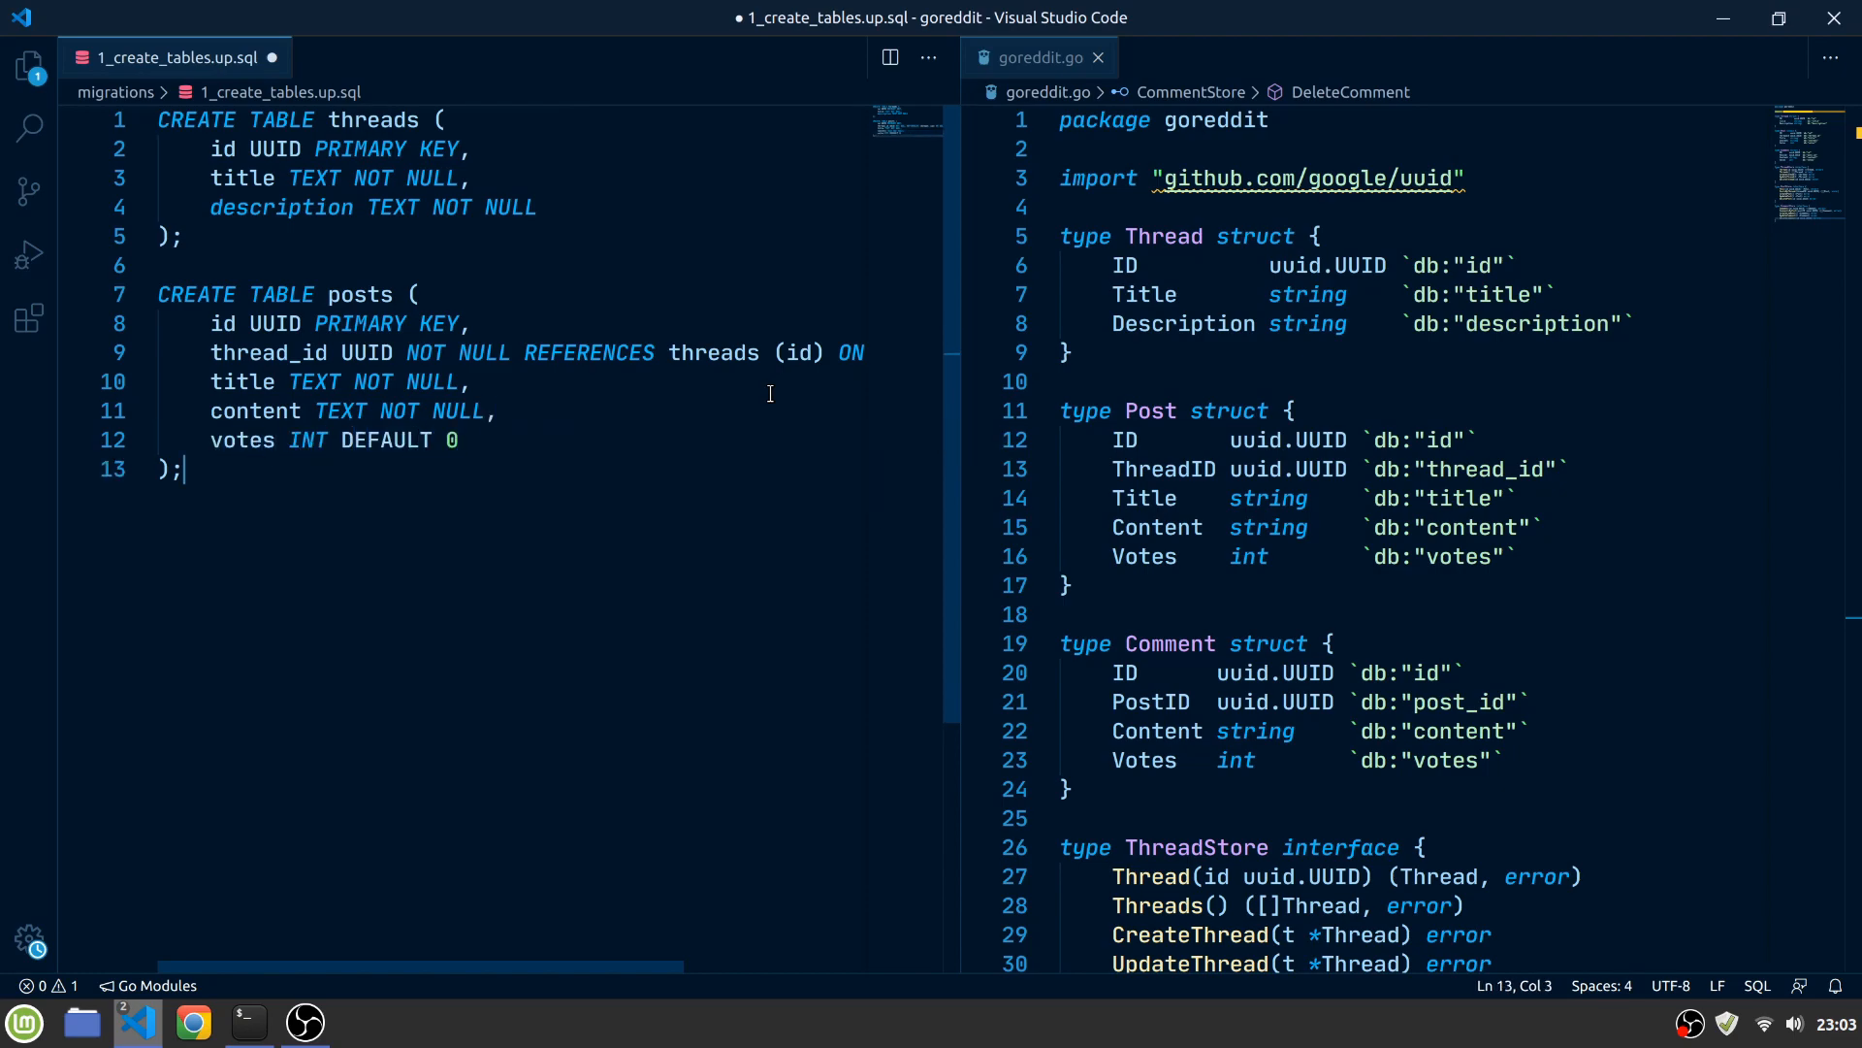
key("Enter")
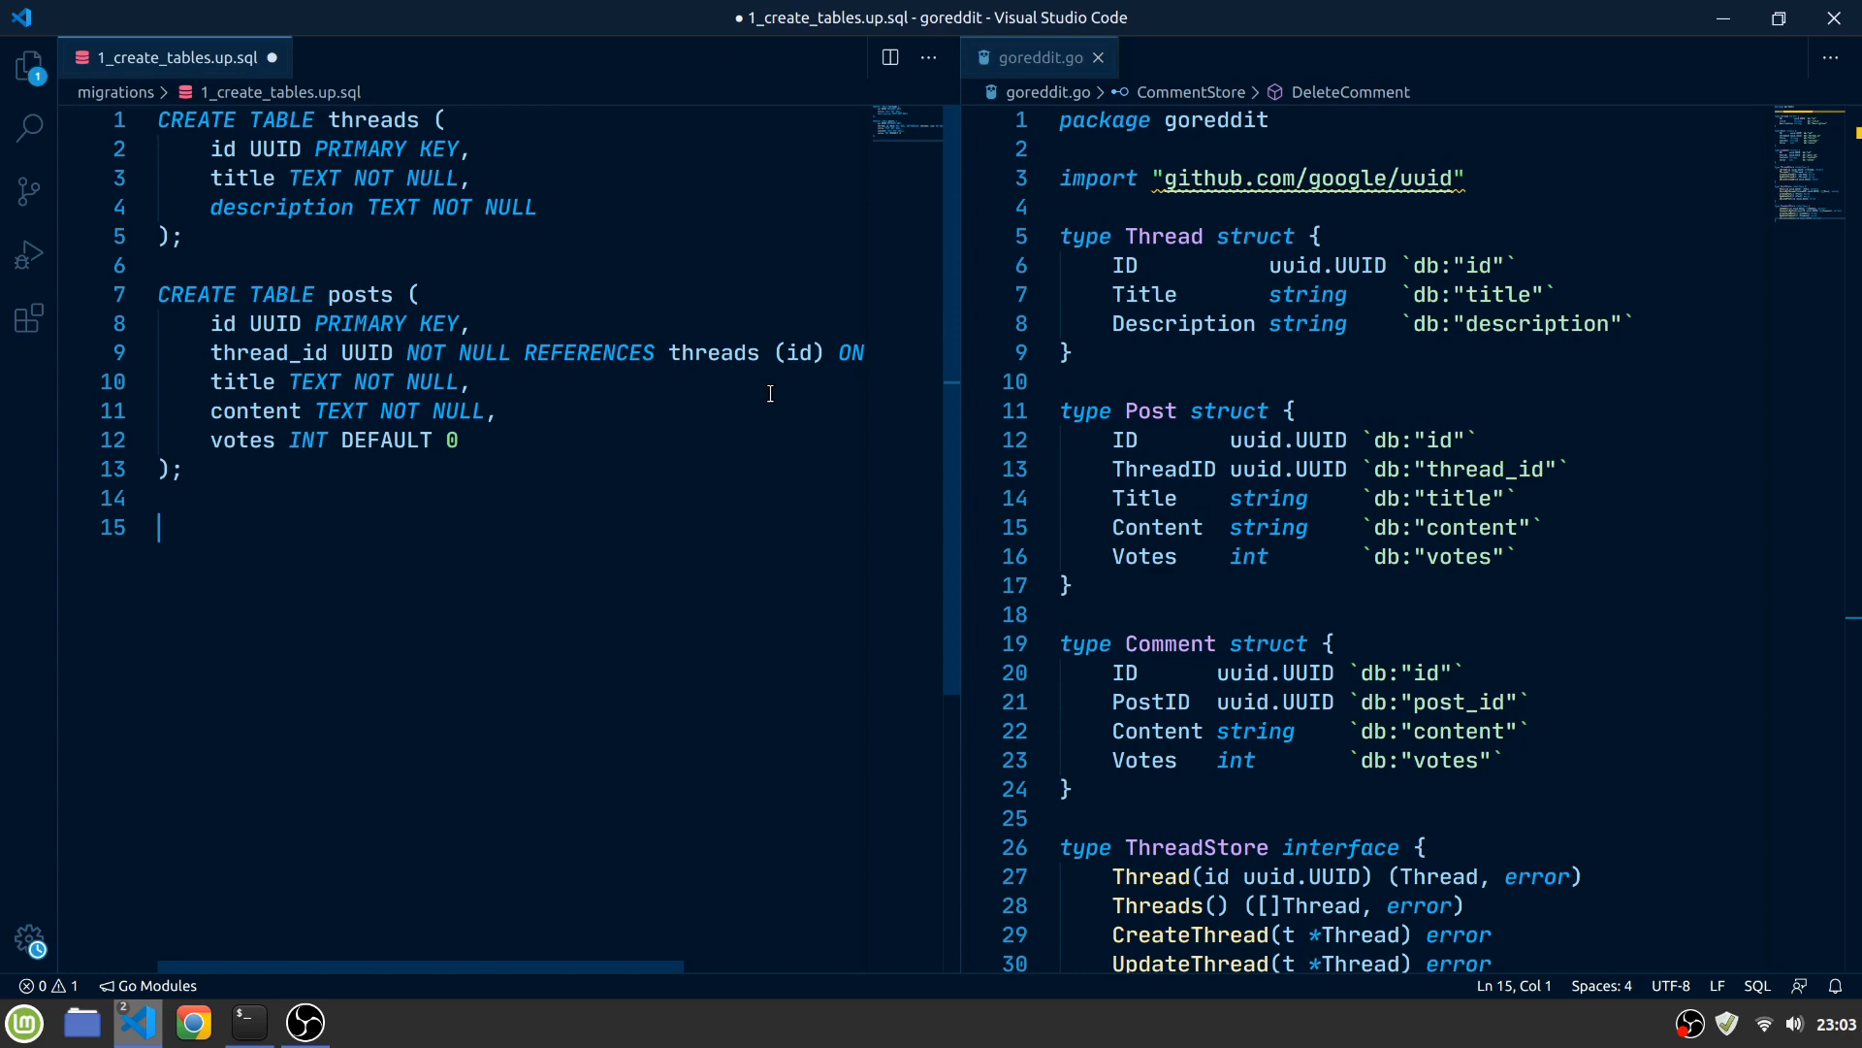
Define comments with UUID id, cascading post_id referencing posts, content TEXT, and votes INT DEFAULT 0
type("CREATE TABLE comments (")
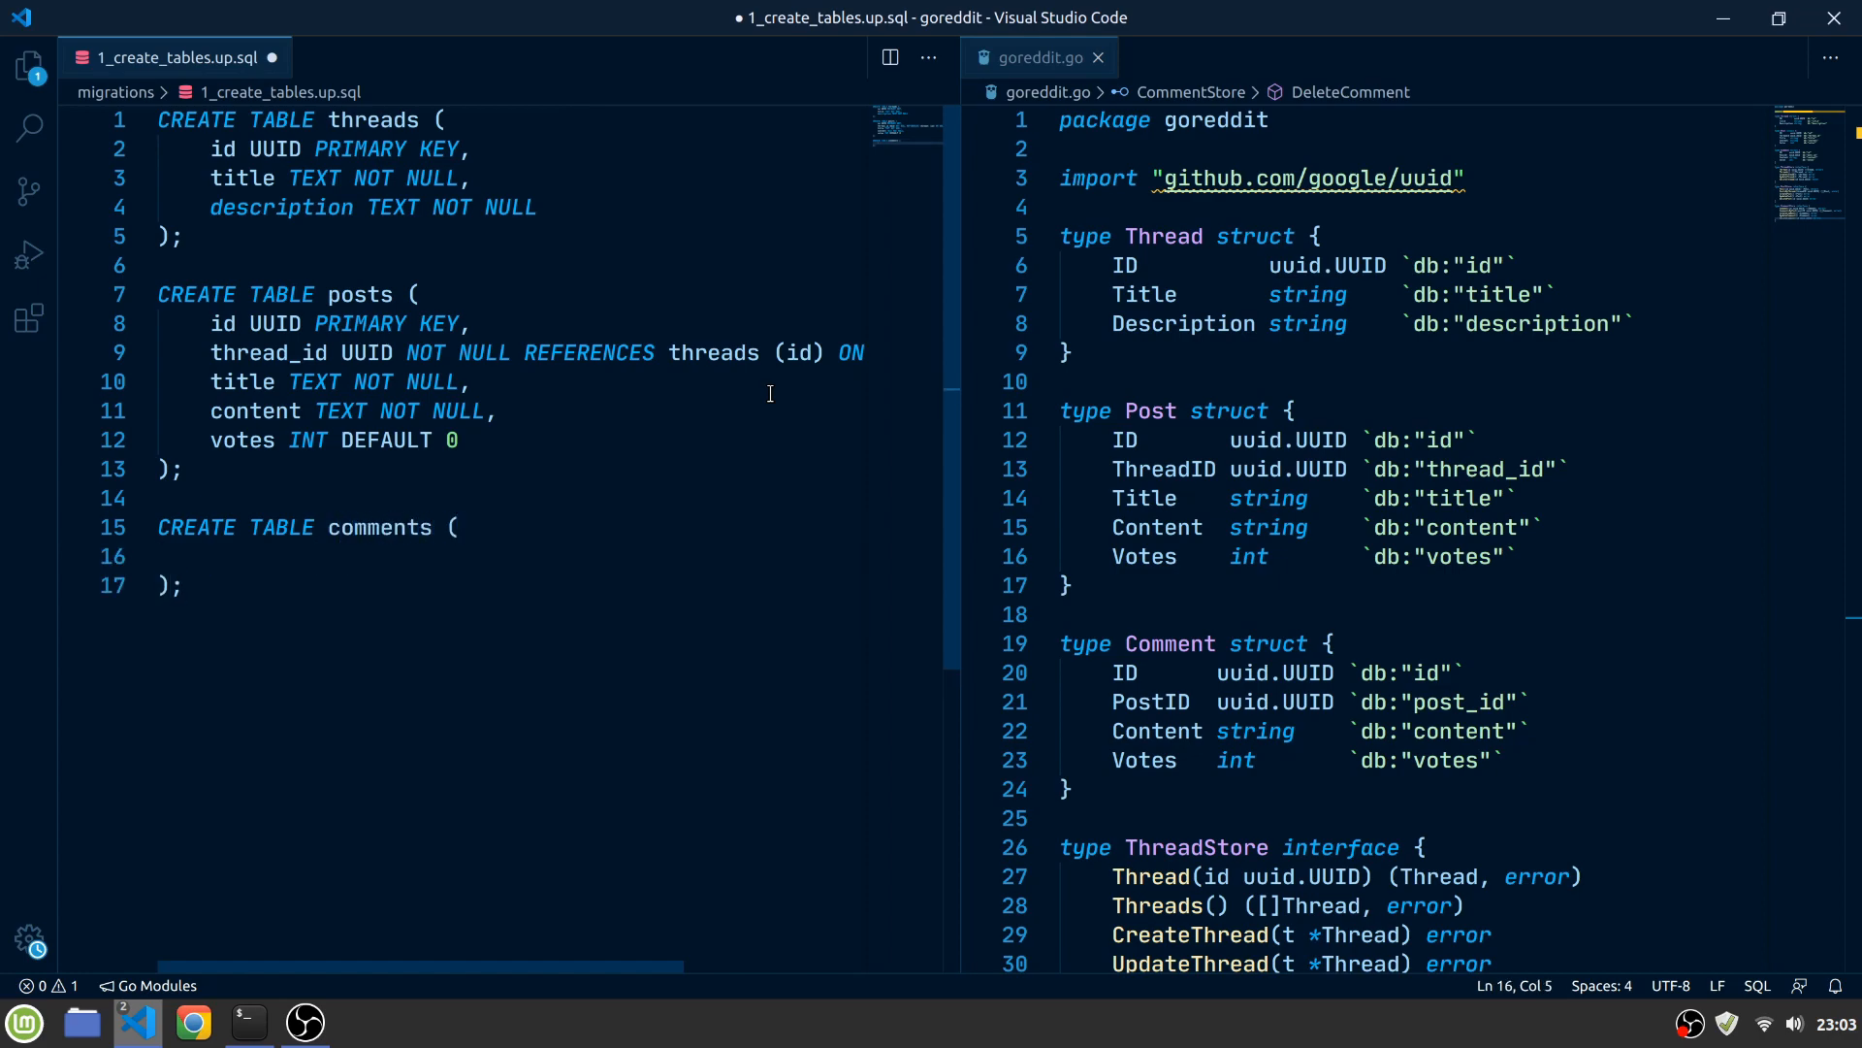
type("id UUID PRIMARY KEY,")
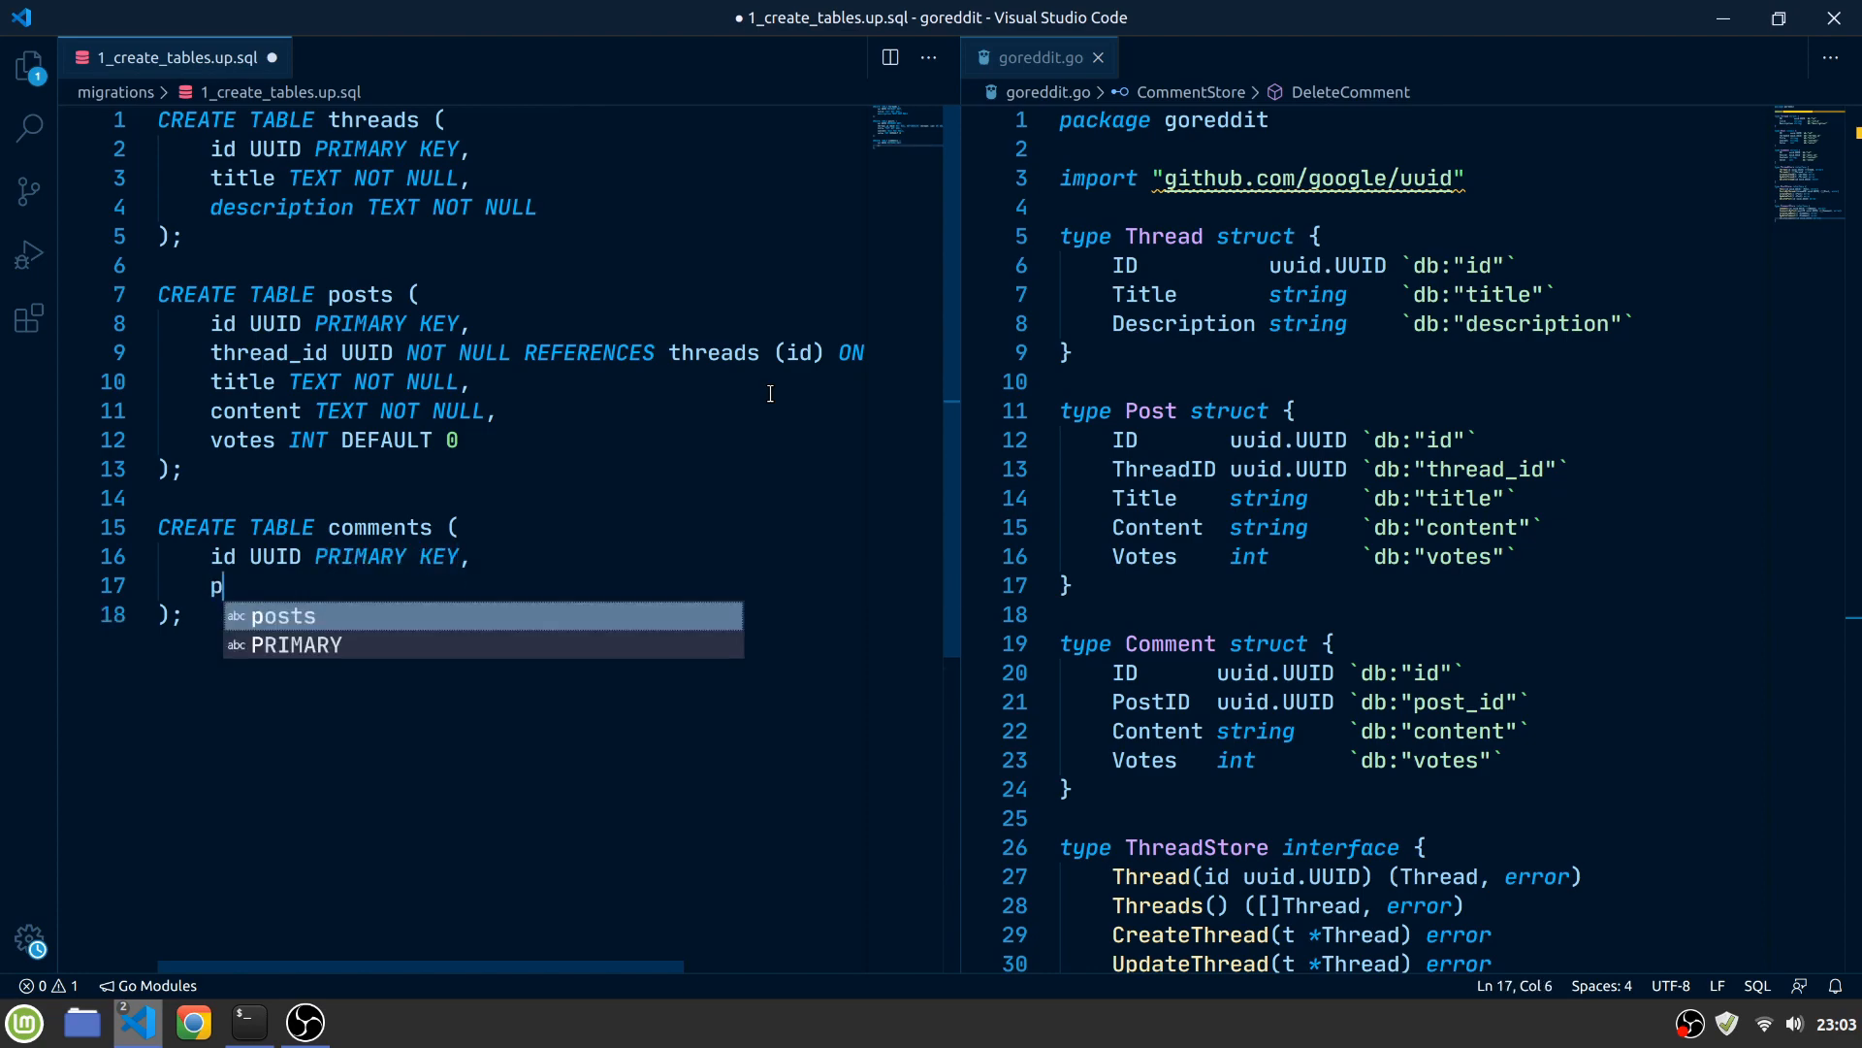
type("ost_id UUID NOT")
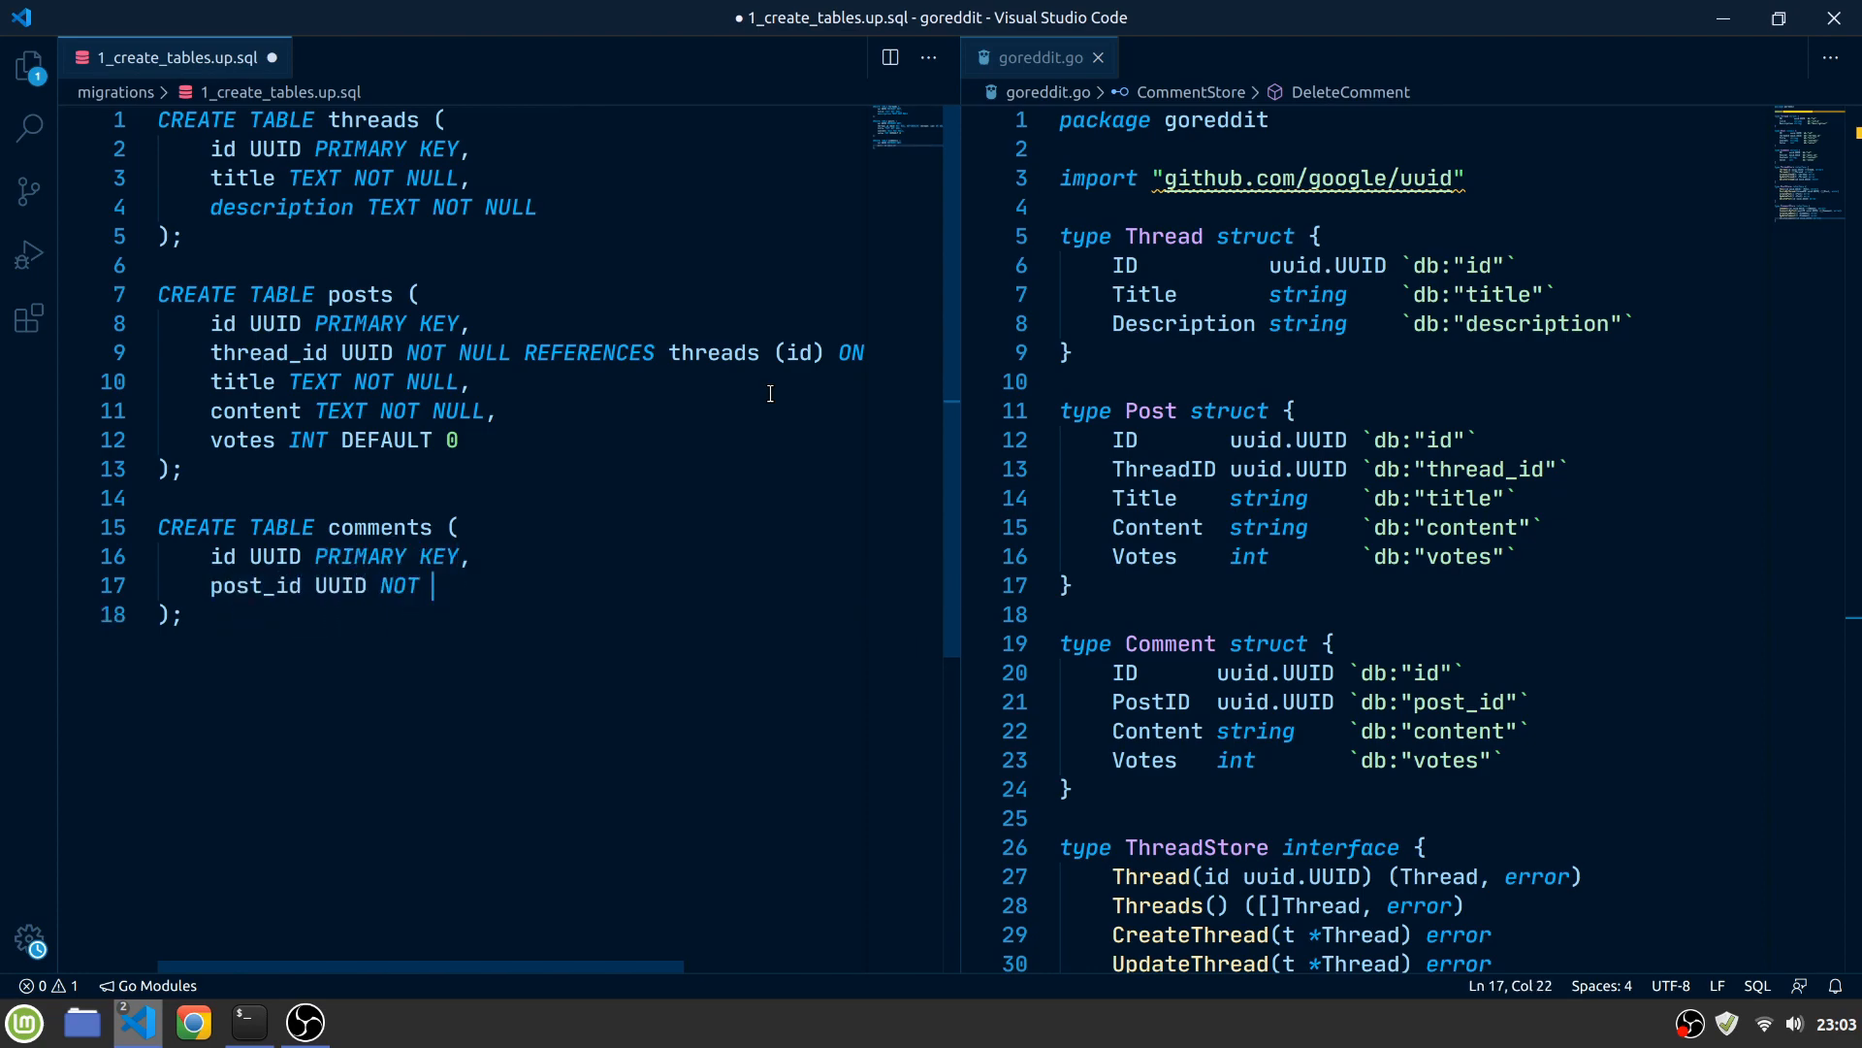
type("NULL REFERENCES")
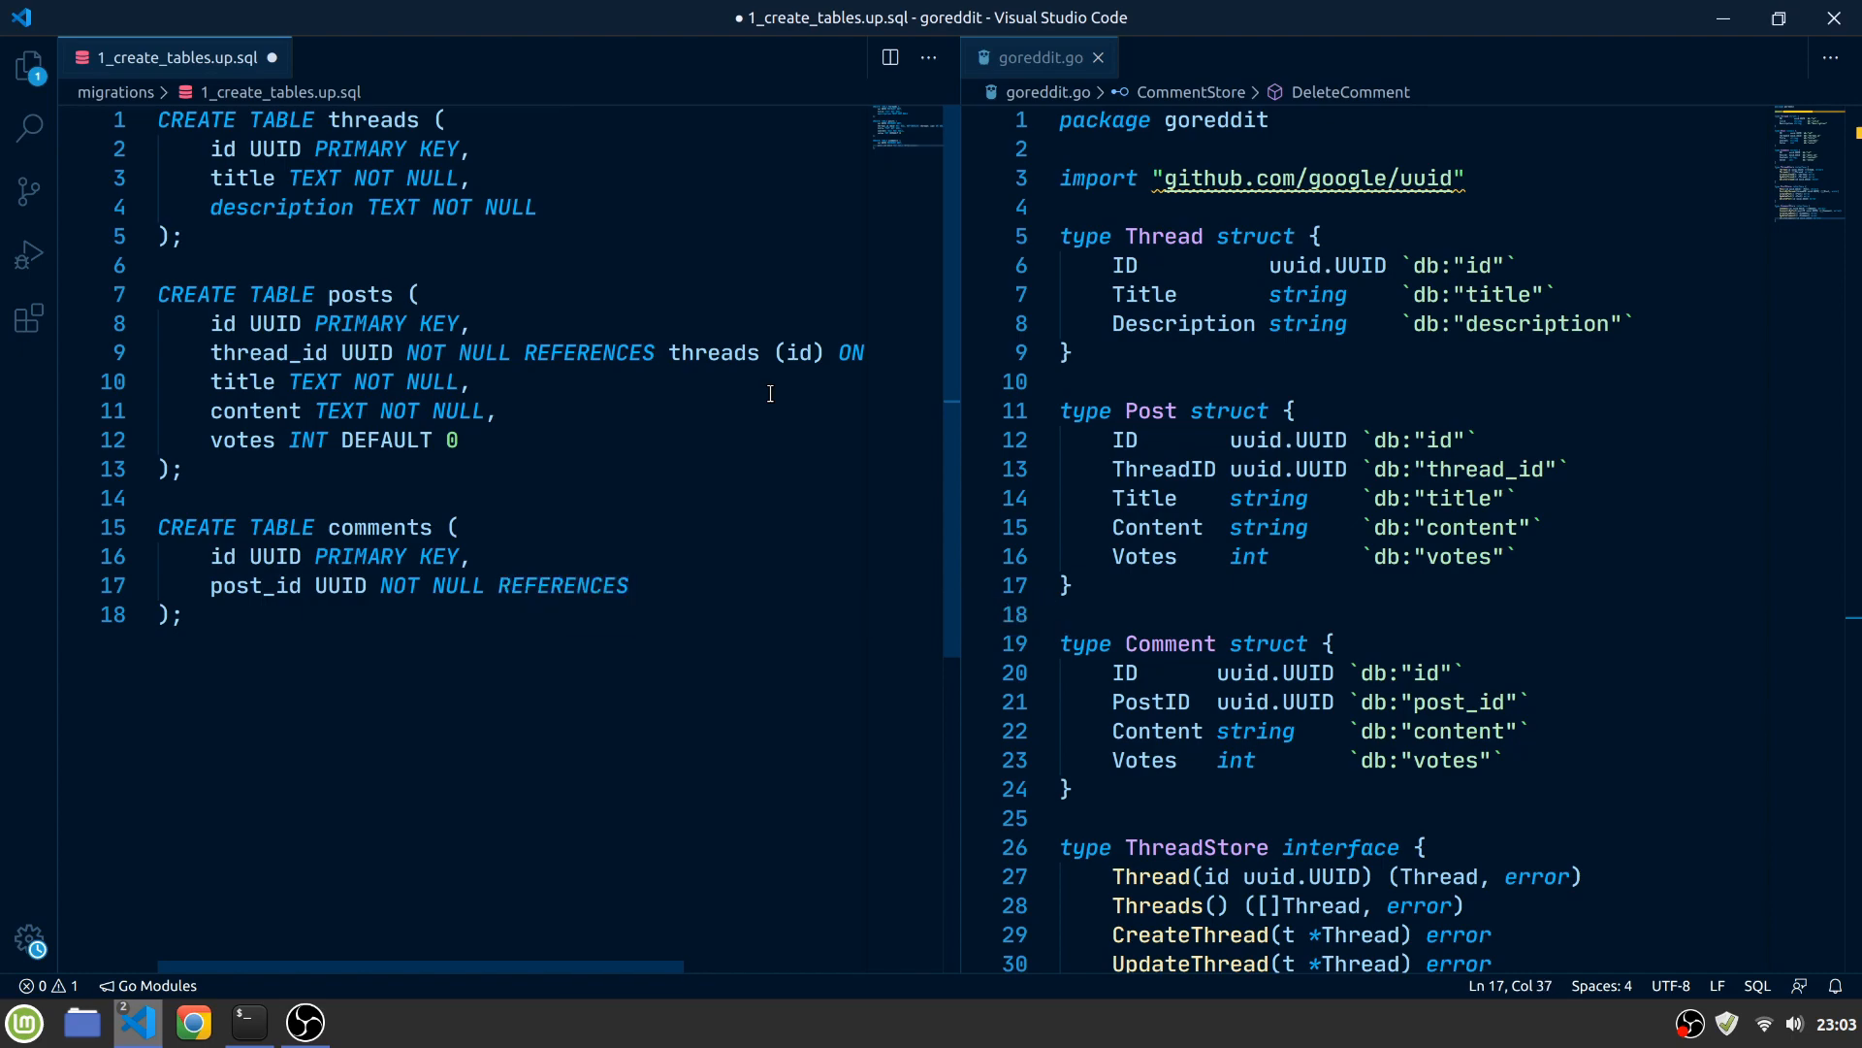
type("posts ()")
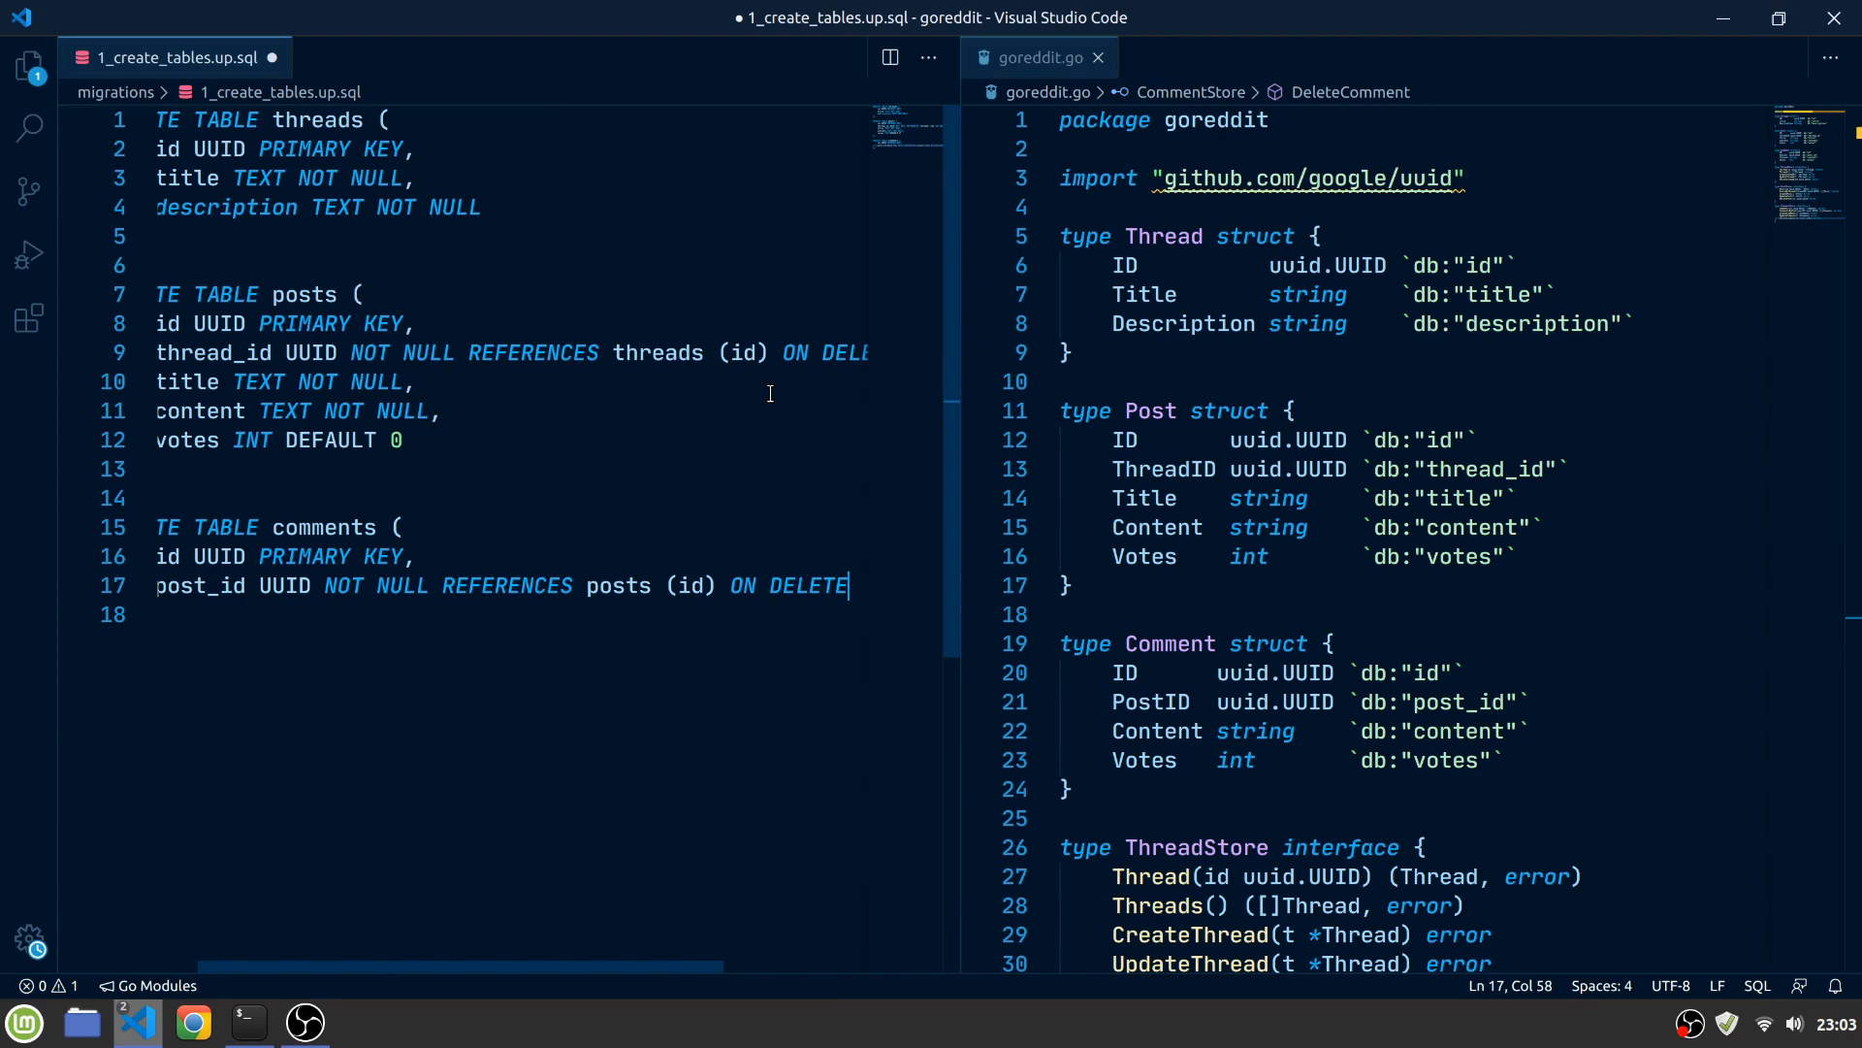
type("CASCADE")
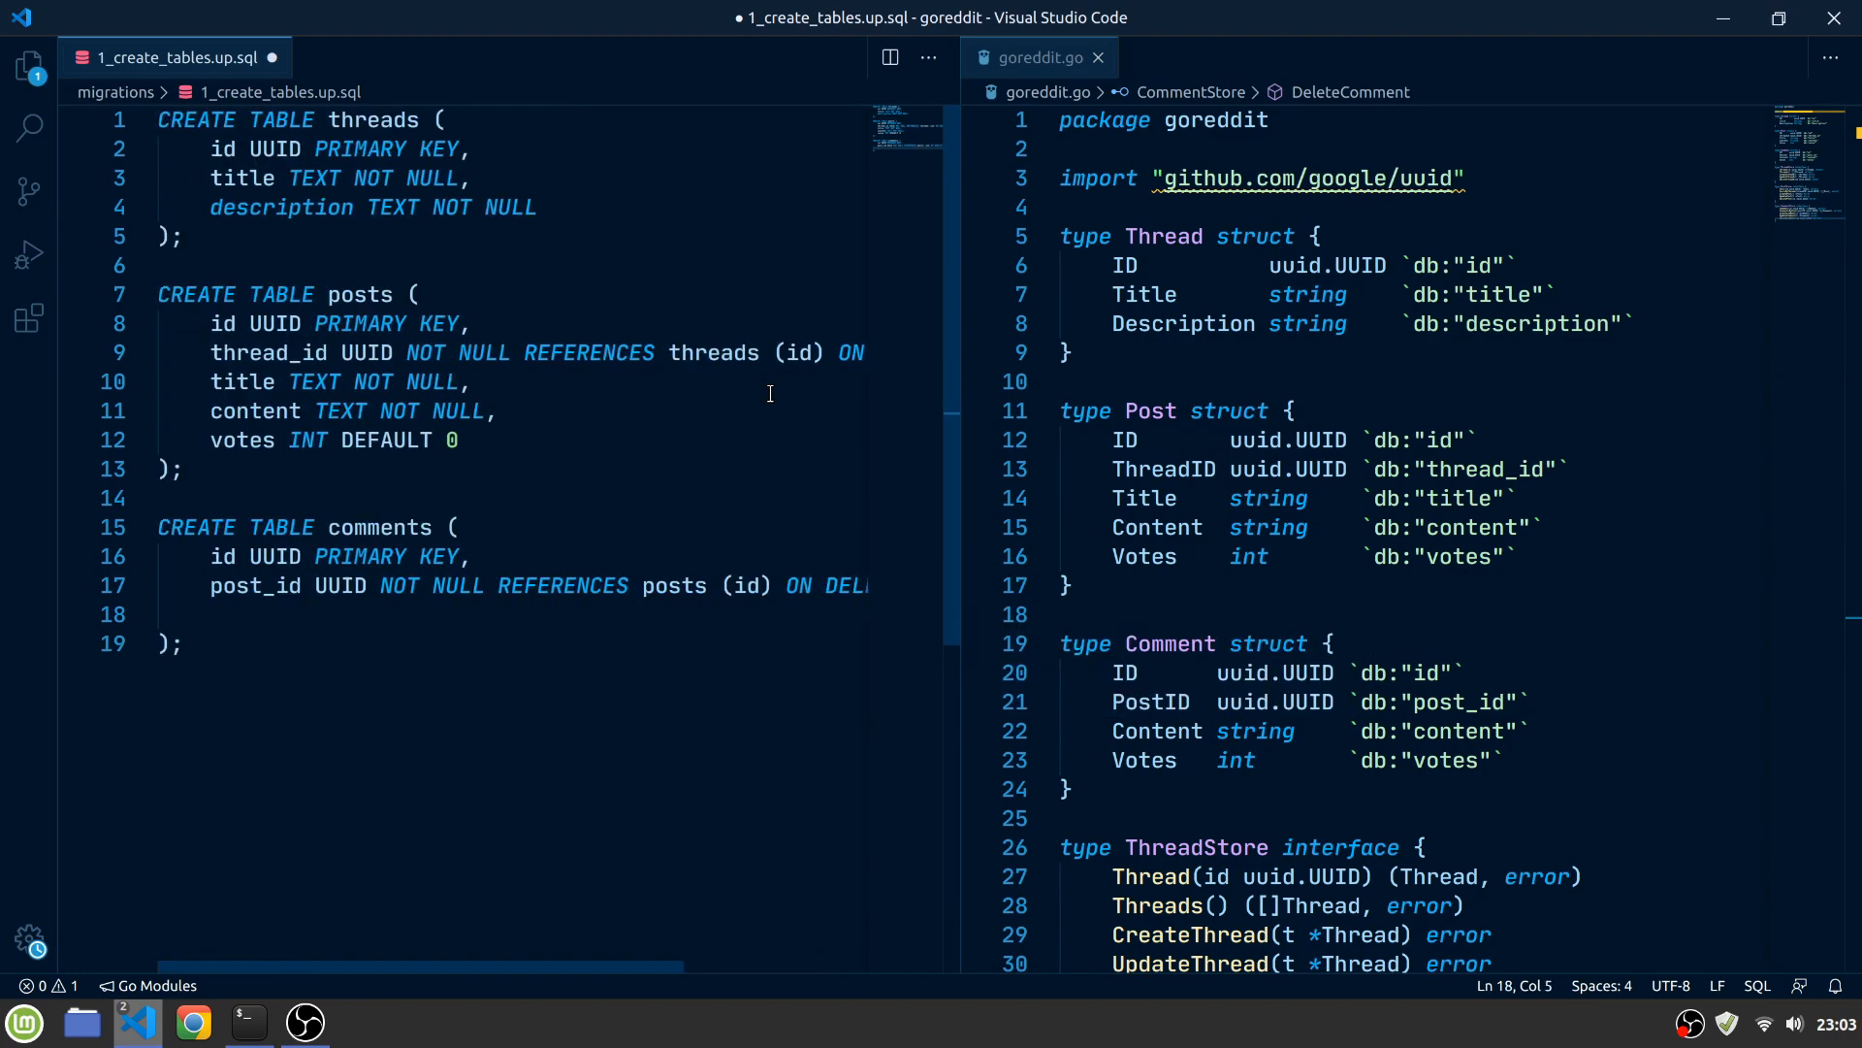
type("content TEXT NOT NULL,")
type("vo")
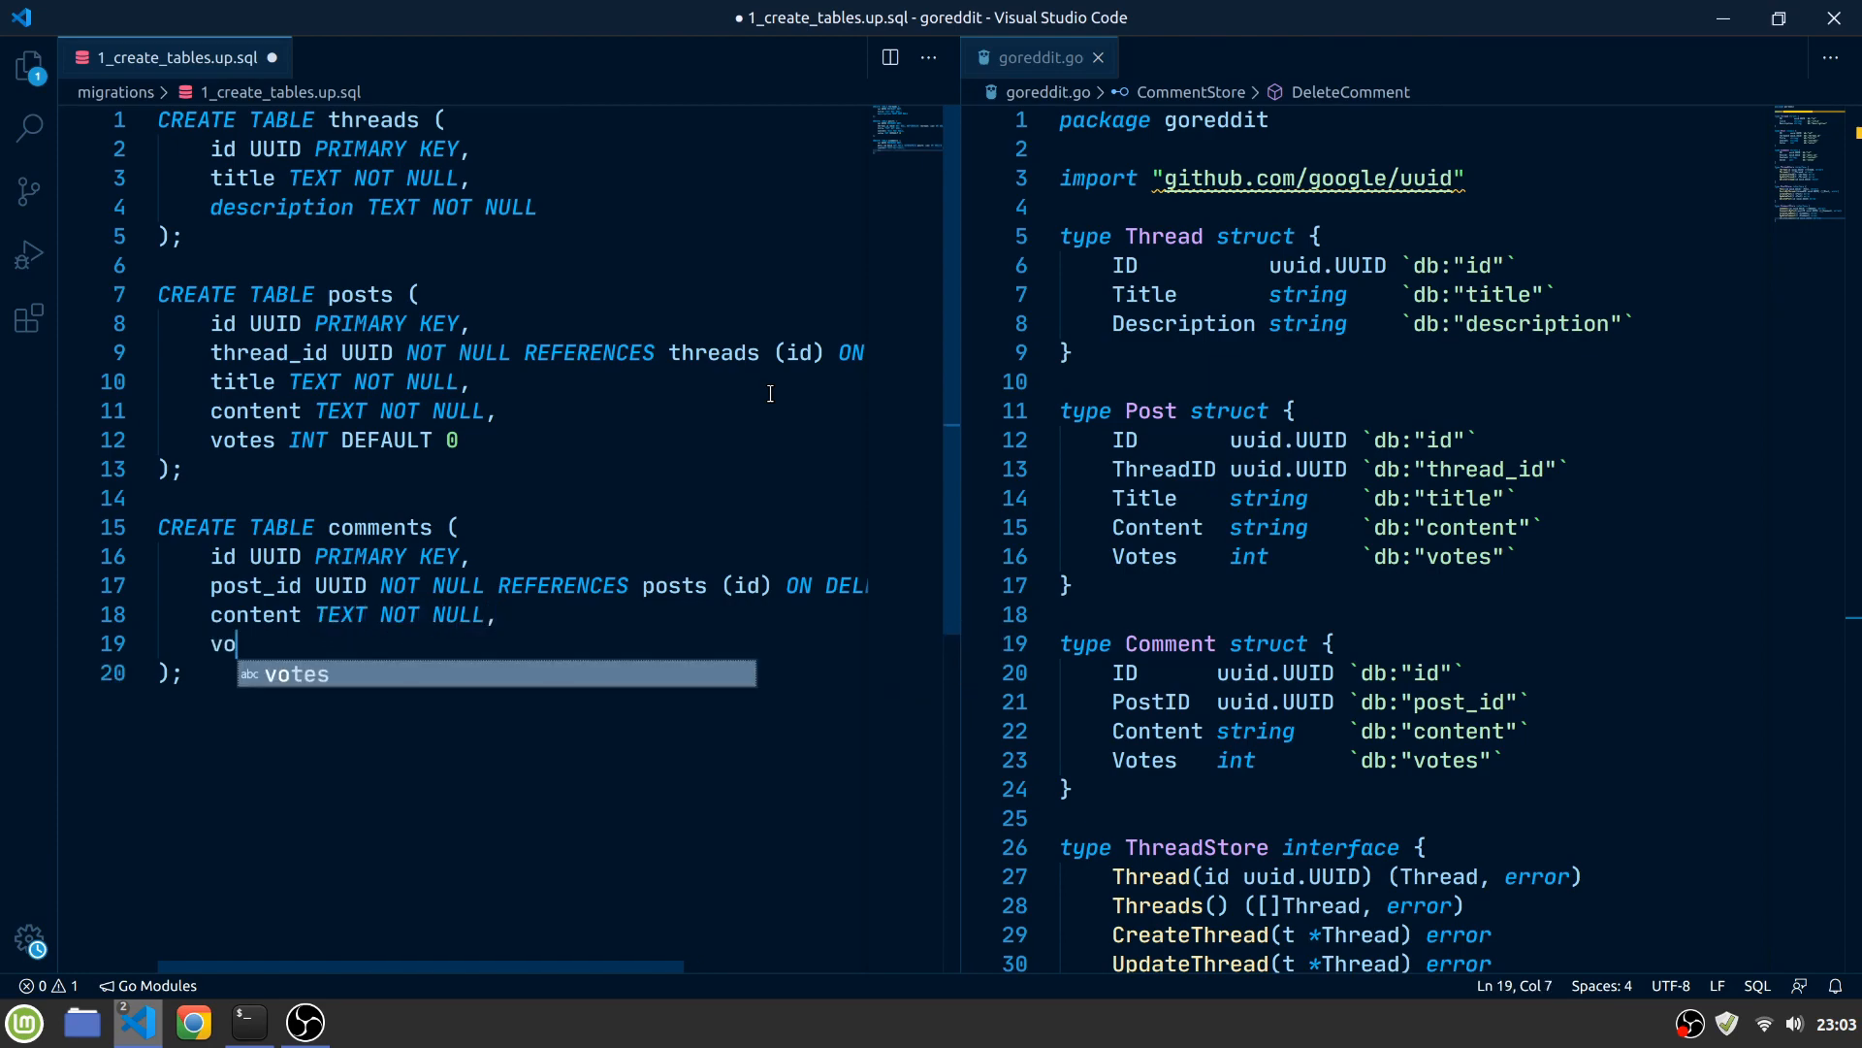
type("tes INT DEFAULT 0")
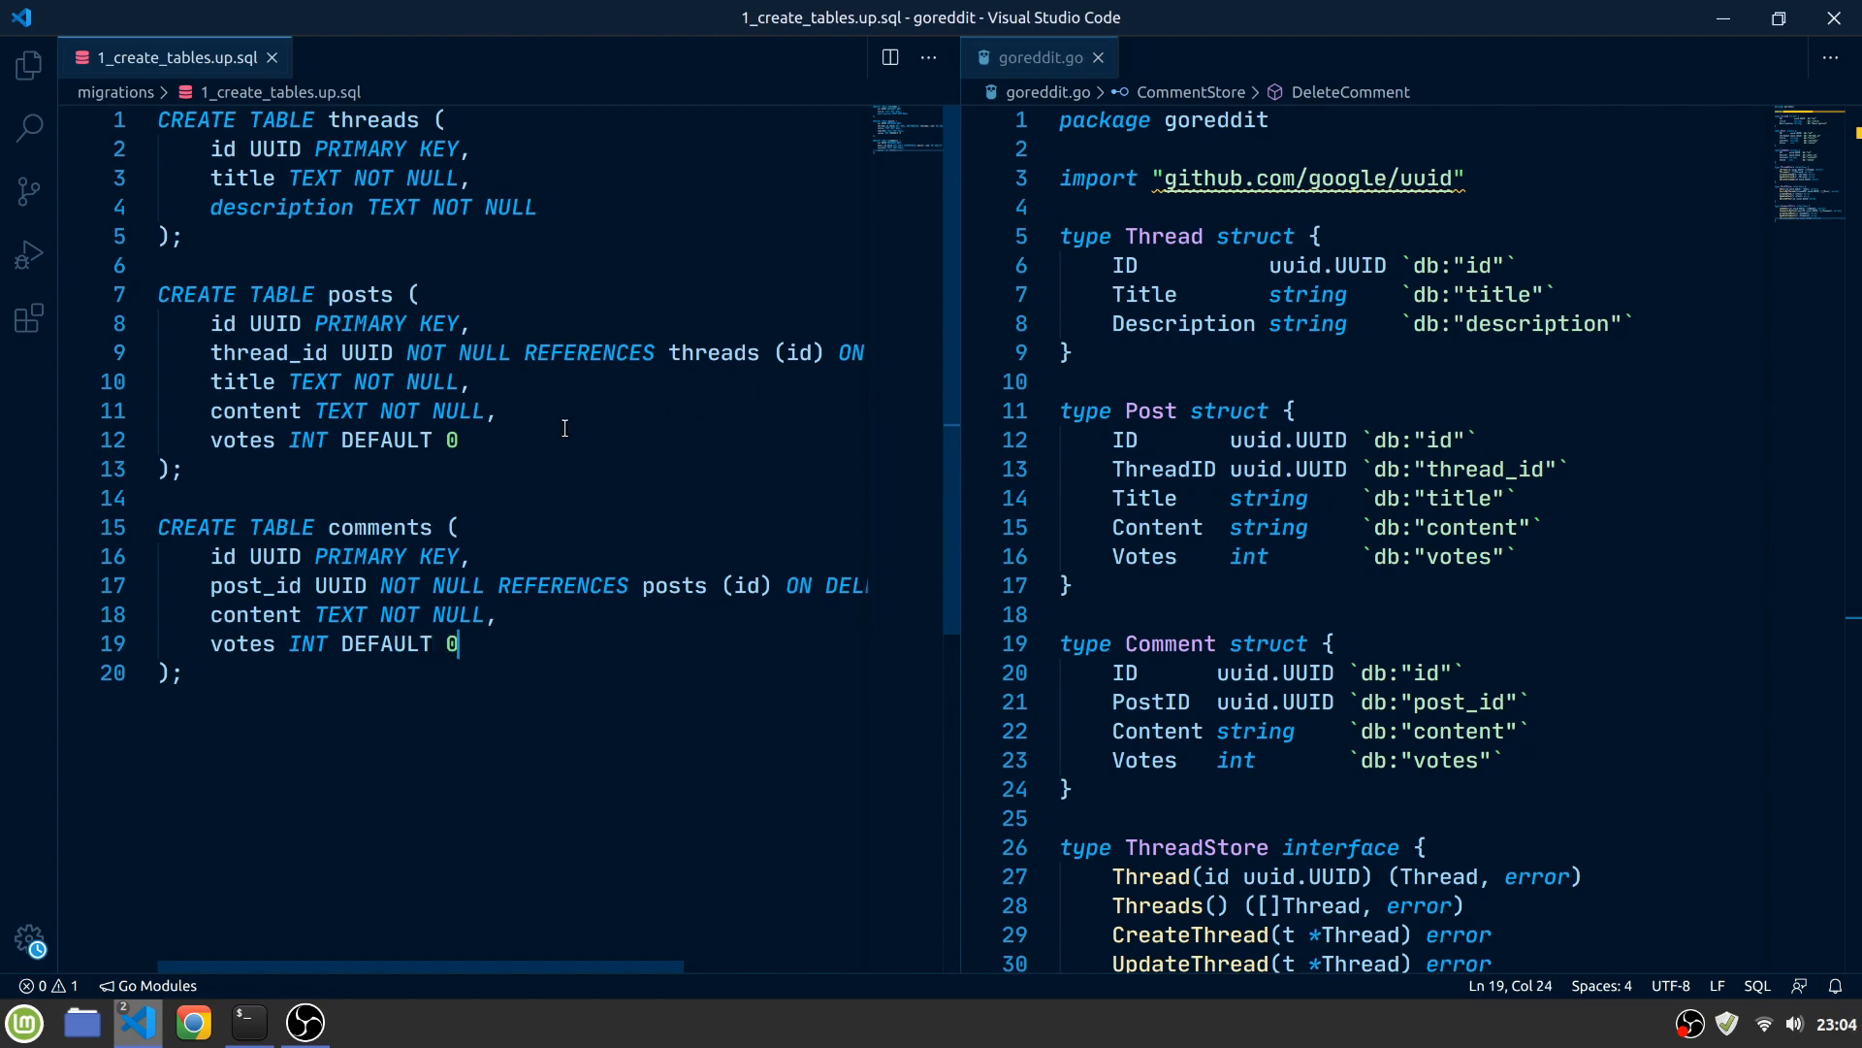
mouse_move(1101, 57)
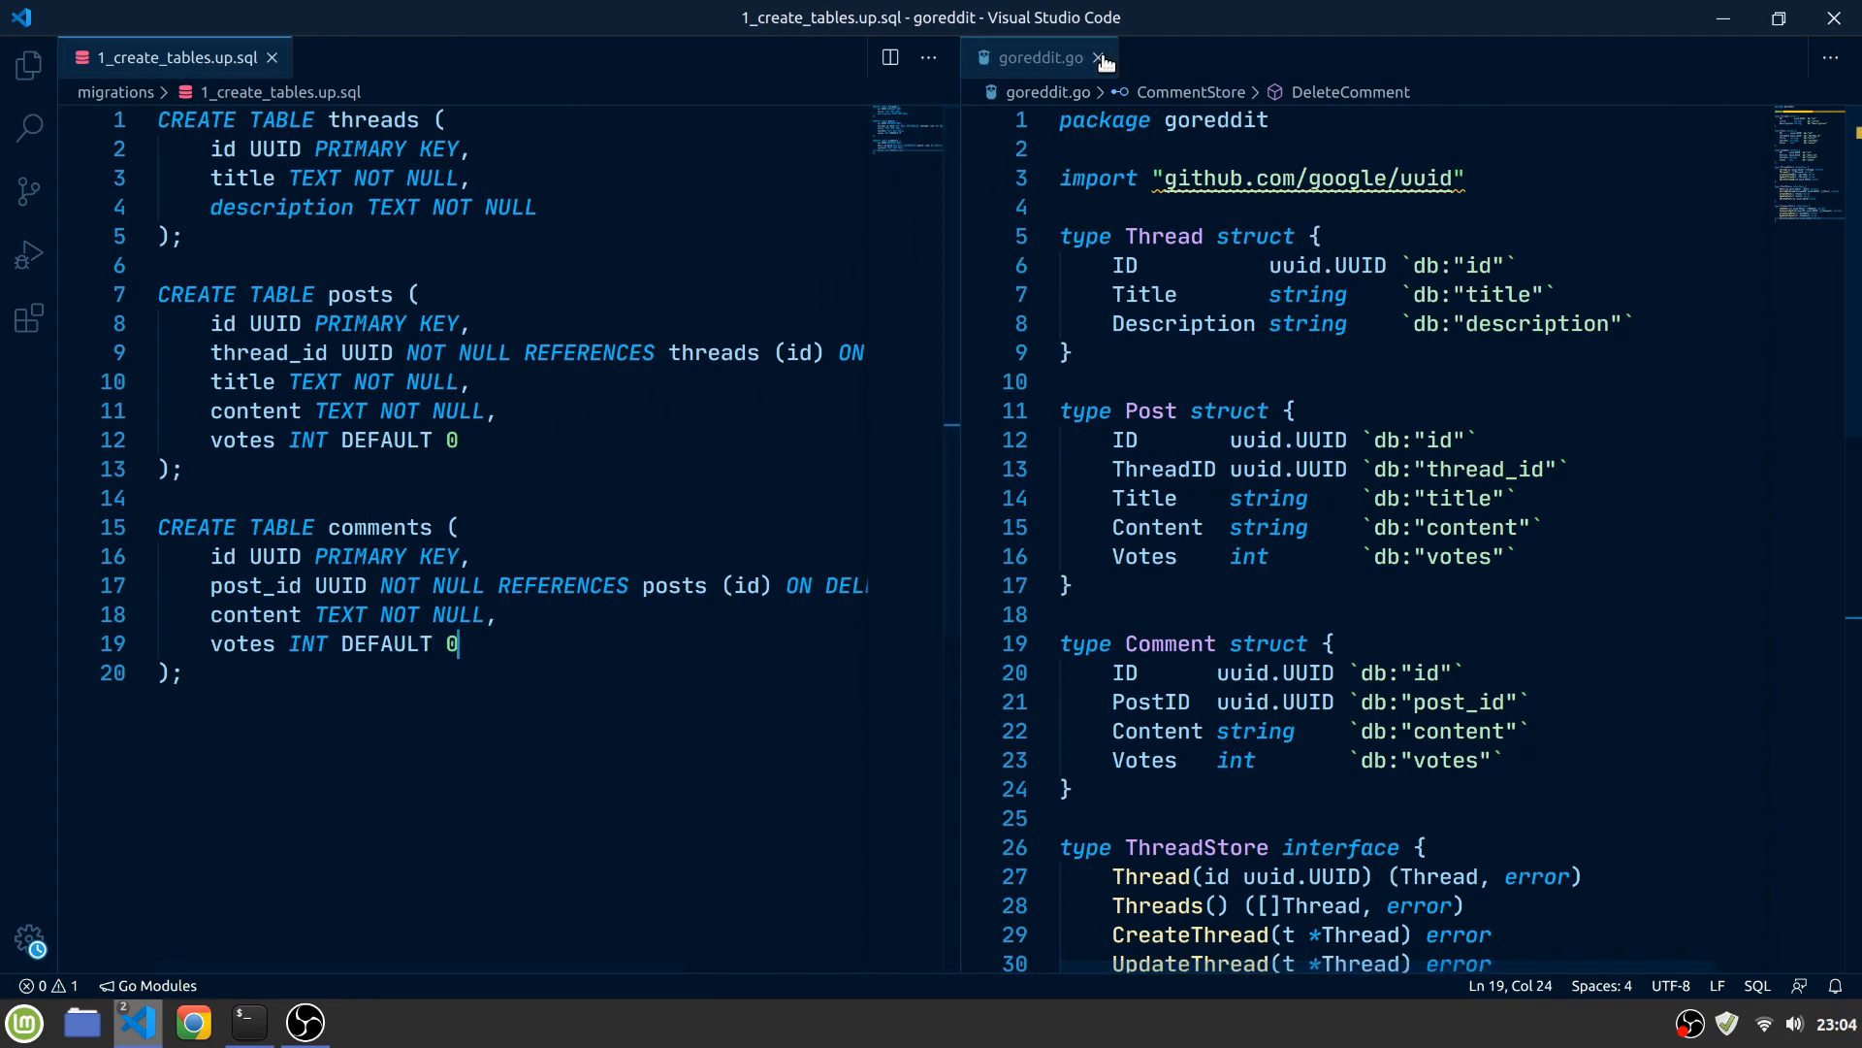
Create 1_create_tables.down.sql in migrations, shown beside the up migration
left_click(1099, 58)
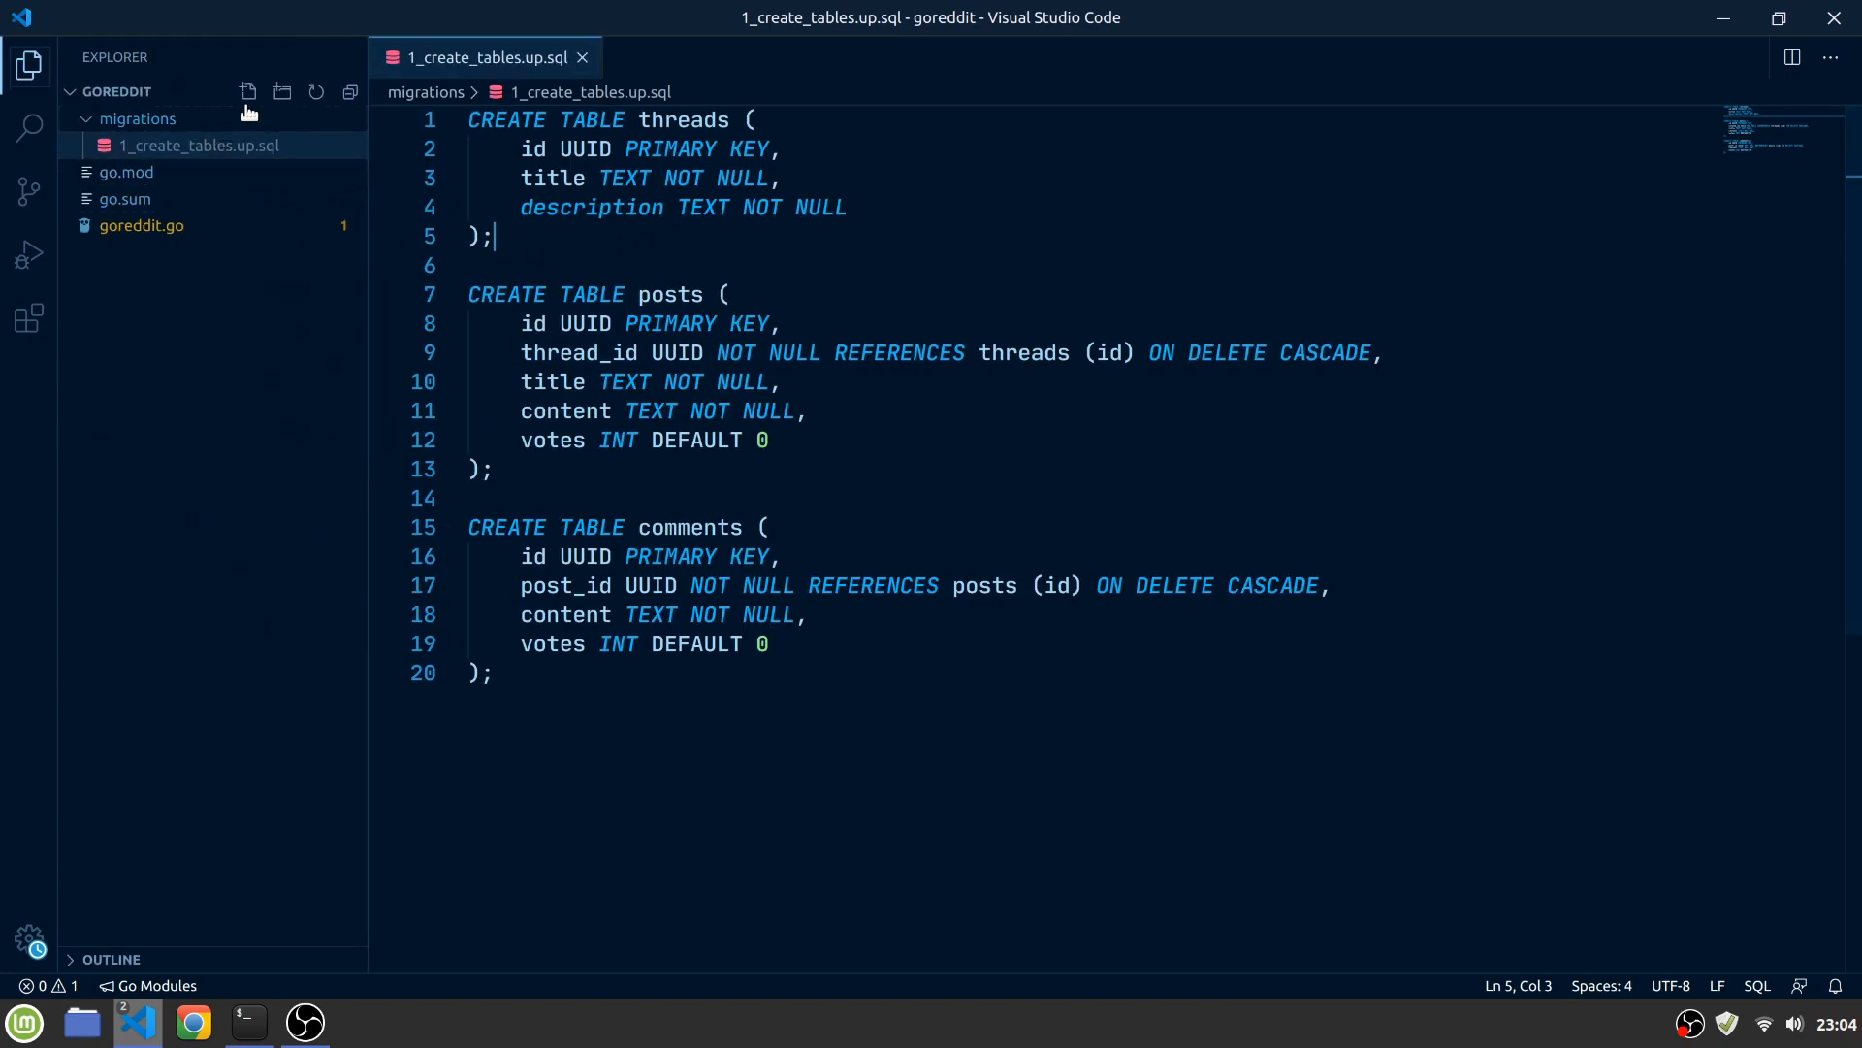
left_click(249, 92)
type("1_create_tables.down.sql")
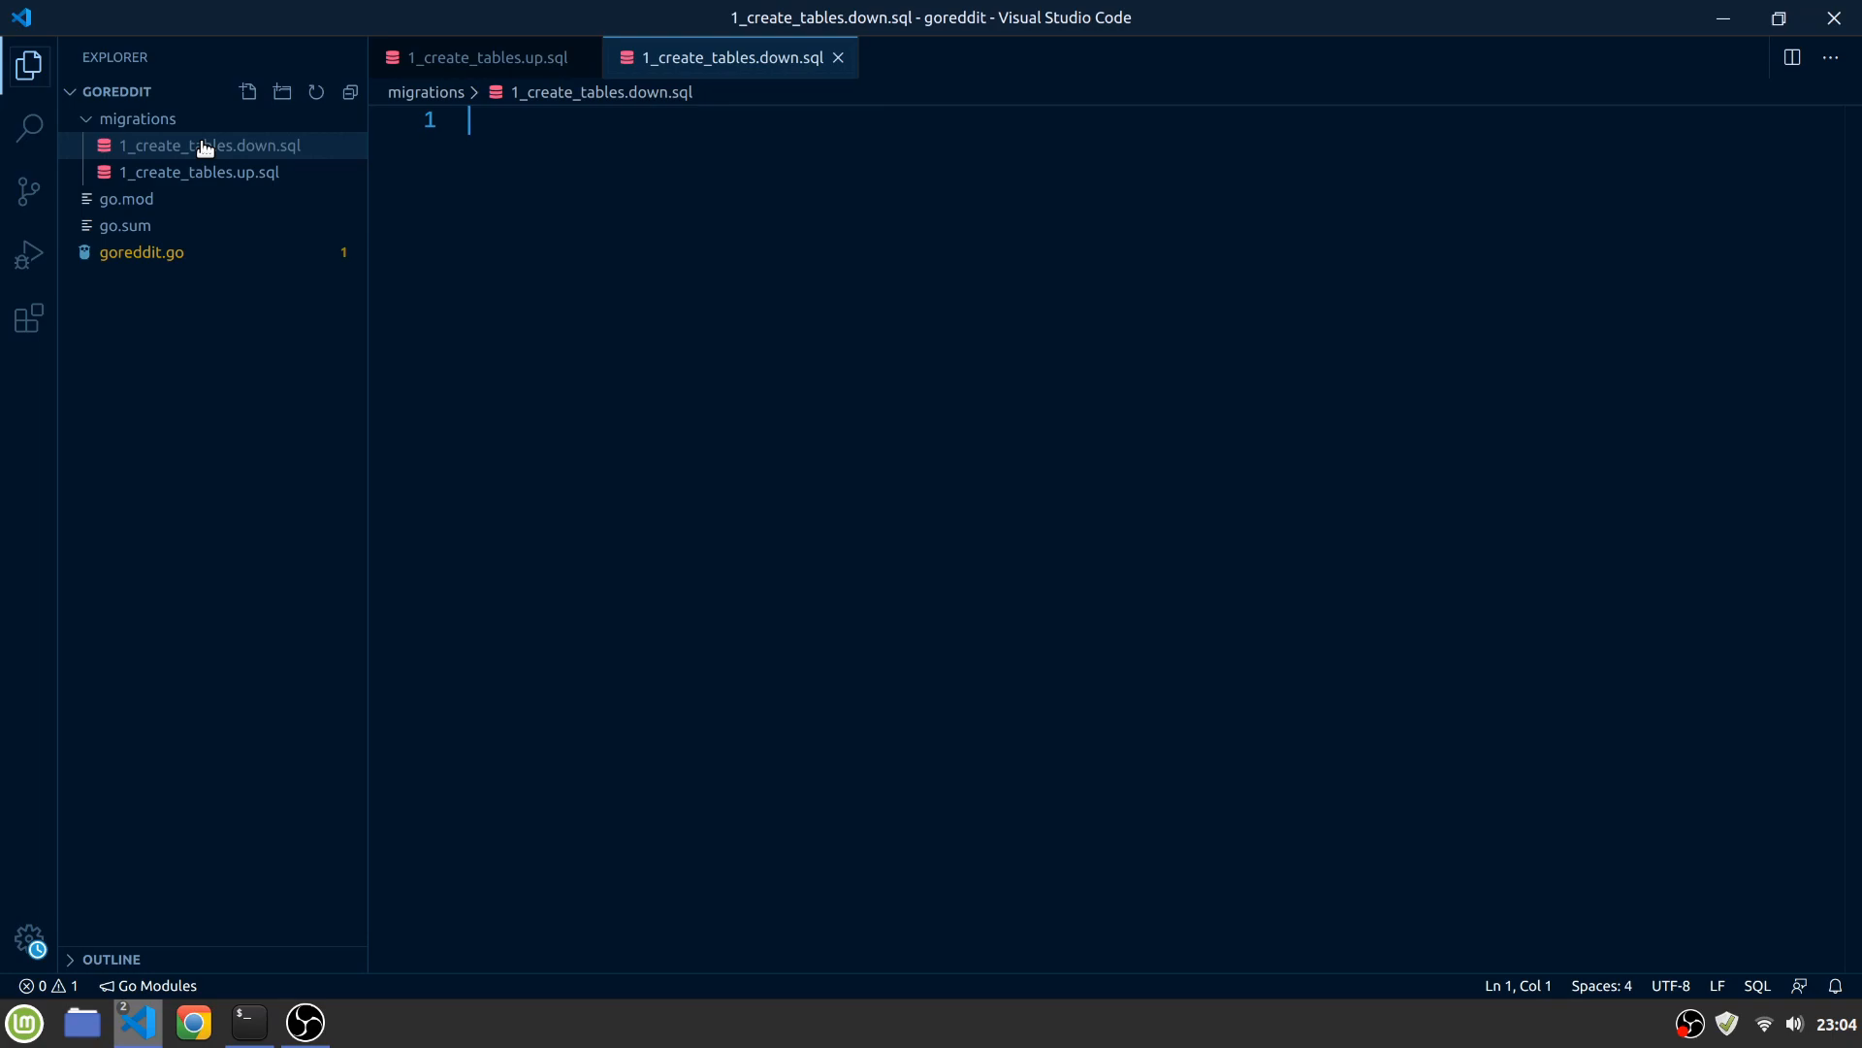
left_click(198, 173)
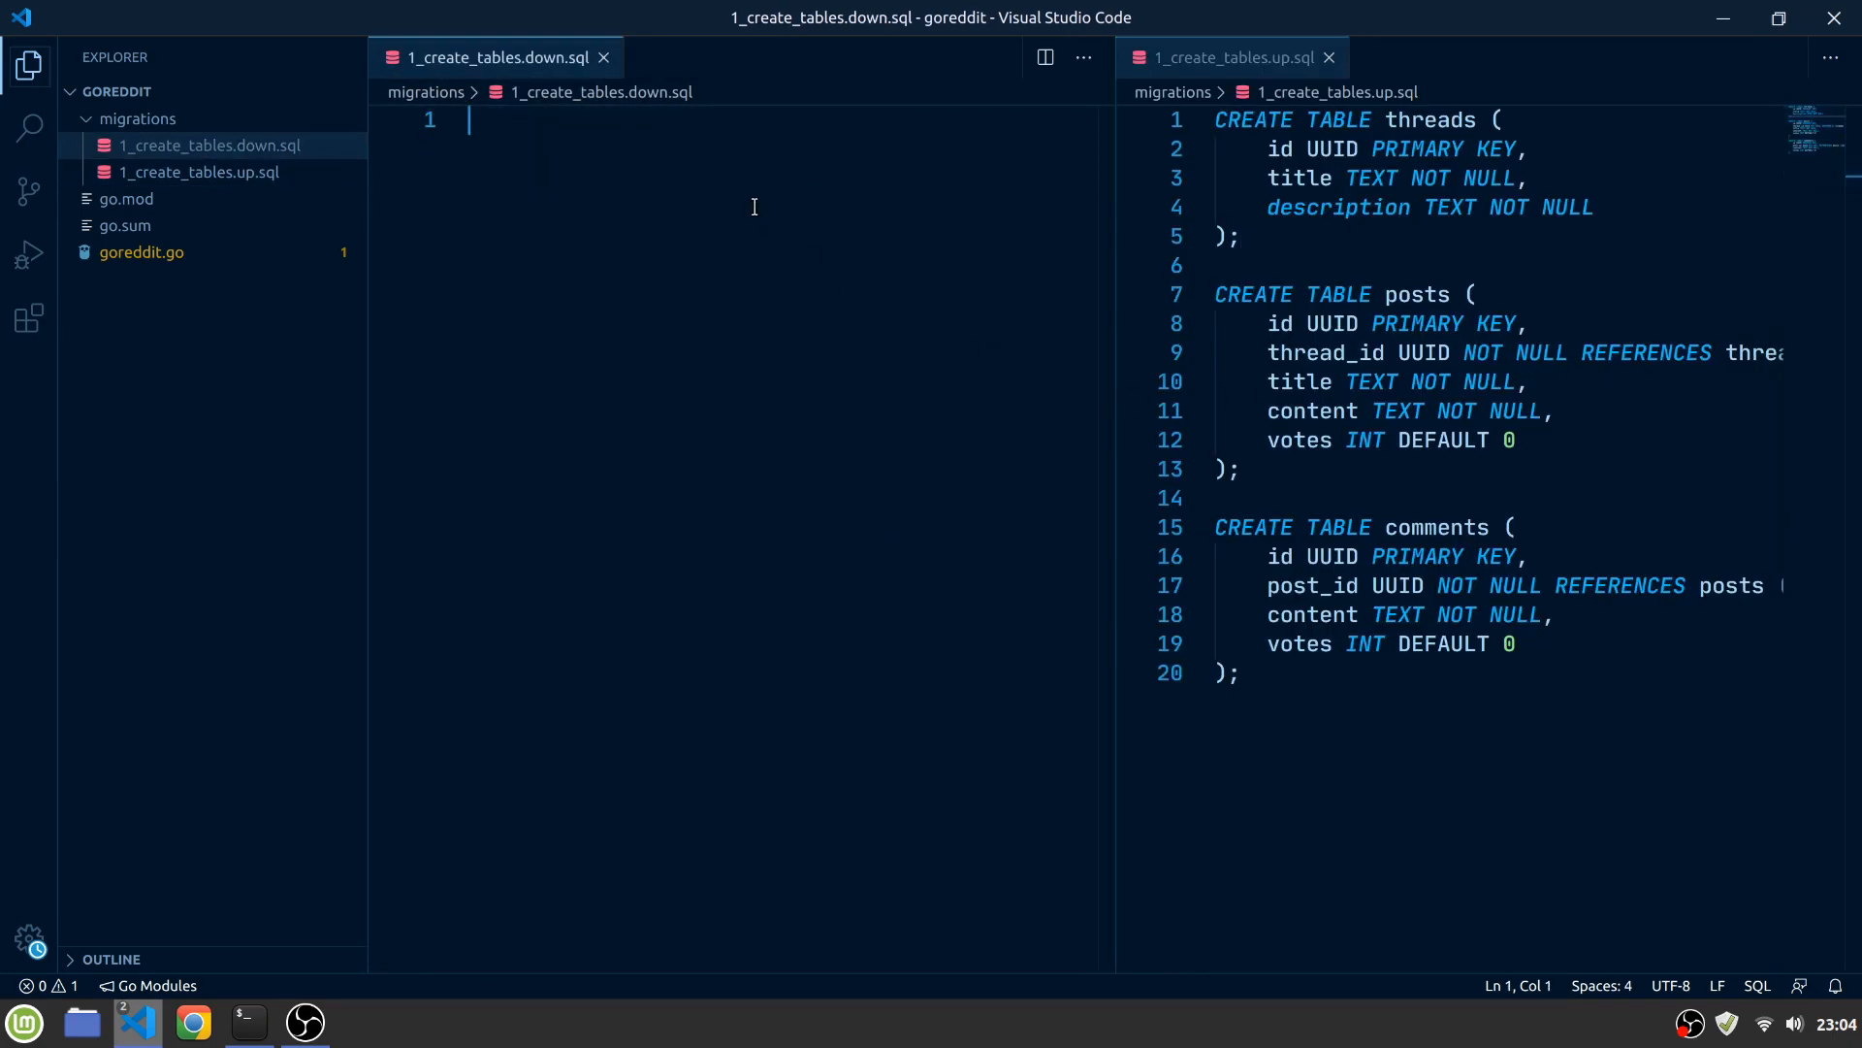
Write DROP TABLE statements for comments, posts, then threads
type("DROP TABLE")
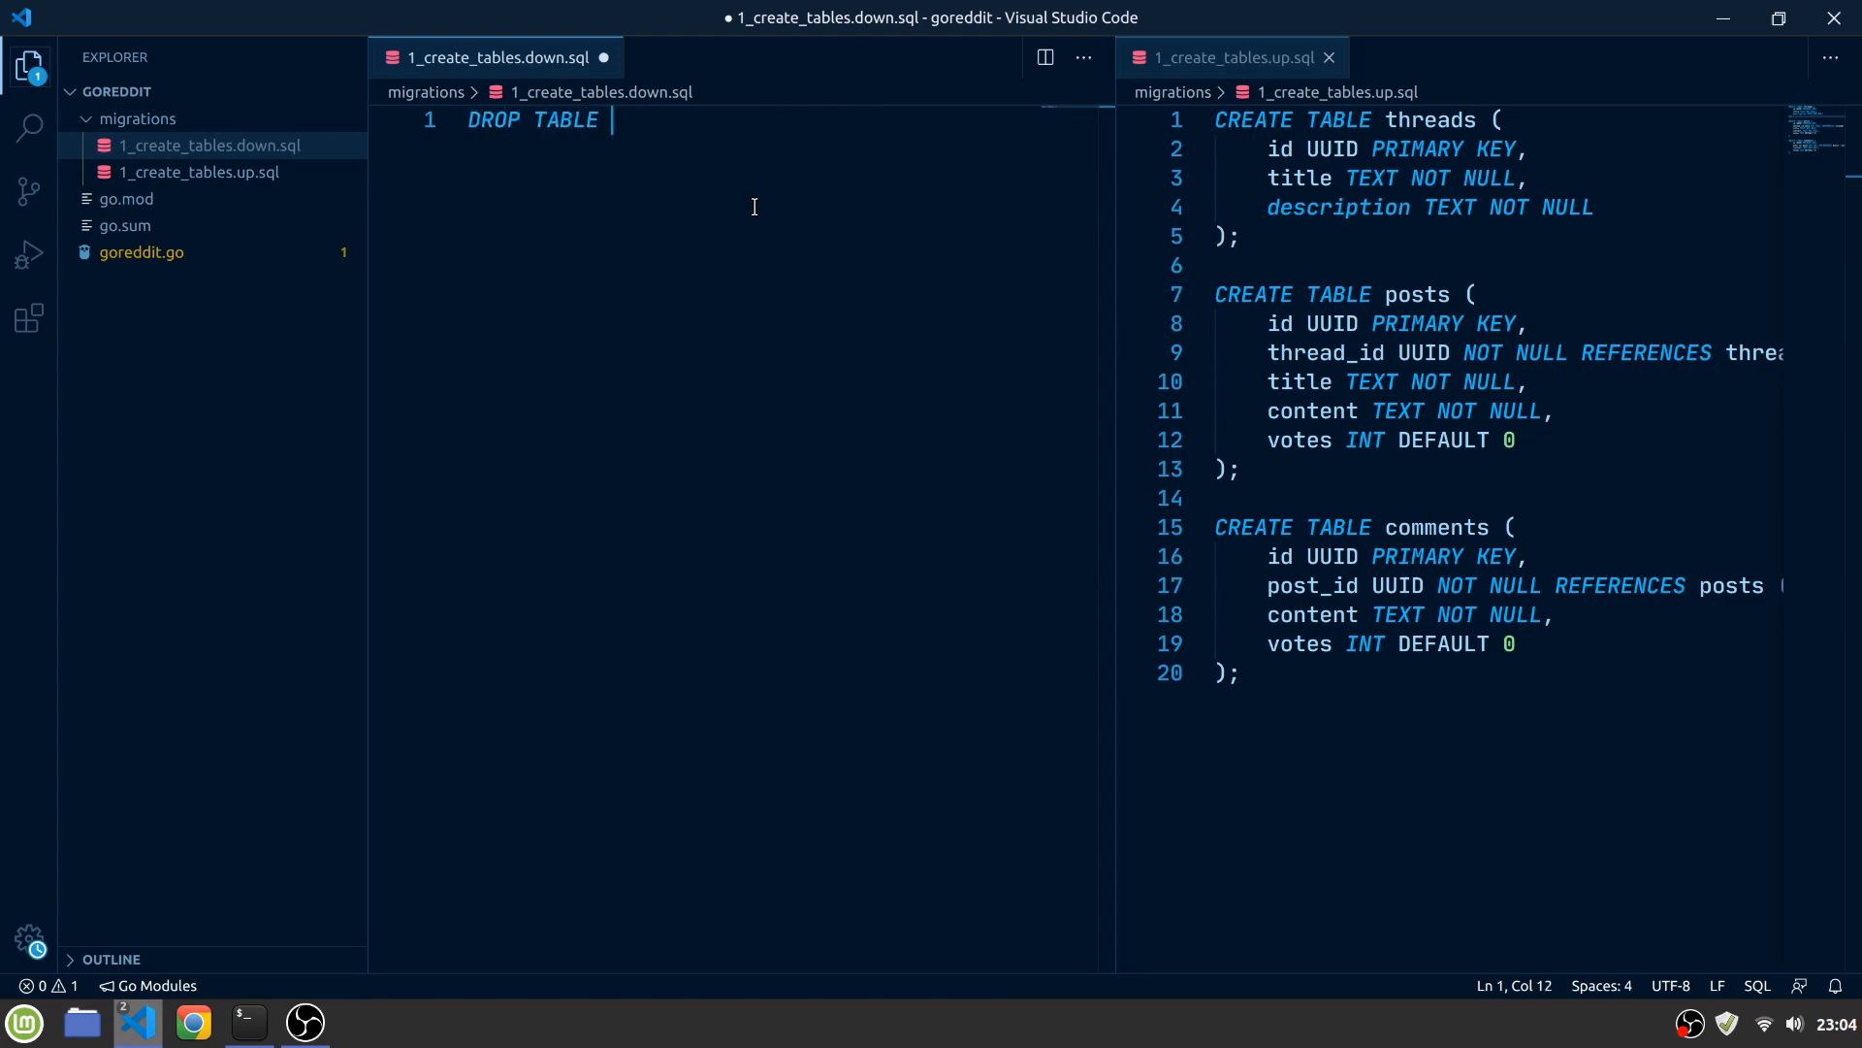
type("comments;")
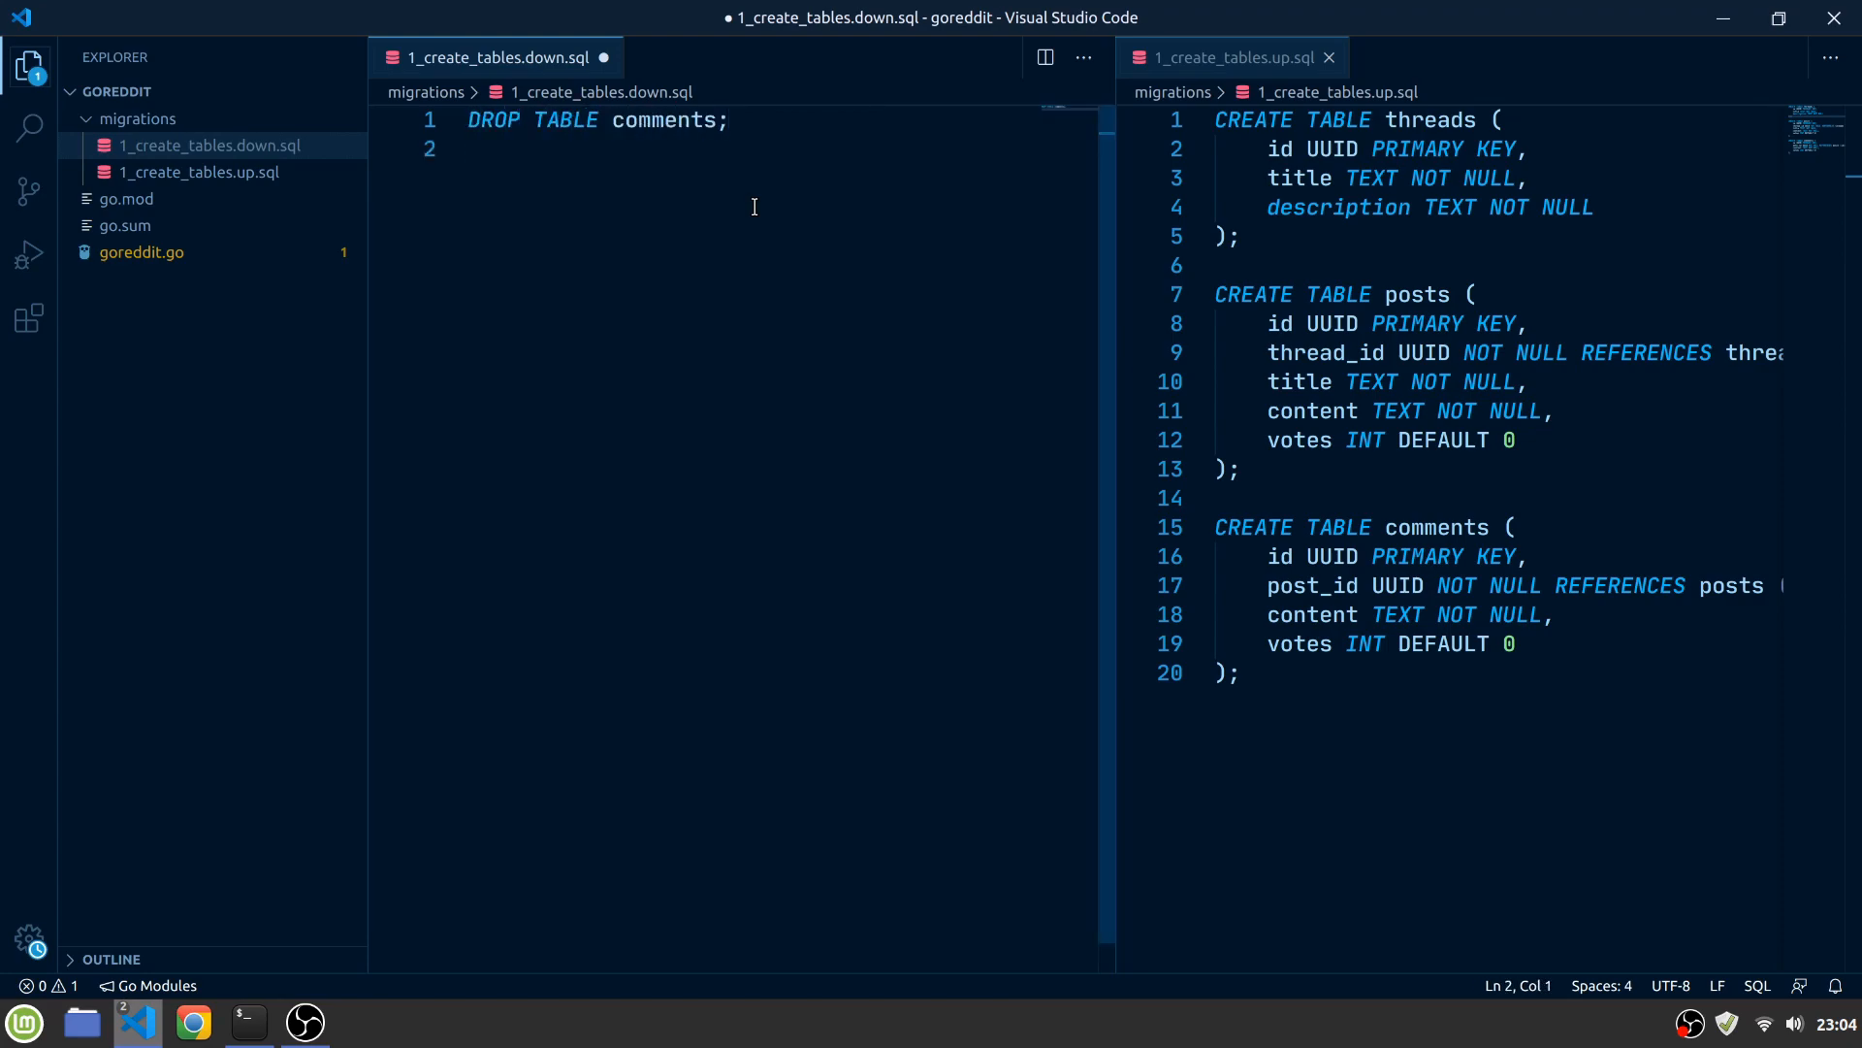
type("DROP TABLE posts;")
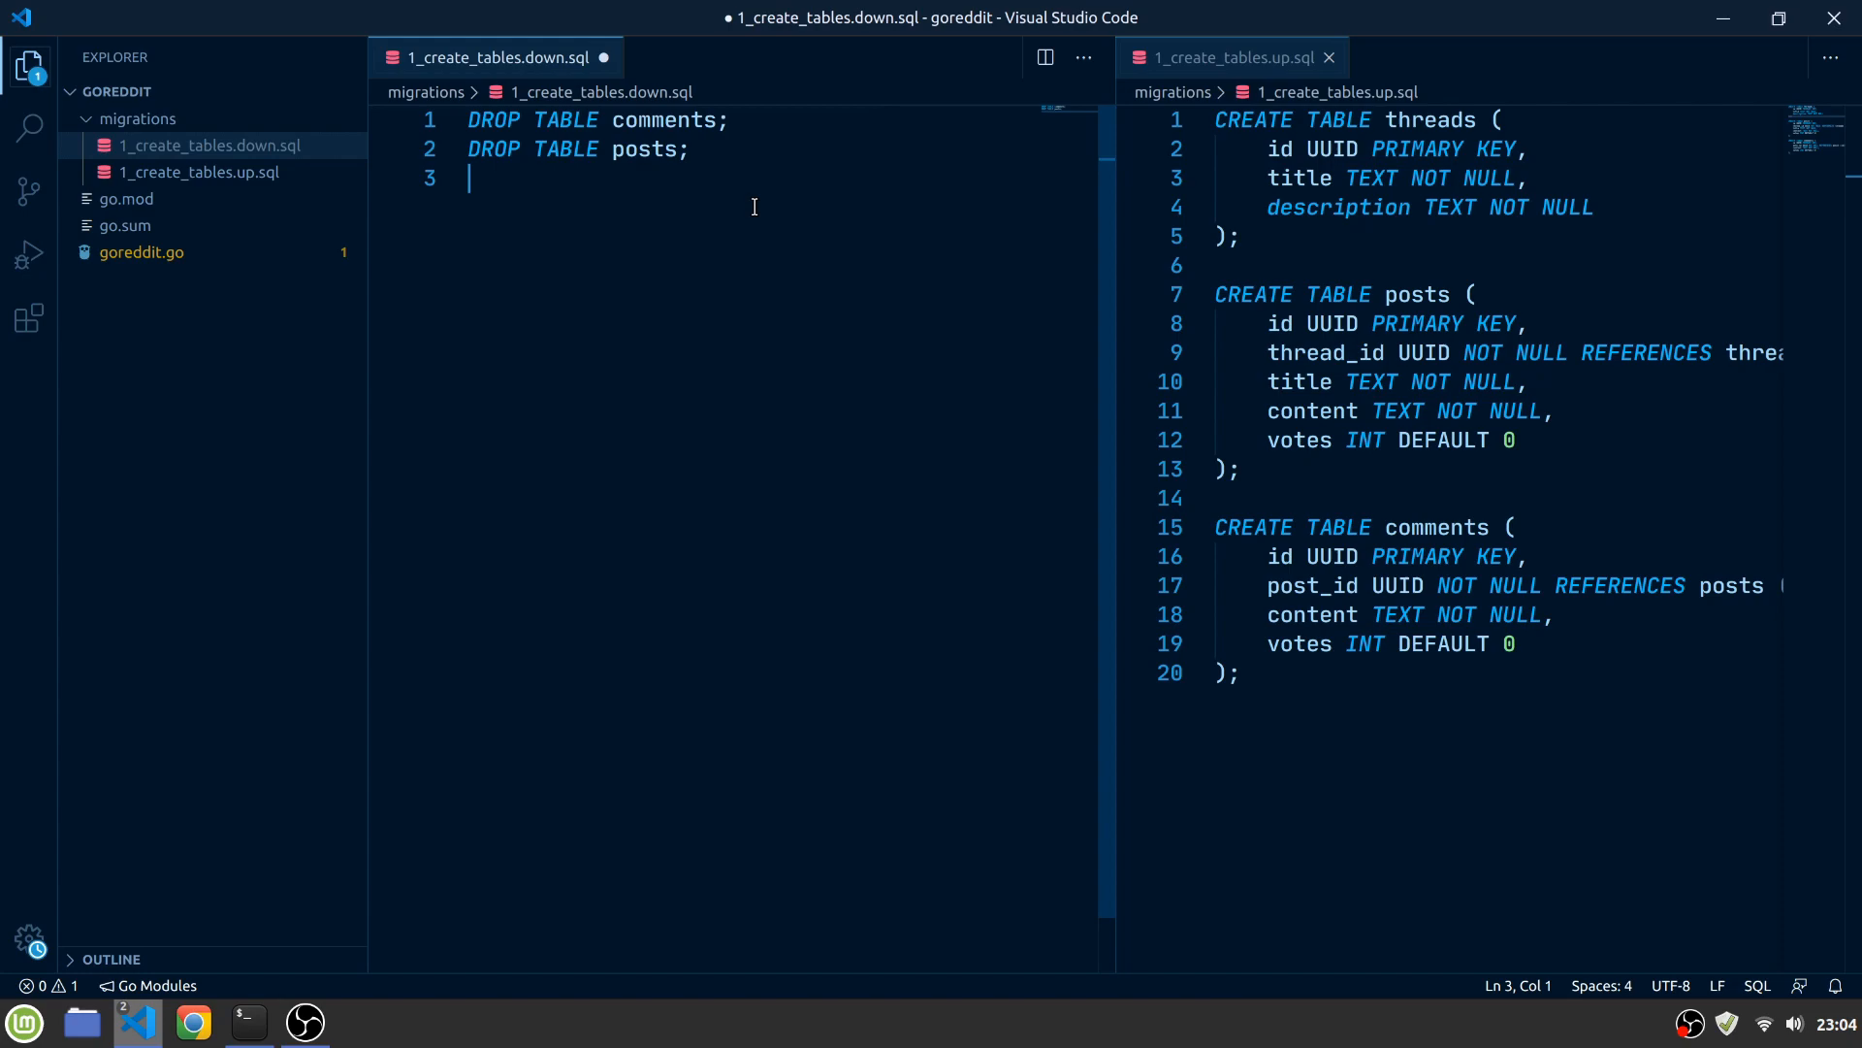
type("DROP TABLE")
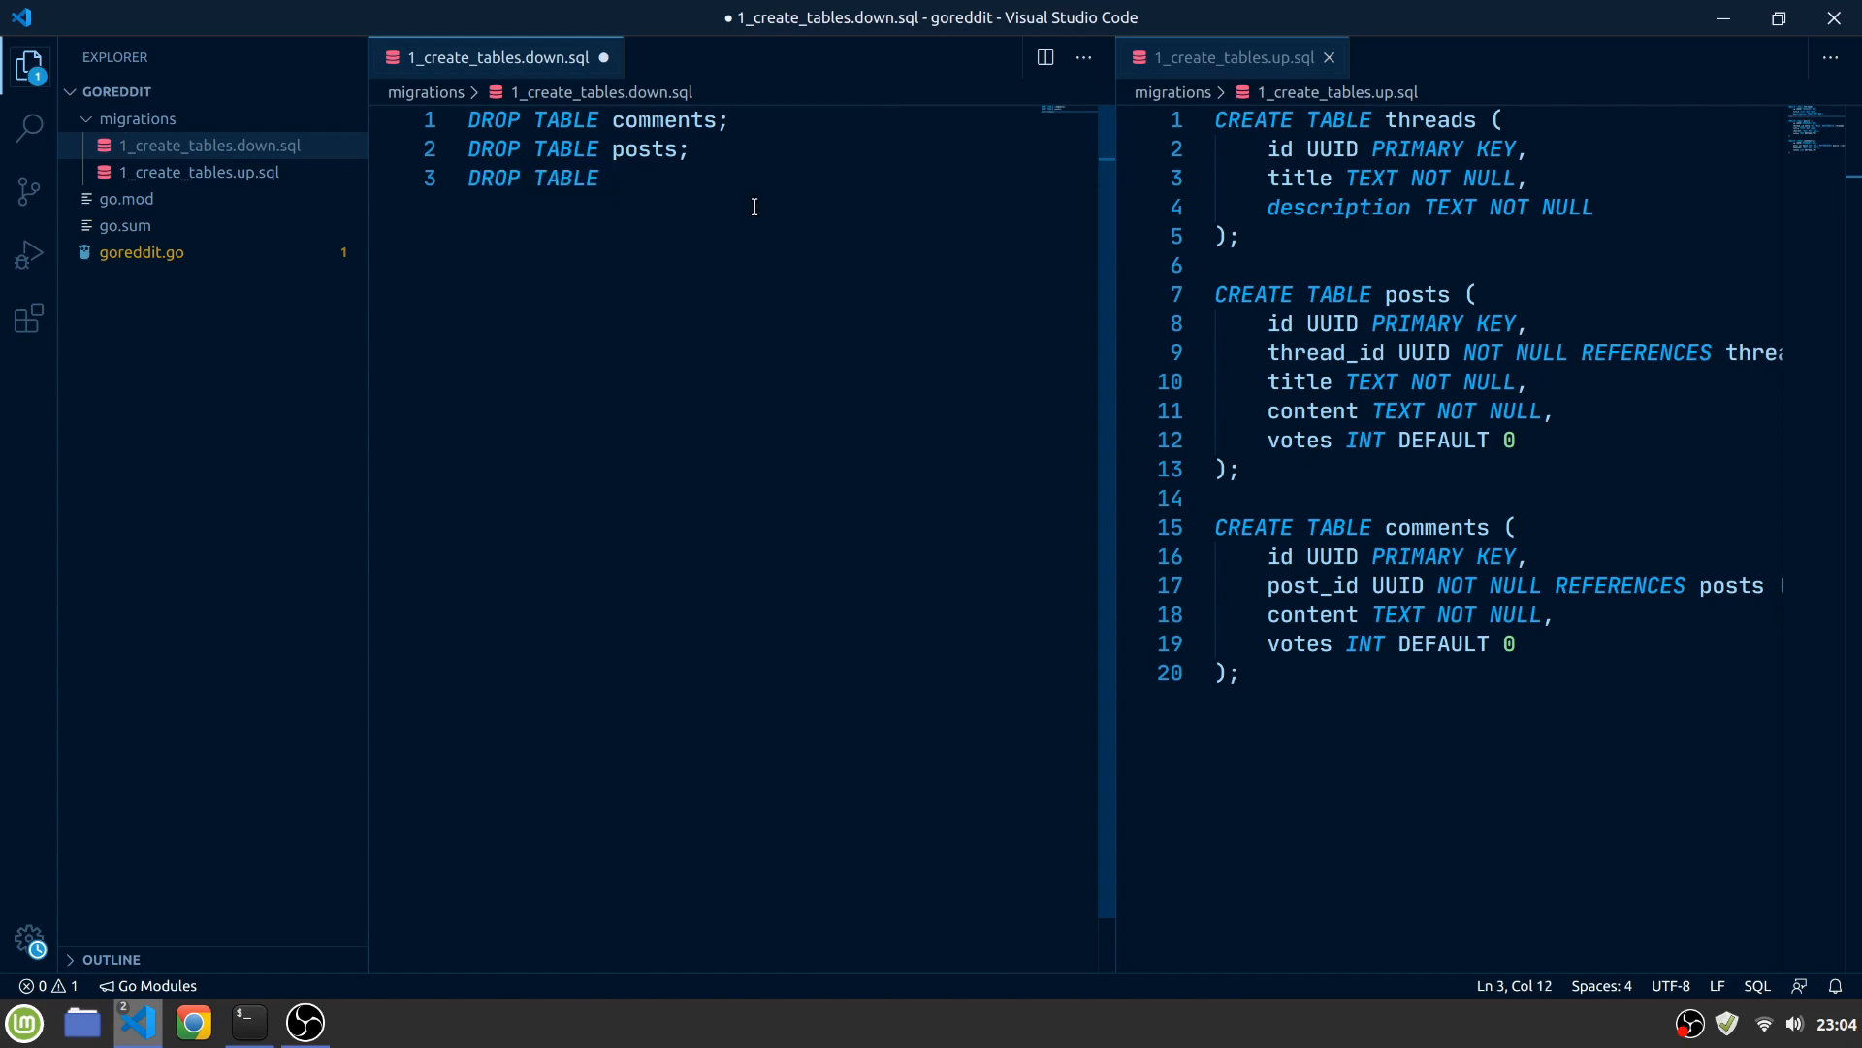
type("threads;")
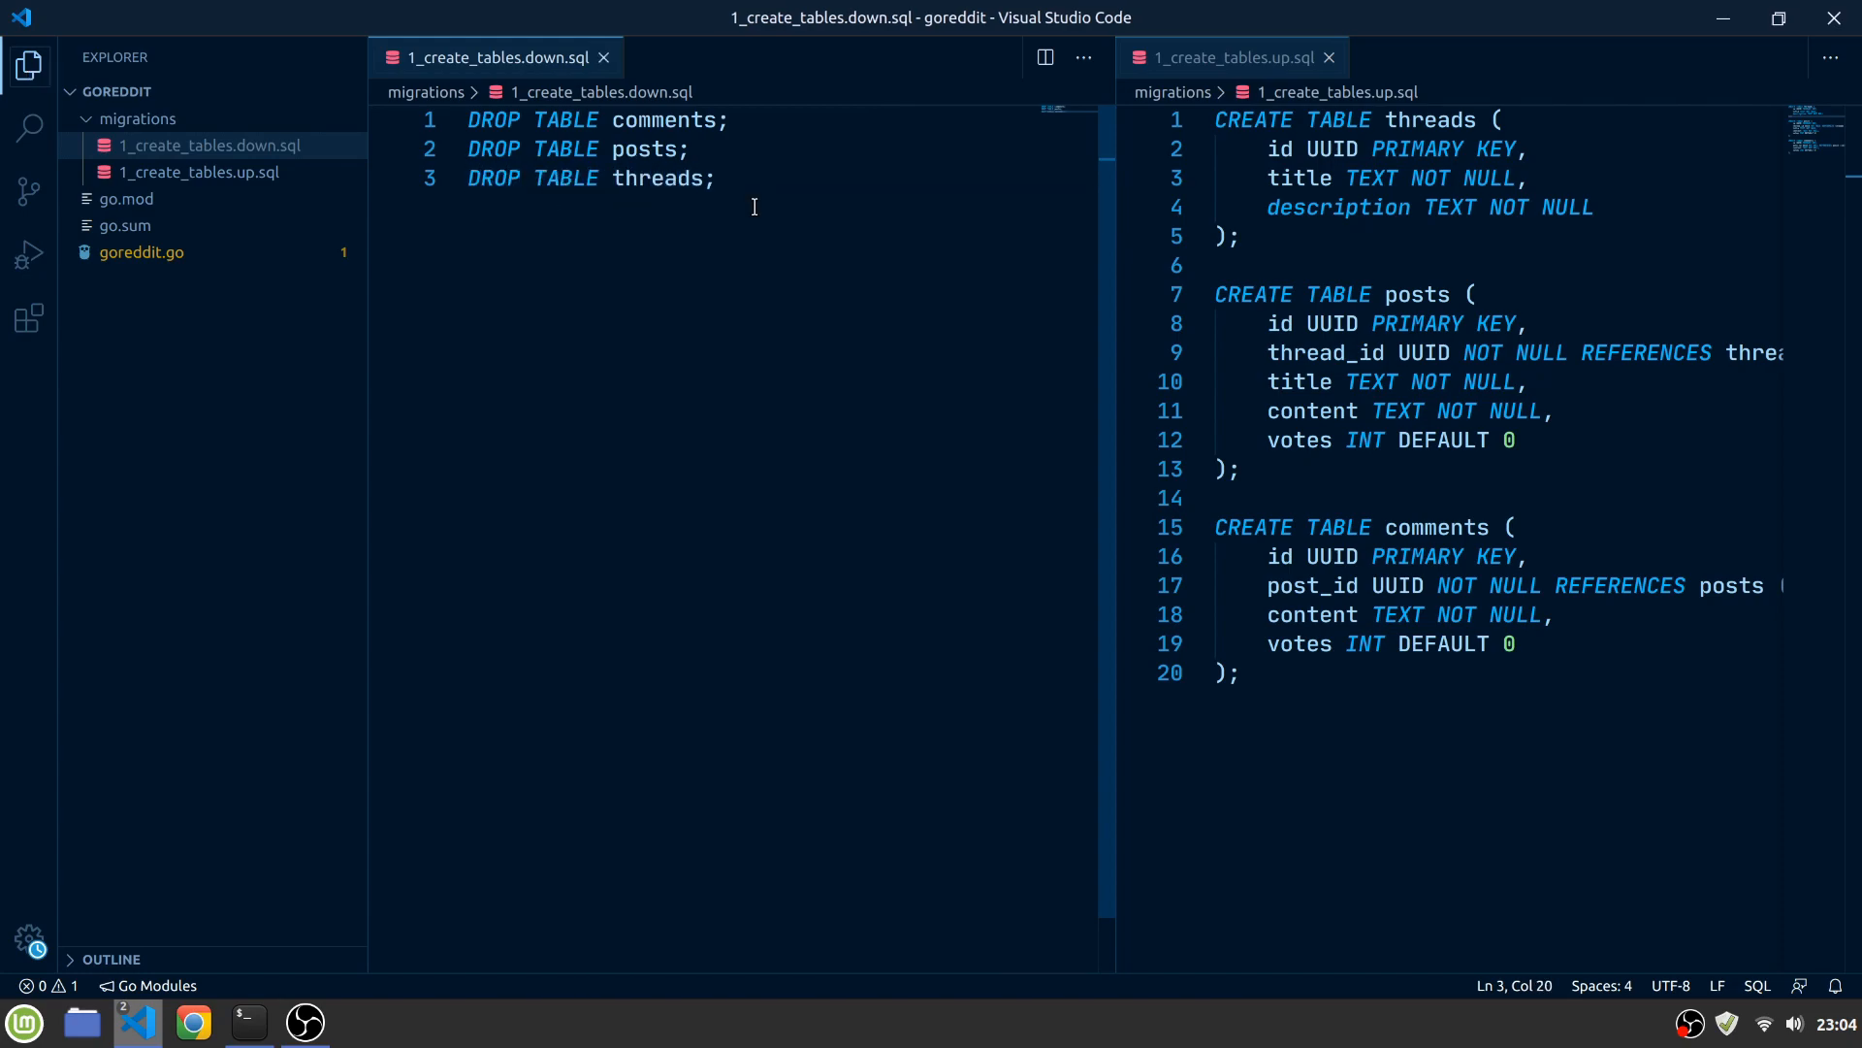